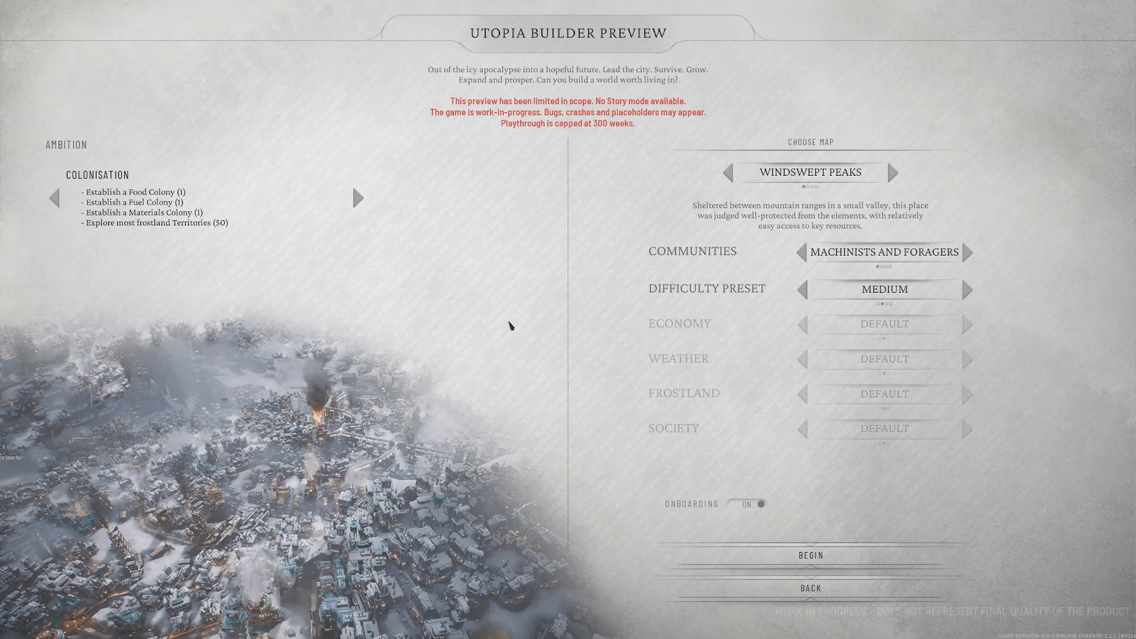
mouse_move(250, 274)
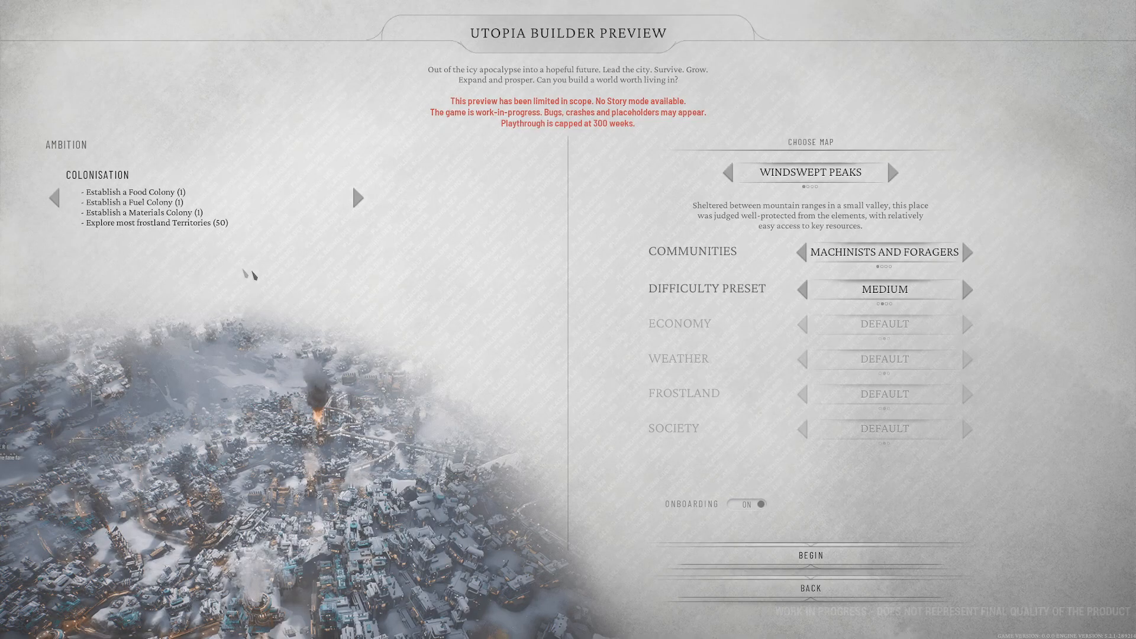
mouse_move(425, 234)
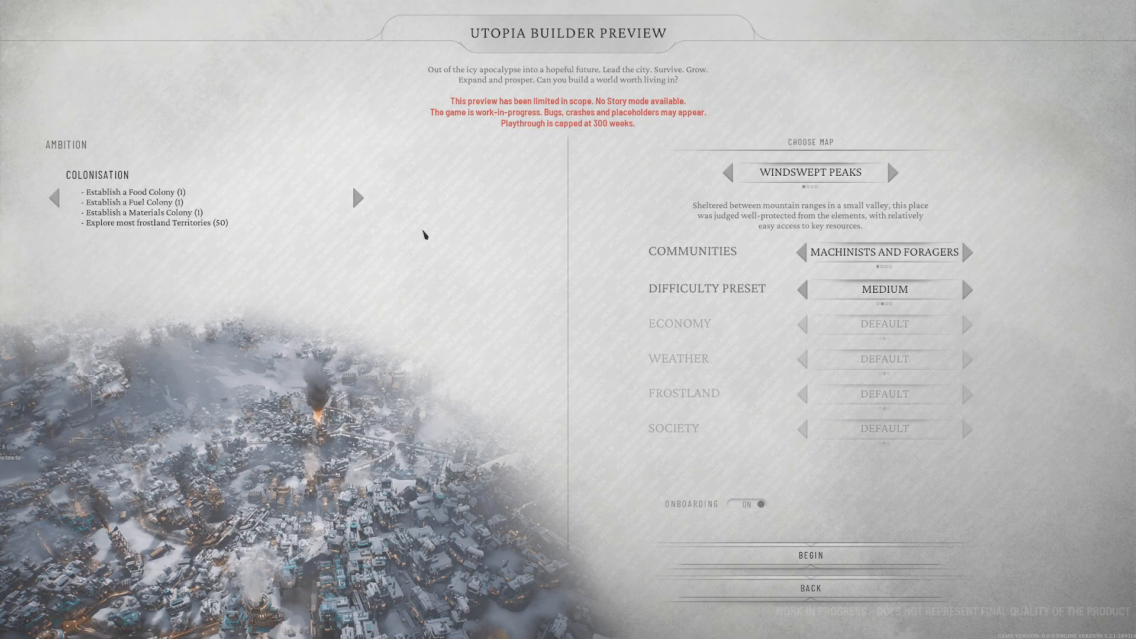
mouse_move(446, 221)
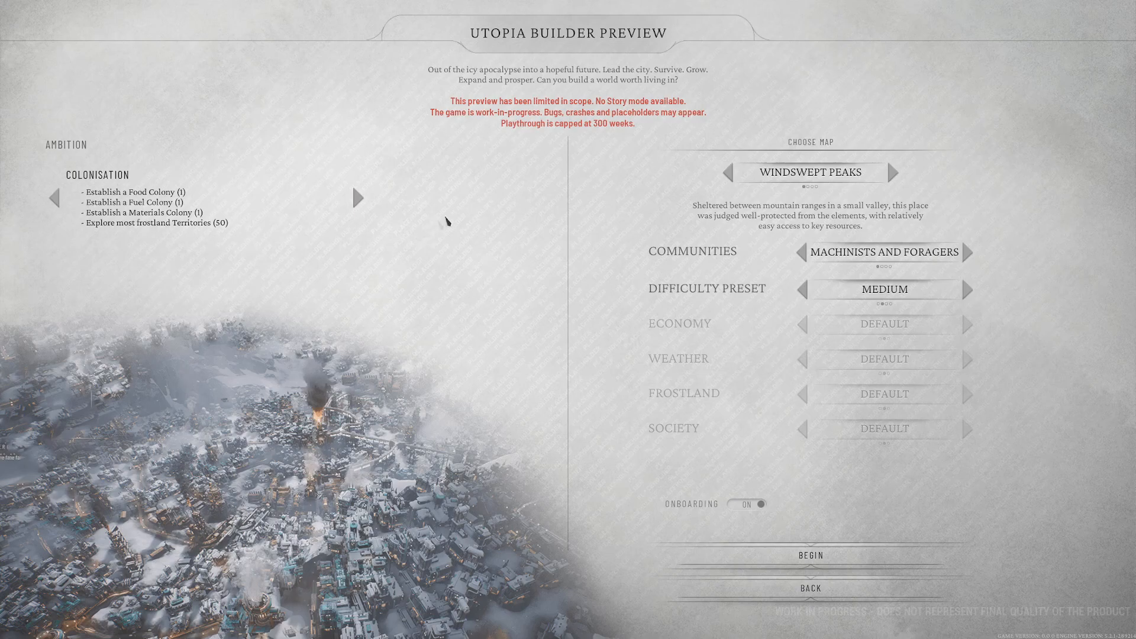
mouse_move(508, 157)
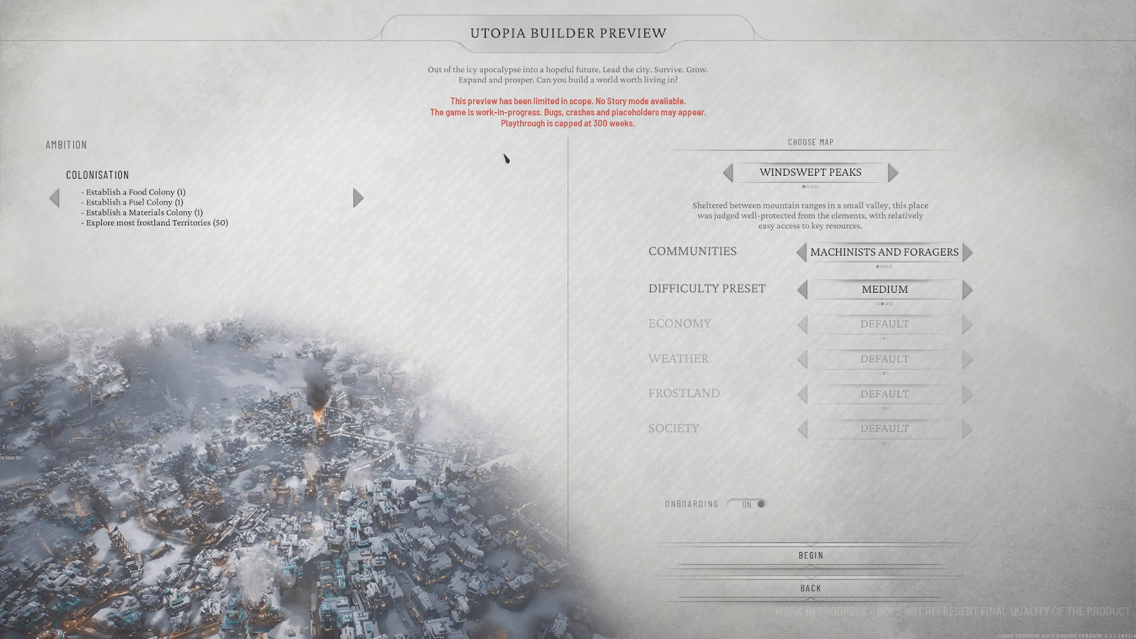
mouse_move(659, 116)
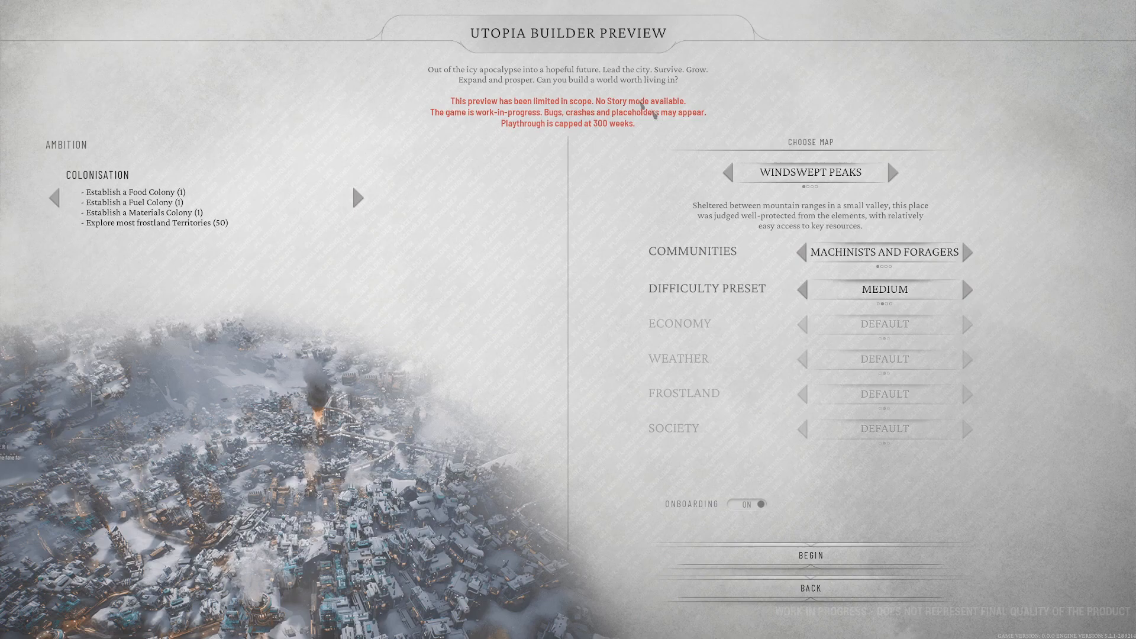
mouse_move(688, 109)
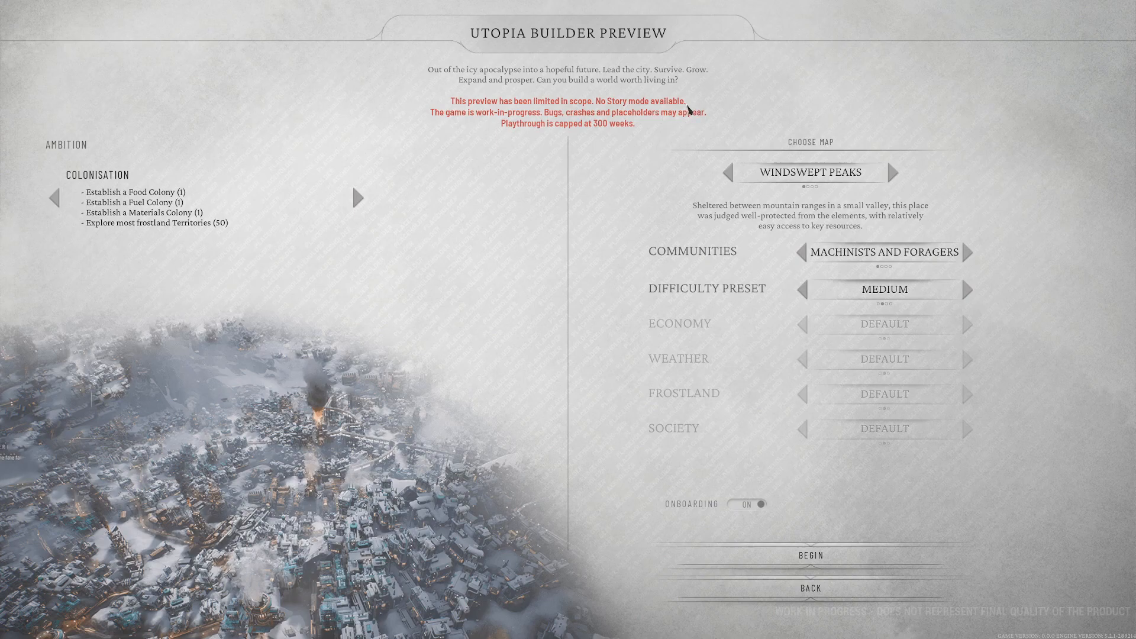
mouse_move(569, 107)
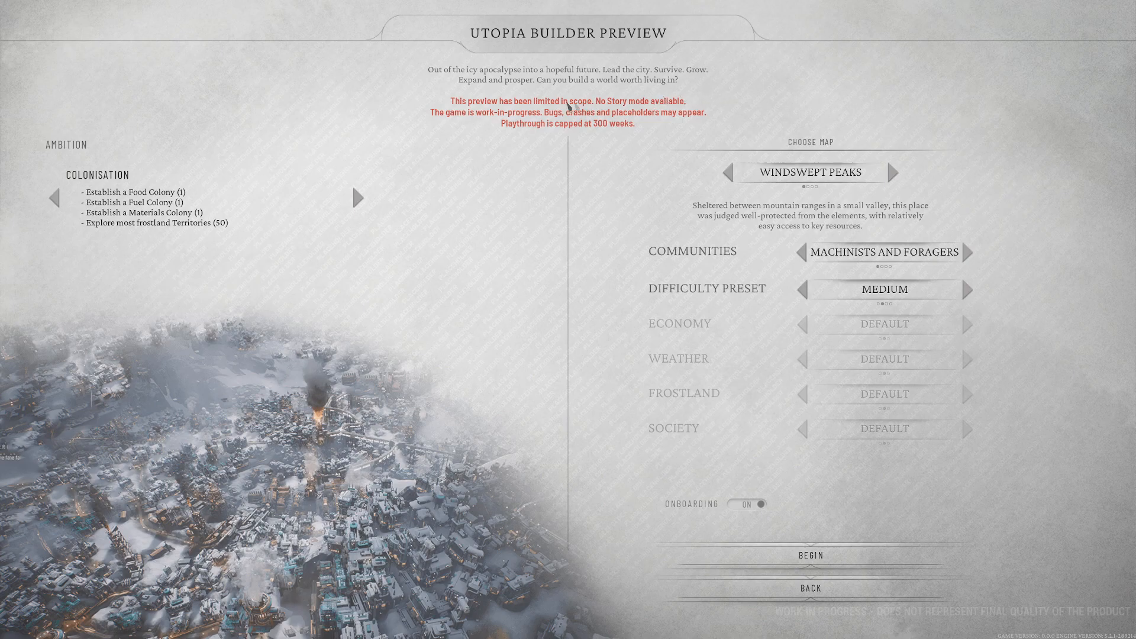
mouse_move(456, 135)
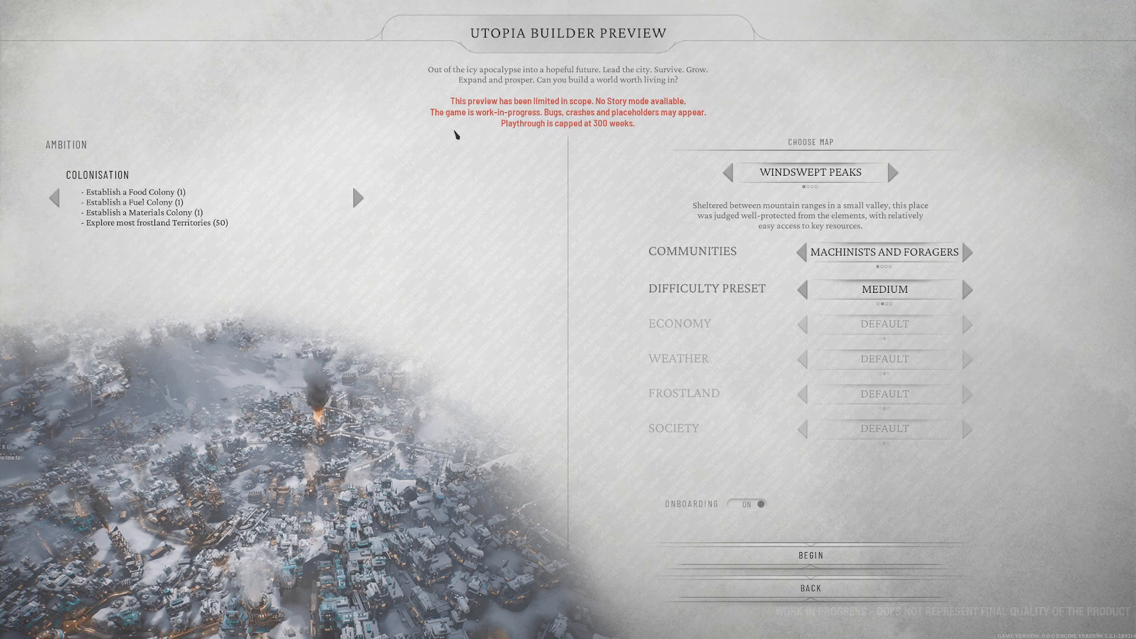
mouse_move(628, 123)
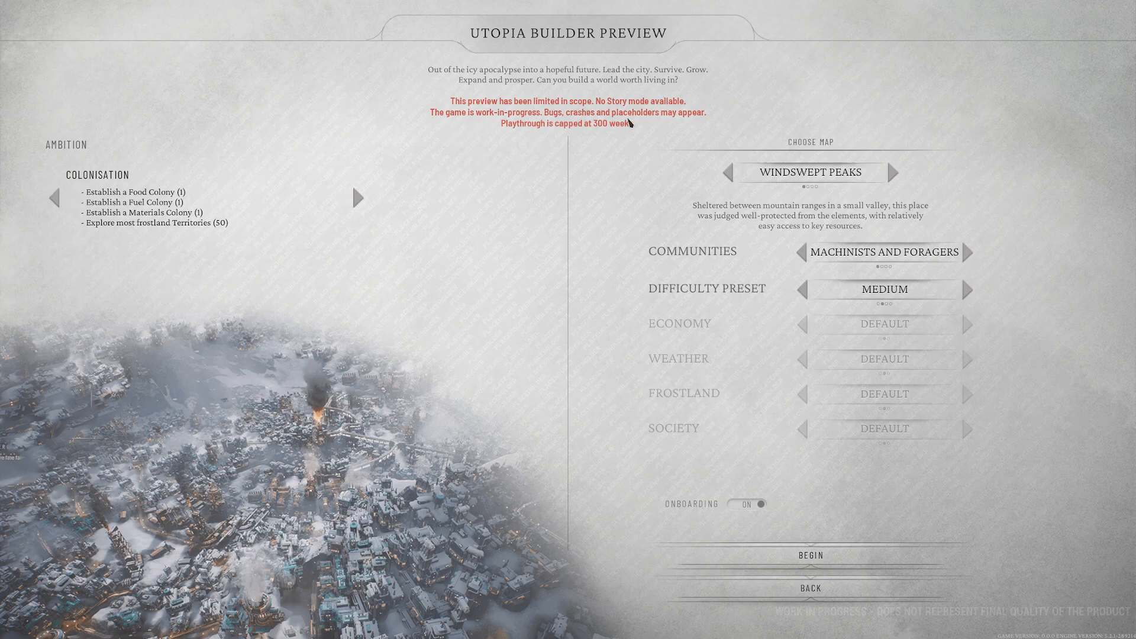
mouse_move(464, 161)
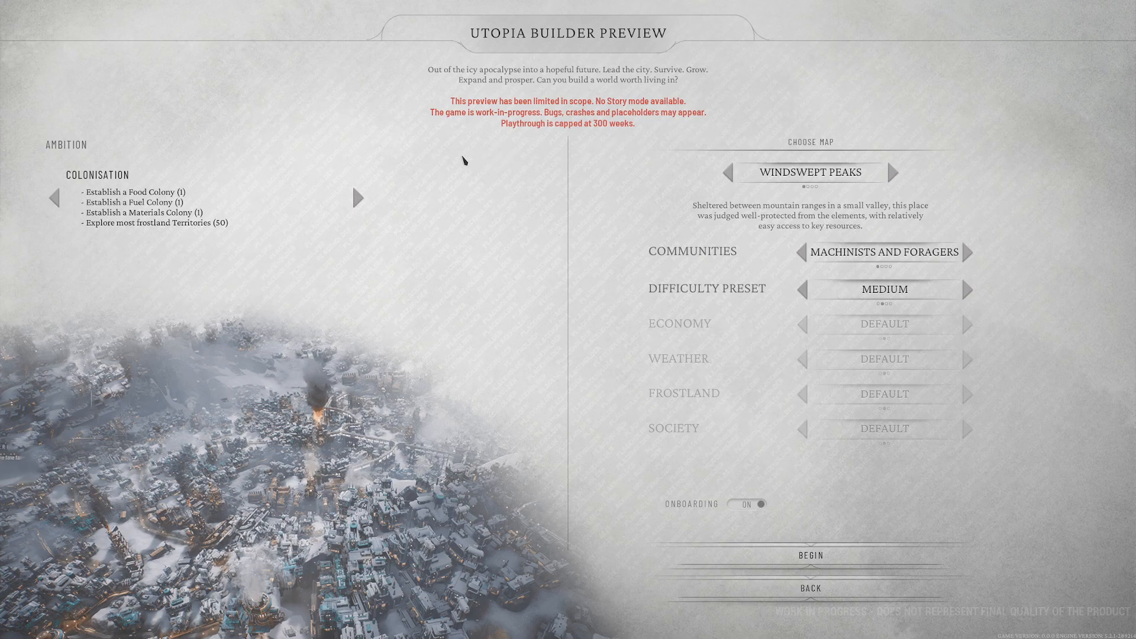
mouse_move(338, 180)
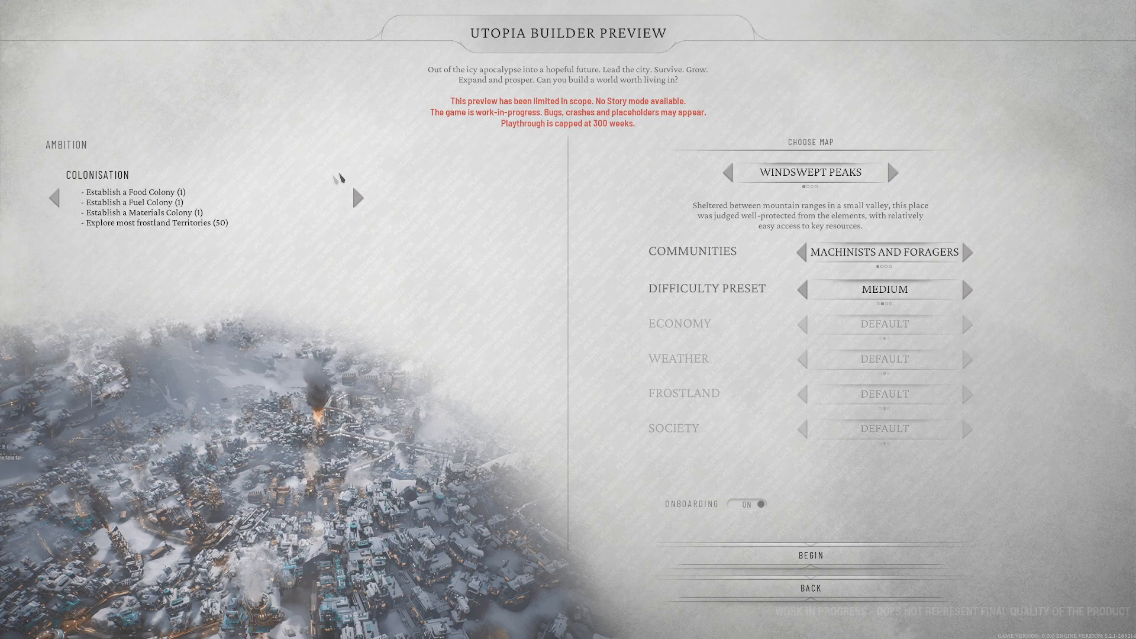
mouse_move(625, 136)
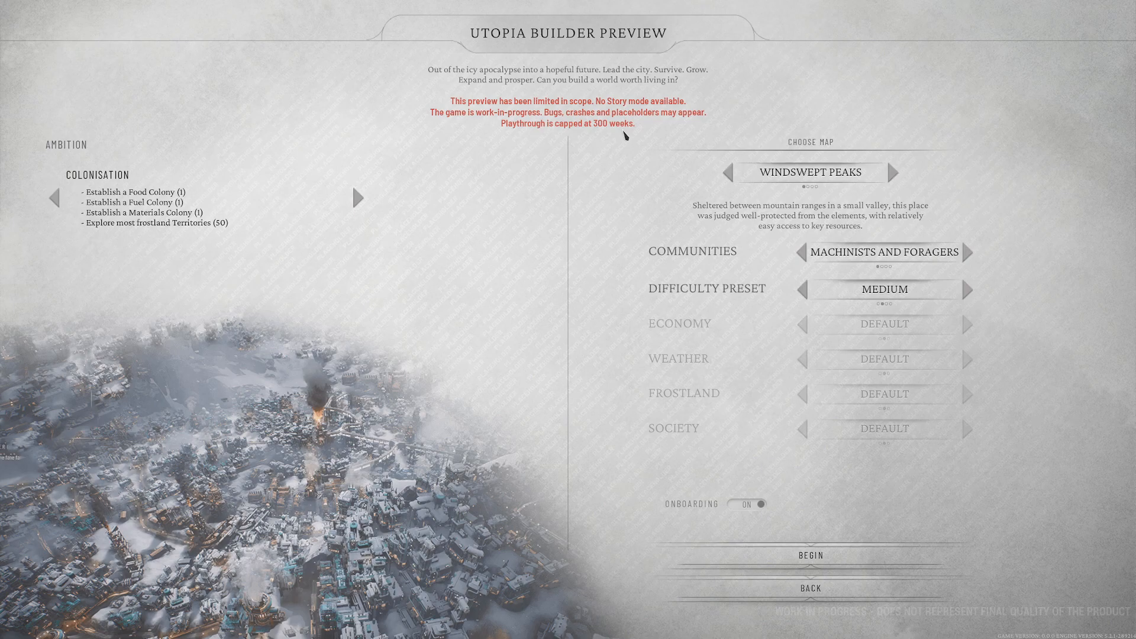
mouse_move(357, 198)
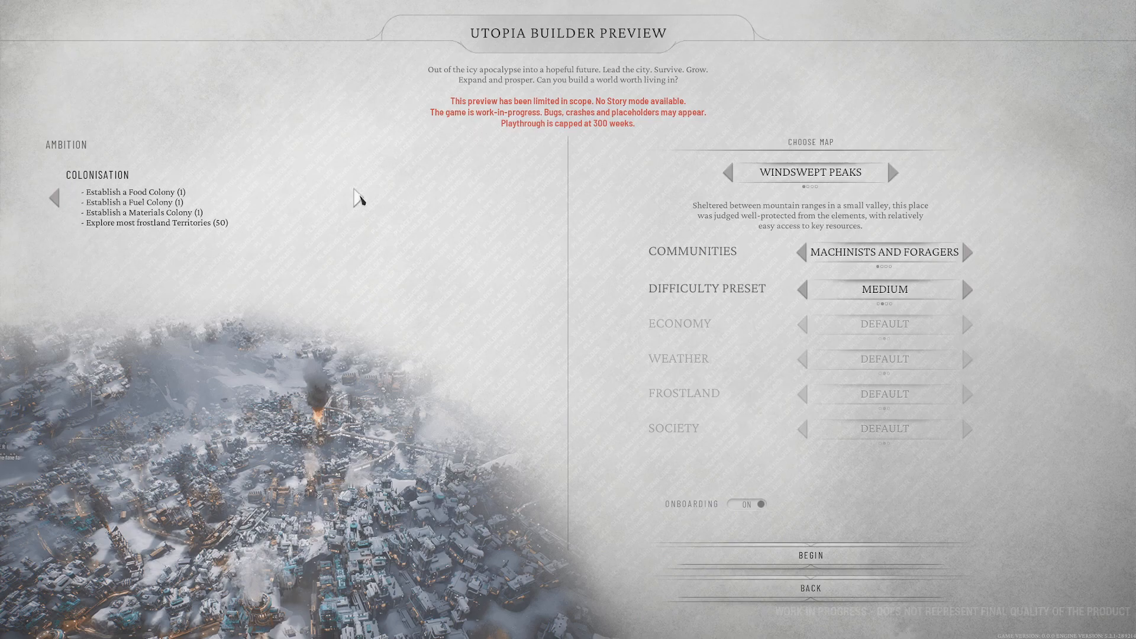
- Cycle the ambition through Utopia, Population and Prosperity
click(54, 197)
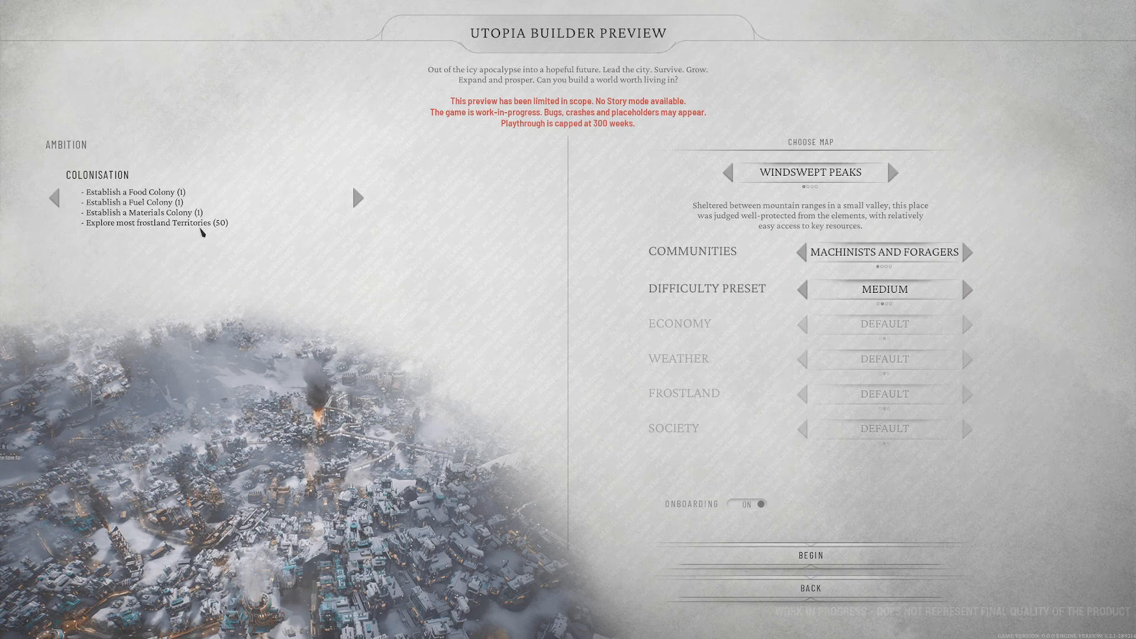
click(357, 197)
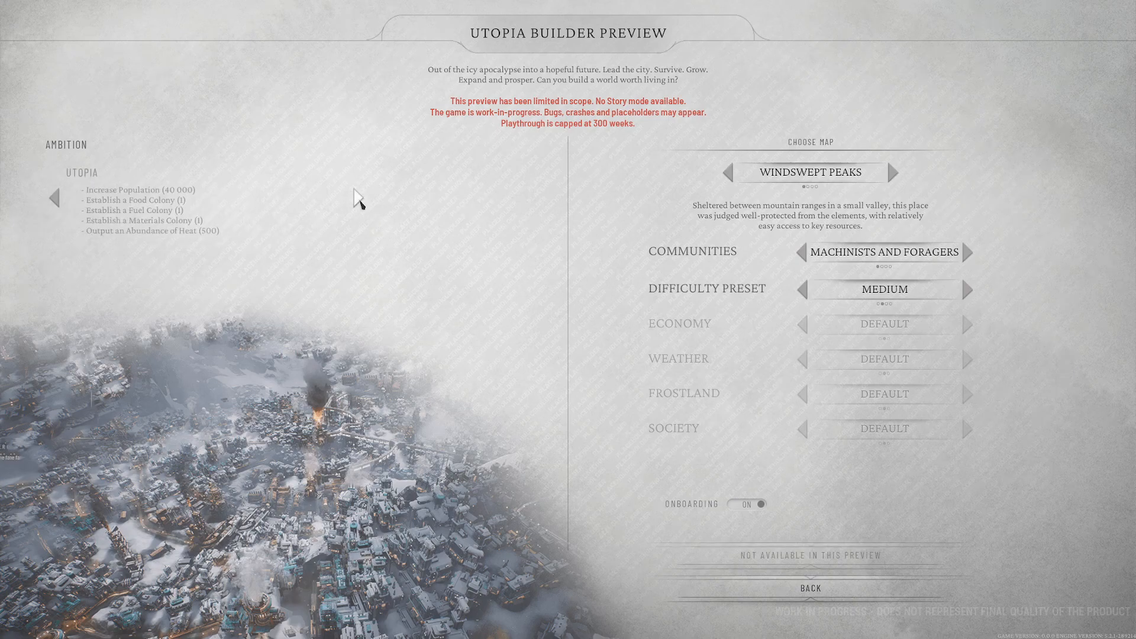
mouse_move(202, 195)
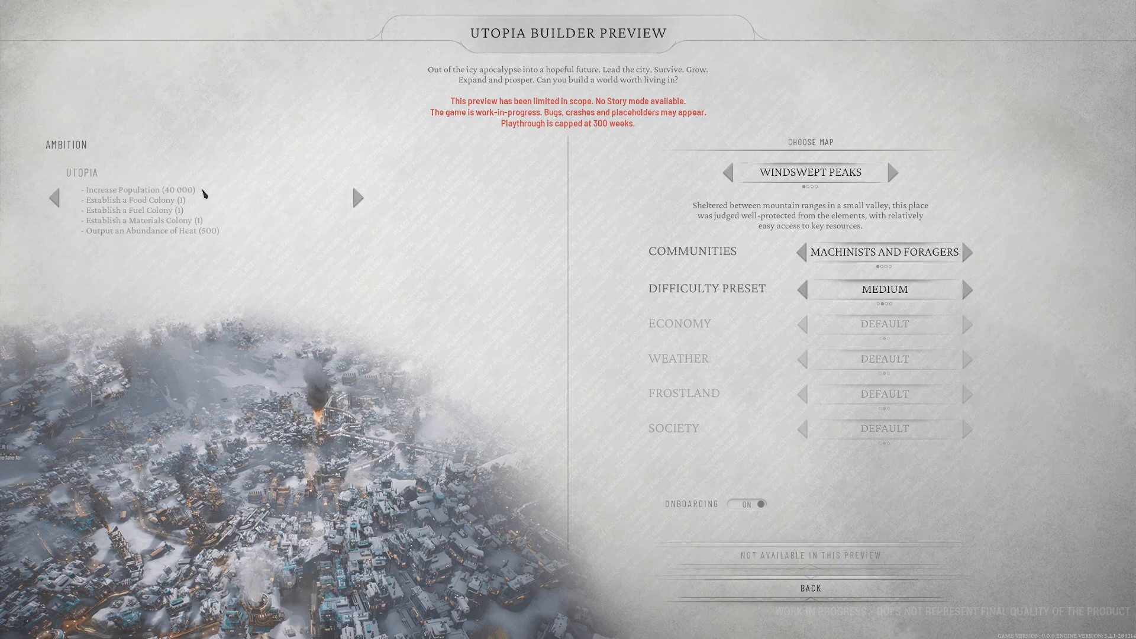
mouse_move(199, 242)
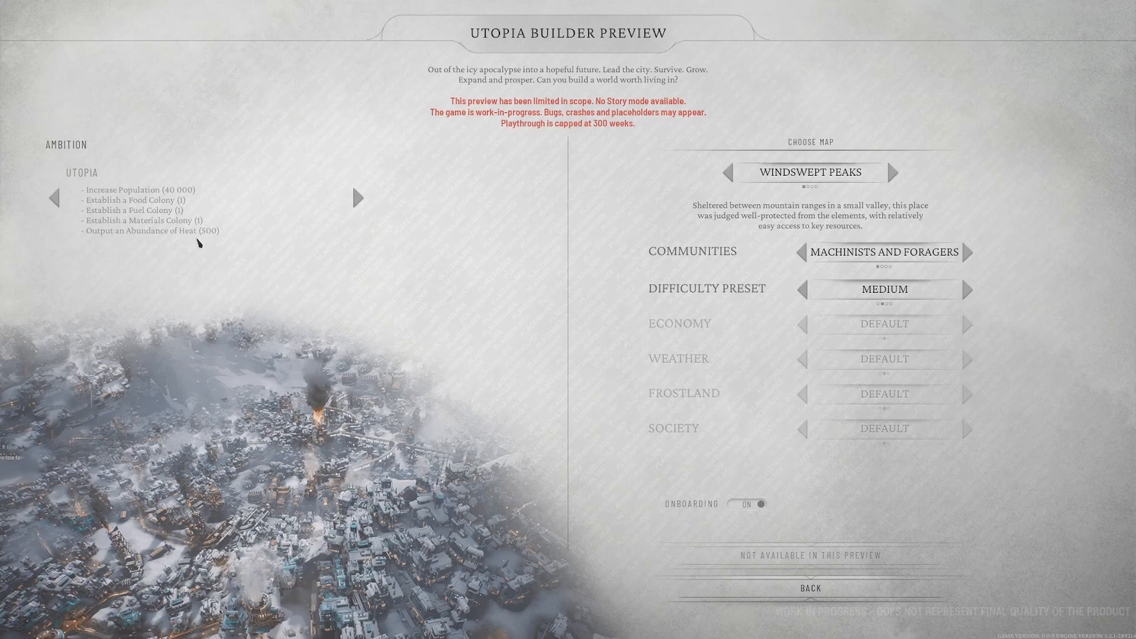
mouse_move(123, 239)
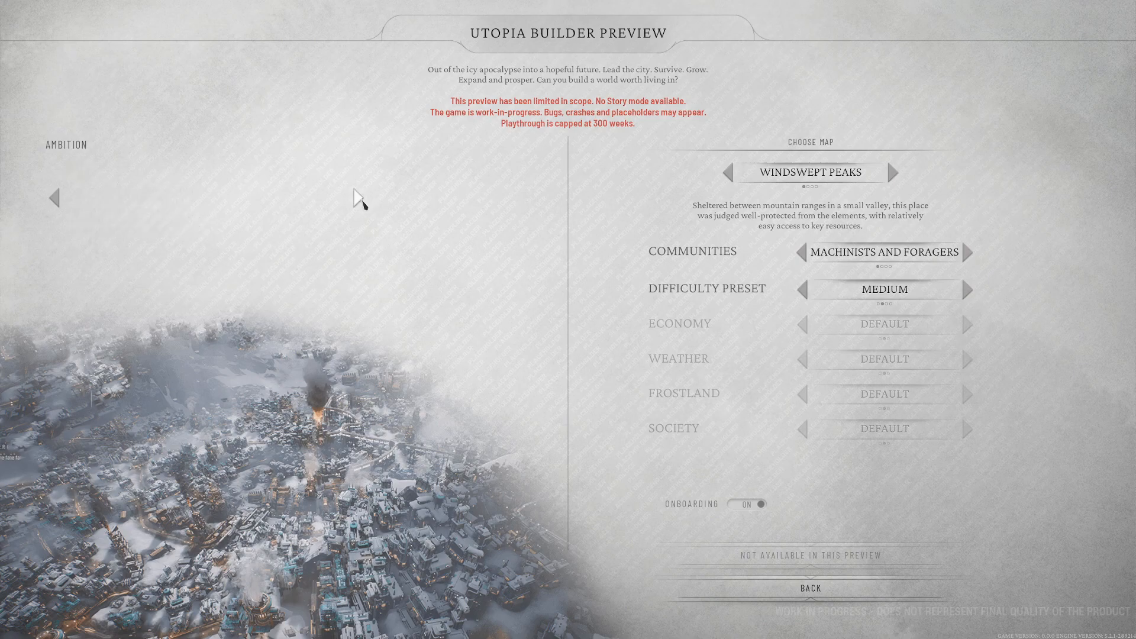
click(53, 198)
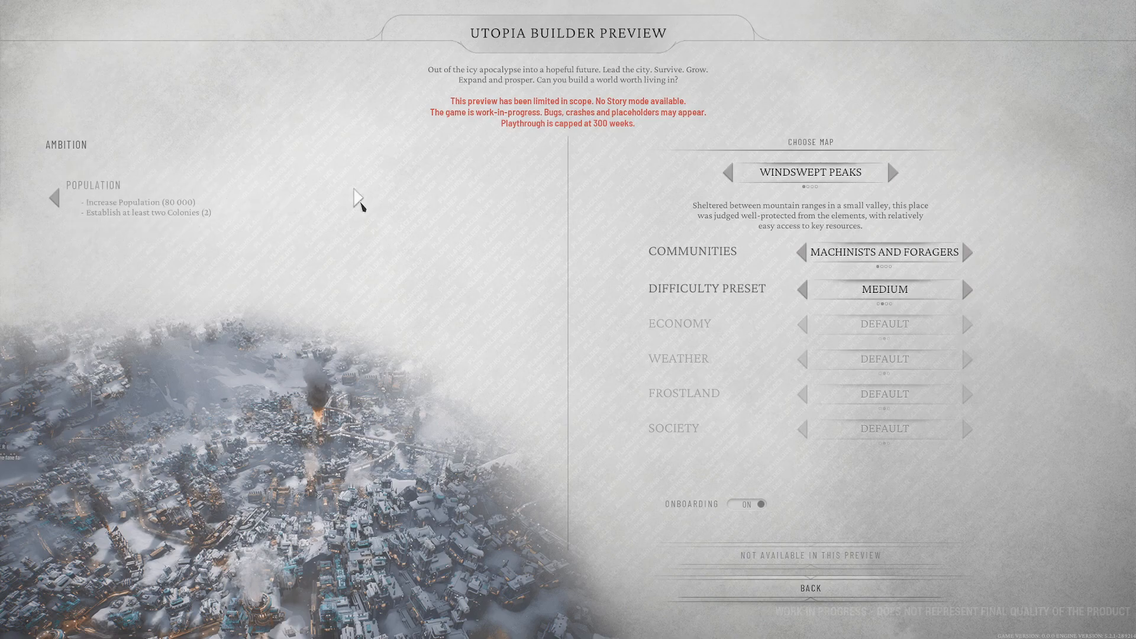
mouse_move(203, 225)
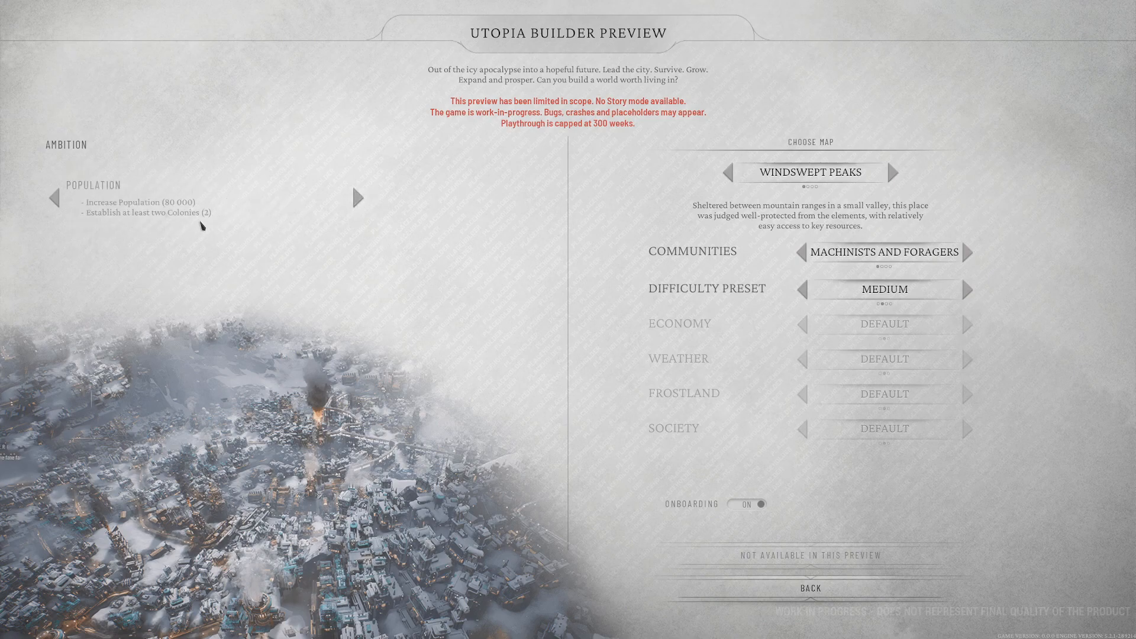
click(357, 198)
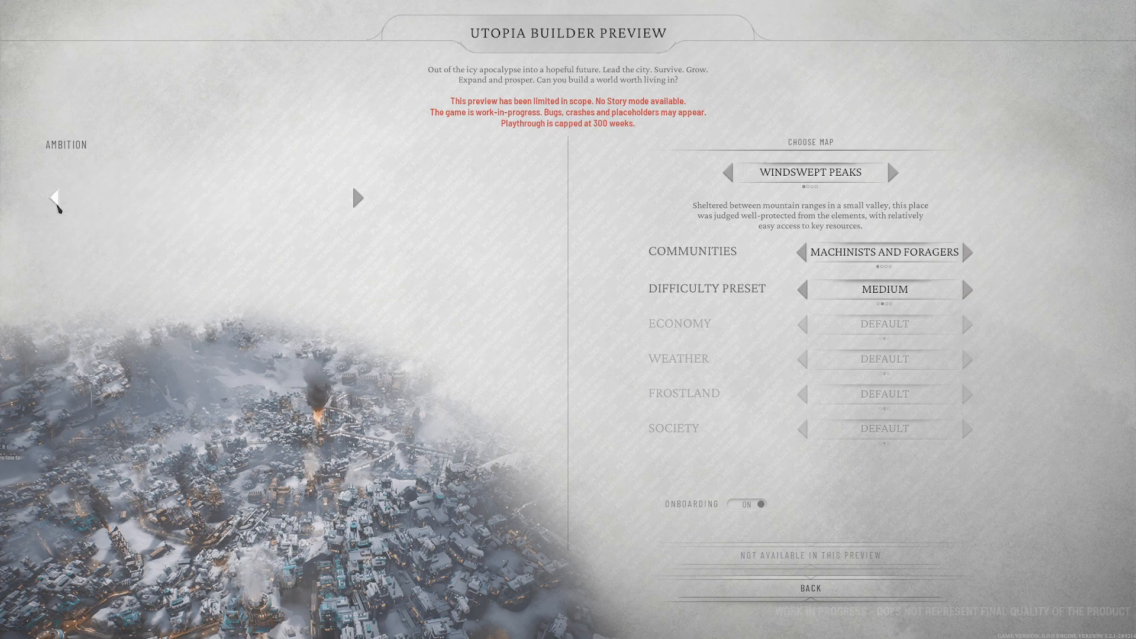
click(357, 198)
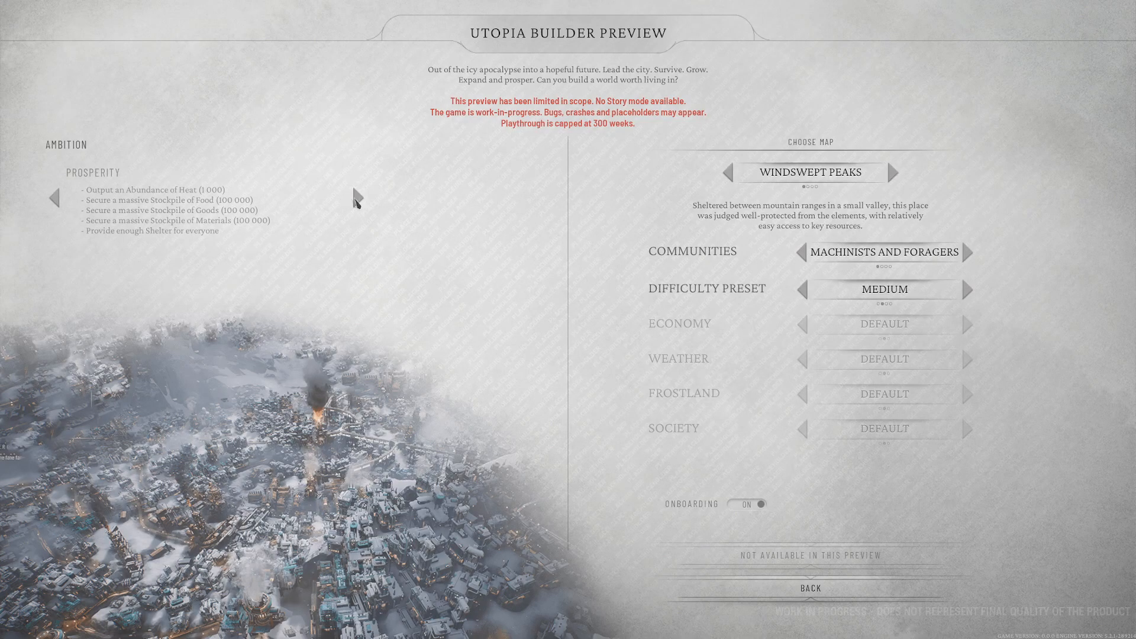
mouse_move(357, 199)
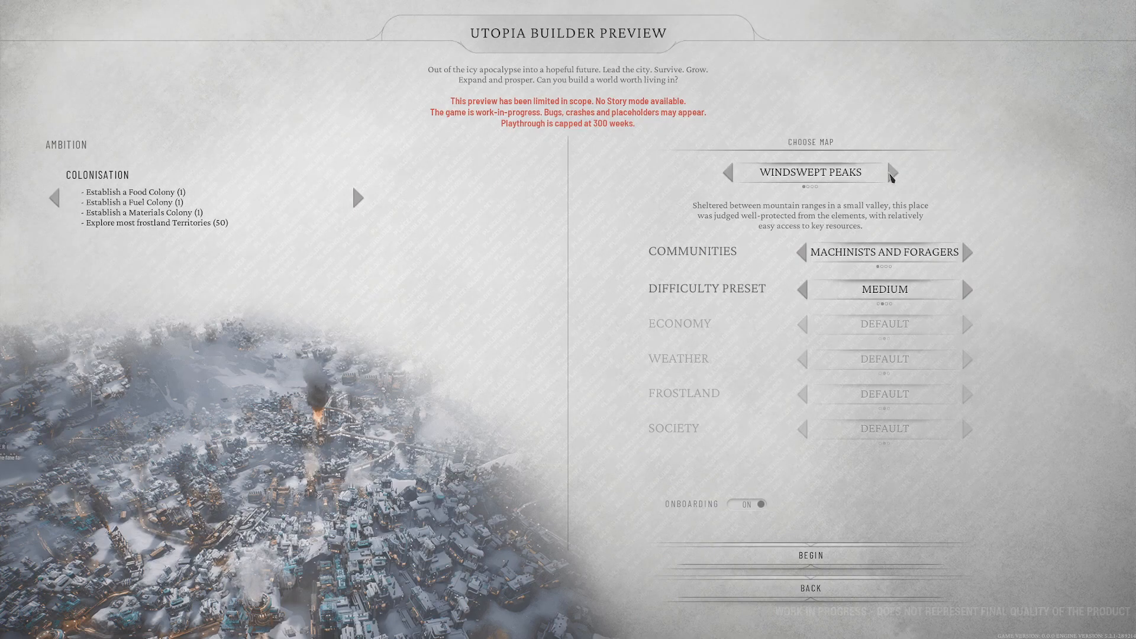
- Preview the Broken Shore and Fractured Gorge maps, returning to Windswept Peaks with Machinists and Foragers
click(892, 173)
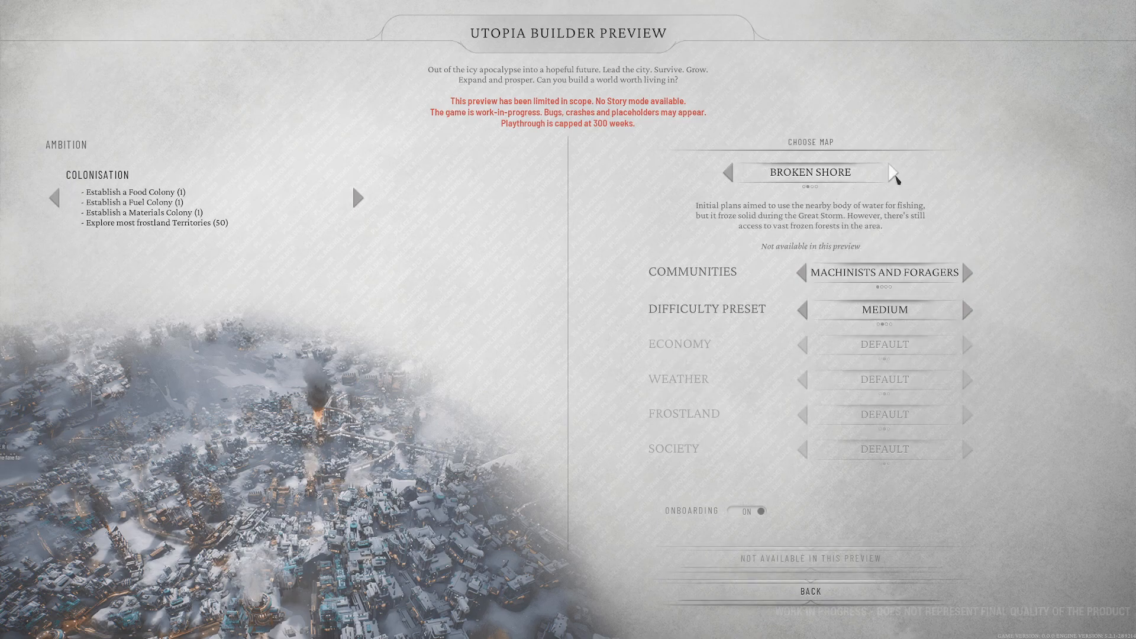
click(895, 172)
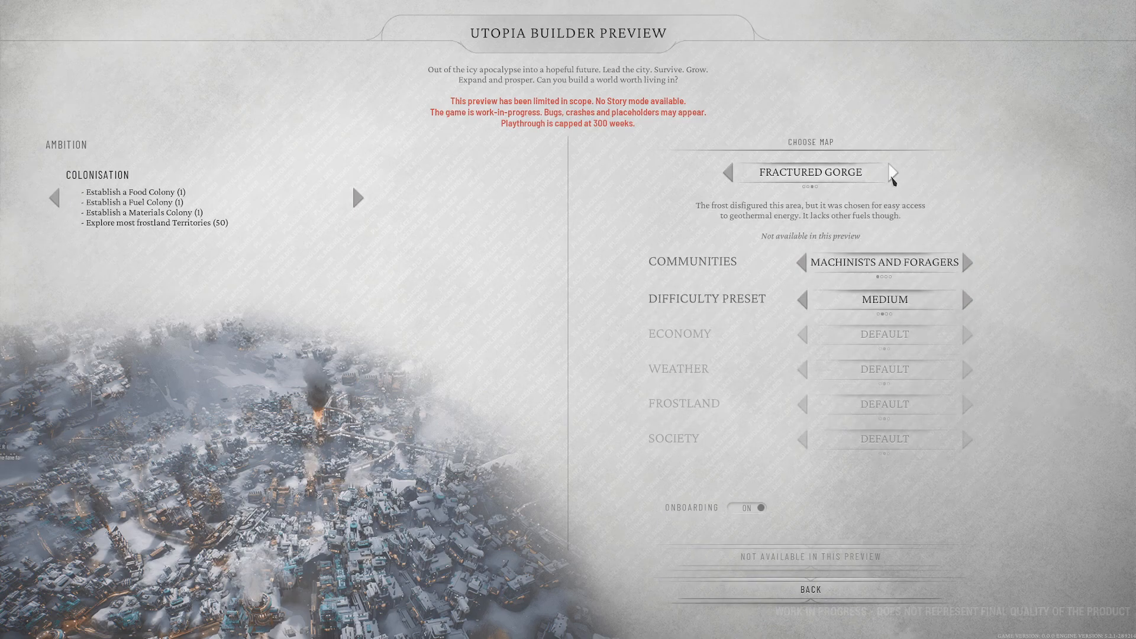
click(894, 173)
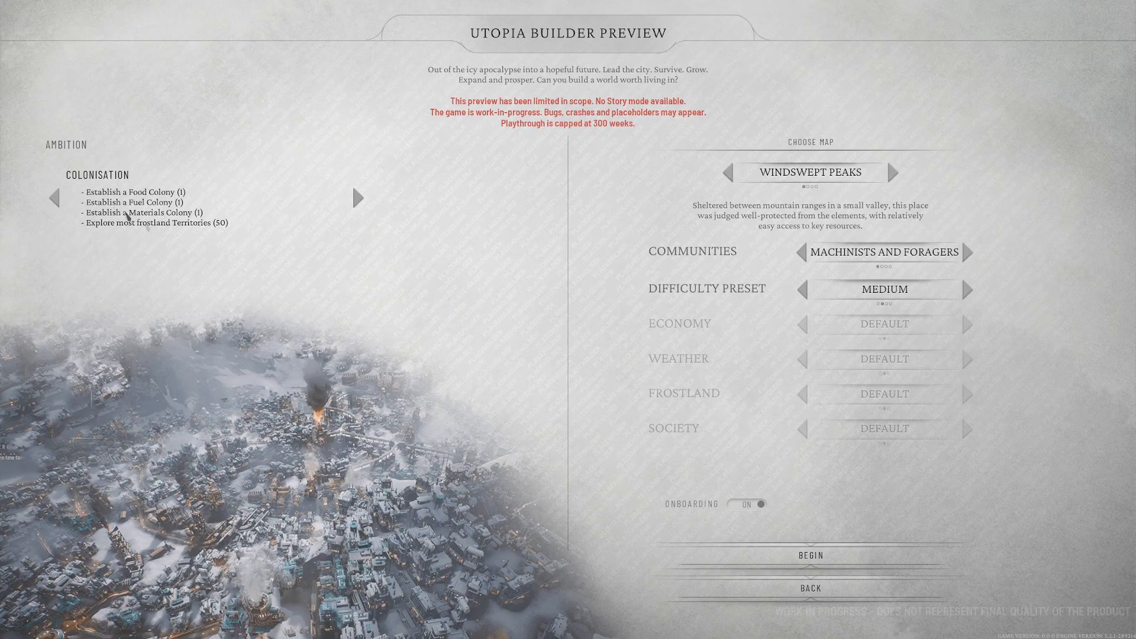
mouse_move(970, 256)
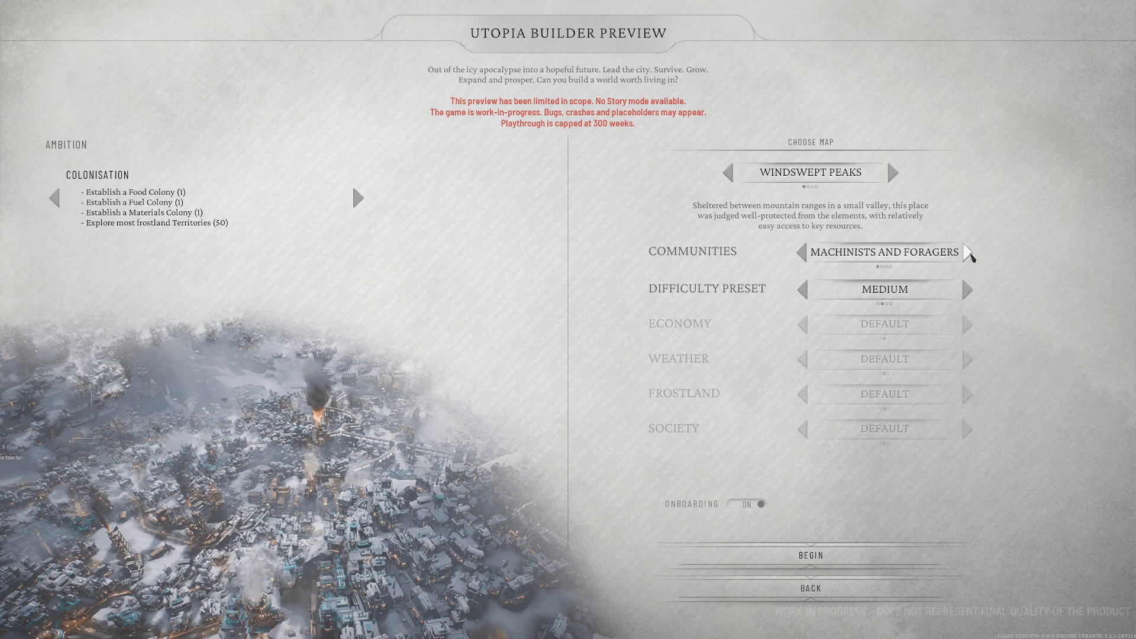
click(970, 252)
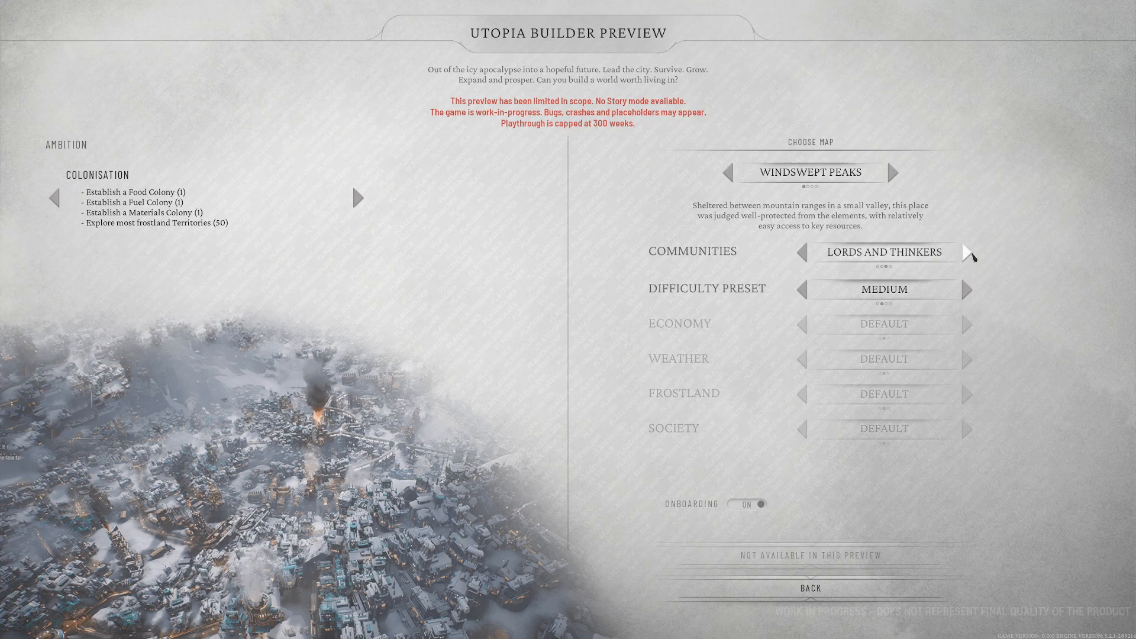
click(965, 252)
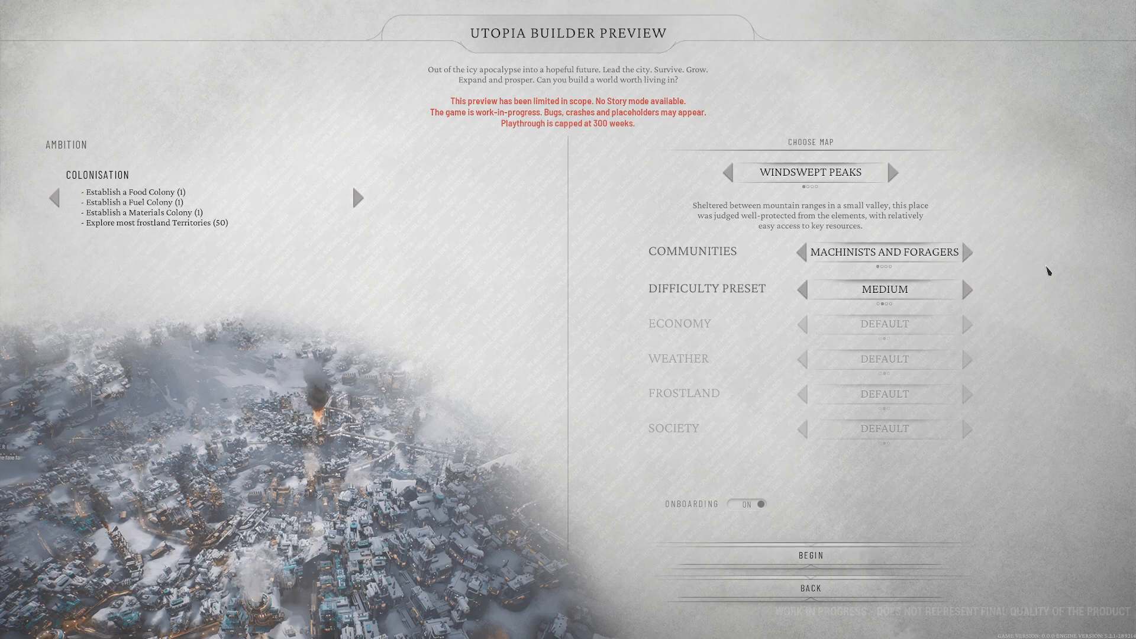
mouse_move(915, 273)
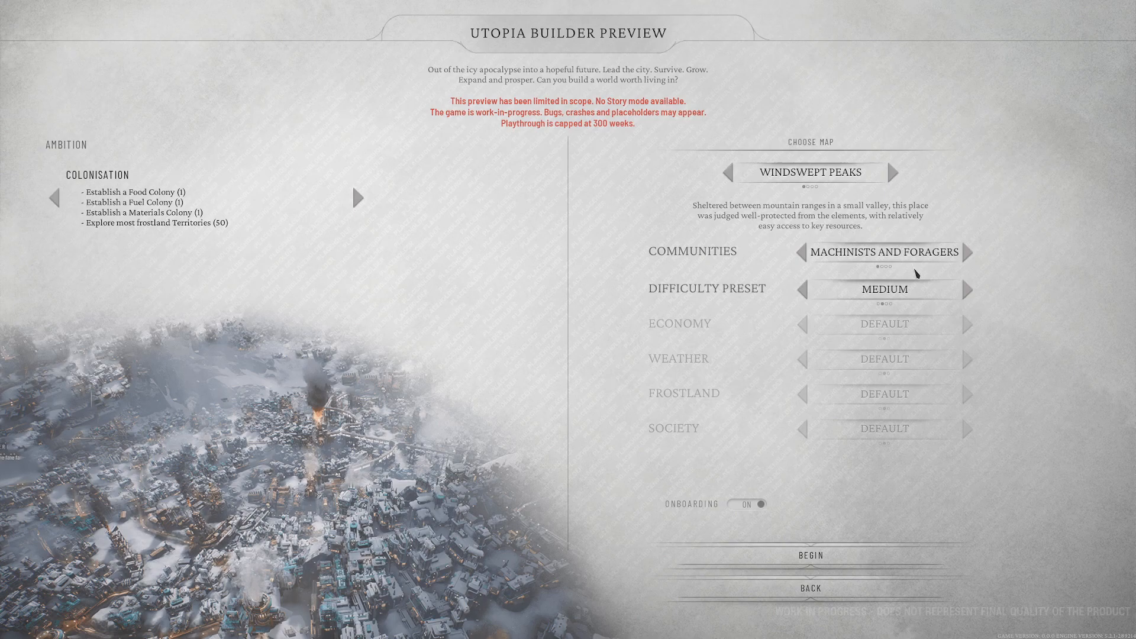
mouse_move(966, 290)
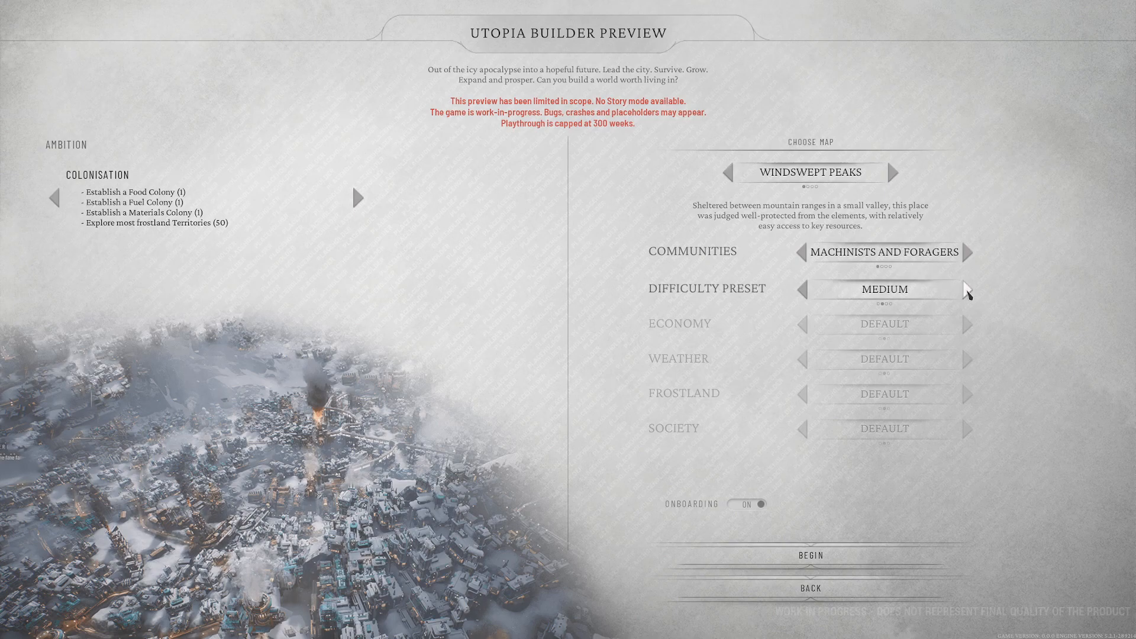
- Cycle the difficulty preset through Extreme, Medium and Hard, settling on Easy
click(967, 288)
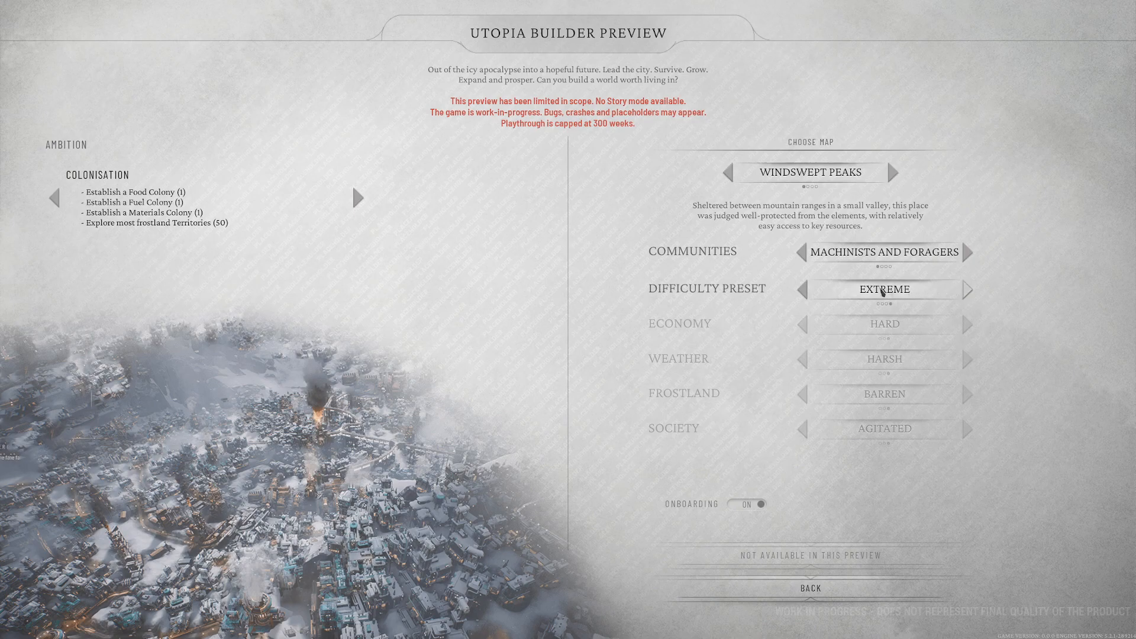
click(801, 289)
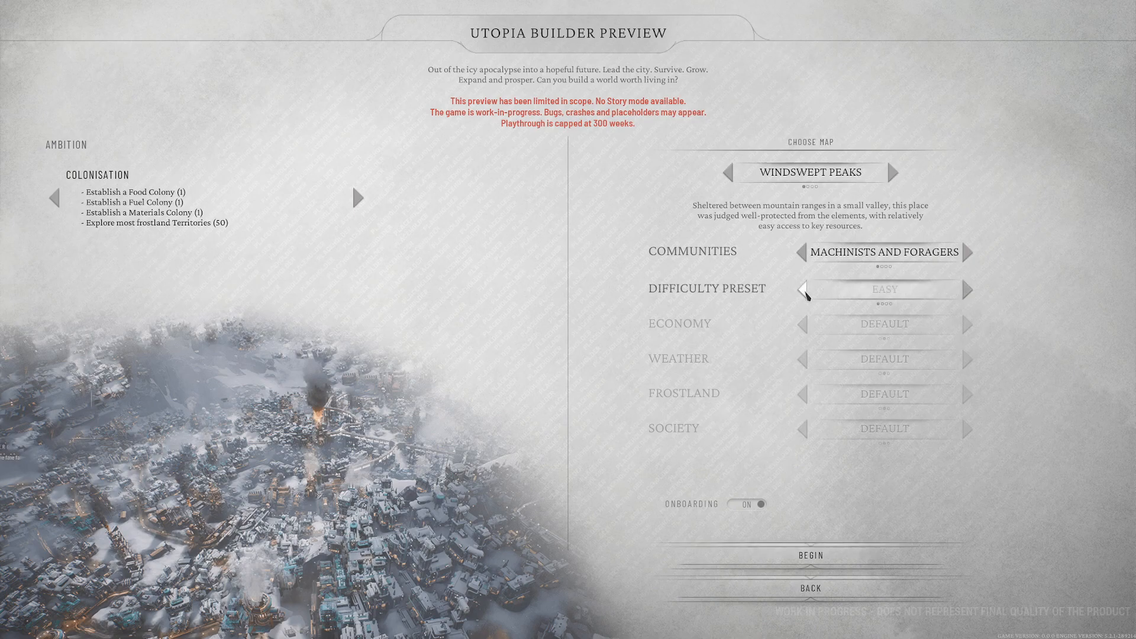
click(966, 289)
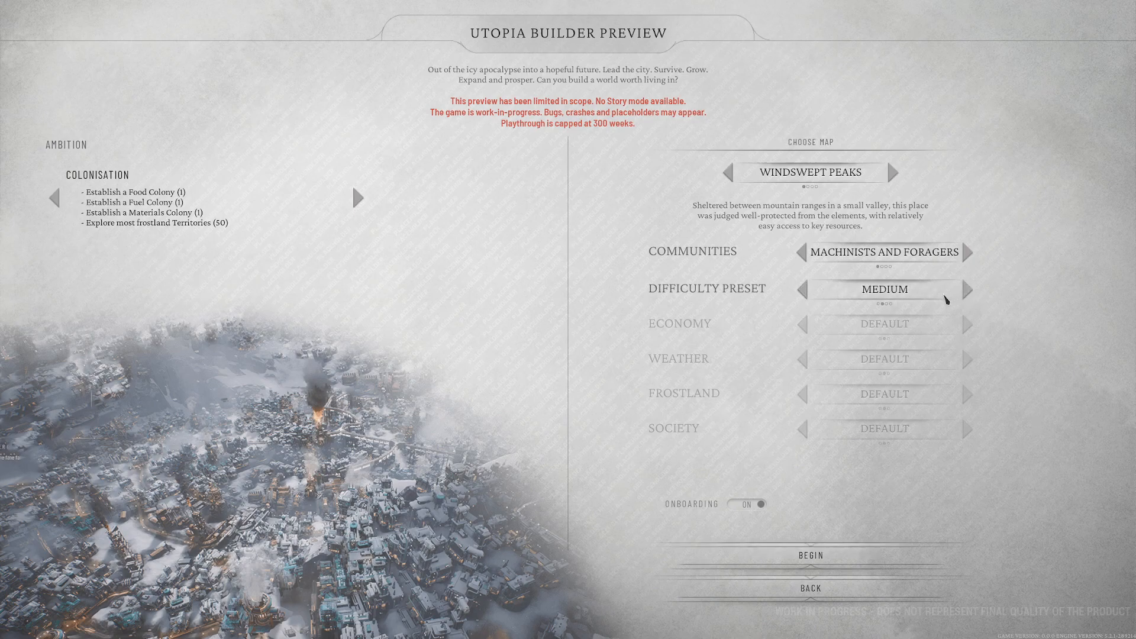
click(966, 289)
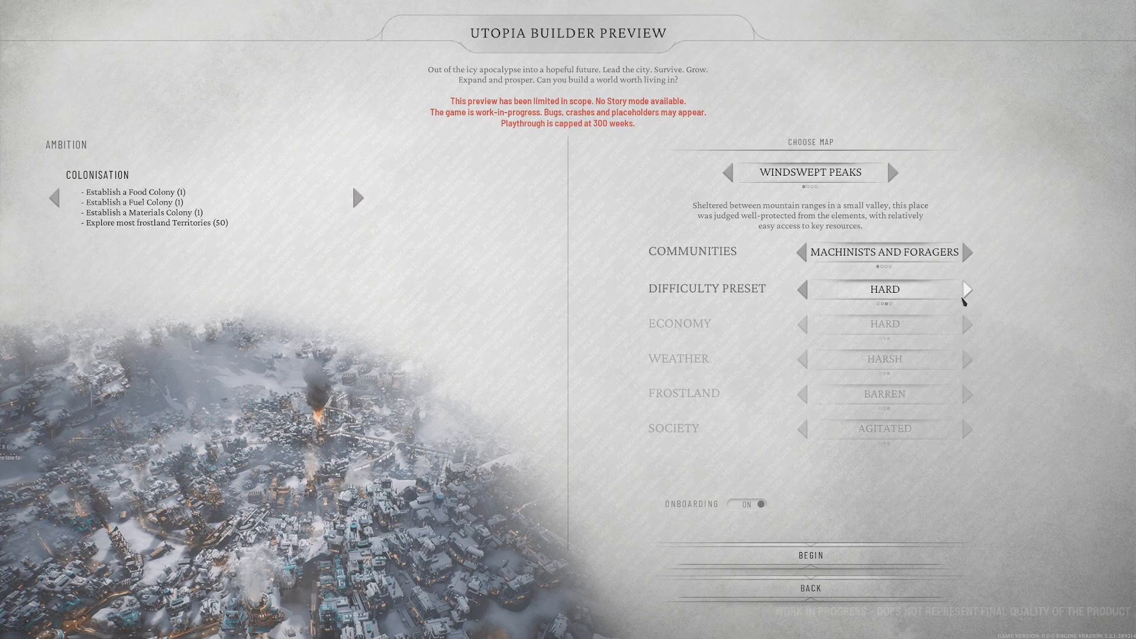
mouse_move(884, 450)
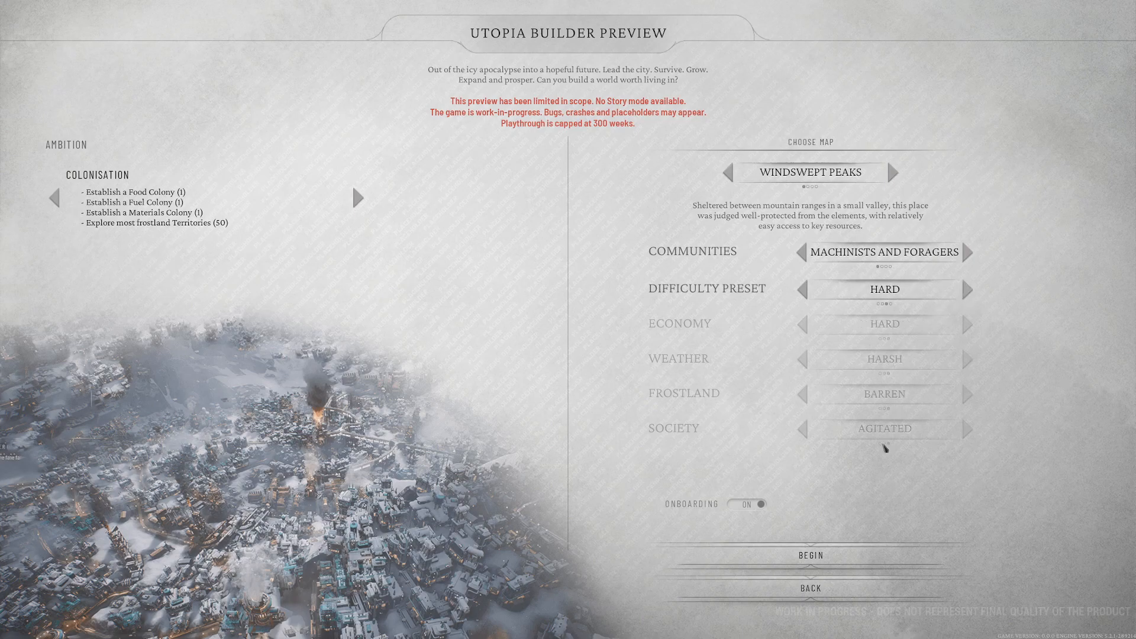
mouse_move(660, 438)
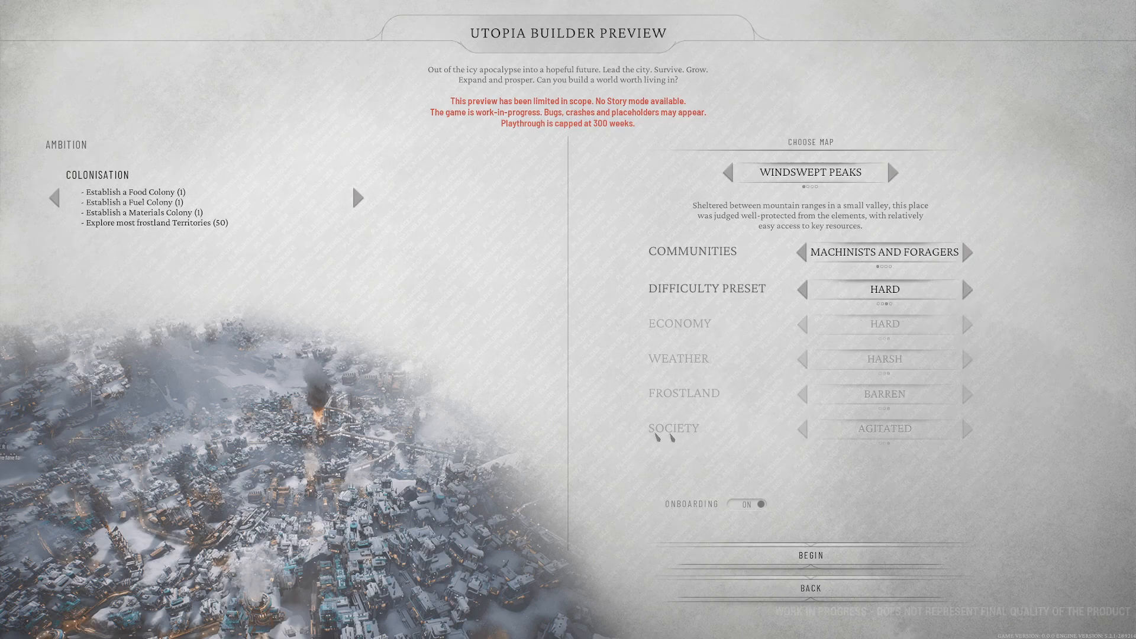
mouse_move(801, 289)
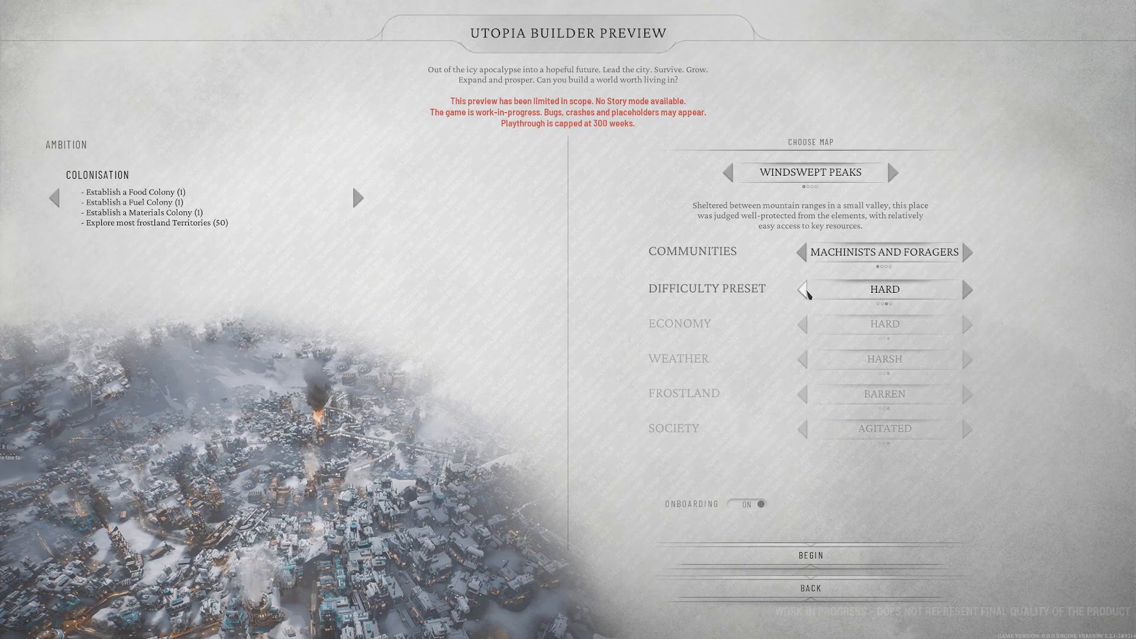
click(803, 289)
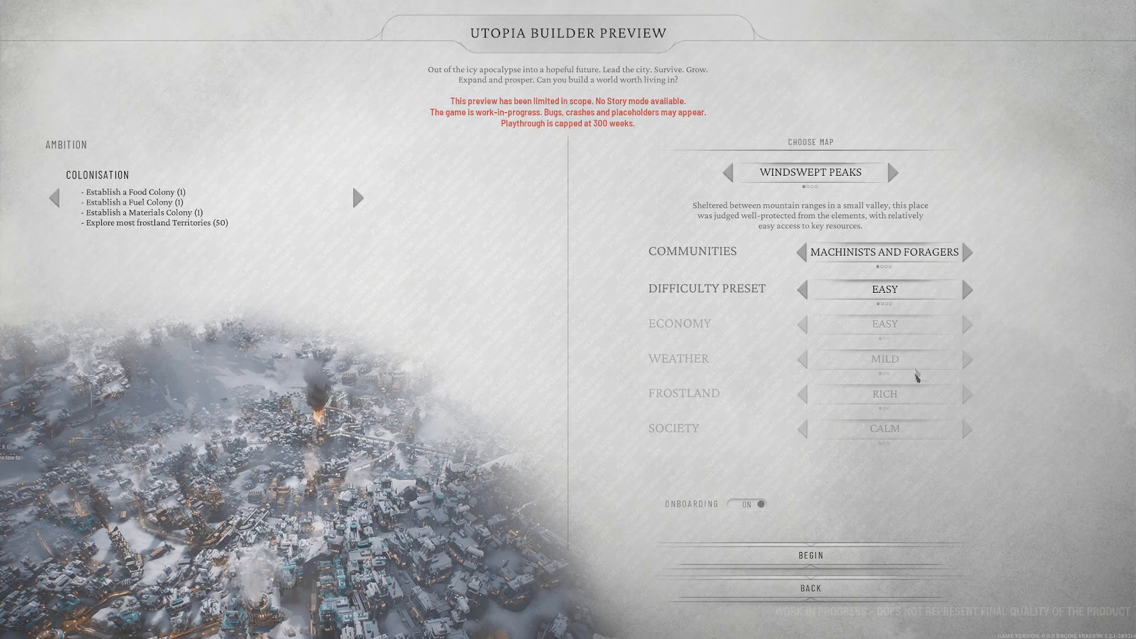
- Set the difficulty preset to Medium and begin the Windswept Peaks game
click(968, 289)
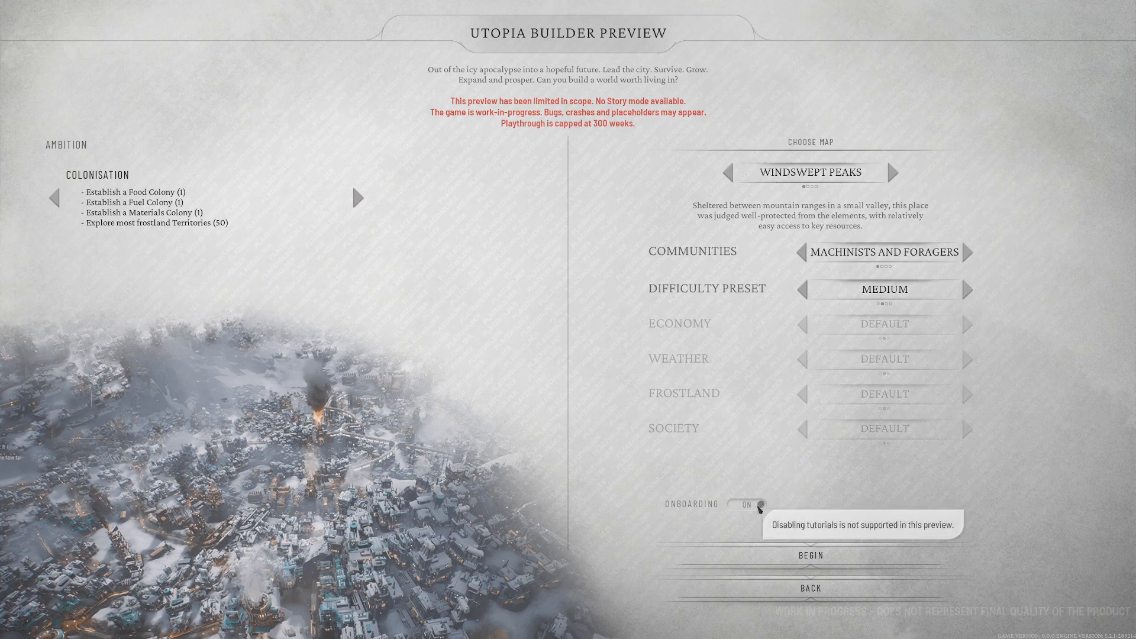
mouse_move(753, 509)
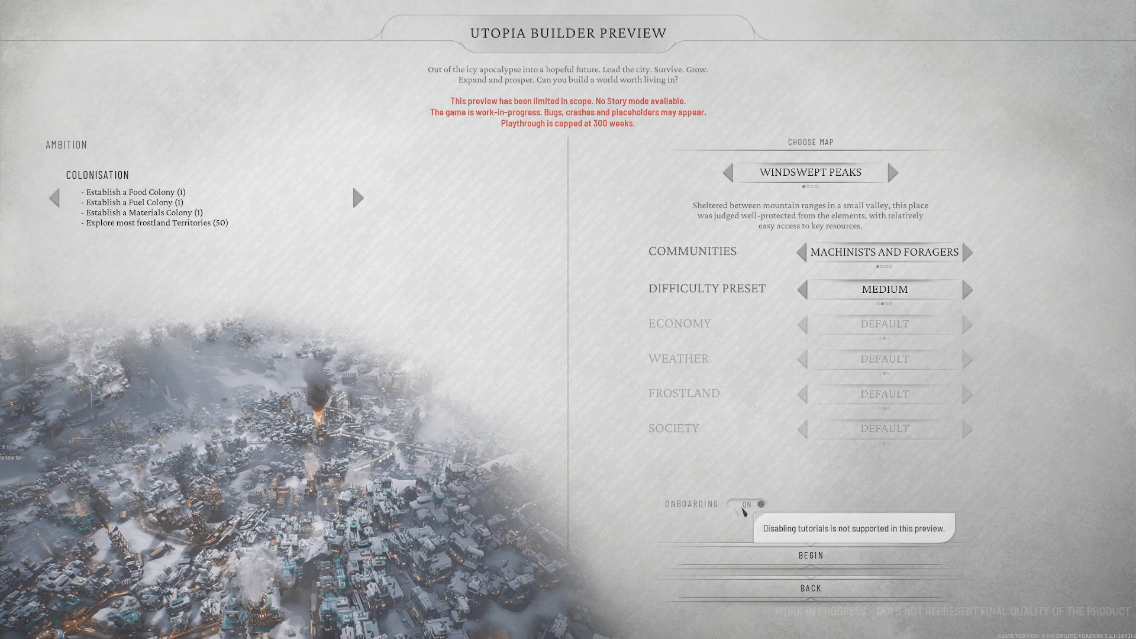
mouse_move(792, 501)
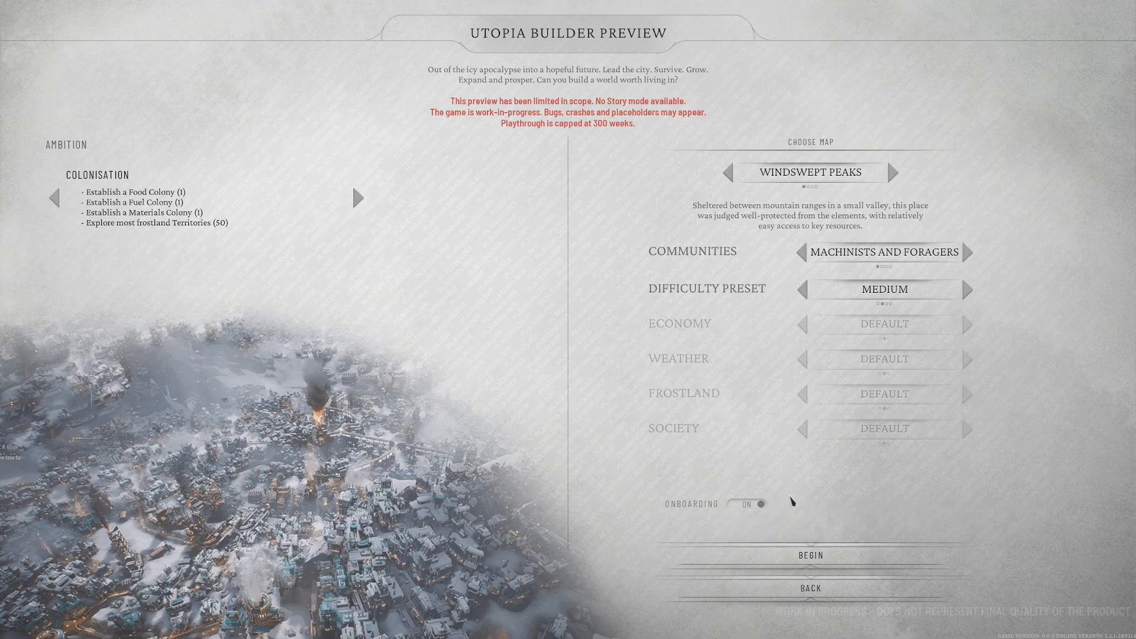
mouse_move(637, 493)
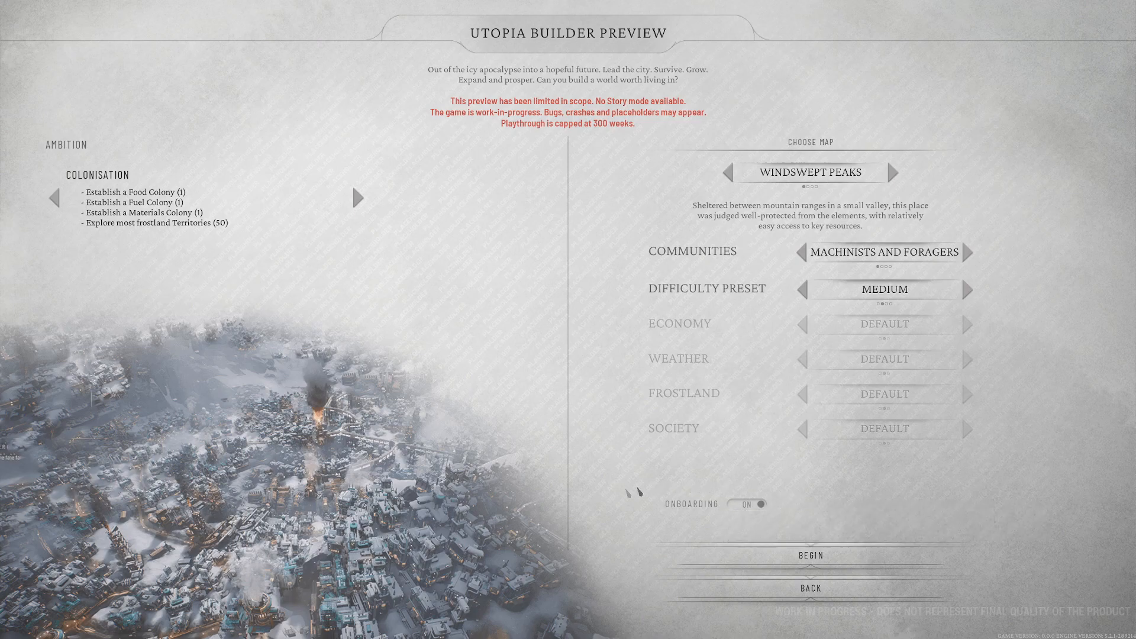
mouse_move(471, 399)
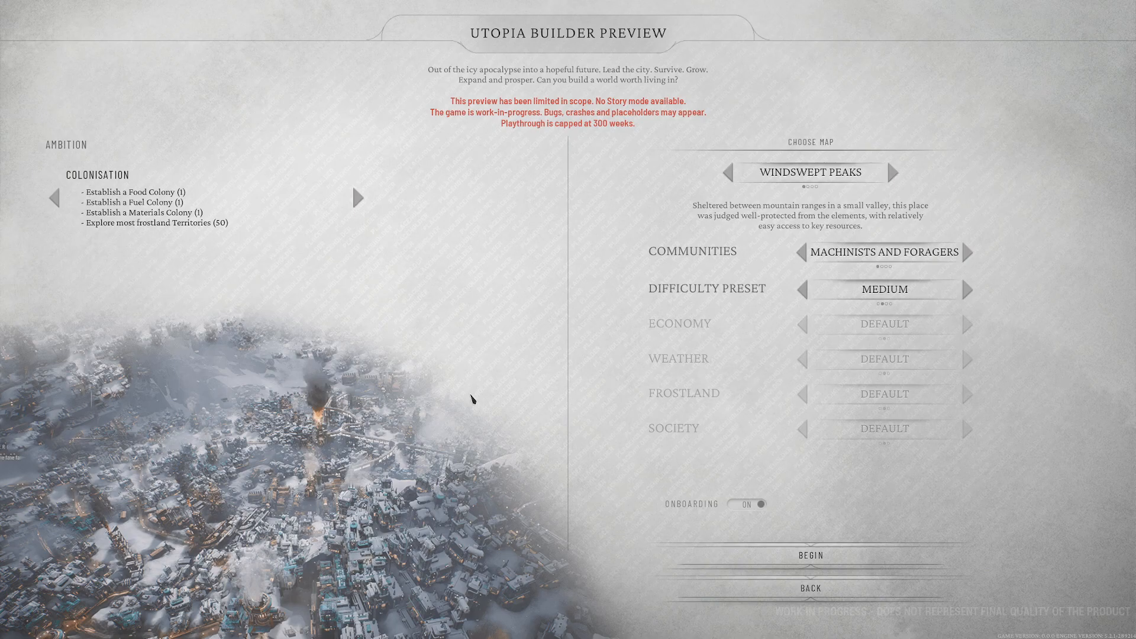
click(810, 555)
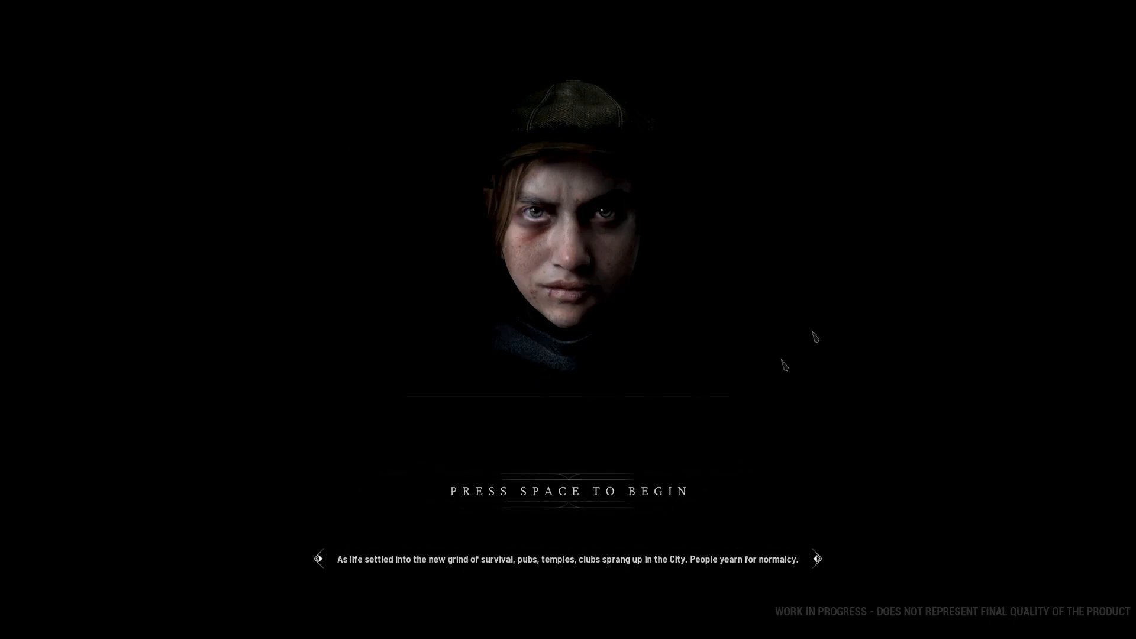
mouse_move(587, 499)
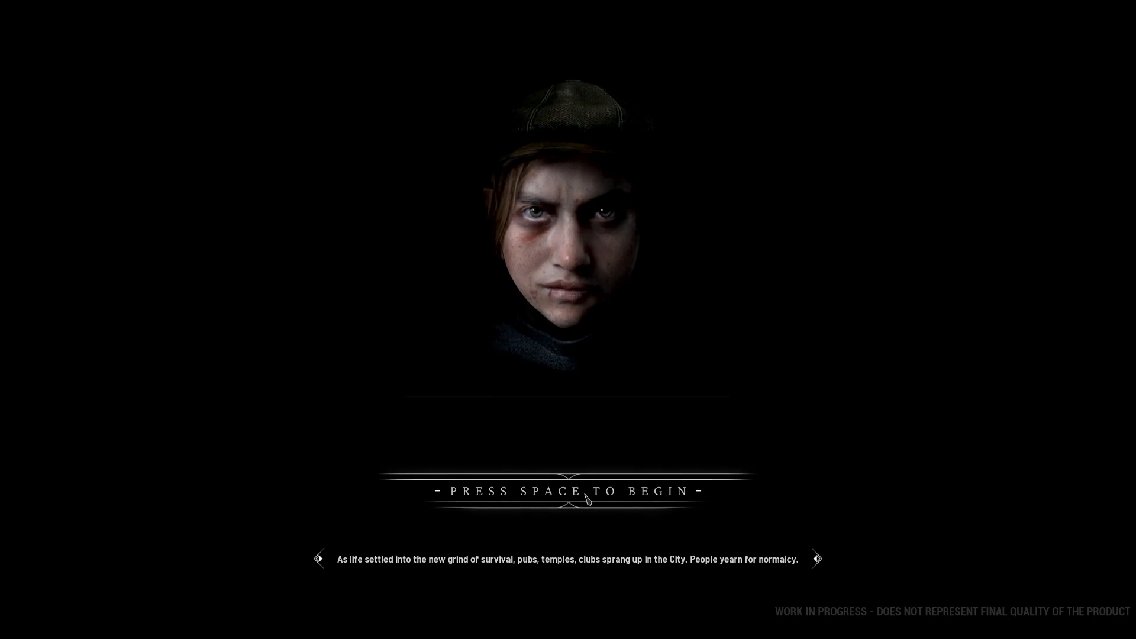
- Begin the game after loading to show the A New Beginning introduction
key(space)
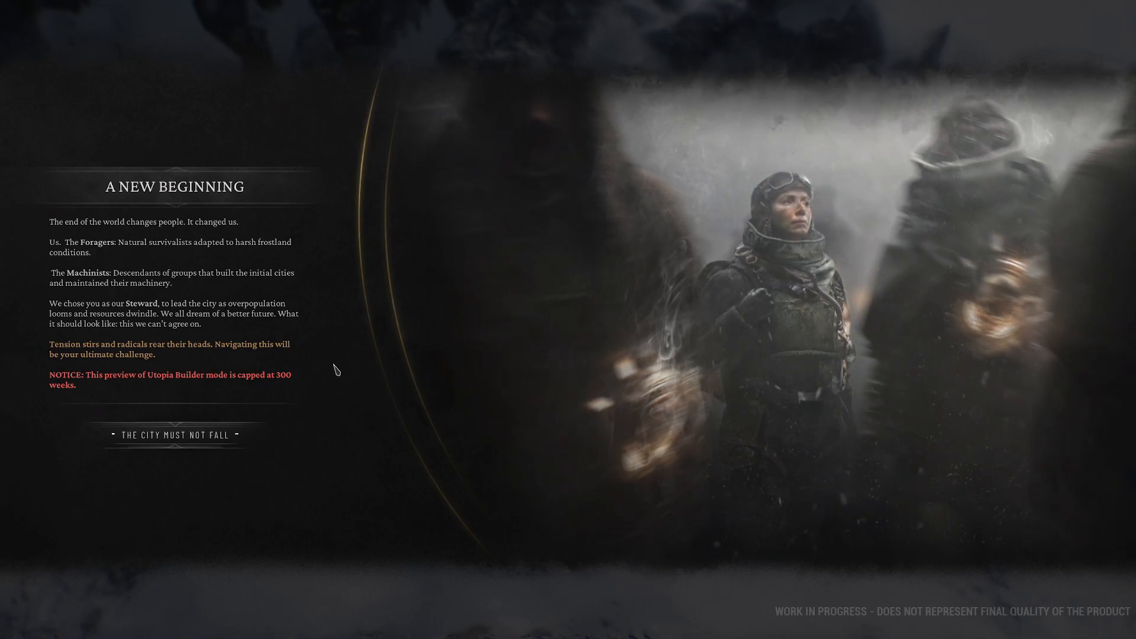
mouse_move(328, 384)
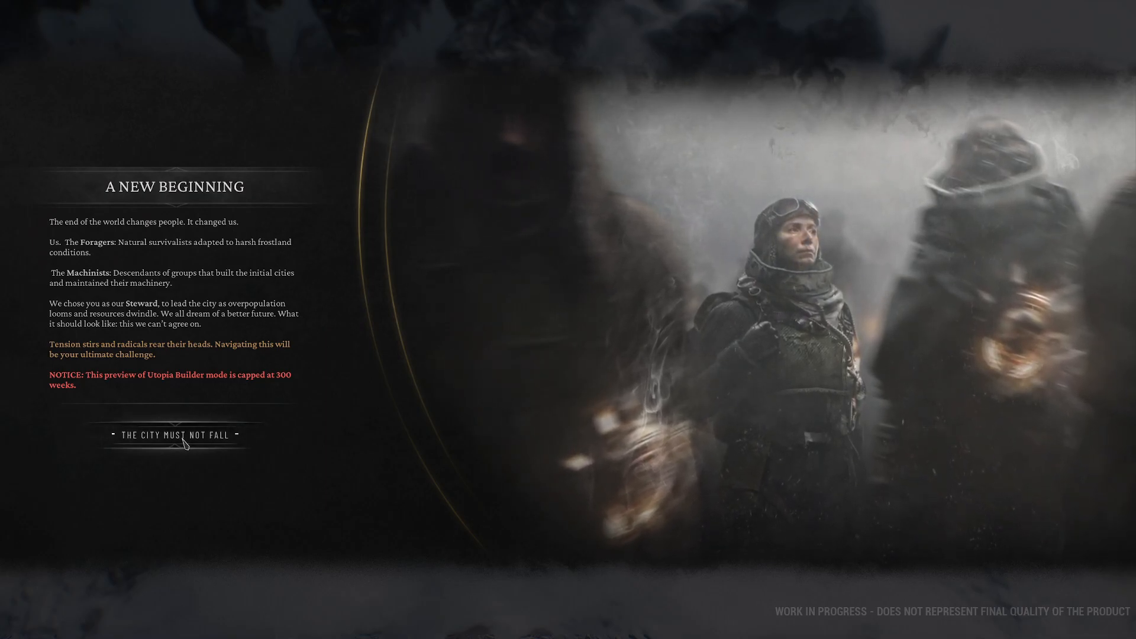
- Continue with 'The City Must Not Fall' and acknowledge the coal shortage with 'We Need More Coal'
click(174, 436)
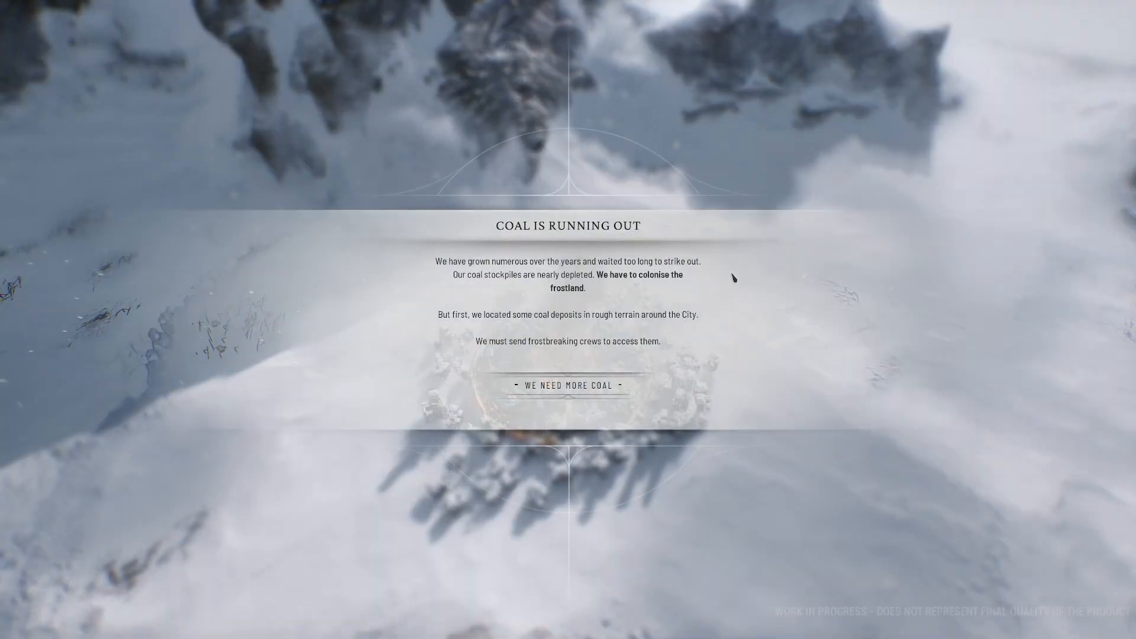
mouse_move(728, 292)
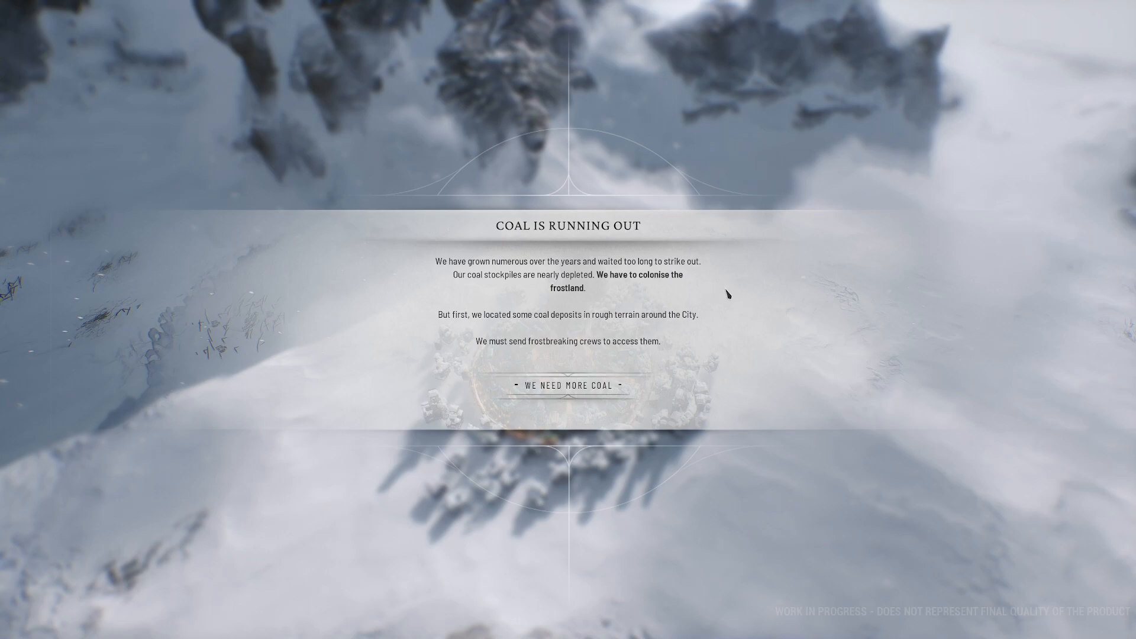
mouse_move(720, 293)
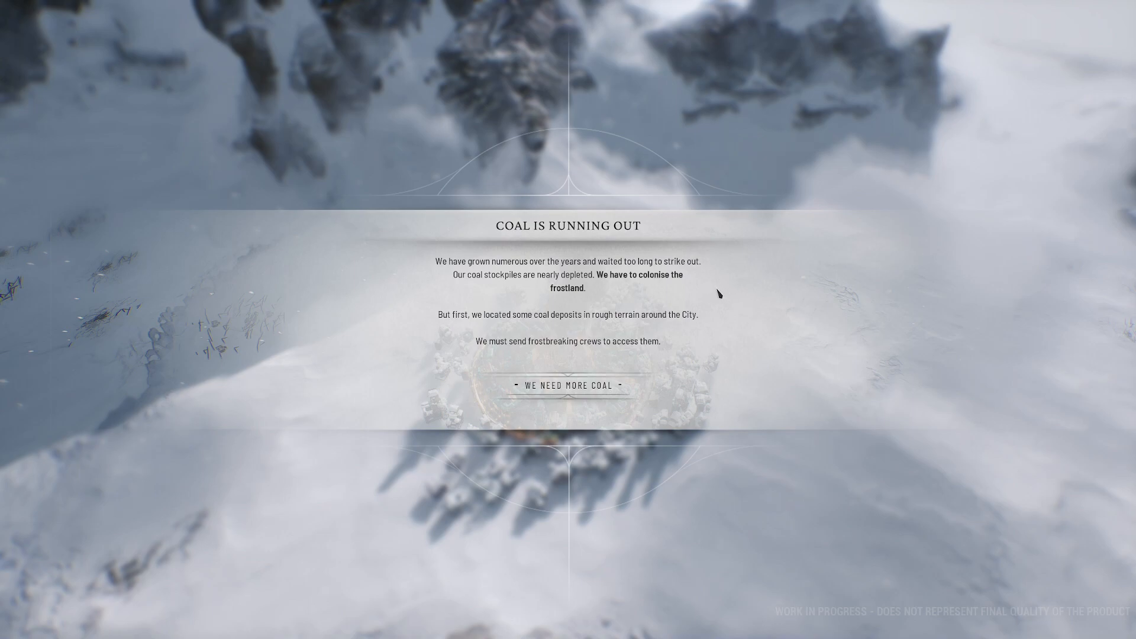
mouse_move(695, 310)
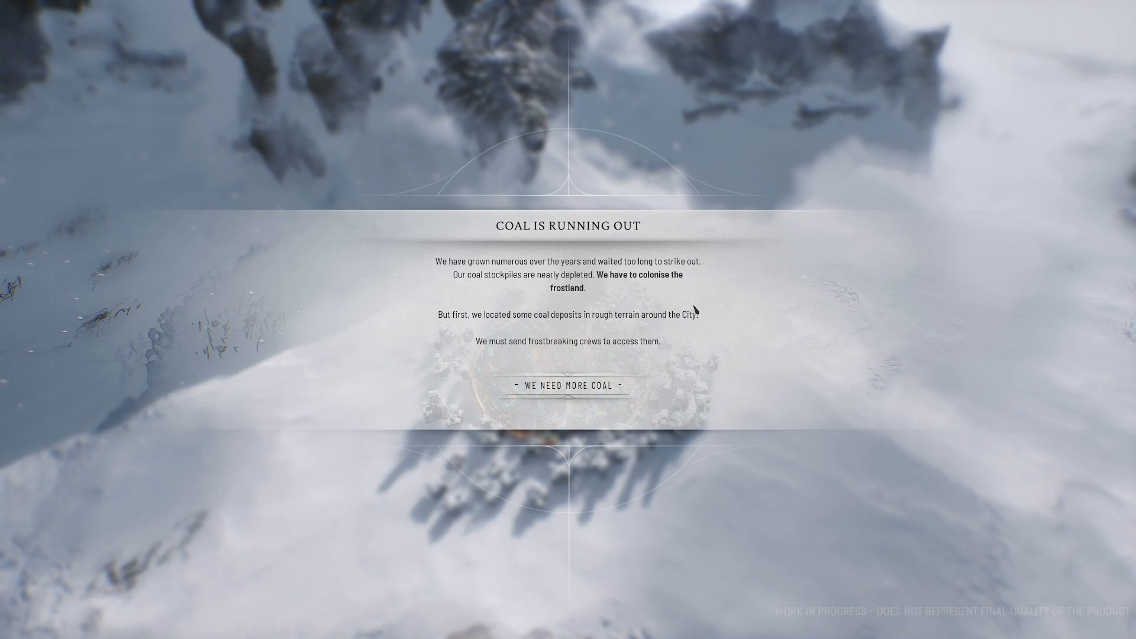
mouse_move(625, 347)
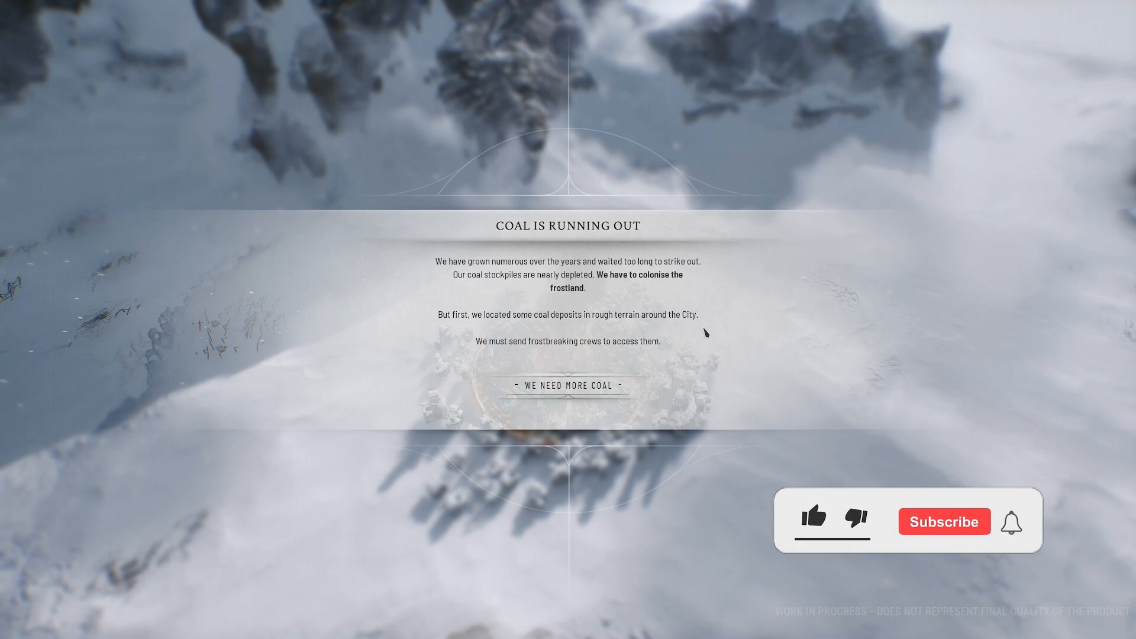
click(819, 520)
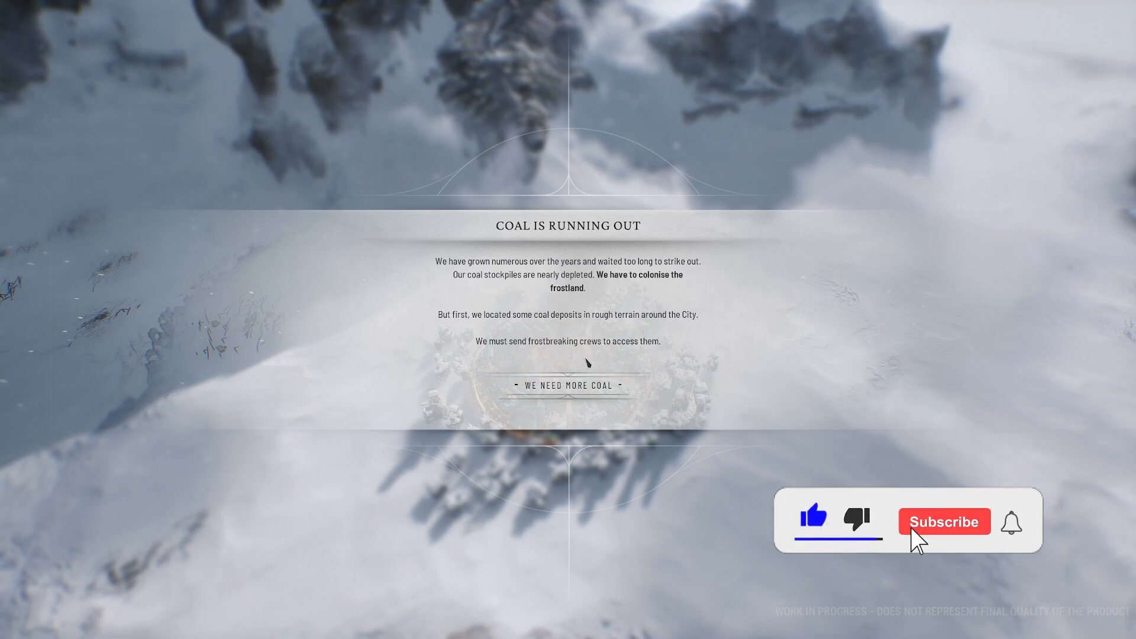
click(943, 520)
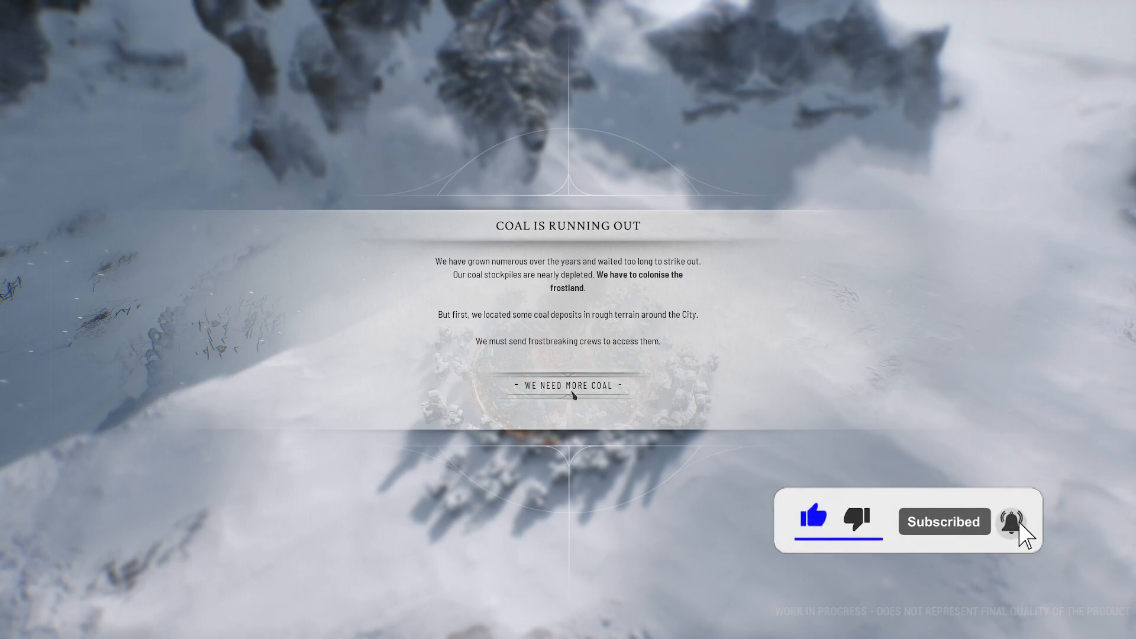
click(567, 385)
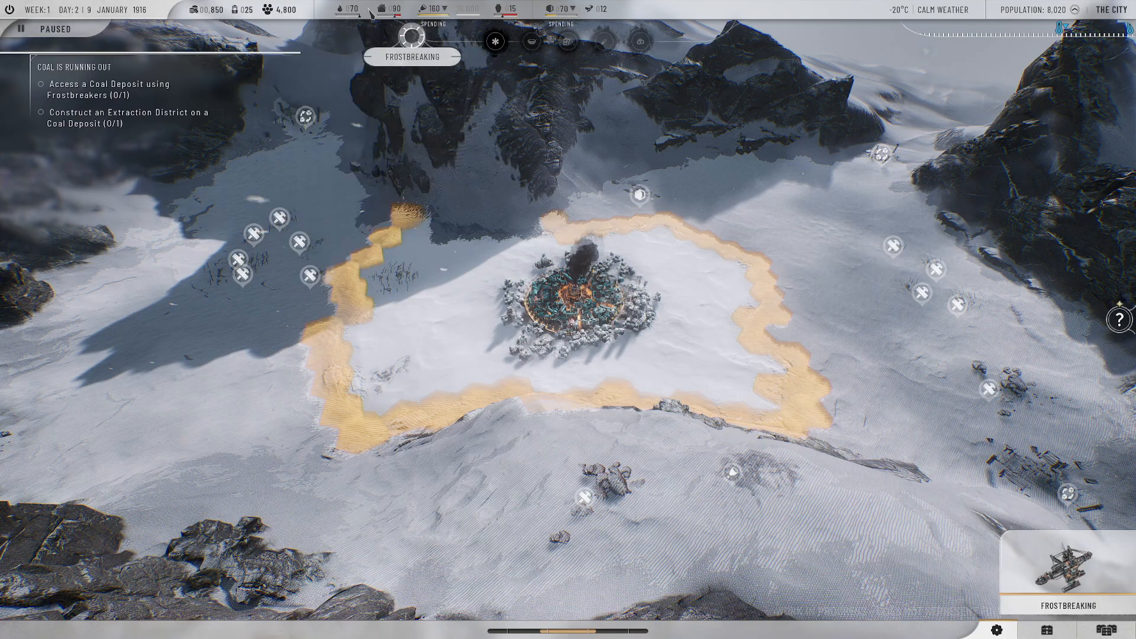
mouse_move(594, 9)
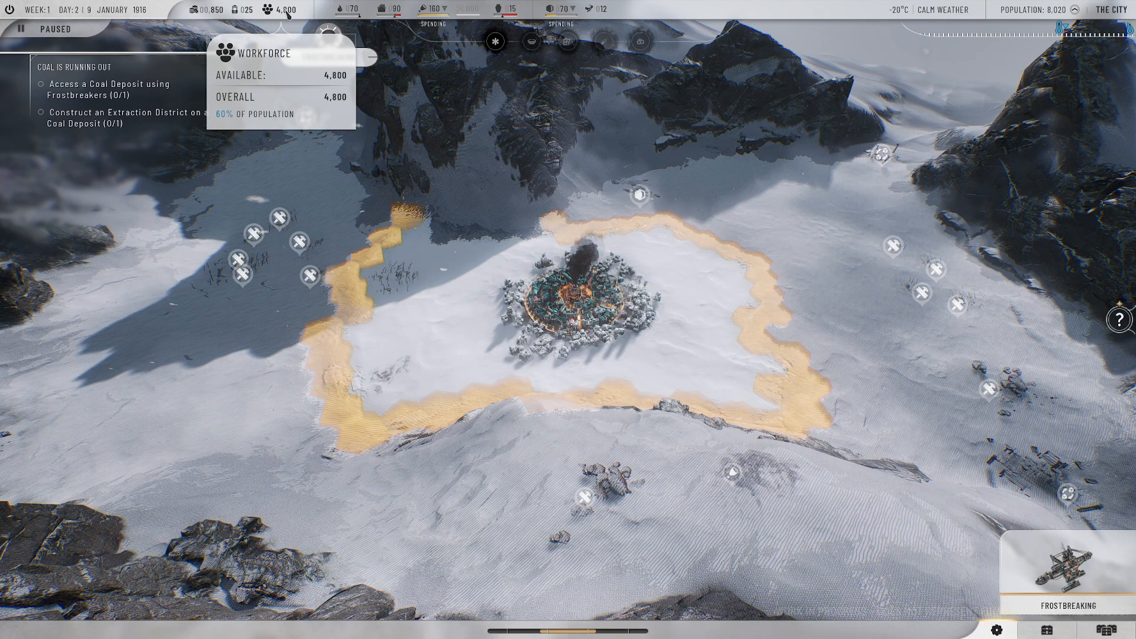
mouse_move(236, 9)
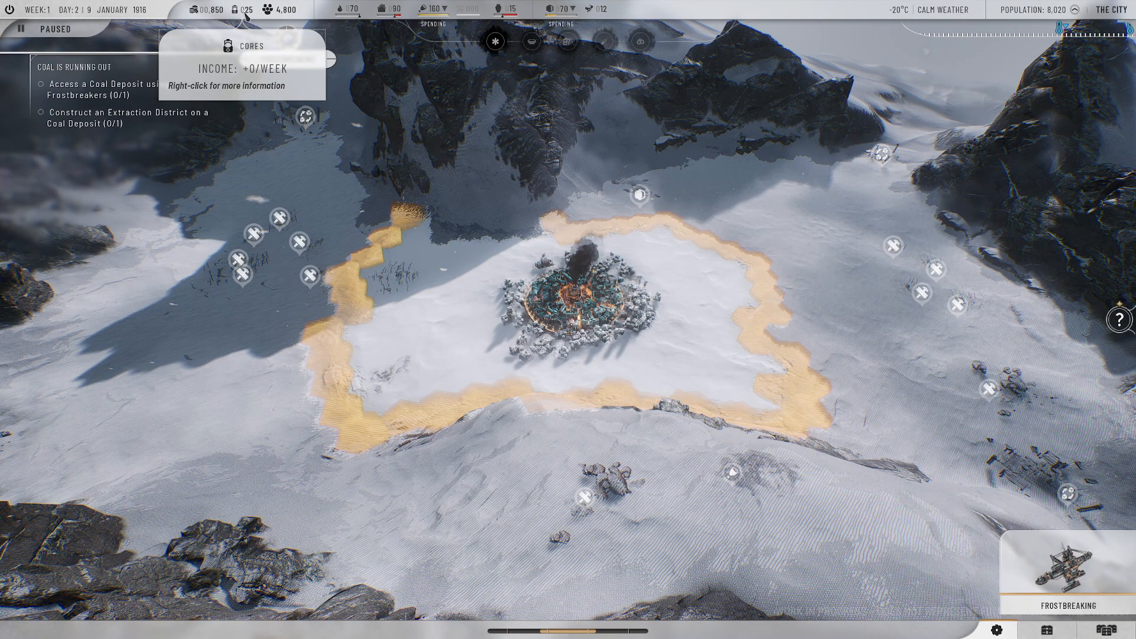
mouse_move(210, 10)
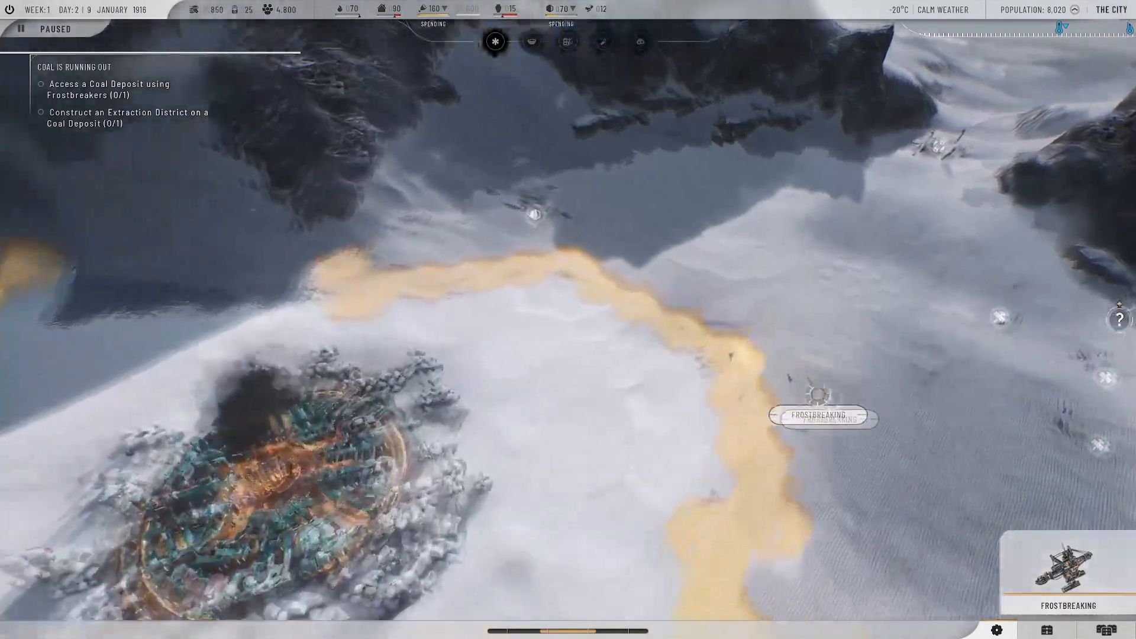
- Bring up the Frostbreaking tutorial from the prompt
click(1066, 573)
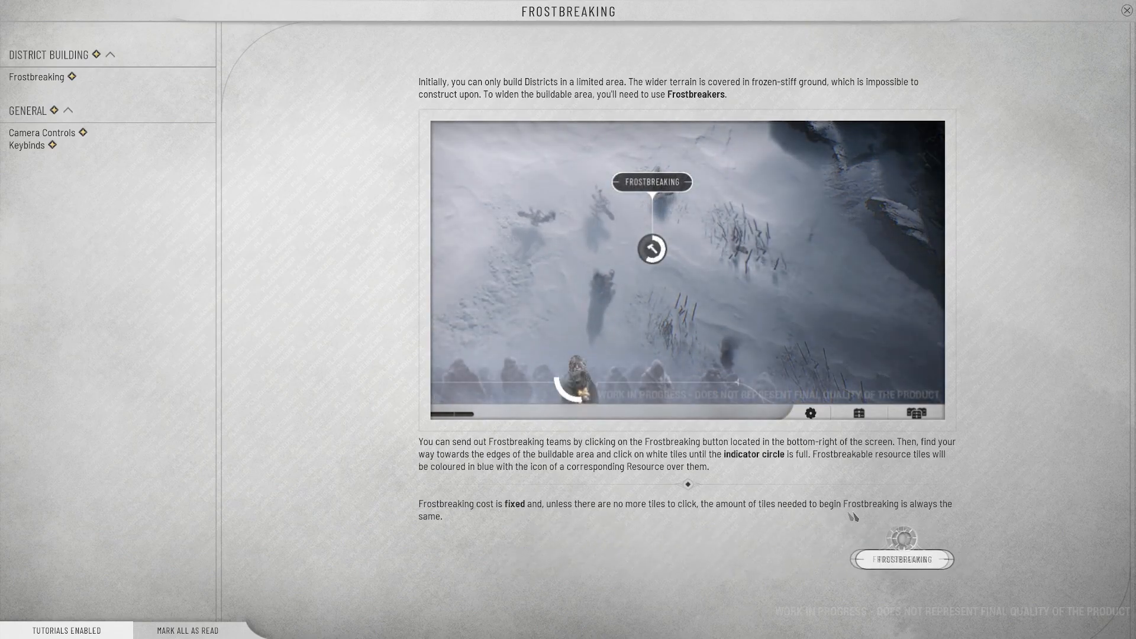
- View the Camera Controls and Keybinds pages, then the Frostbreaking guide entry
click(43, 132)
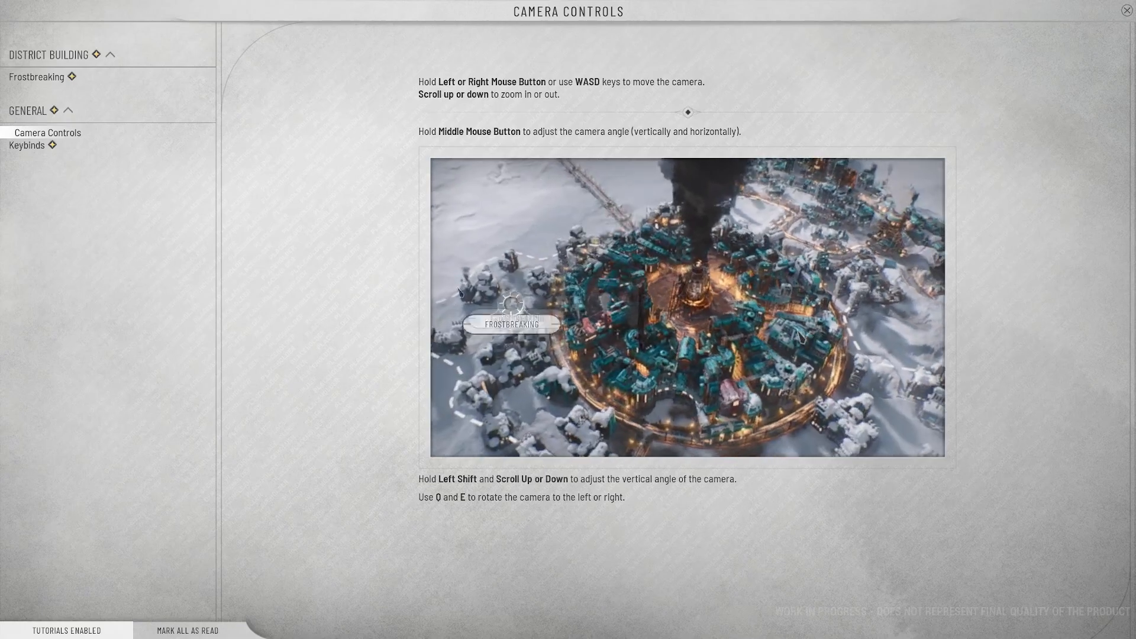
click(27, 144)
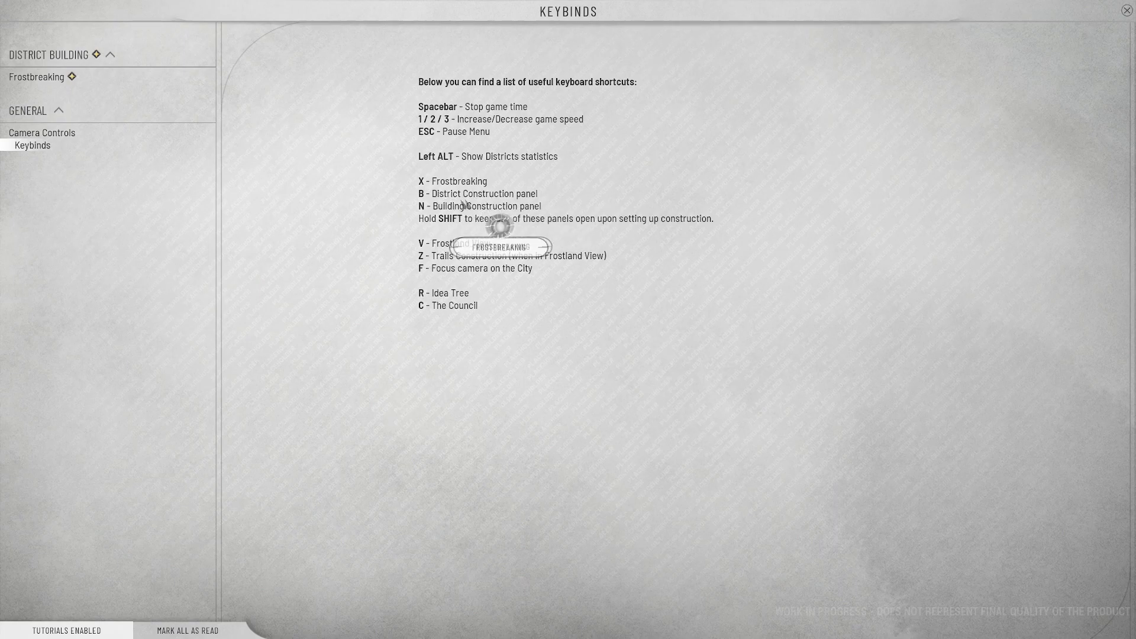
mouse_move(539, 257)
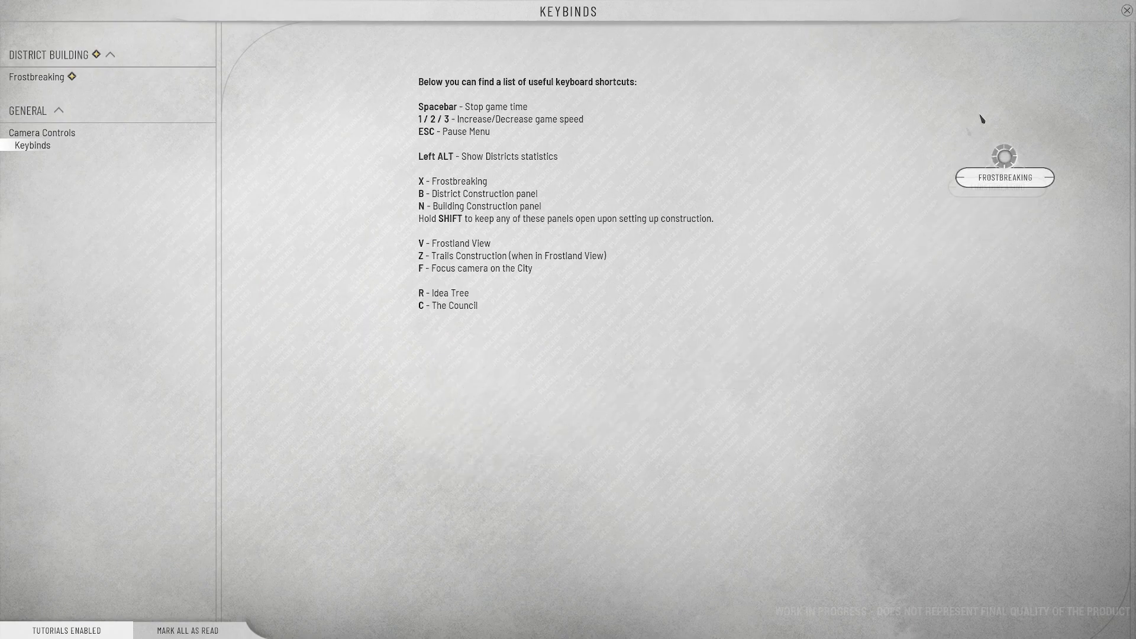
mouse_move(40, 77)
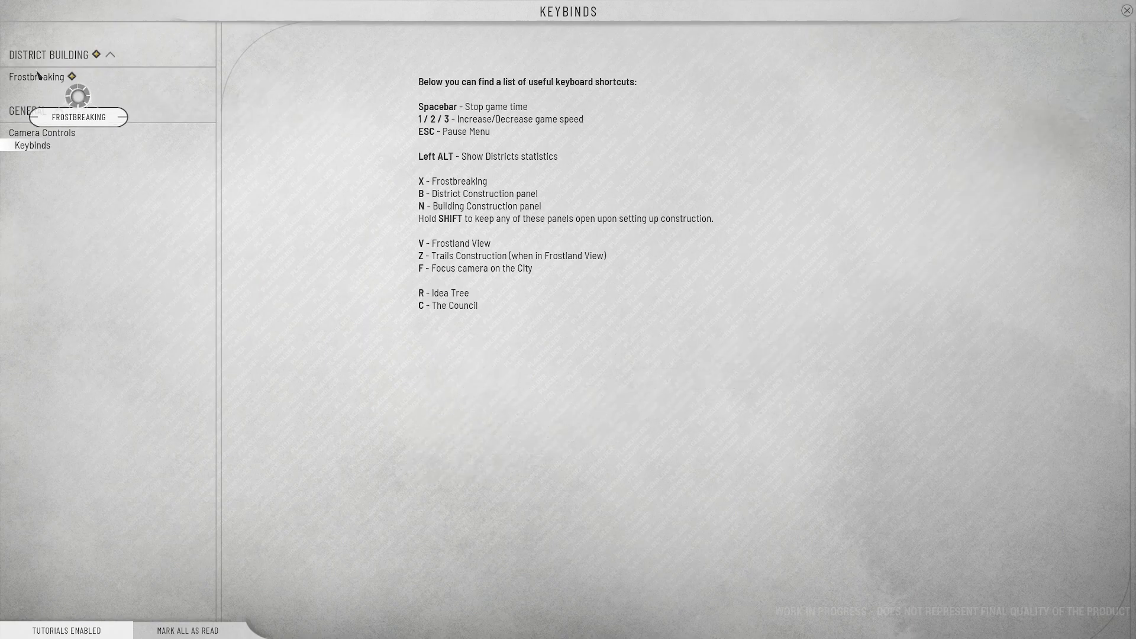
click(39, 76)
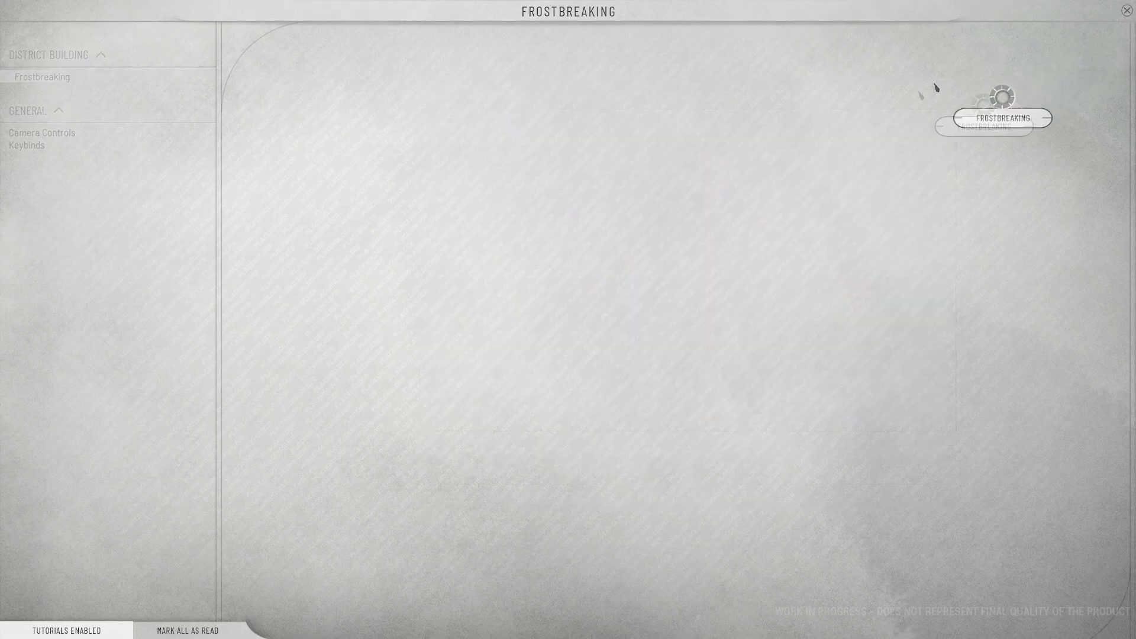
- Close the guide and send frostbreakers to clear the ice over the coal deposit
click(1128, 10)
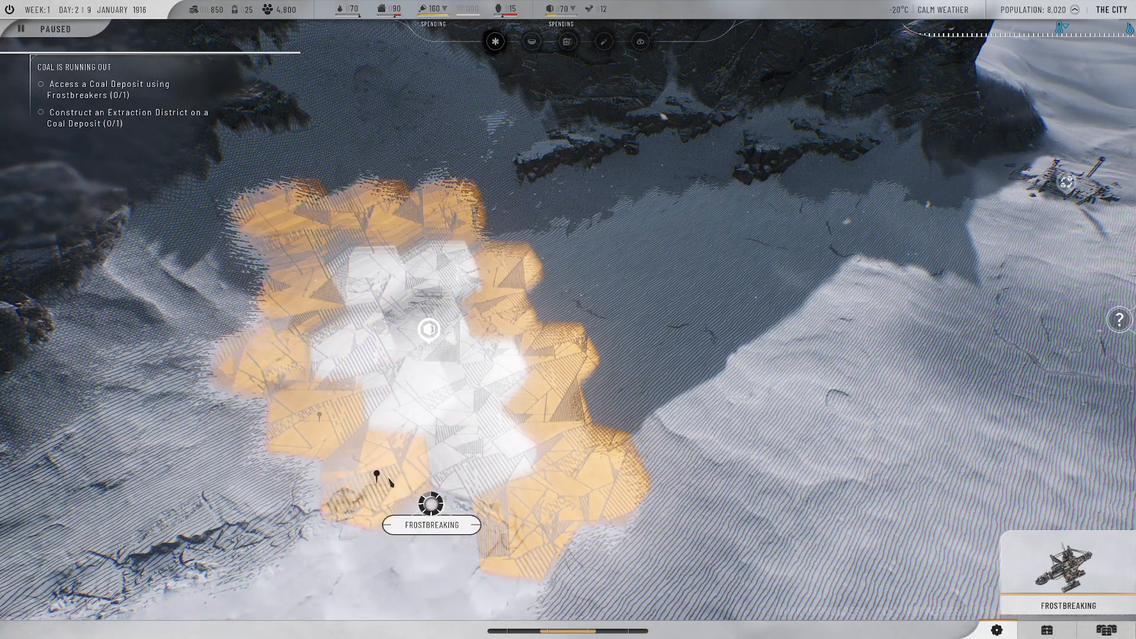
click(42, 28)
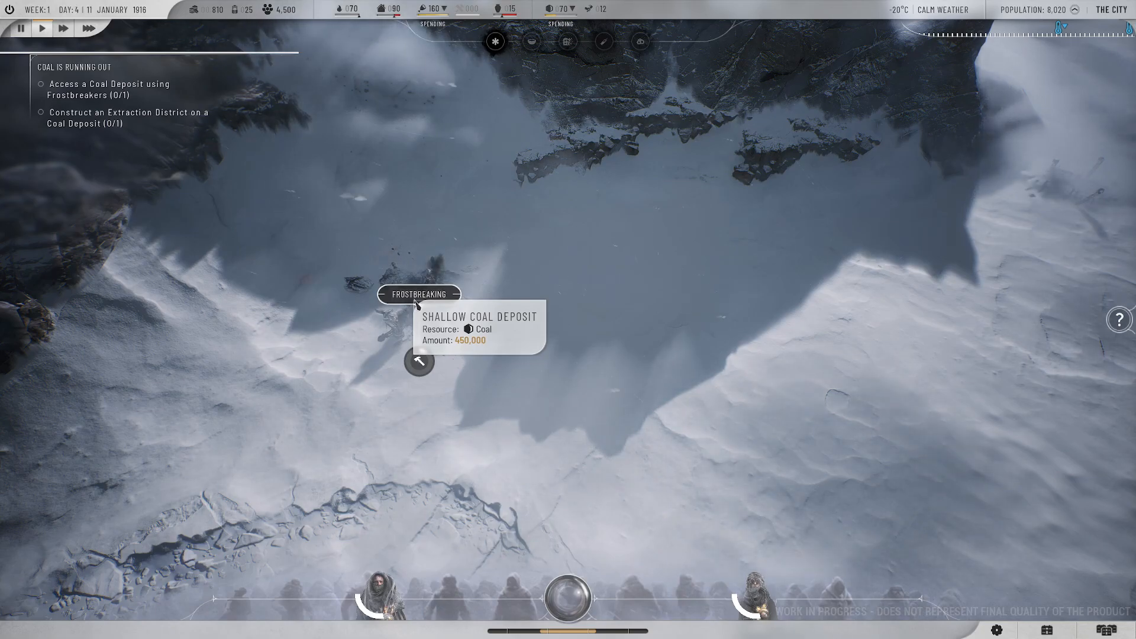
mouse_move(529, 304)
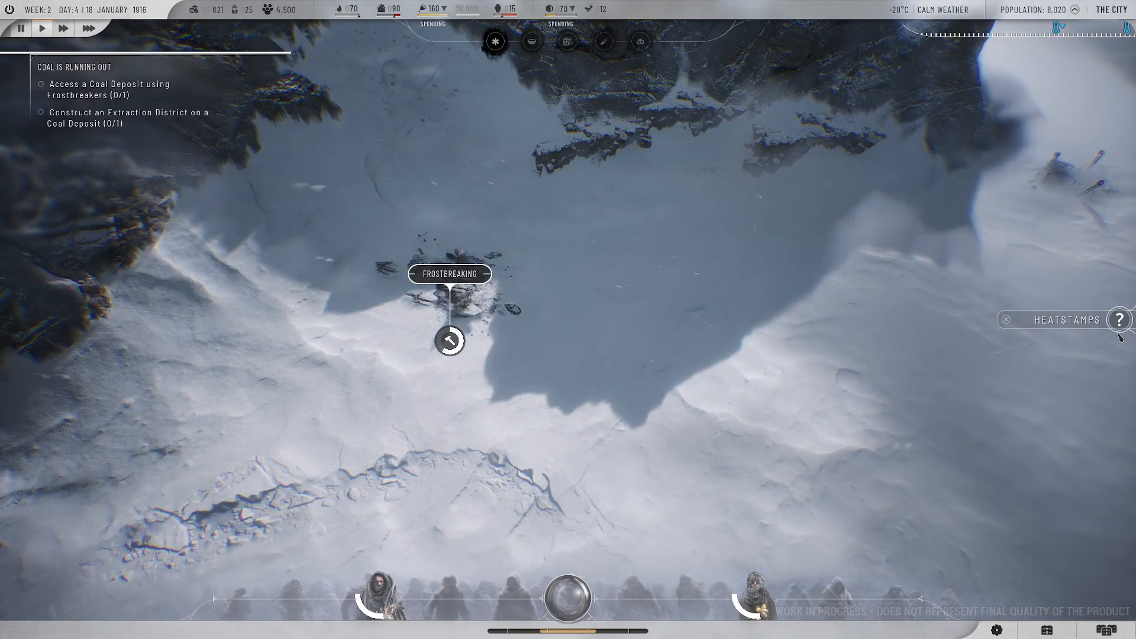
- Read the Heatstamps guide entry and return to the city map
click(1118, 320)
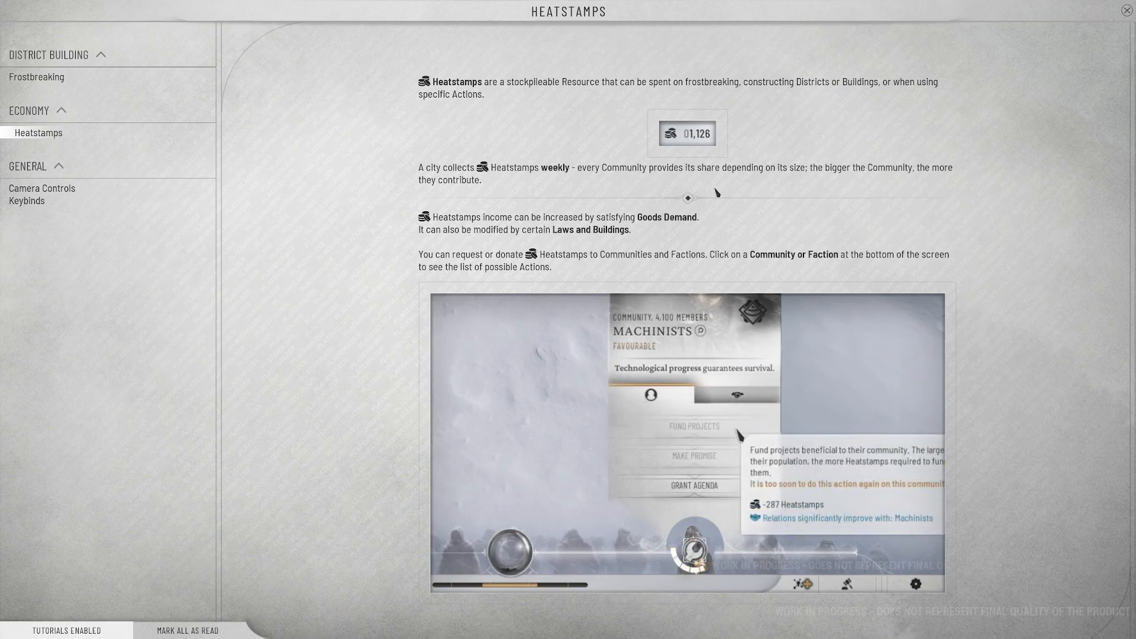
mouse_move(899, 181)
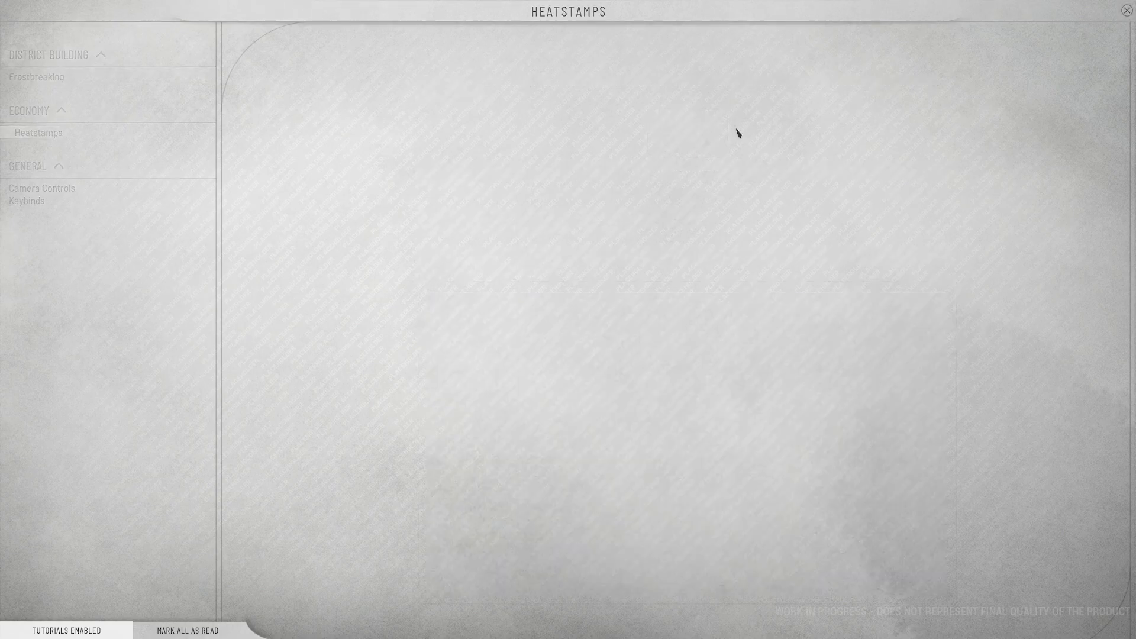
click(1127, 10)
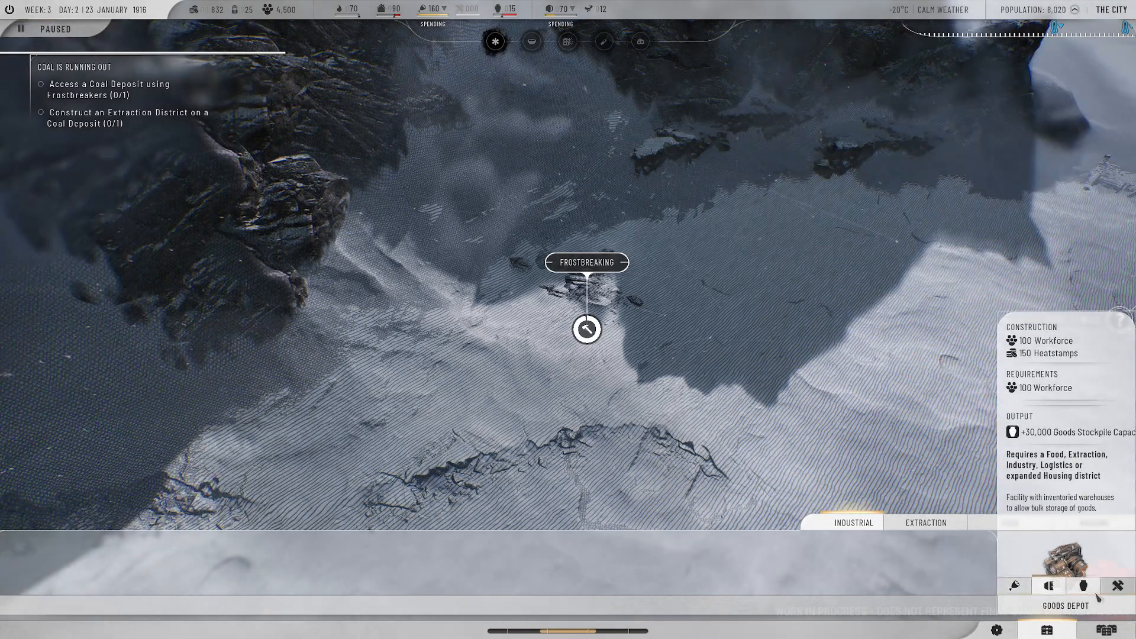
- Compare the Goods, Food, Fuel and Materials depots' costs and outputs
click(1014, 586)
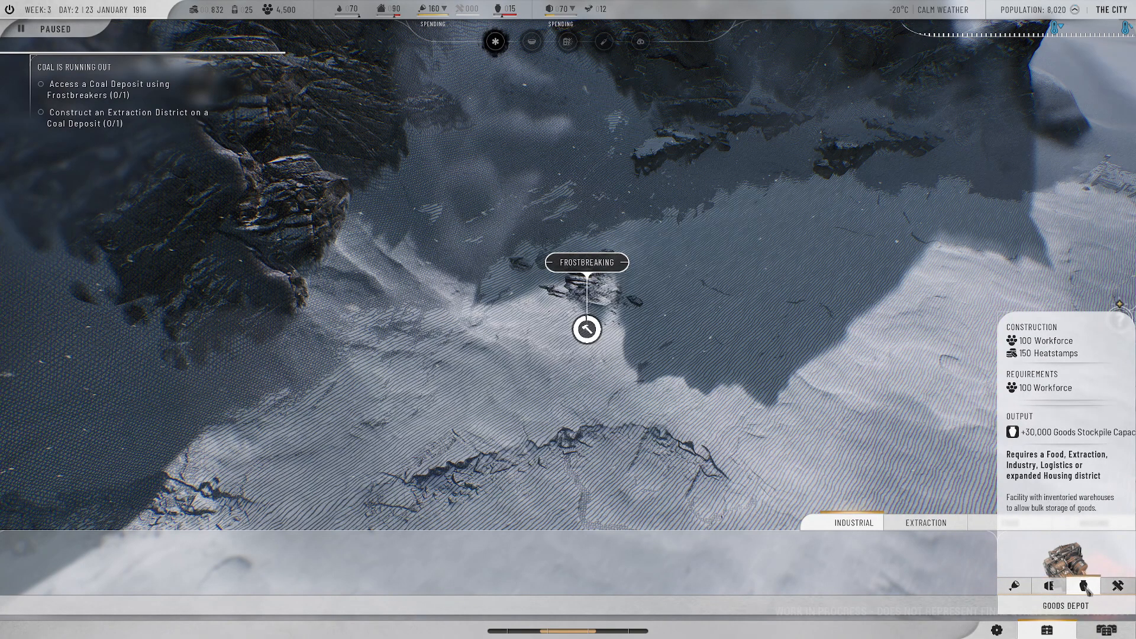
click(1107, 586)
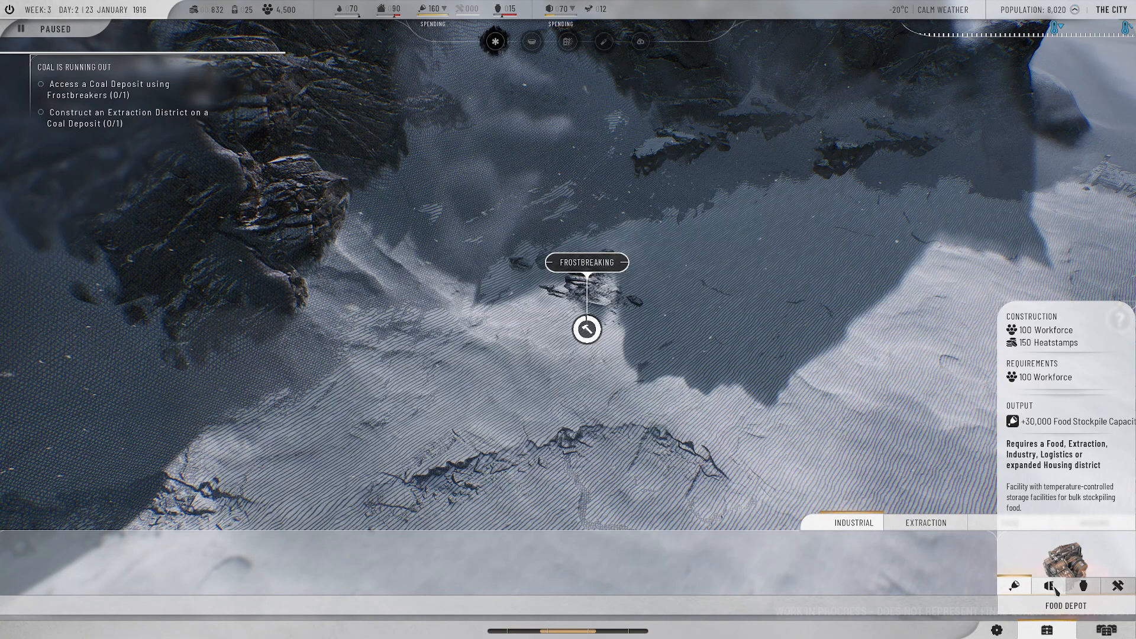
click(1049, 586)
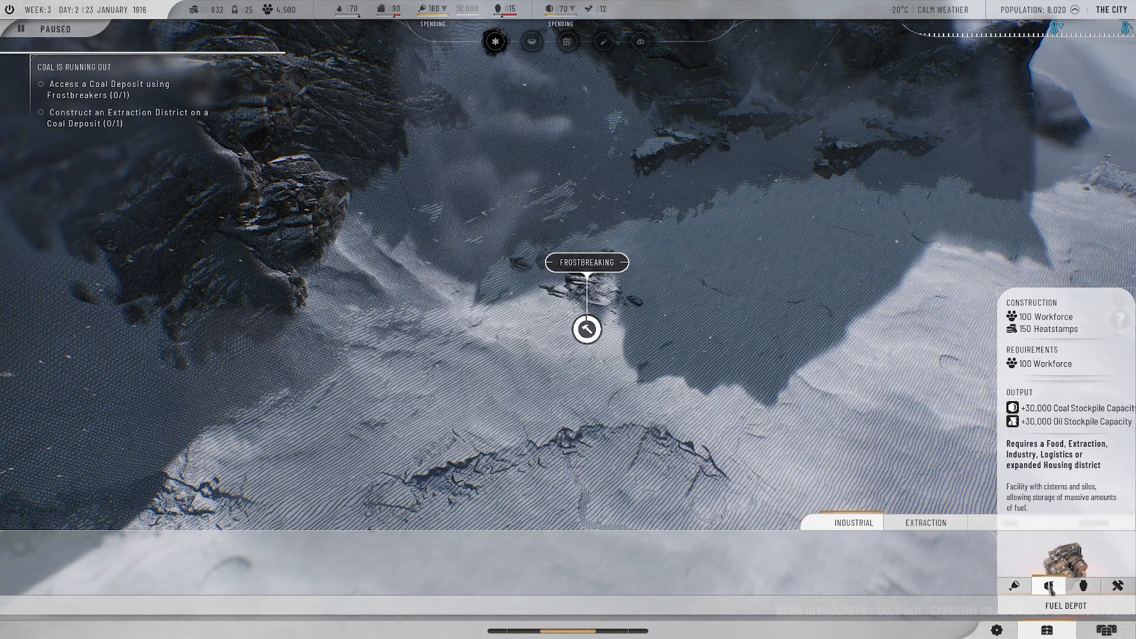
click(1015, 585)
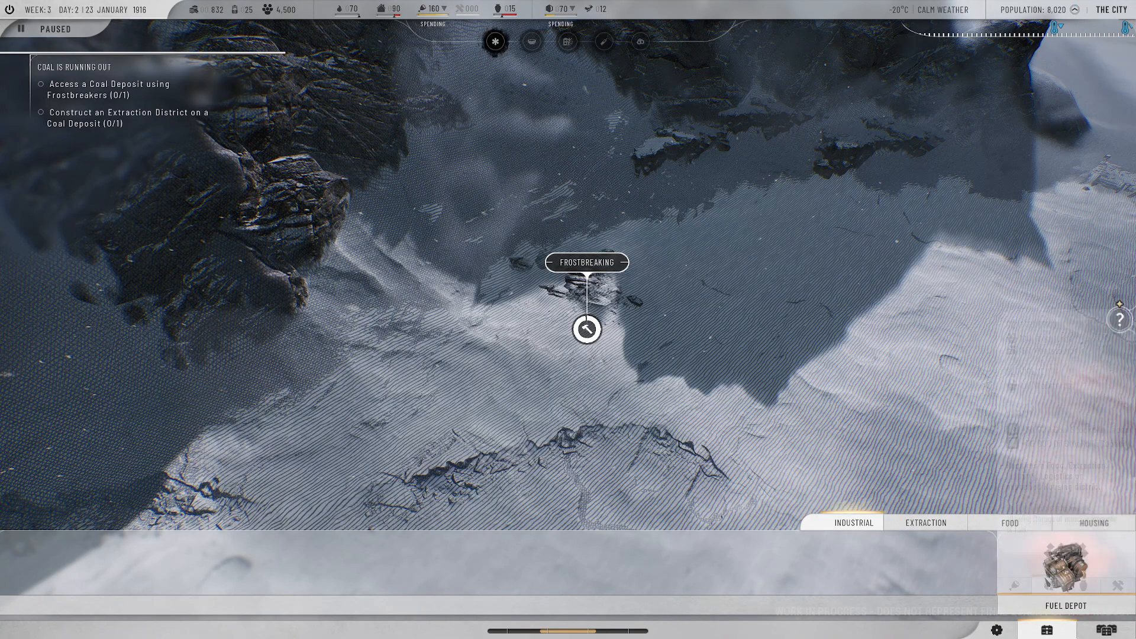
click(1065, 566)
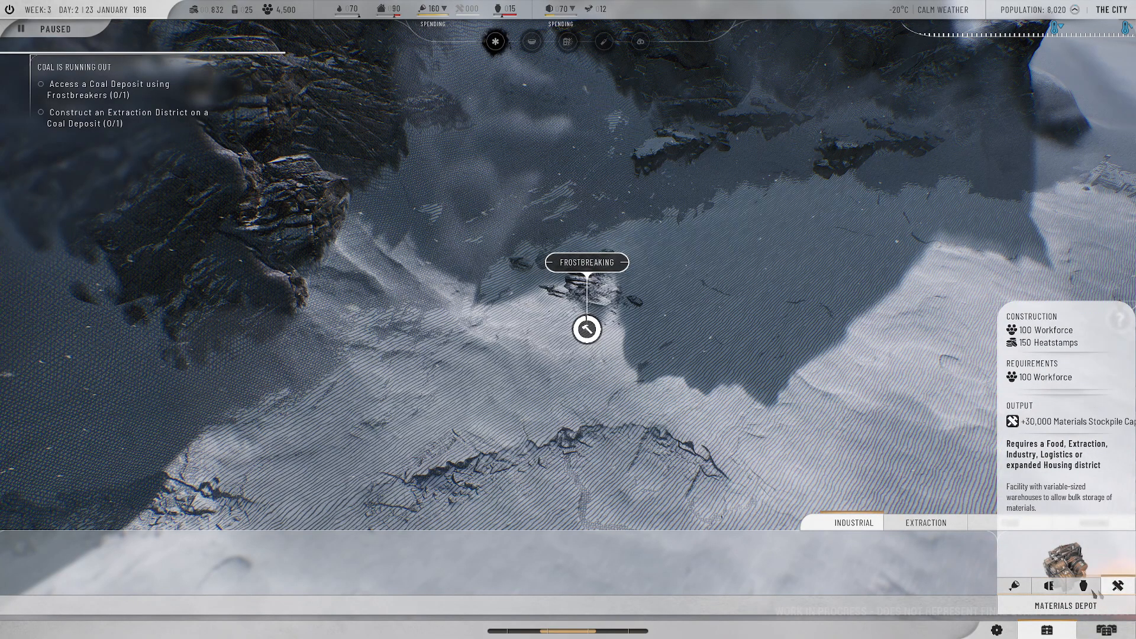
- Switch the Building panel to the extraction buildings once the deposit is reached
click(42, 28)
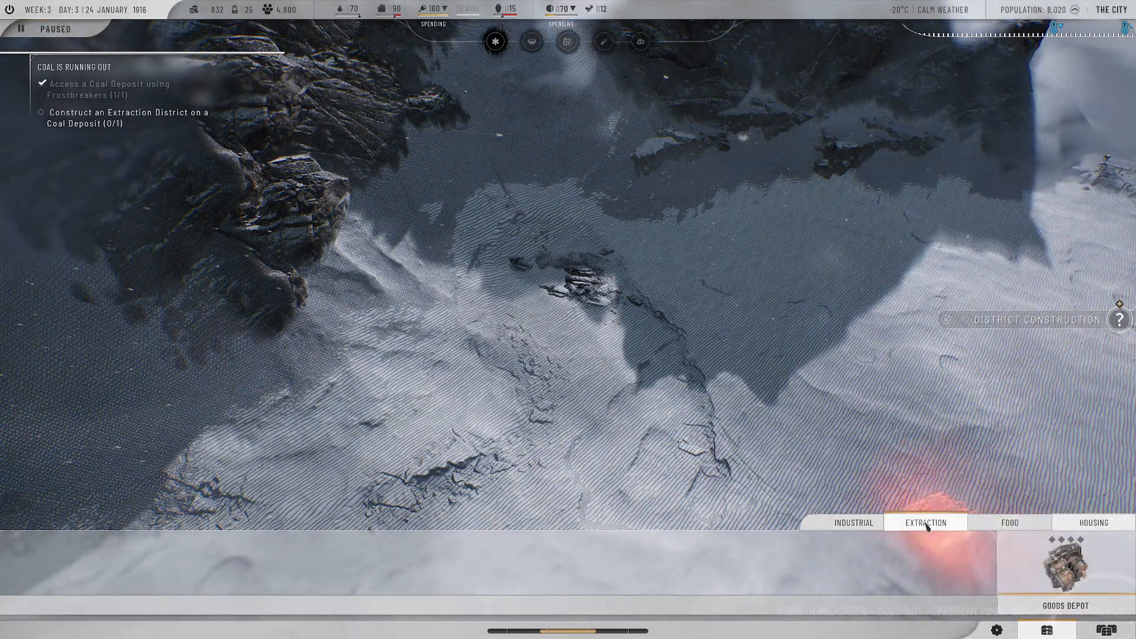
click(20, 29)
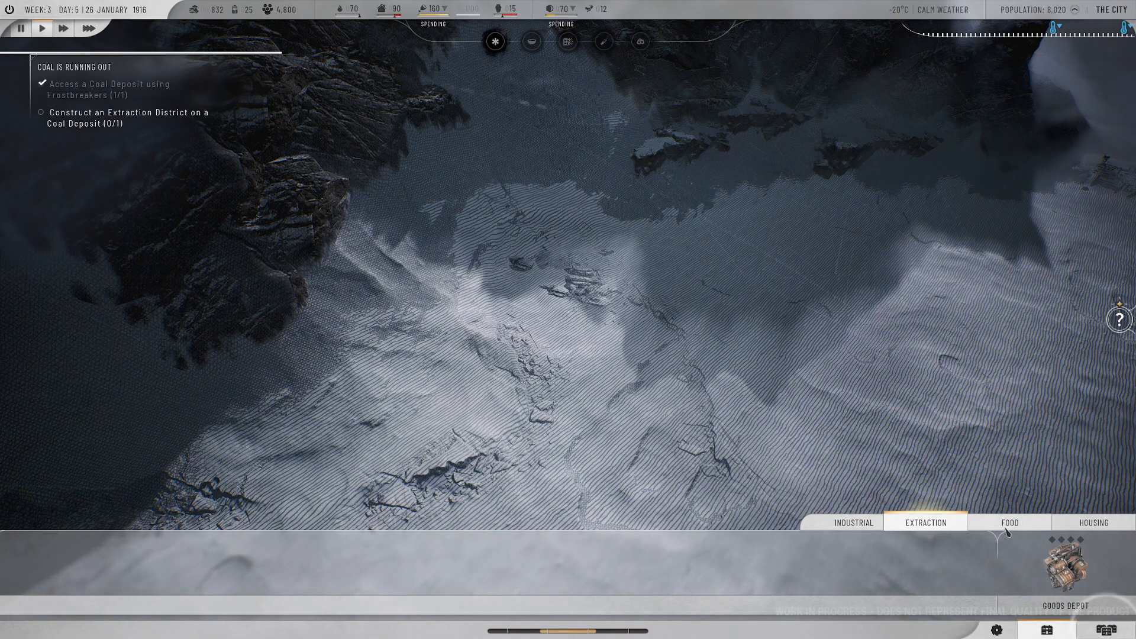
click(1009, 522)
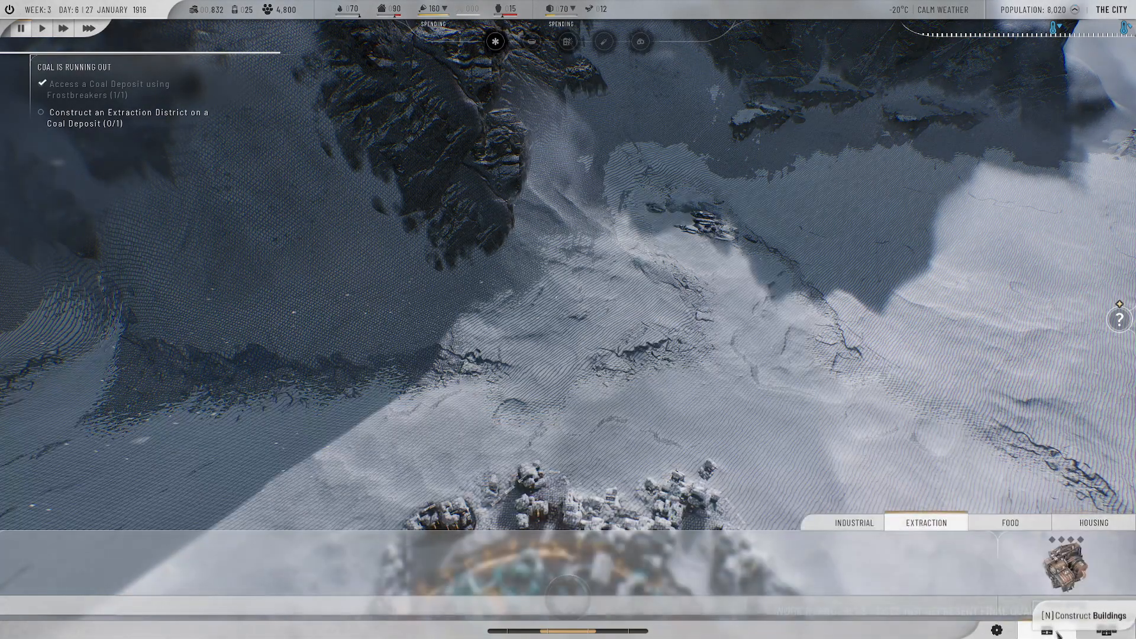
- Show the food buildings, then the district construction list with Extraction District
click(1009, 522)
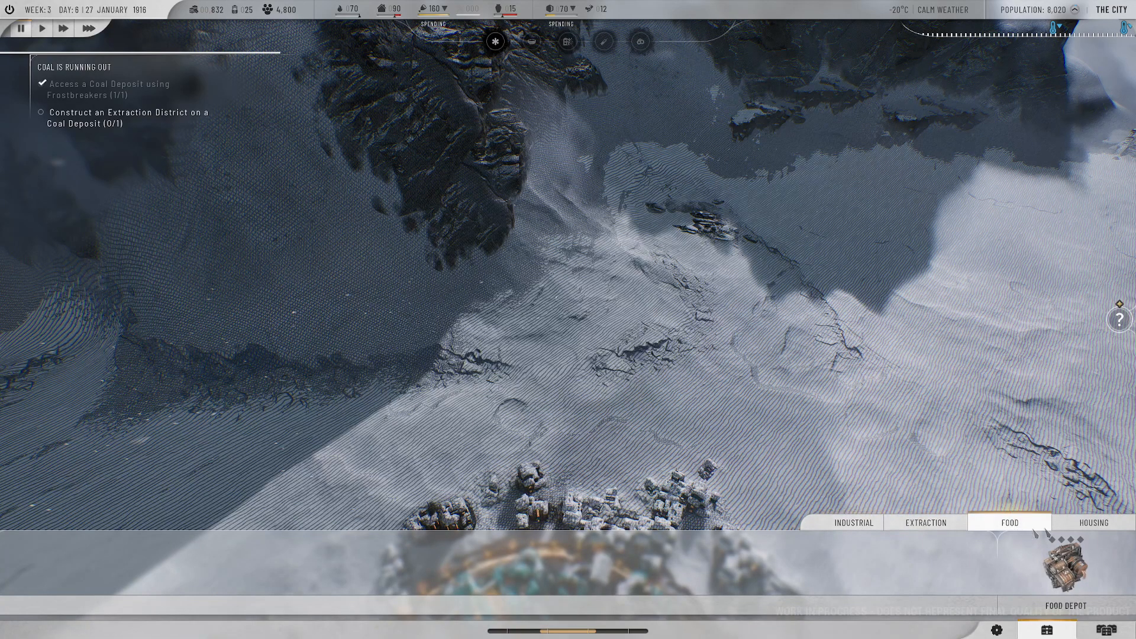
click(924, 522)
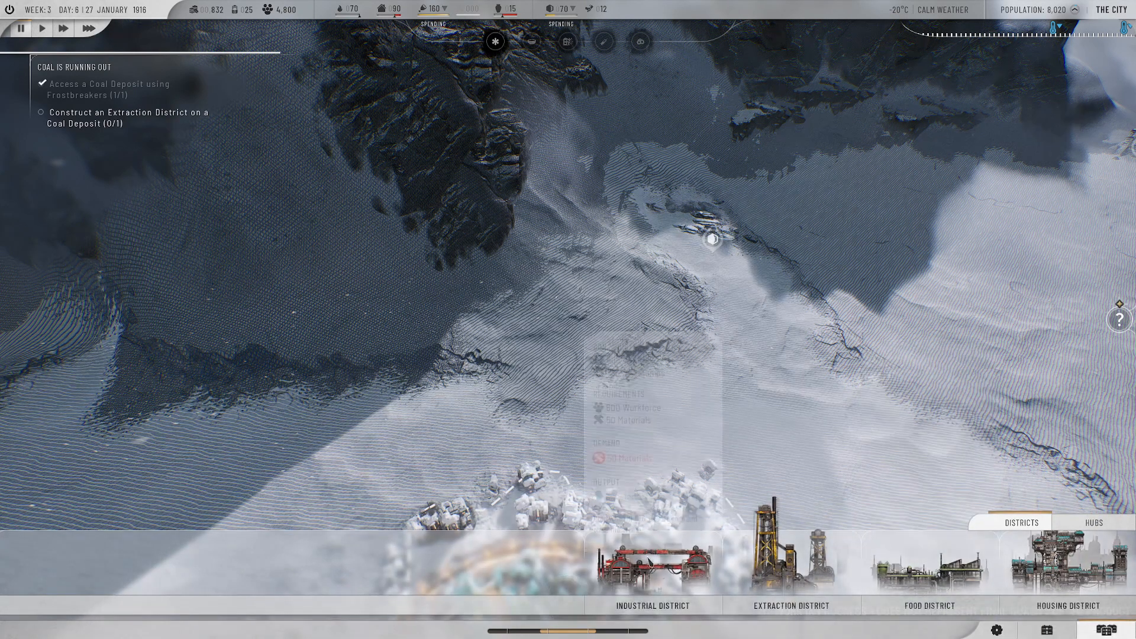
mouse_move(790, 561)
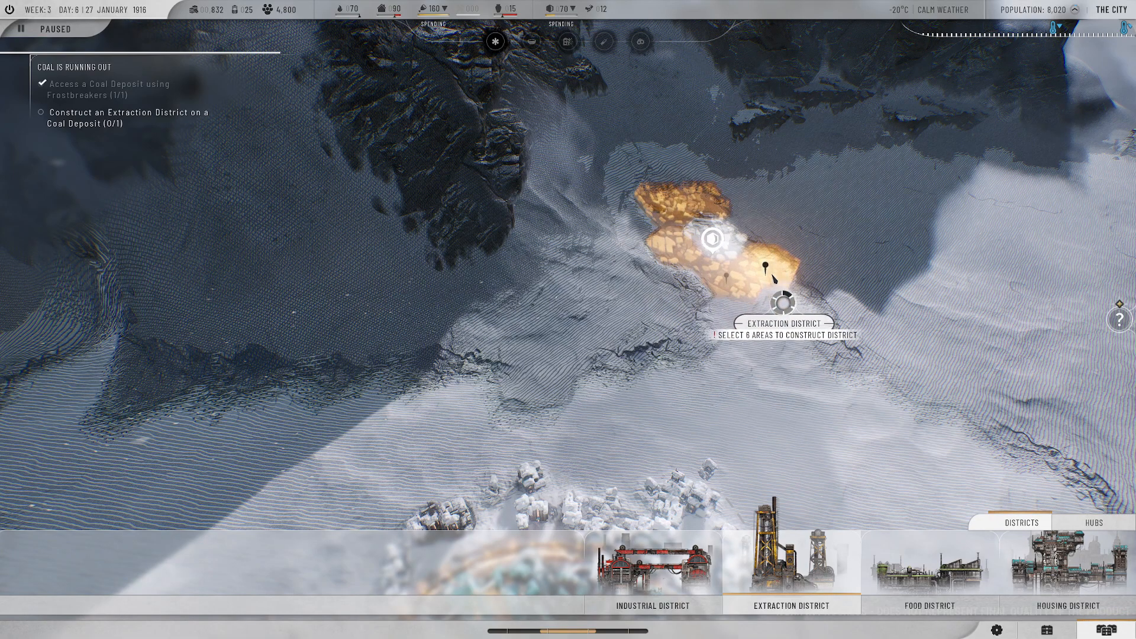
mouse_move(784, 224)
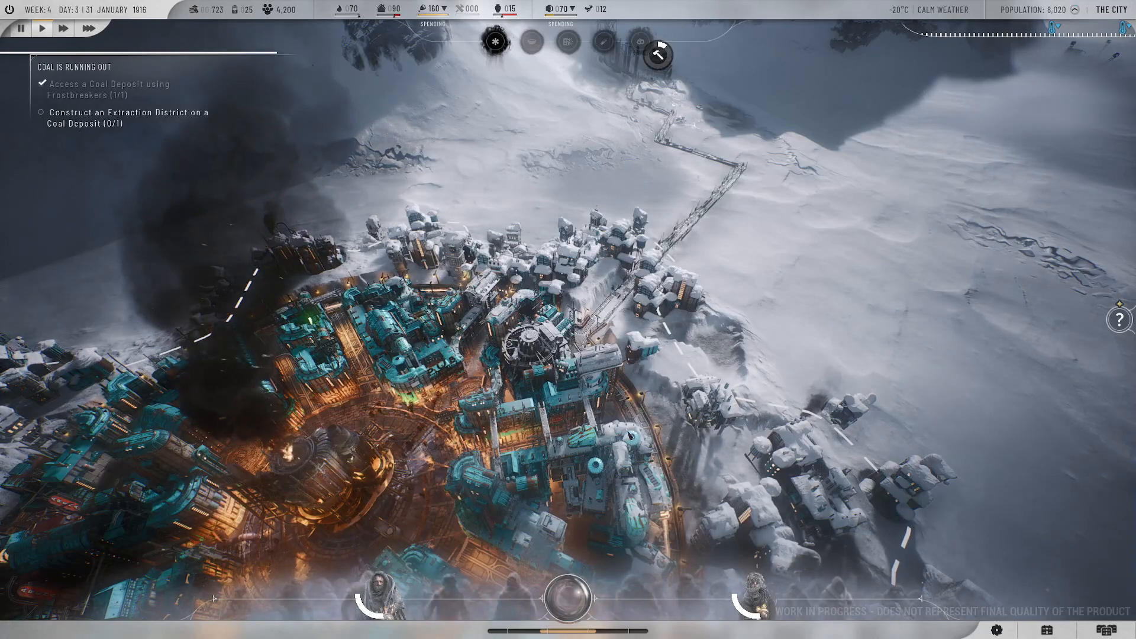
scroll(down, 3)
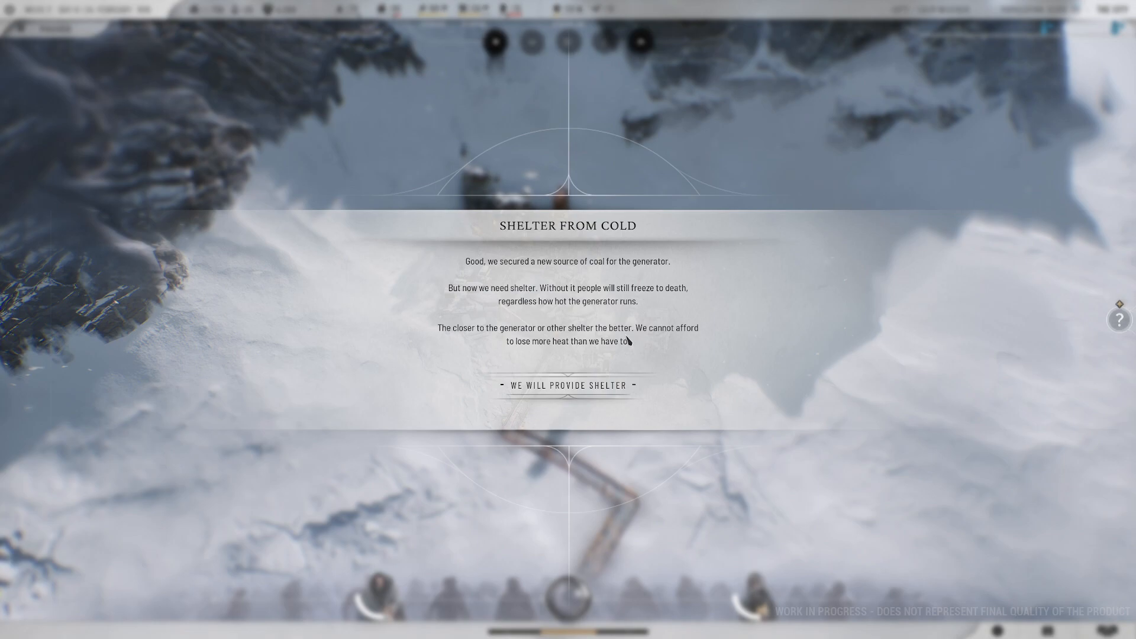
mouse_move(528, 348)
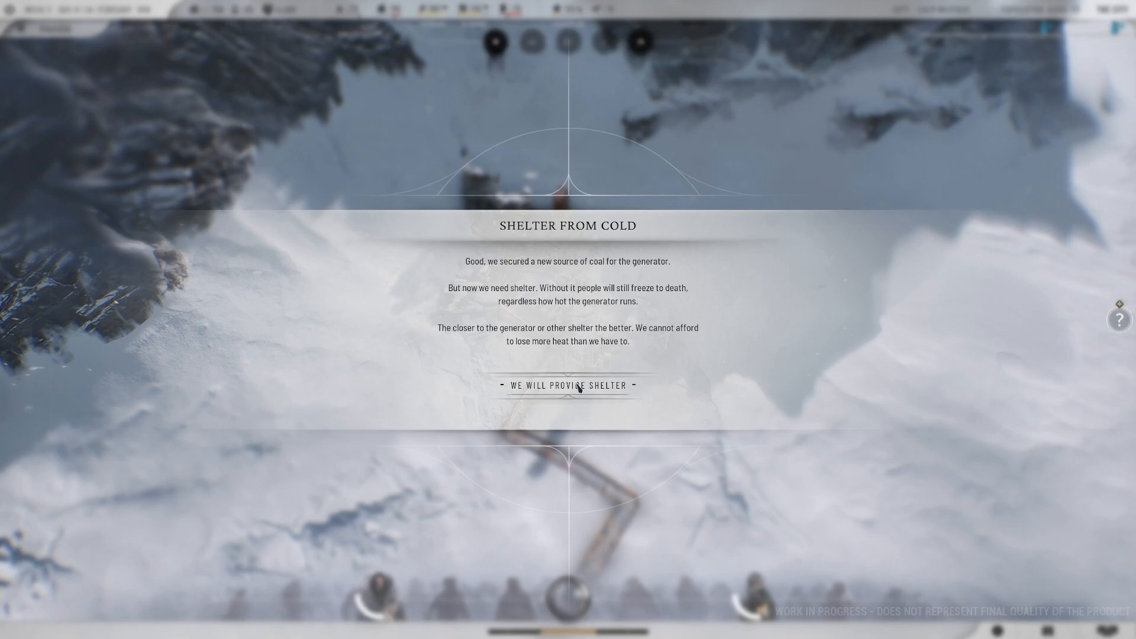
- Choose 'We will provide shelter' to accept the Shelter From Cold objective
click(568, 385)
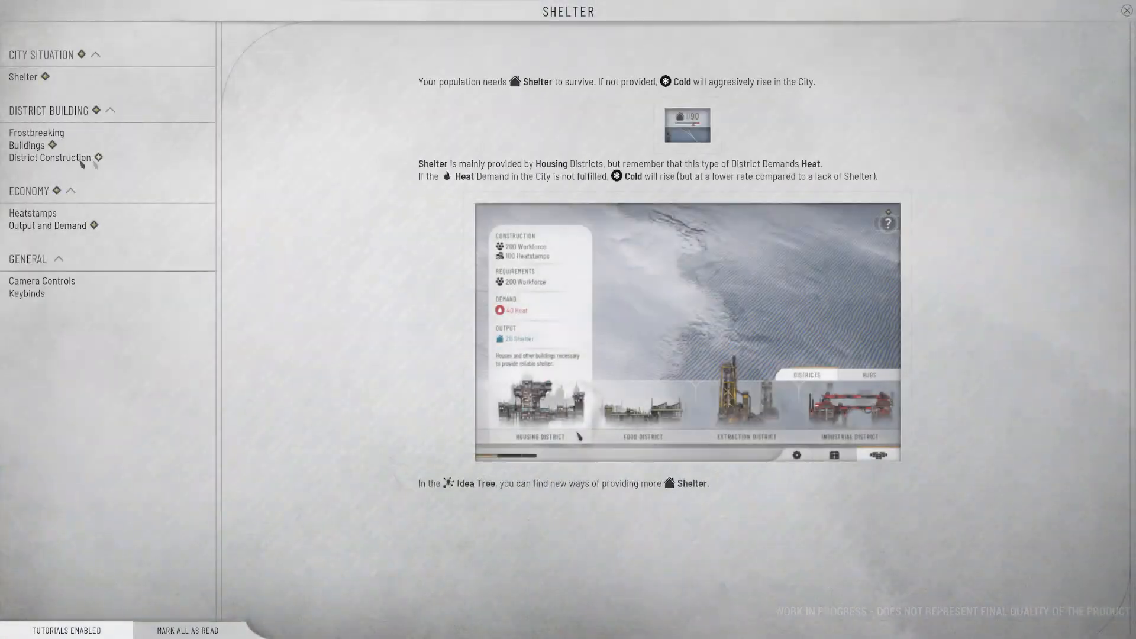
- Read the Buildings tutorial page down to the Research Institute and Idea Tree section
click(27, 144)
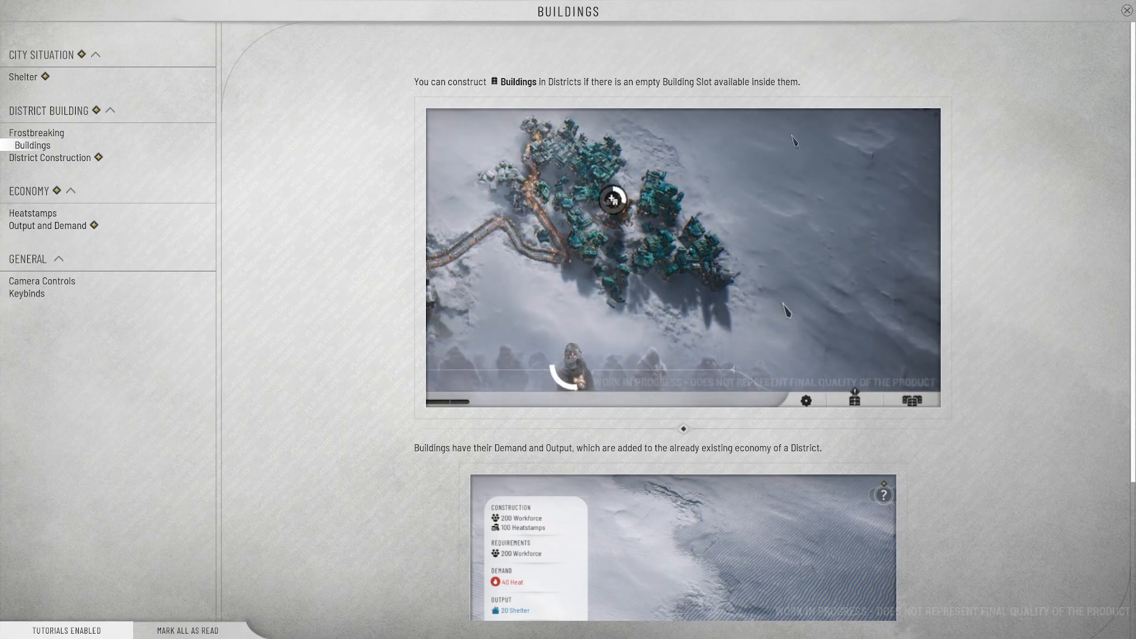
scroll(down, 3)
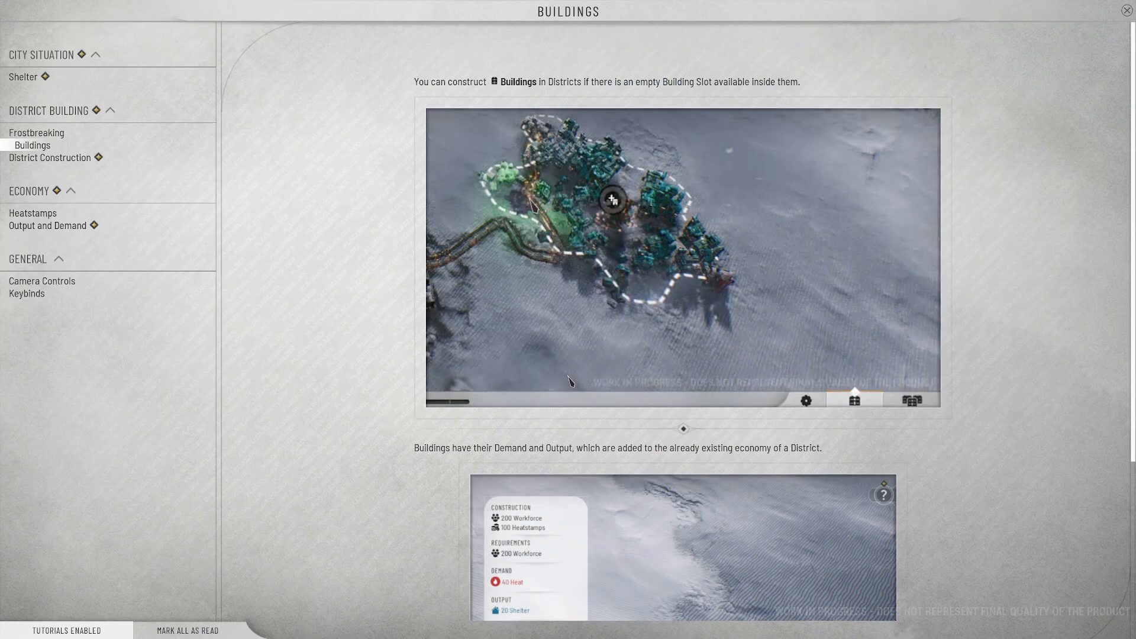
scroll(down, 3)
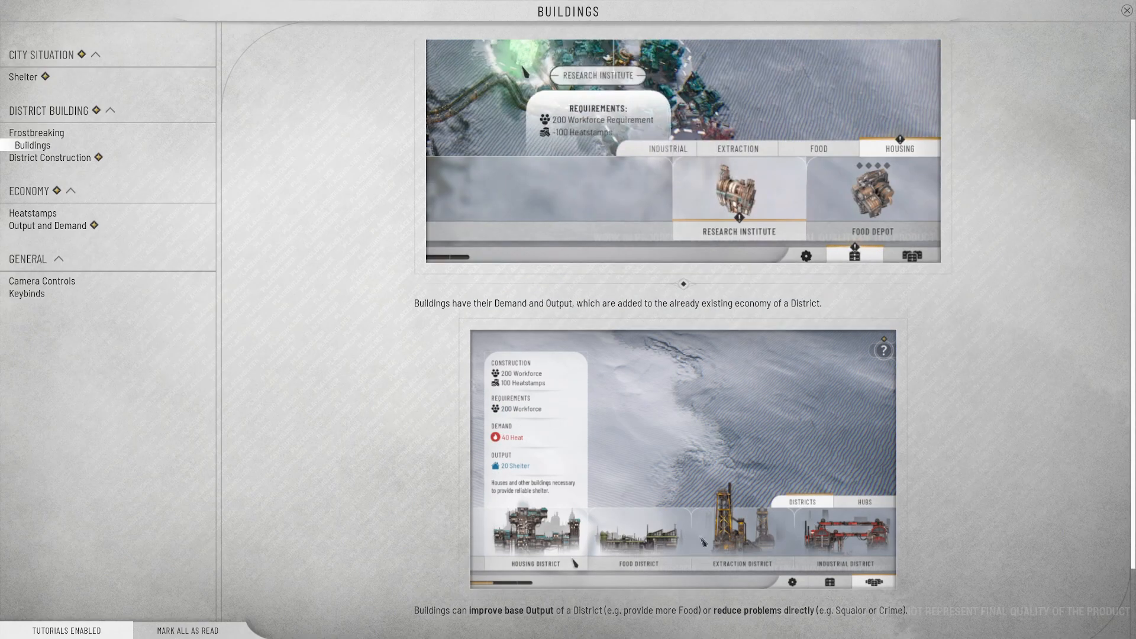
scroll(down, 3)
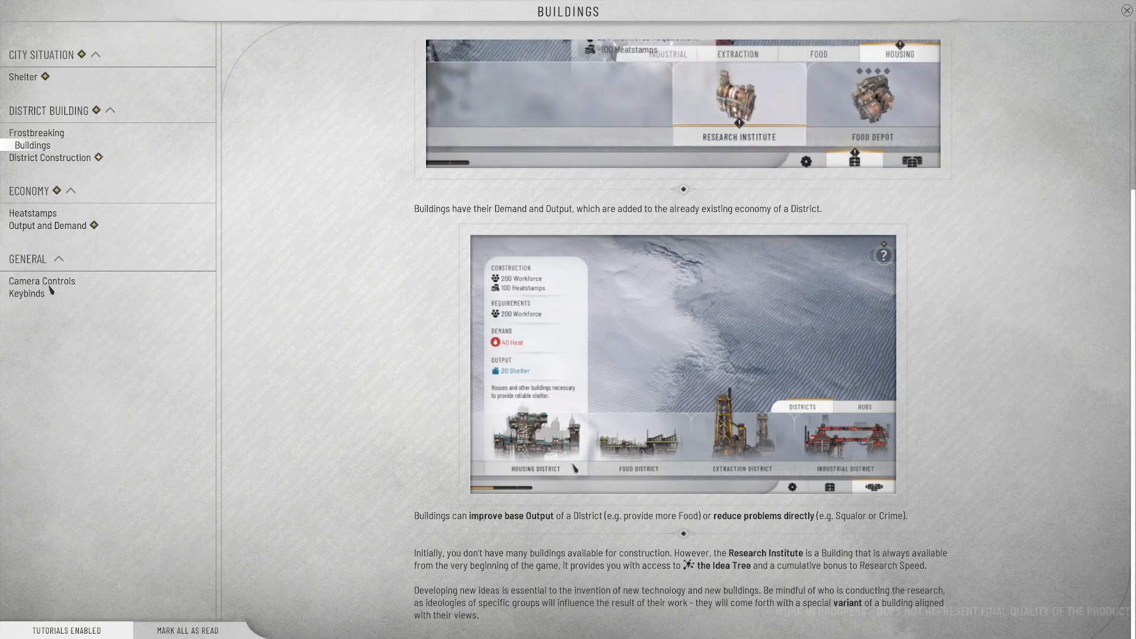
- Read the District Construction tutorial page down to the Deposits section
click(55, 157)
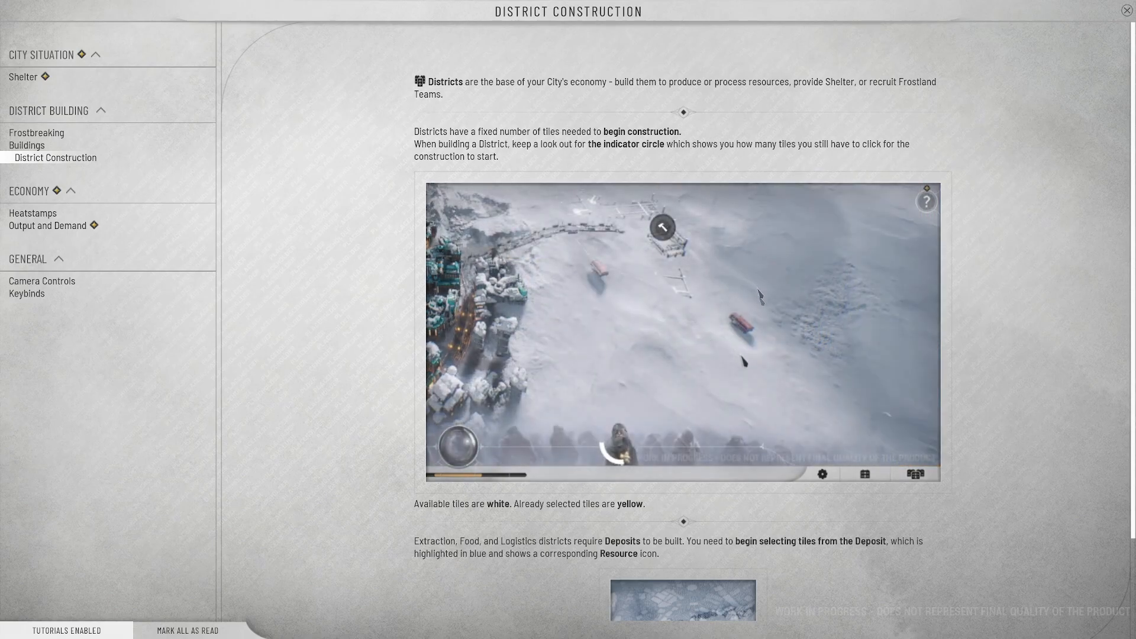
scroll(down, 3)
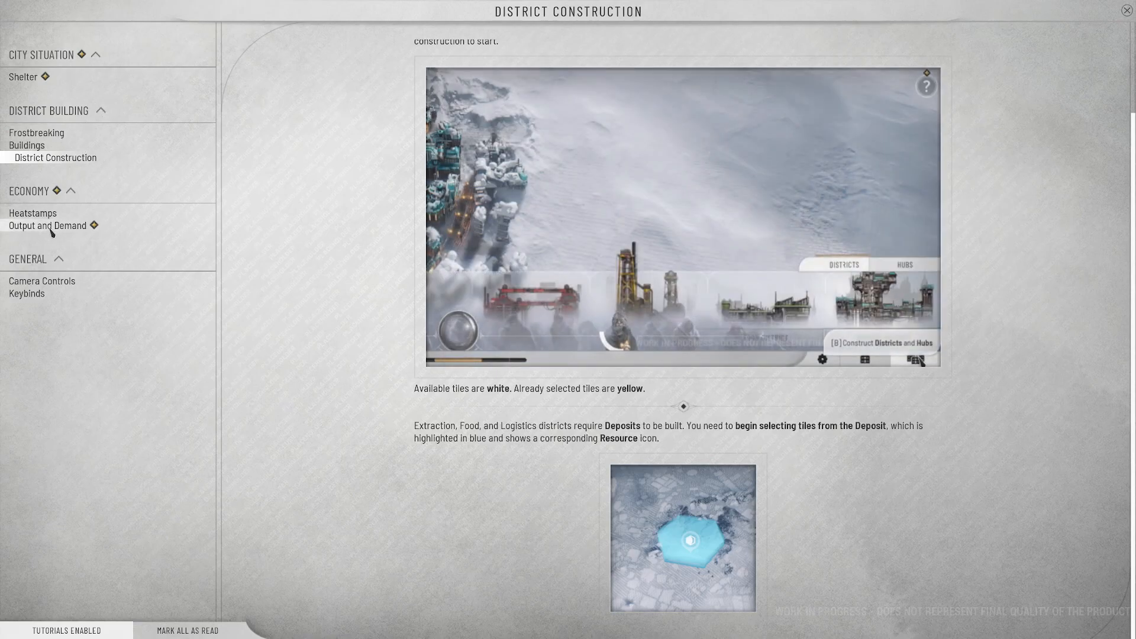
click(48, 225)
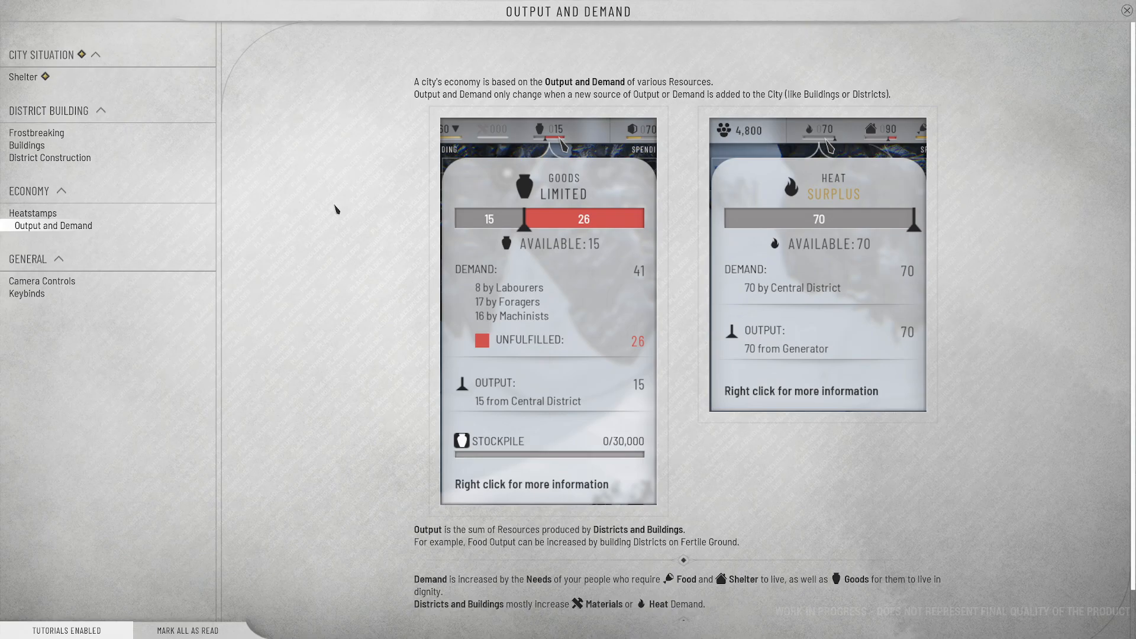
mouse_move(515, 95)
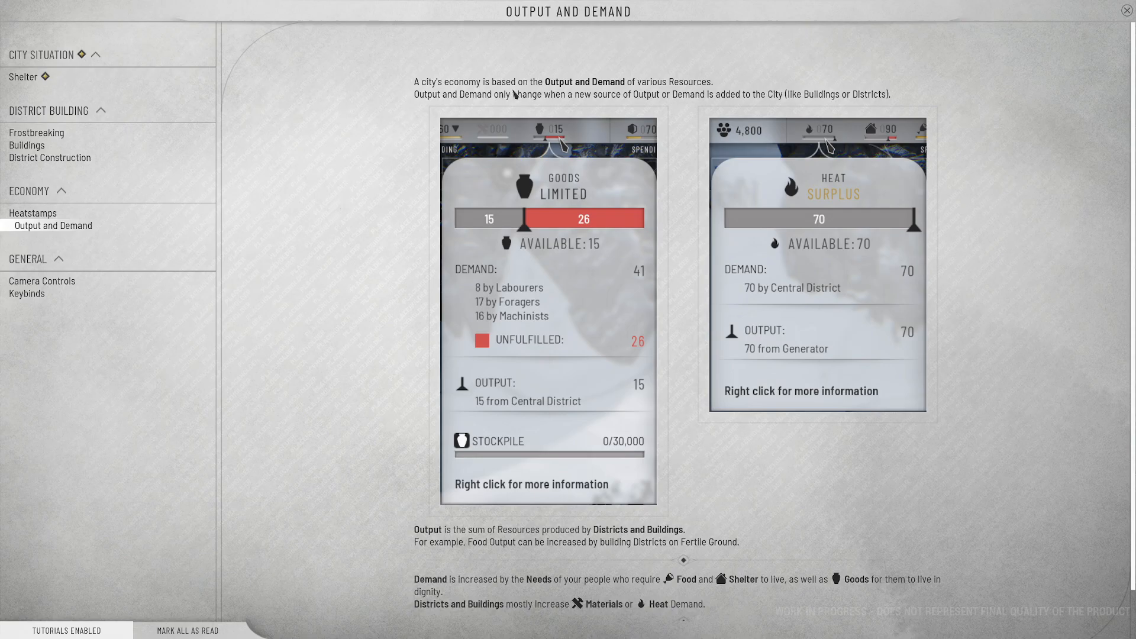
mouse_move(682, 104)
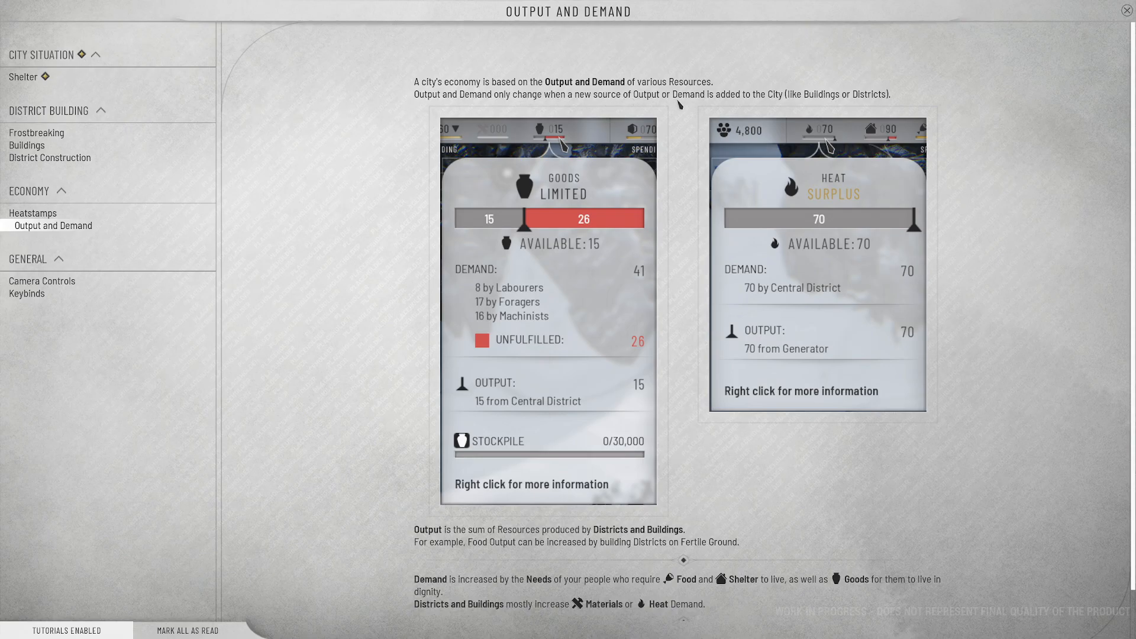
mouse_move(683, 107)
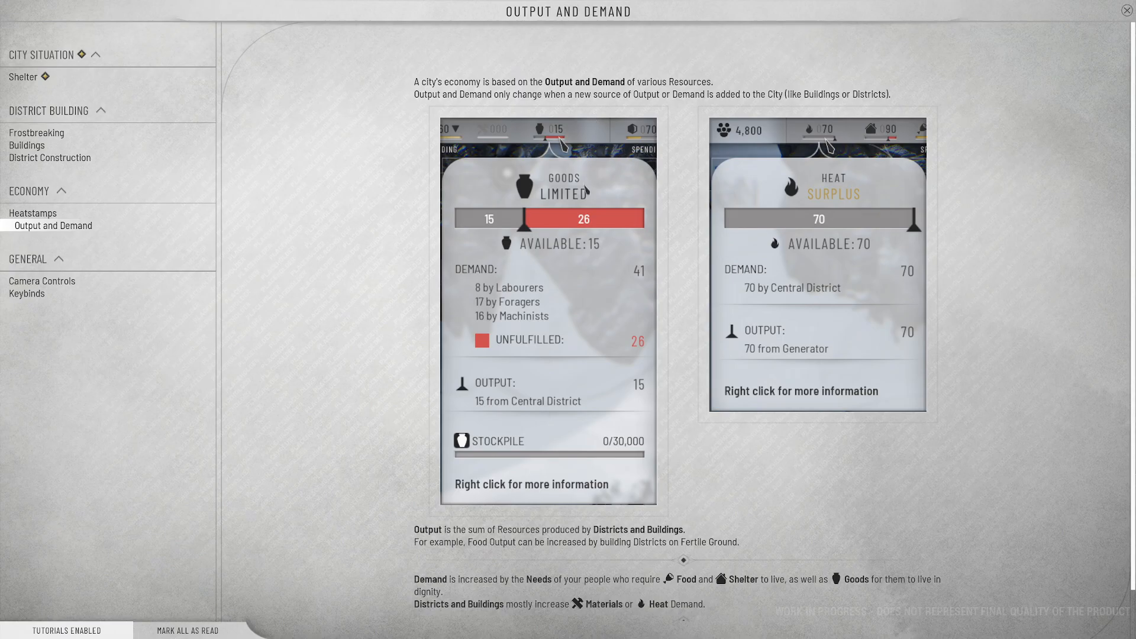
mouse_move(532, 222)
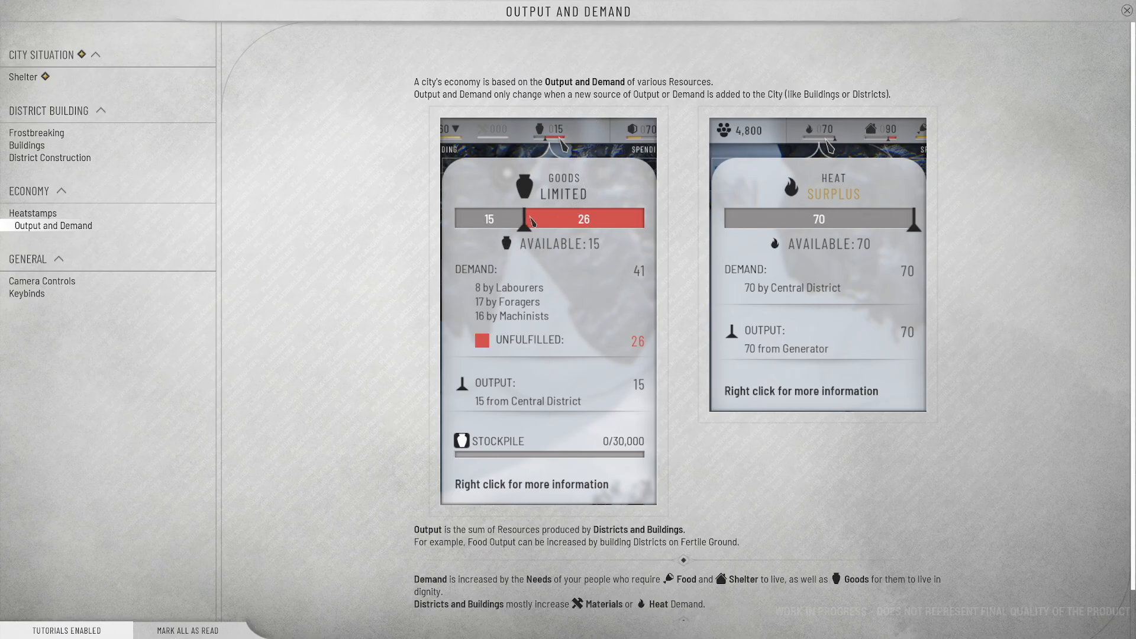
mouse_move(636, 327)
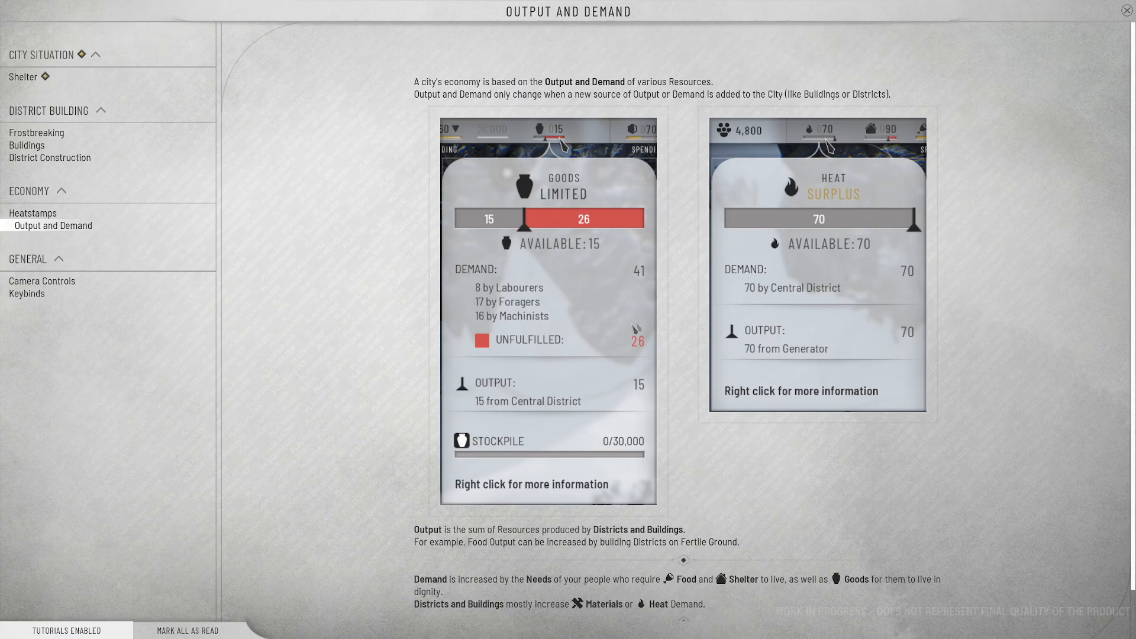
mouse_move(464, 193)
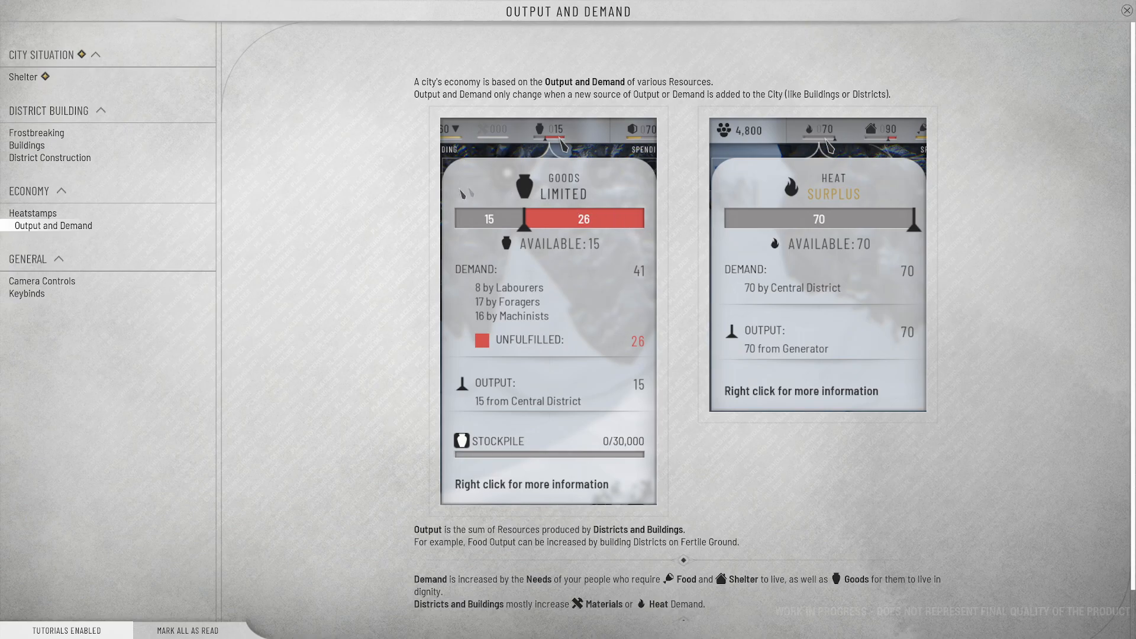
mouse_move(630, 201)
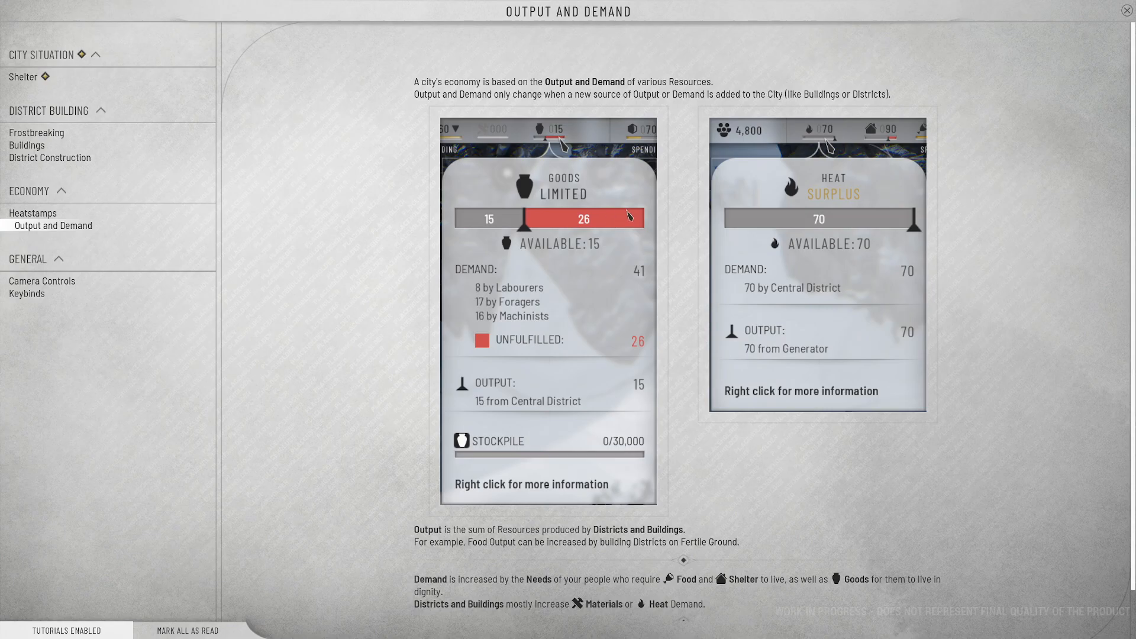
mouse_move(496, 229)
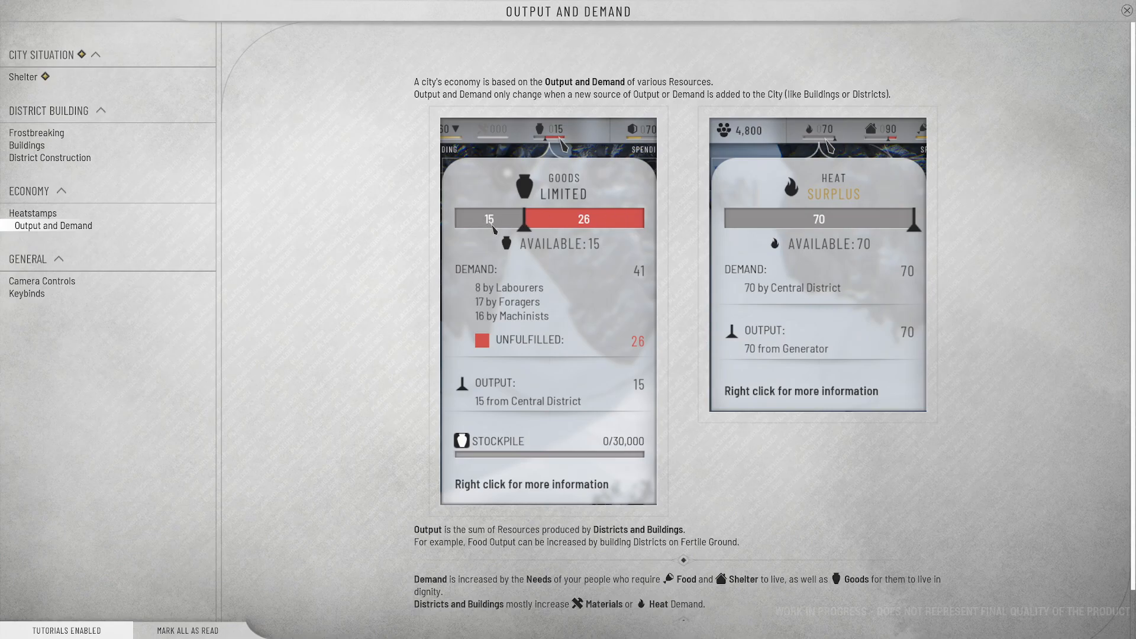
mouse_move(595, 227)
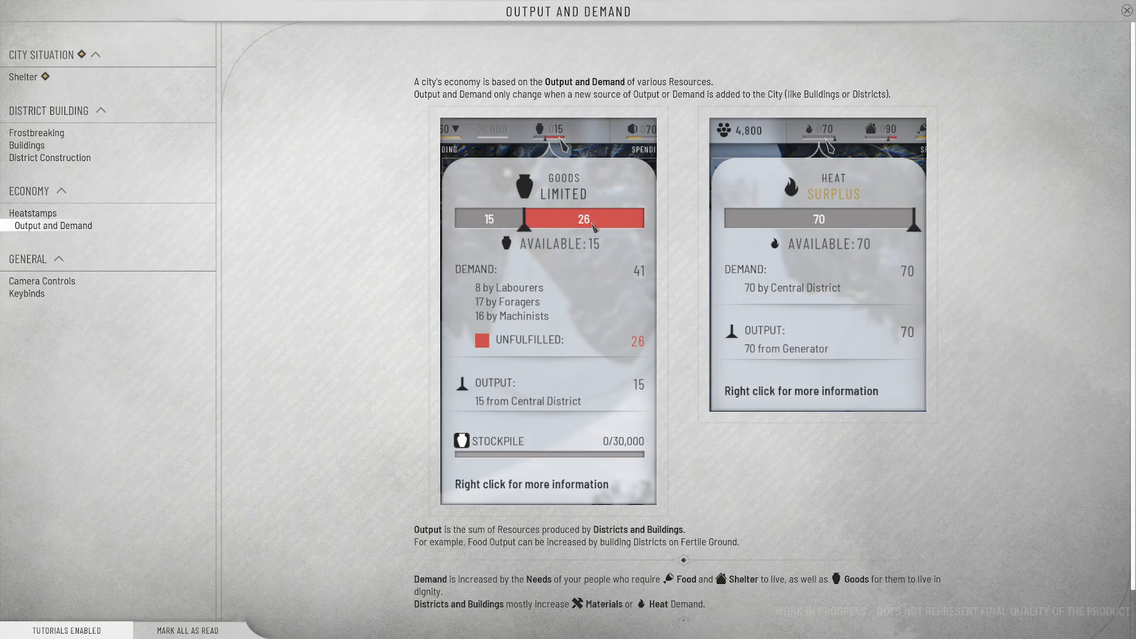
mouse_move(596, 224)
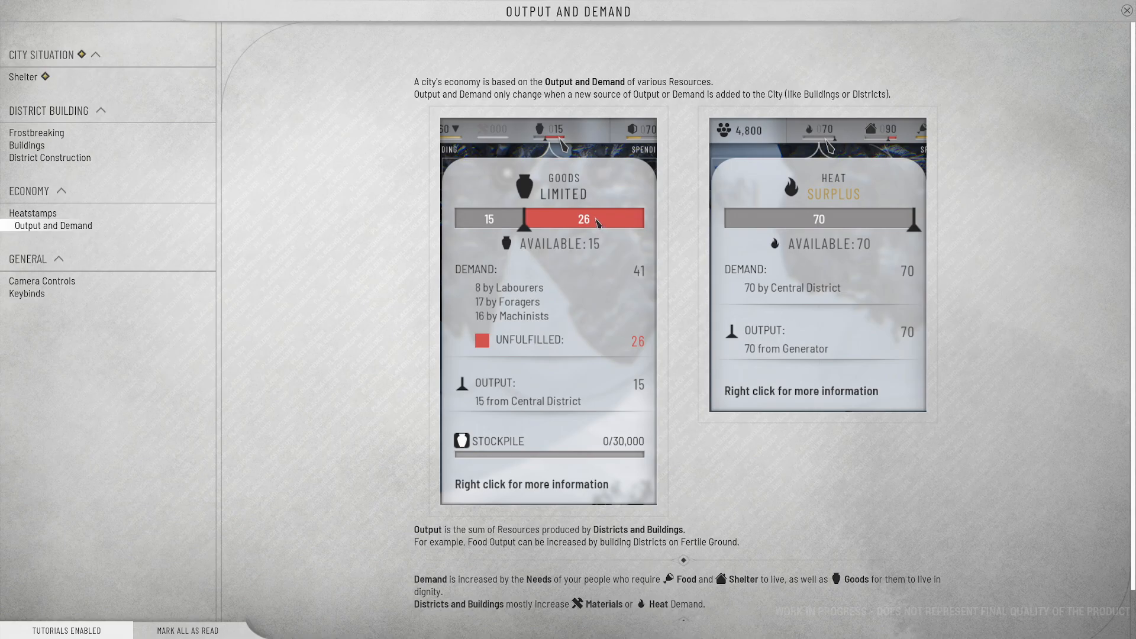
mouse_move(645, 282)
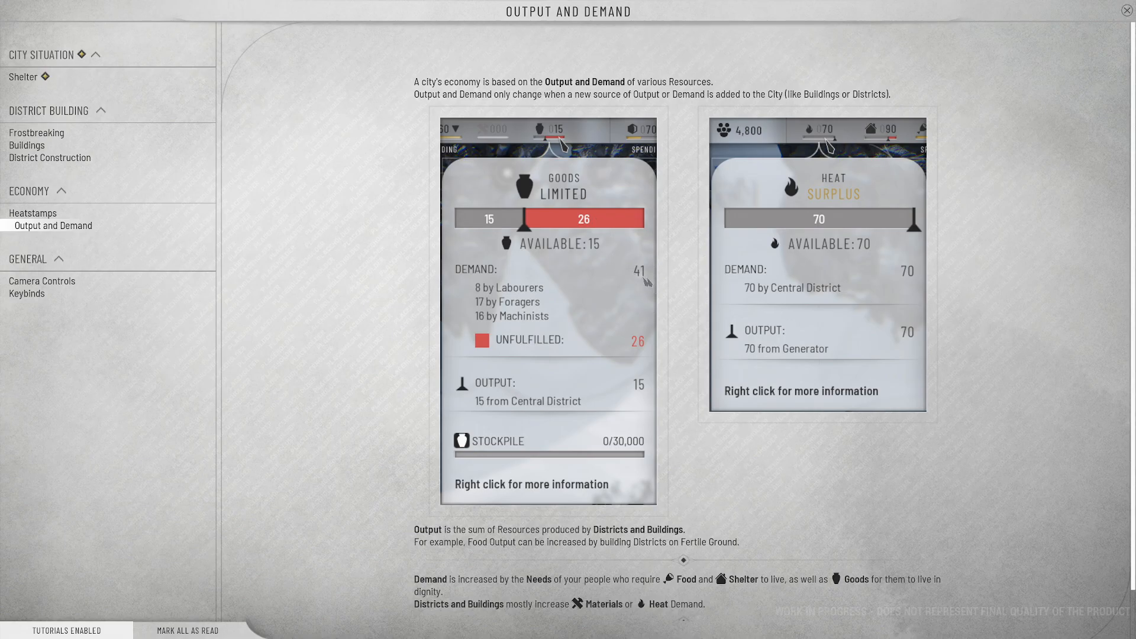
mouse_move(580, 217)
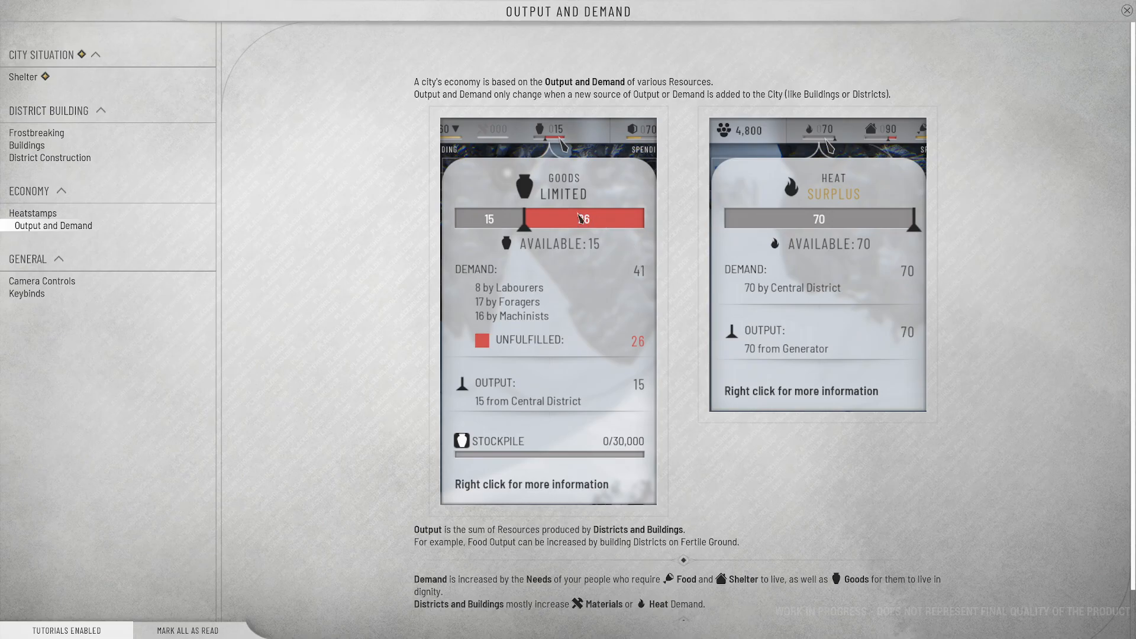
mouse_move(478, 167)
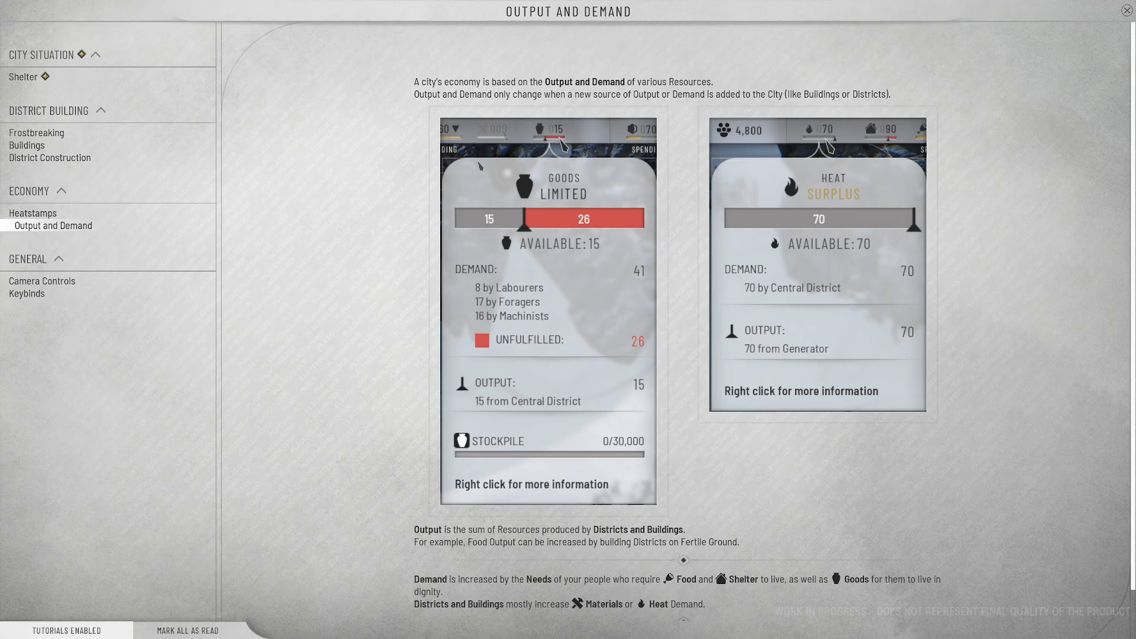
mouse_move(638, 290)
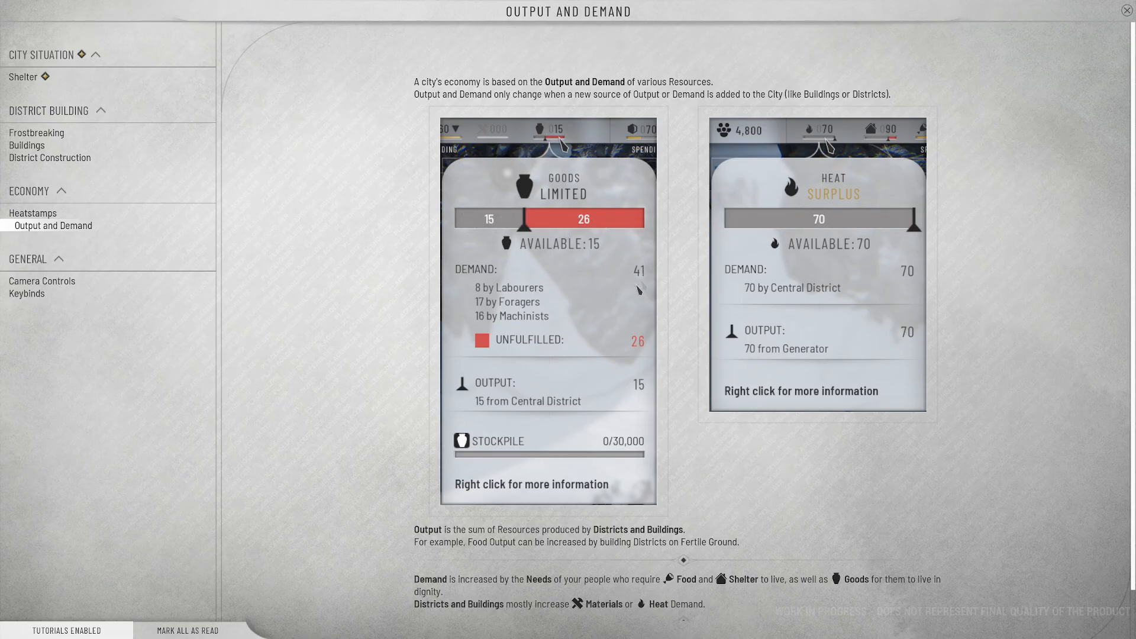
mouse_move(606, 367)
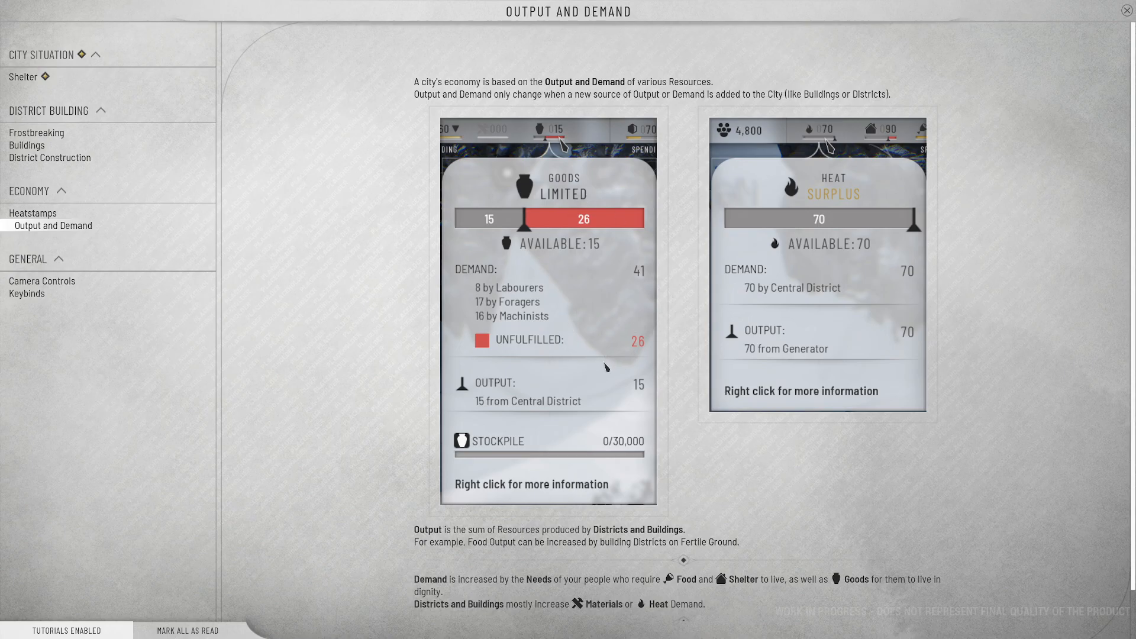
mouse_move(528, 427)
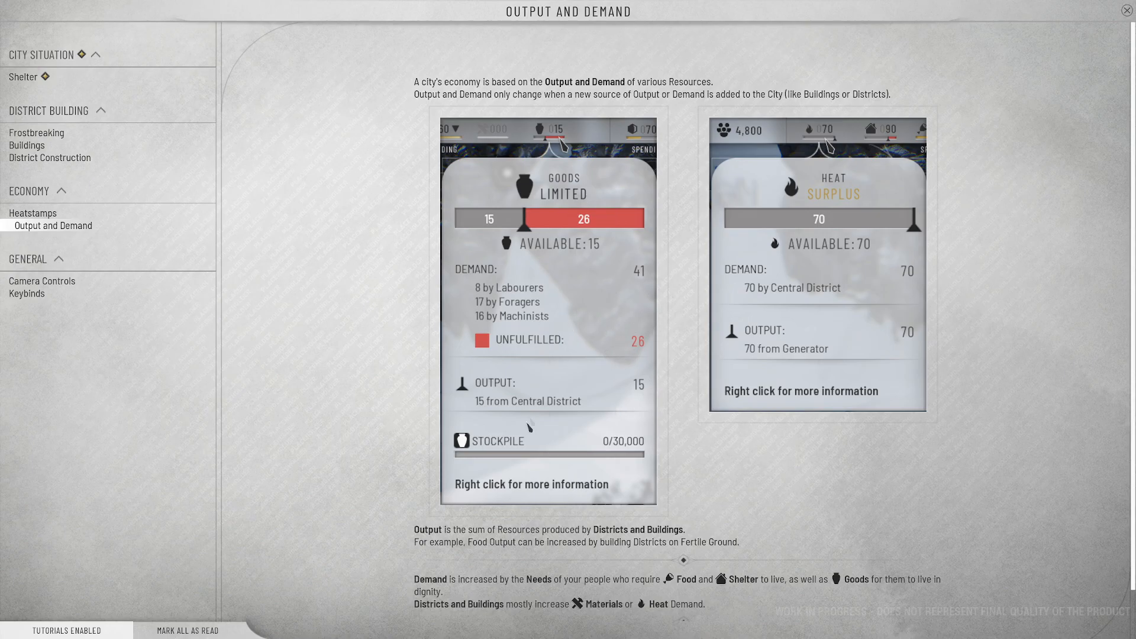
mouse_move(601, 434)
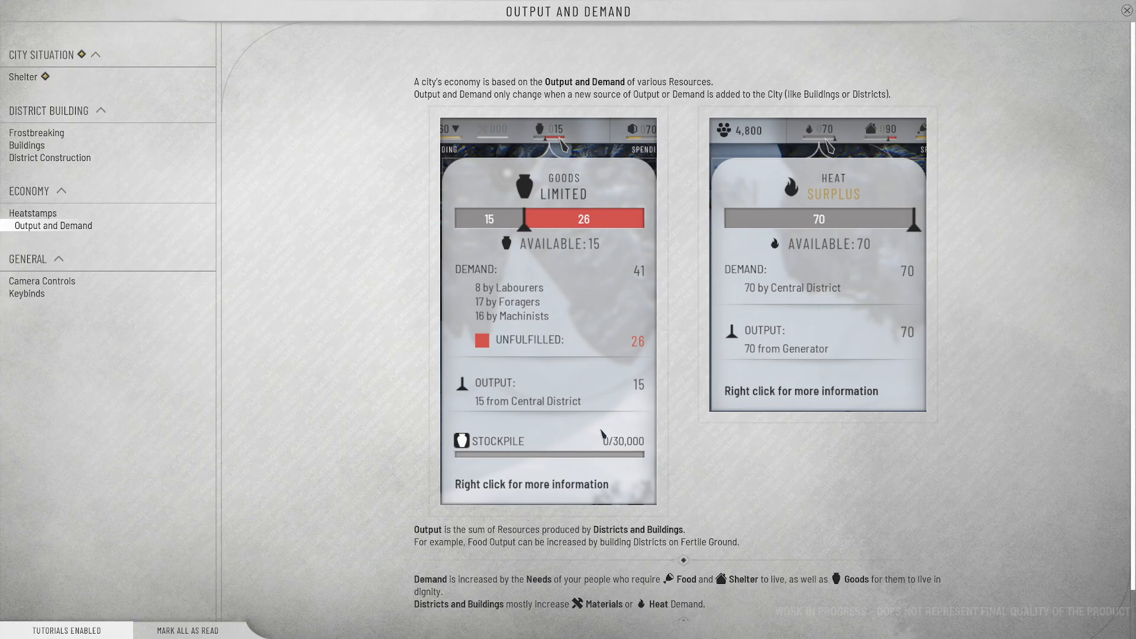
mouse_move(839, 339)
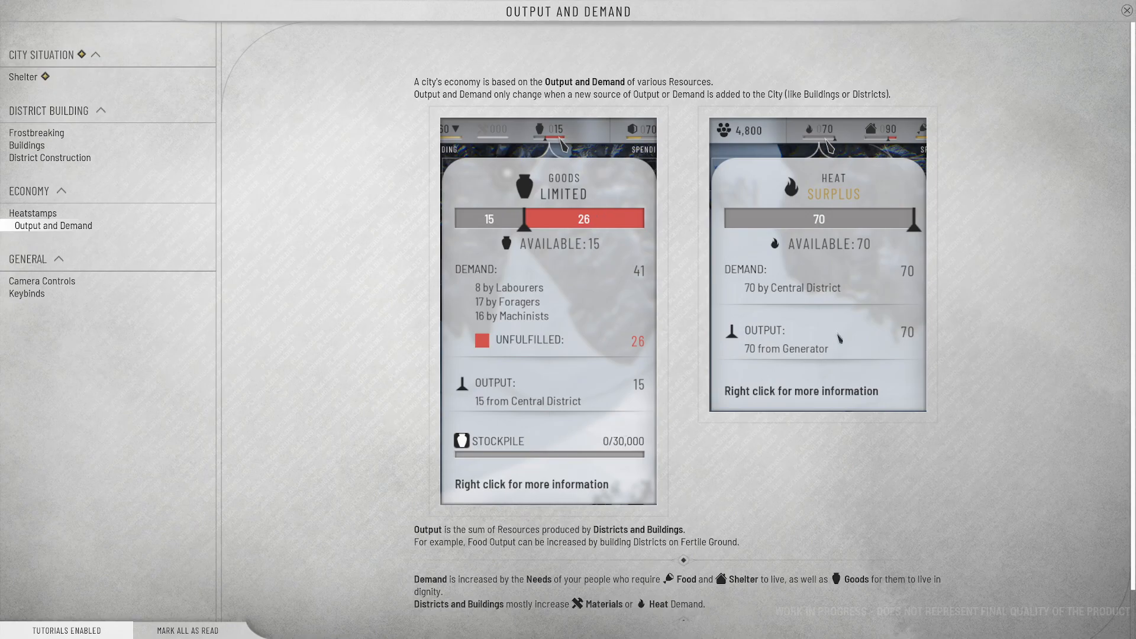
mouse_move(926, 198)
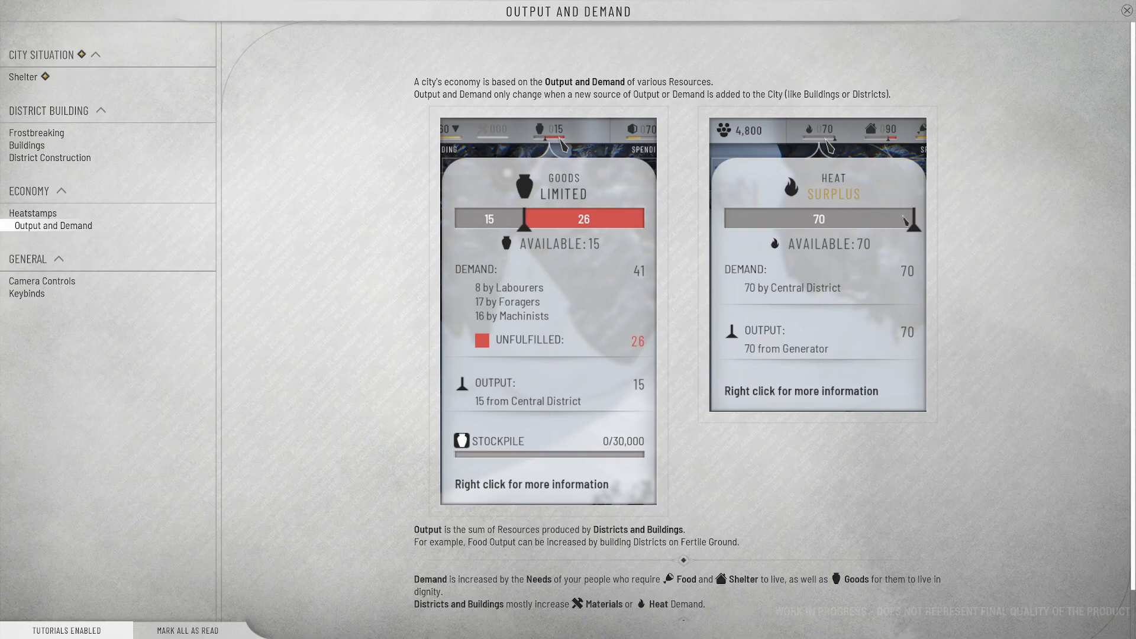
mouse_move(877, 283)
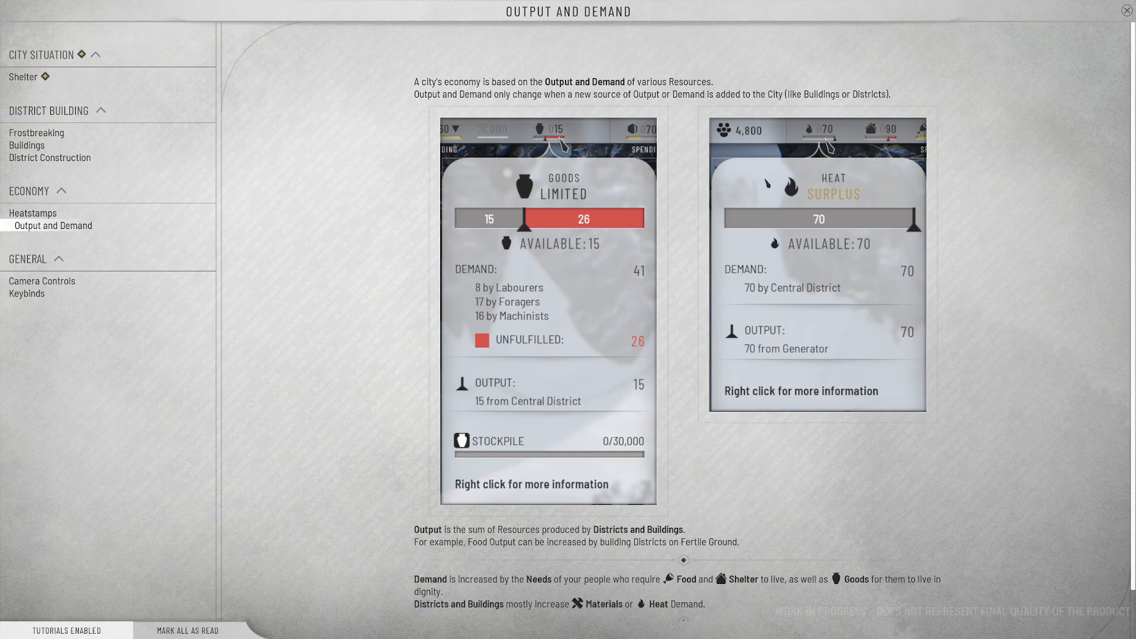
mouse_move(904, 268)
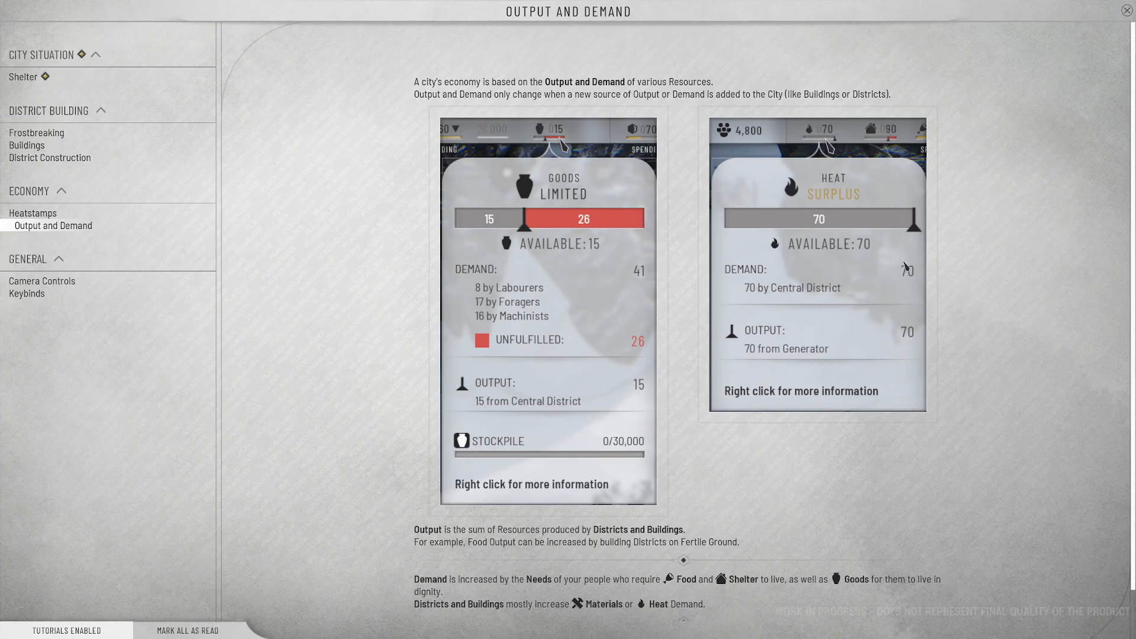
mouse_move(844, 209)
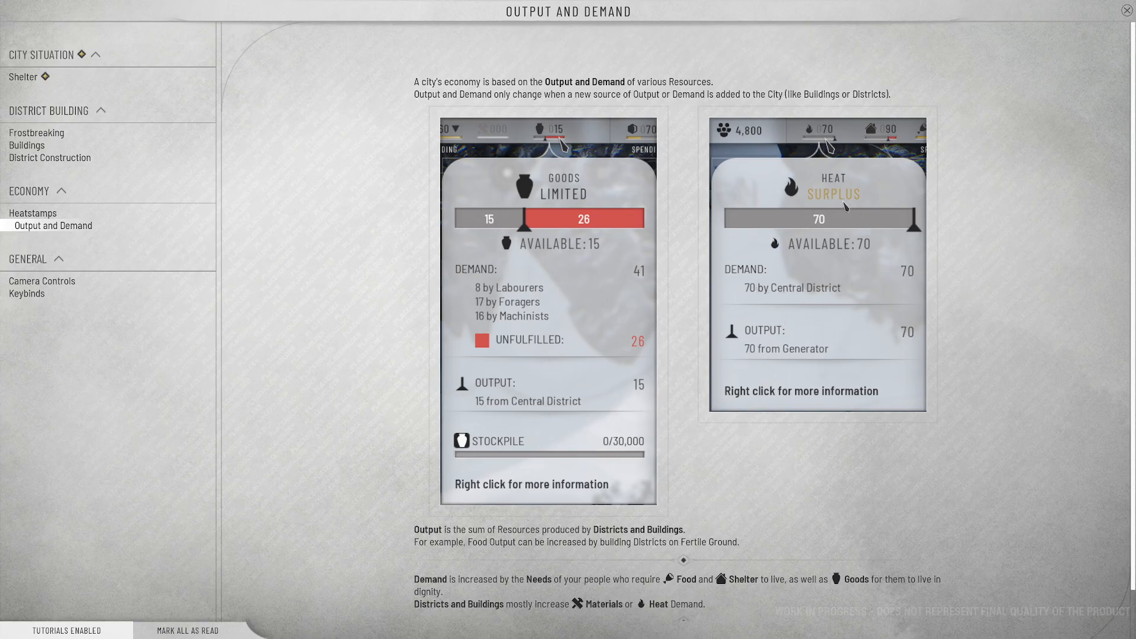
mouse_move(848, 379)
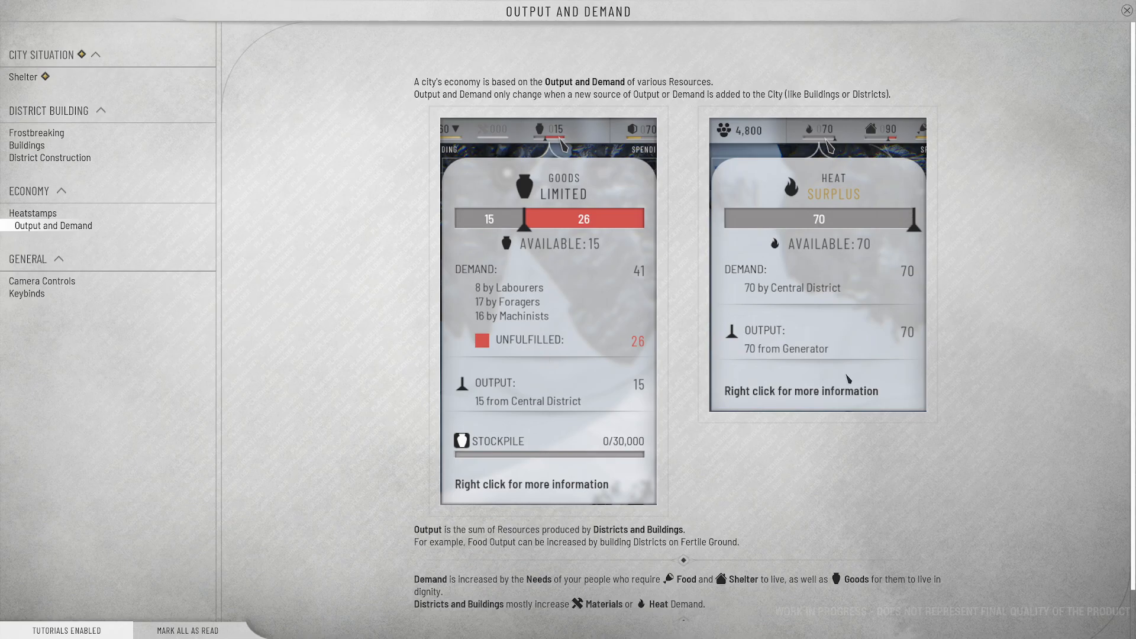
mouse_move(851, 333)
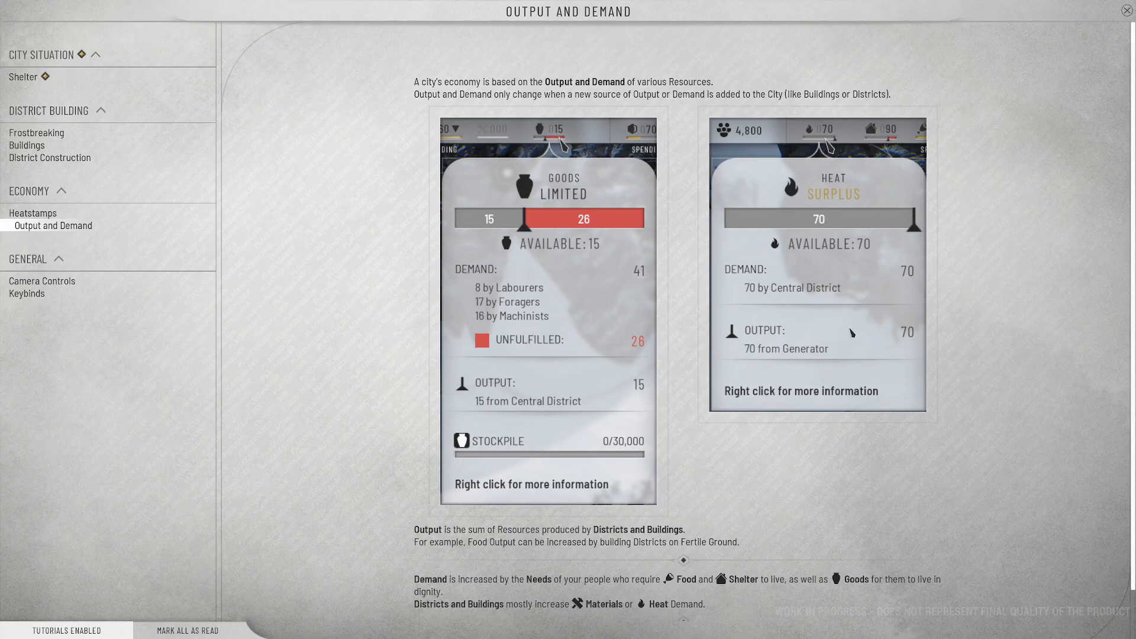
scroll(down, 3)
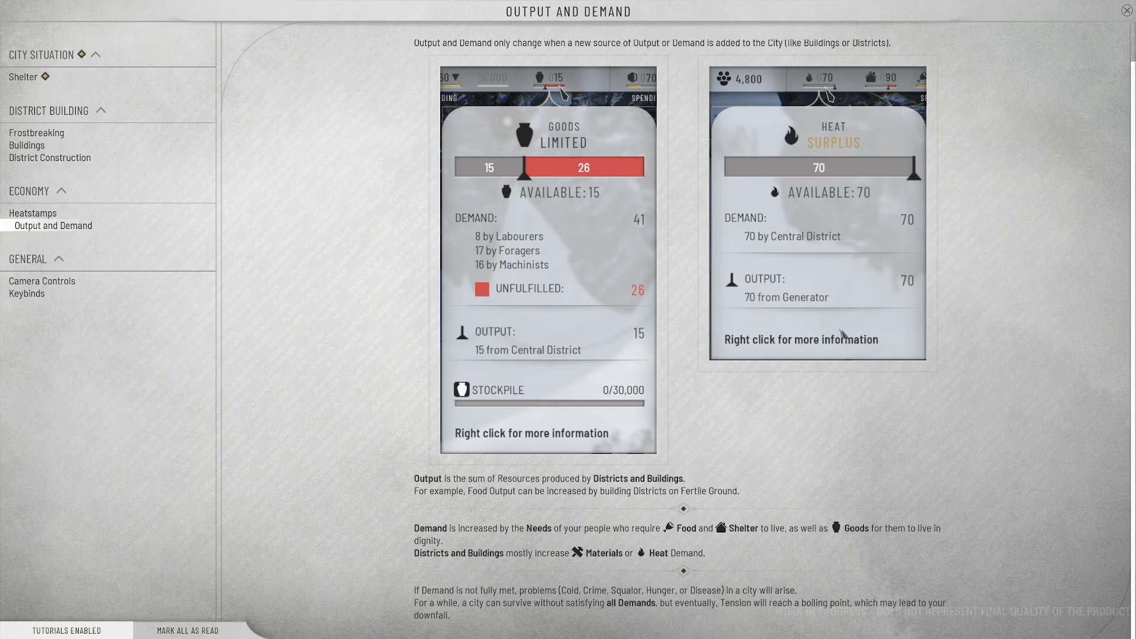
mouse_move(718, 317)
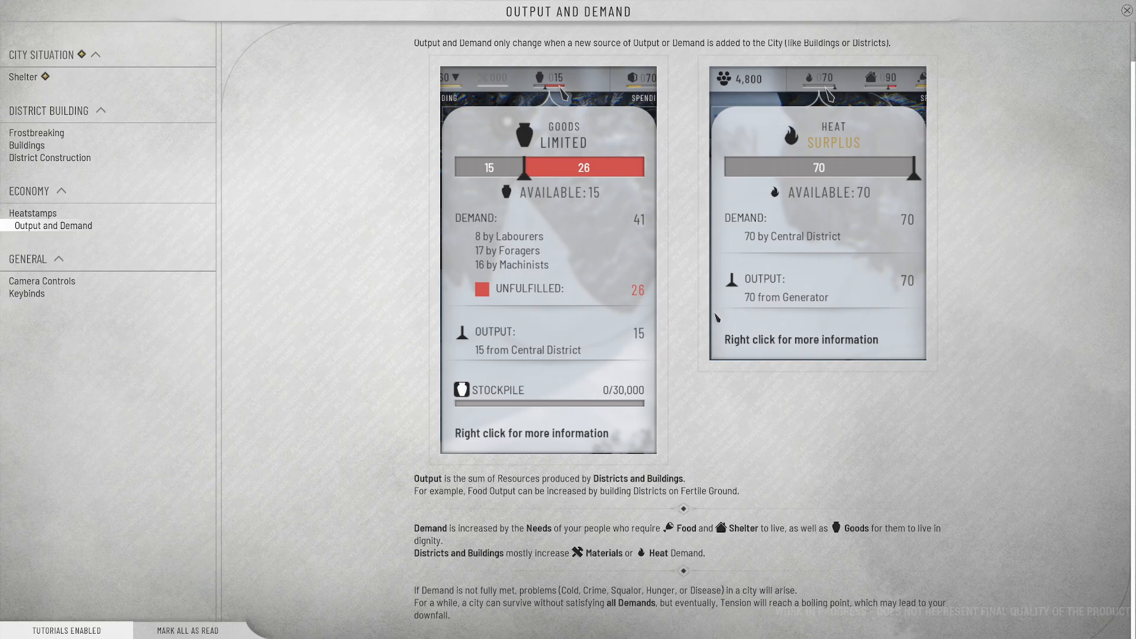
mouse_move(496, 485)
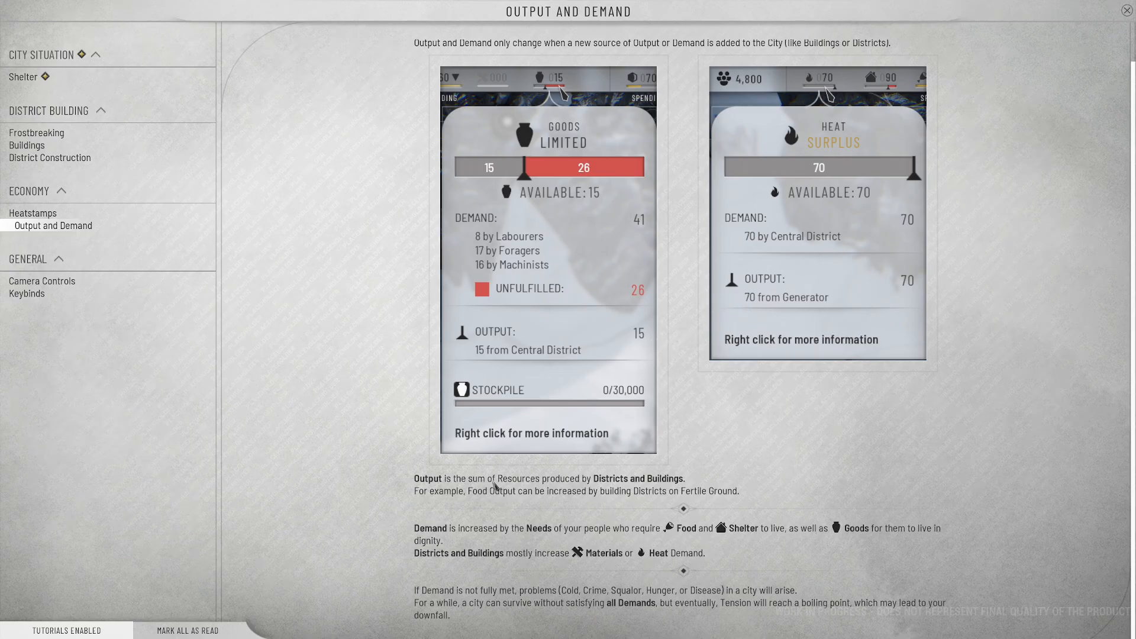
mouse_move(471, 508)
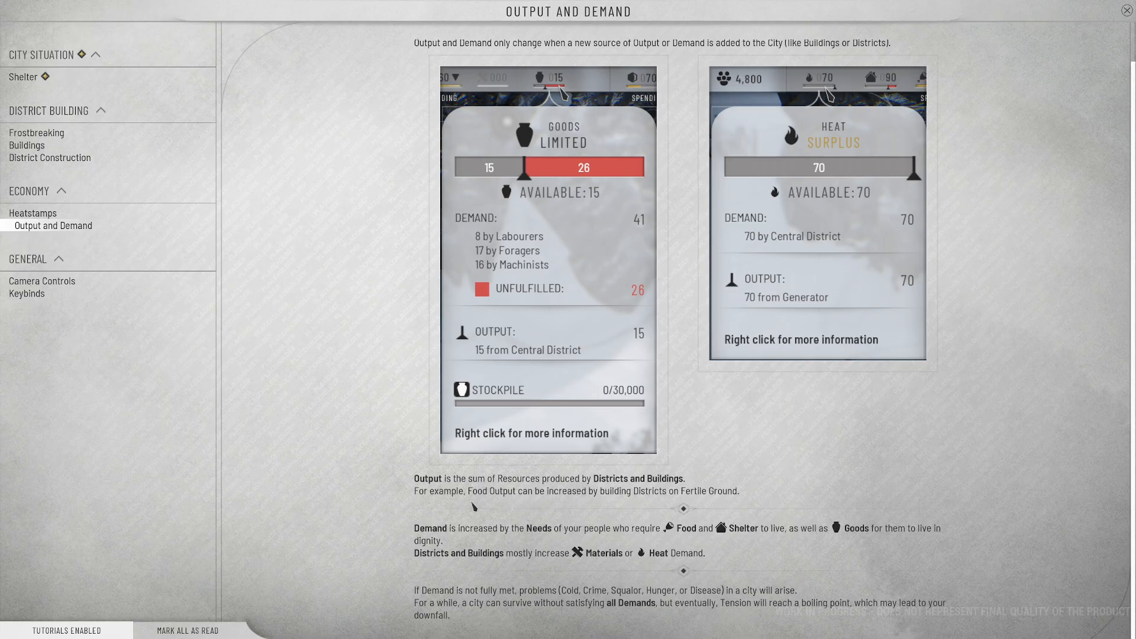
mouse_move(663, 499)
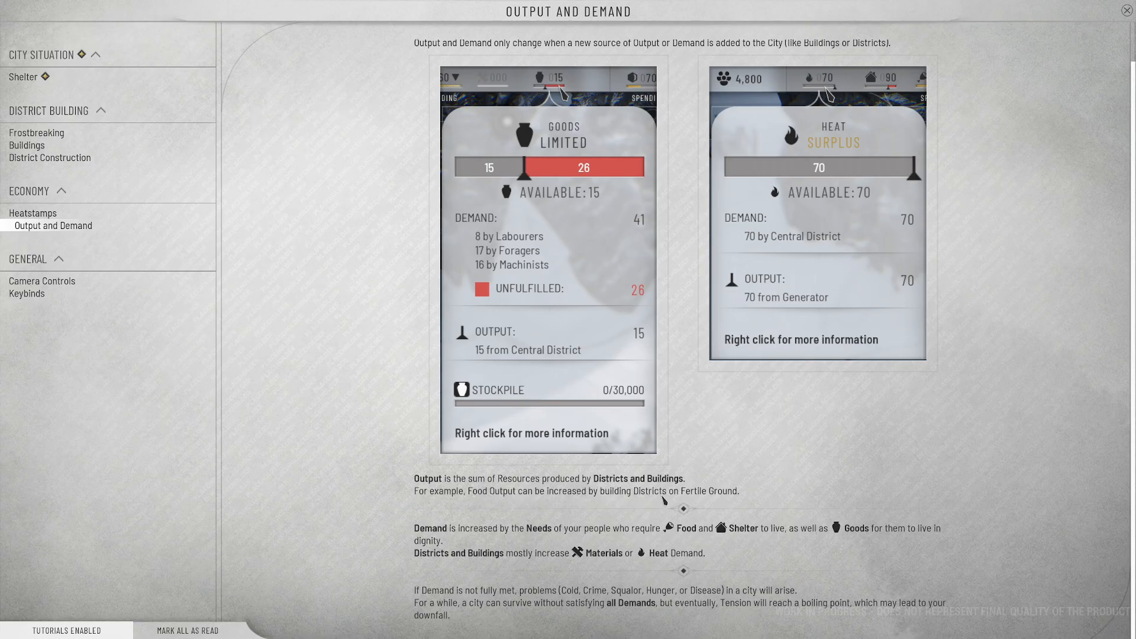
mouse_move(750, 508)
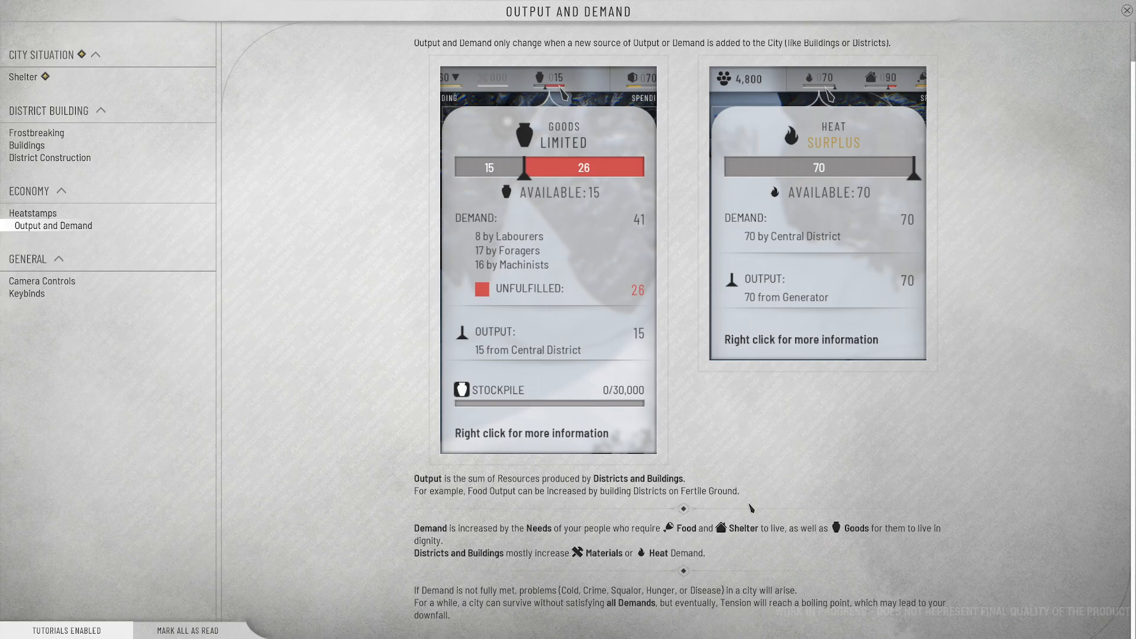
mouse_move(575, 547)
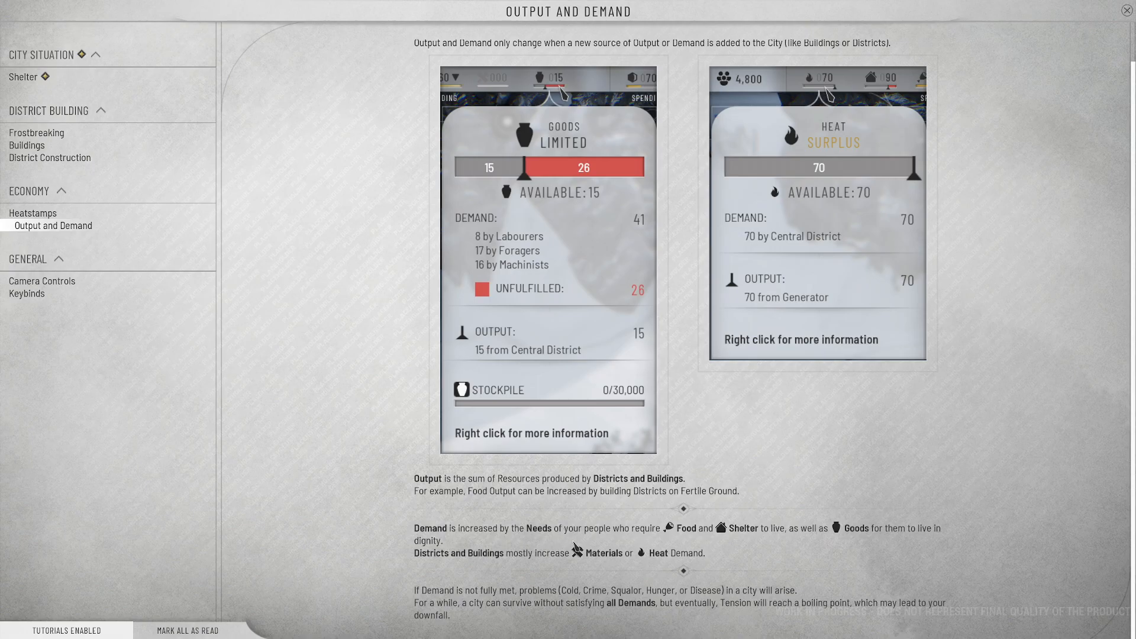
mouse_move(796, 545)
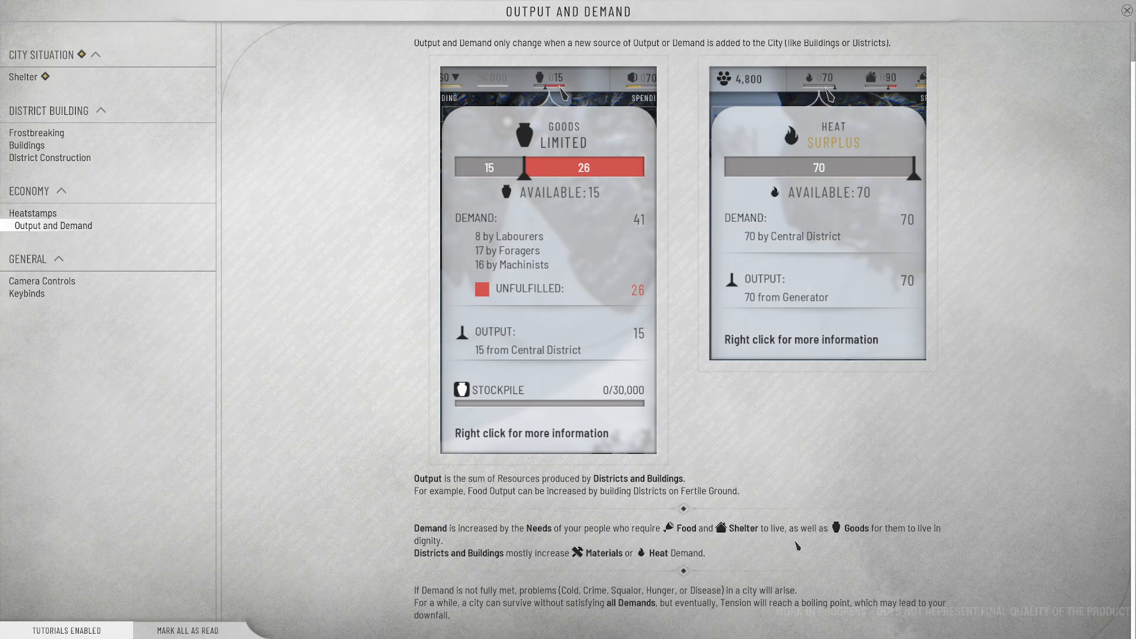
mouse_move(847, 548)
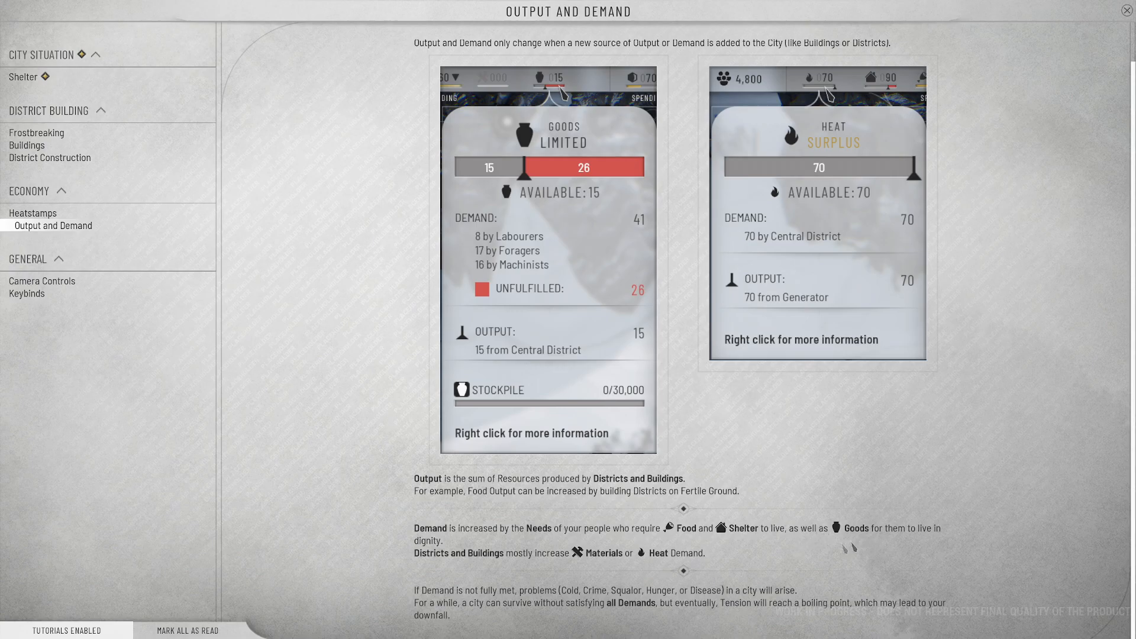
mouse_move(519, 570)
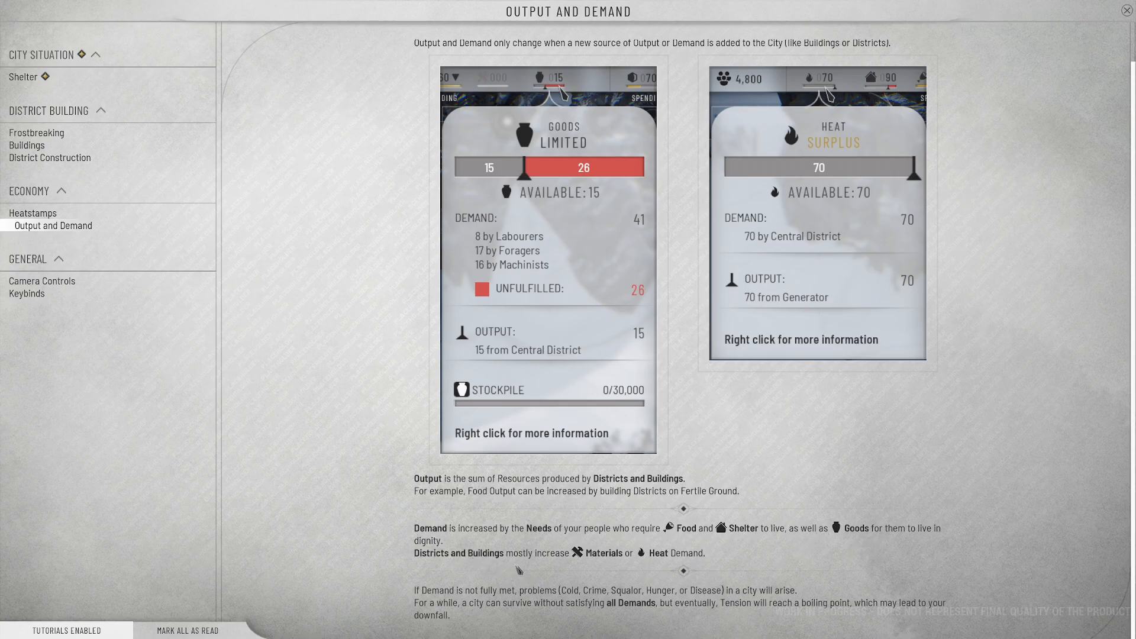
mouse_move(605, 587)
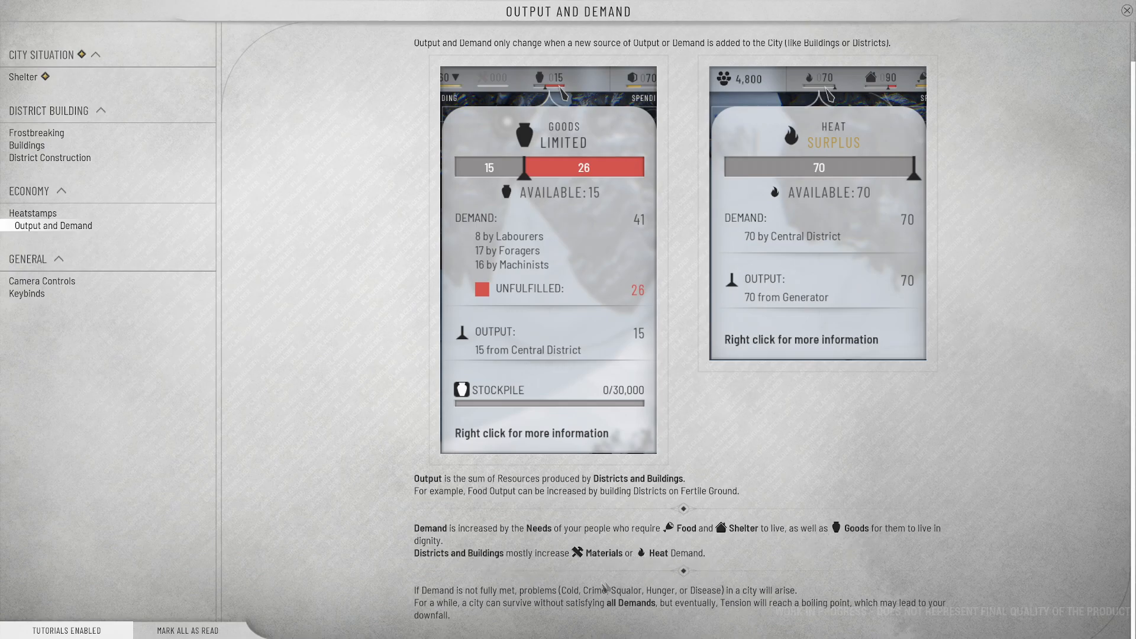
mouse_move(563, 596)
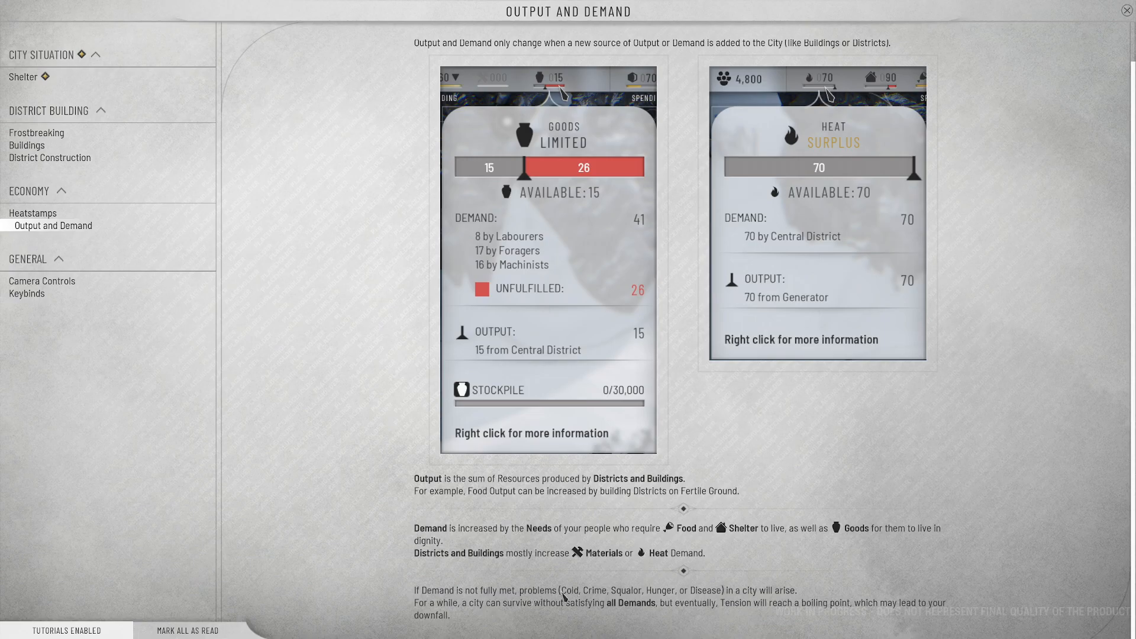
mouse_move(786, 593)
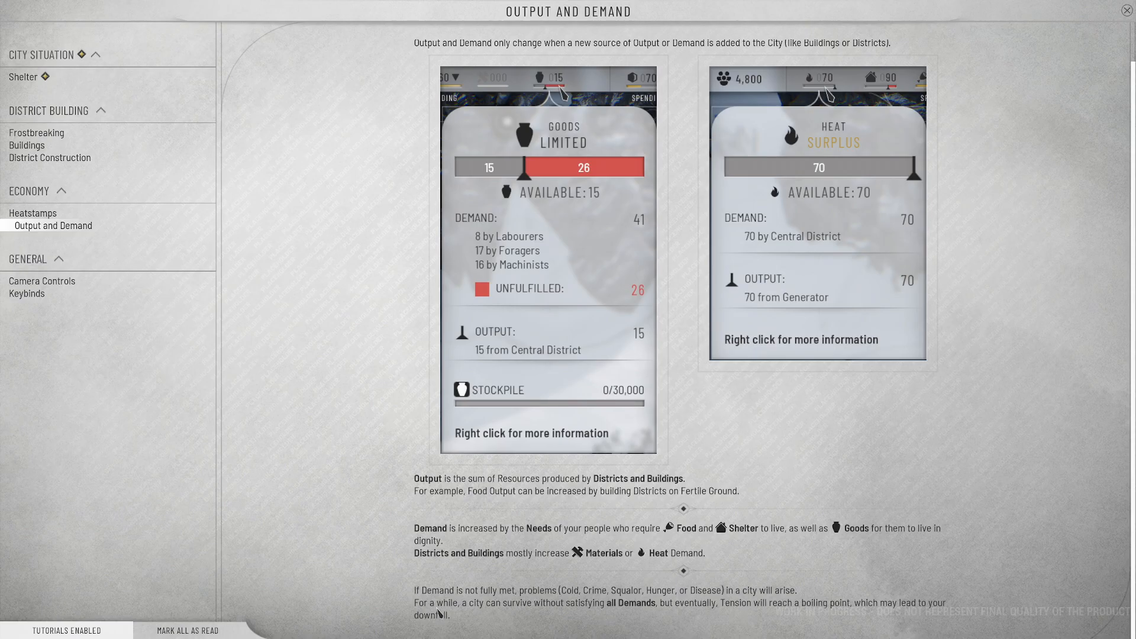
mouse_move(629, 618)
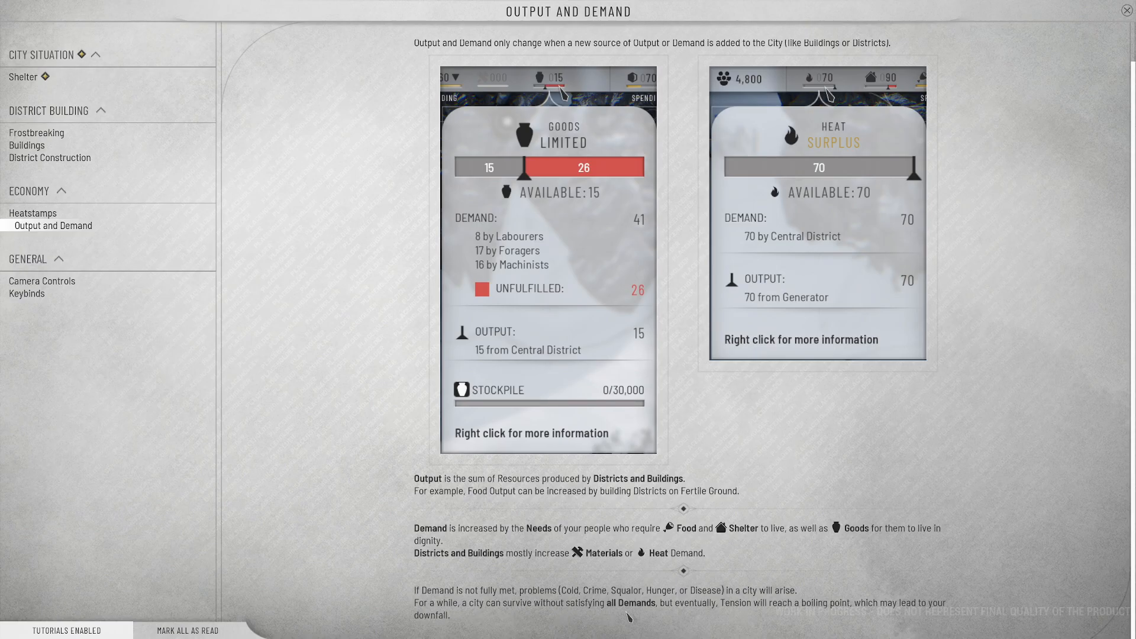
mouse_move(776, 621)
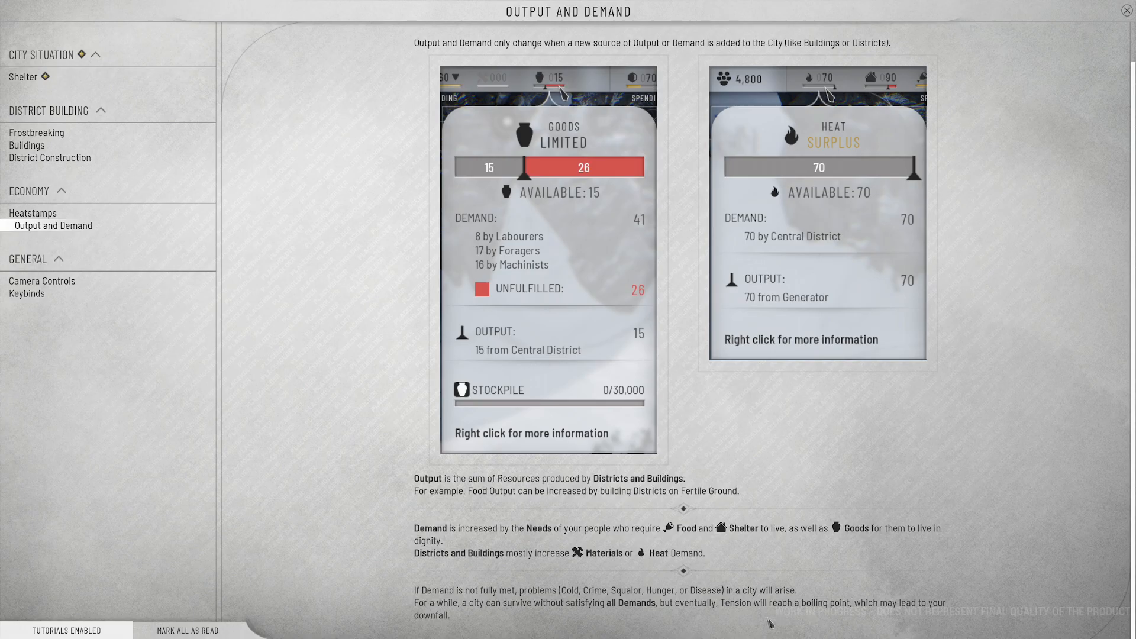
mouse_move(658, 447)
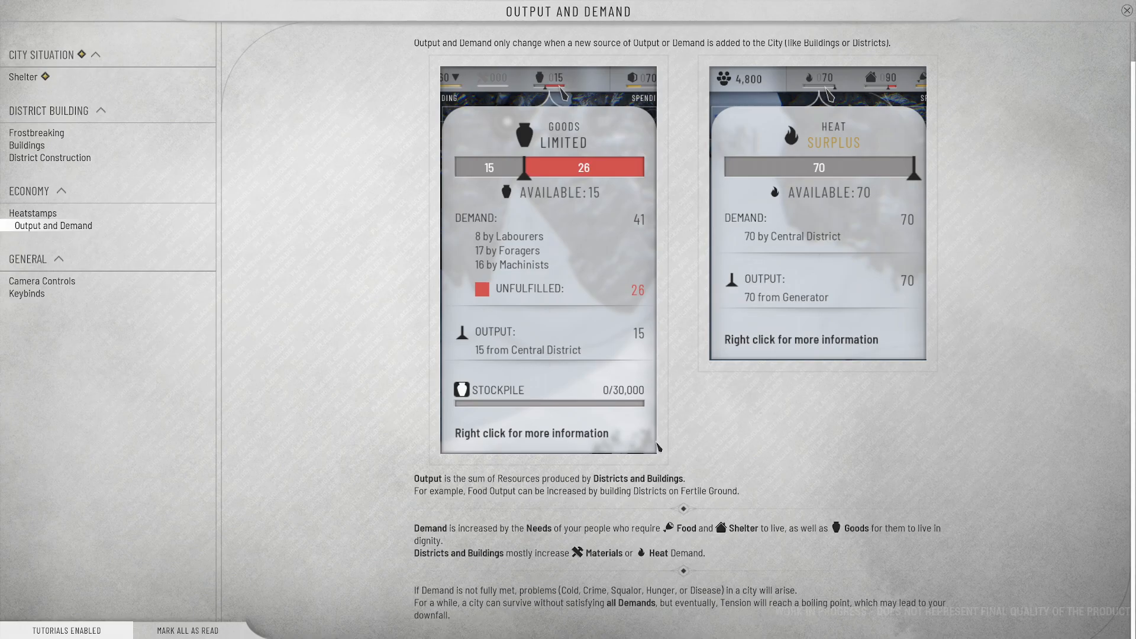
mouse_move(634, 232)
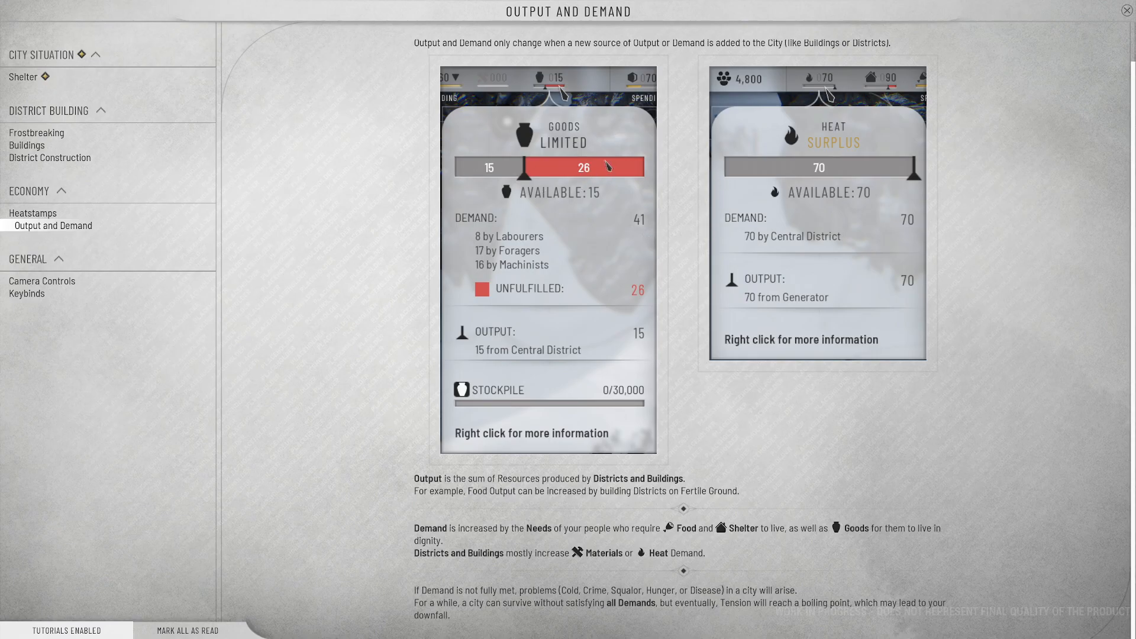
mouse_move(687, 204)
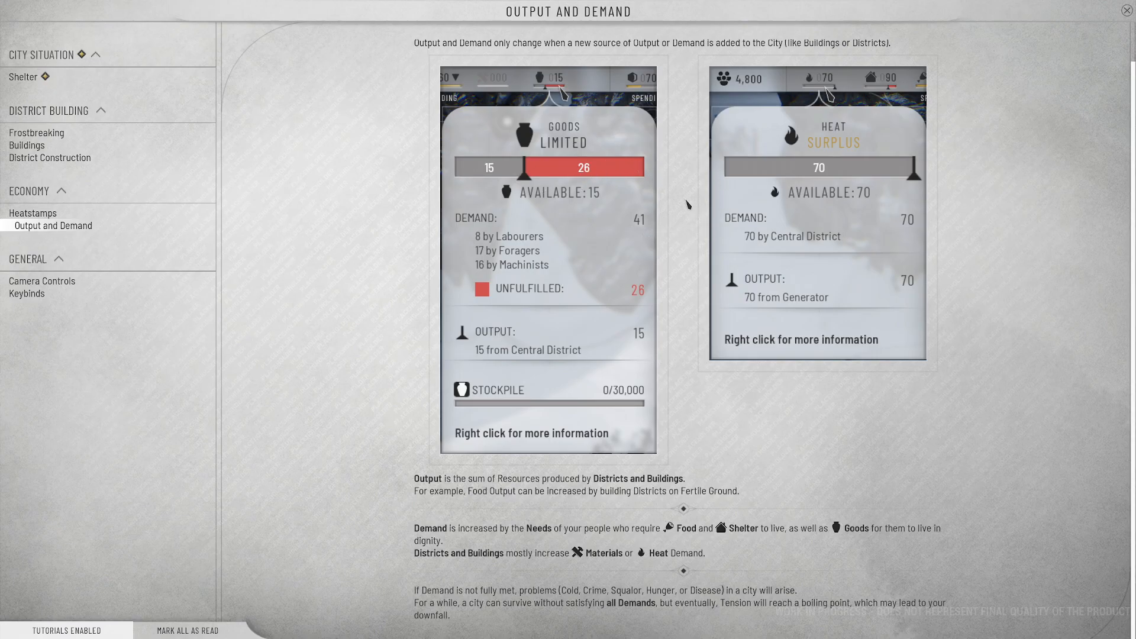
mouse_move(665, 601)
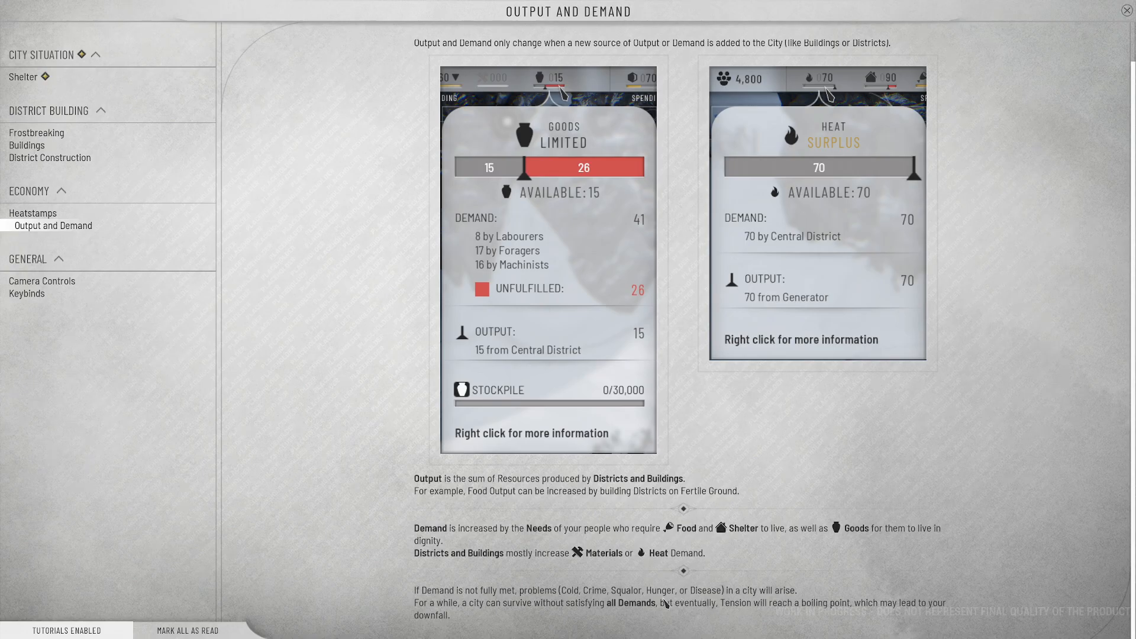
mouse_move(477, 150)
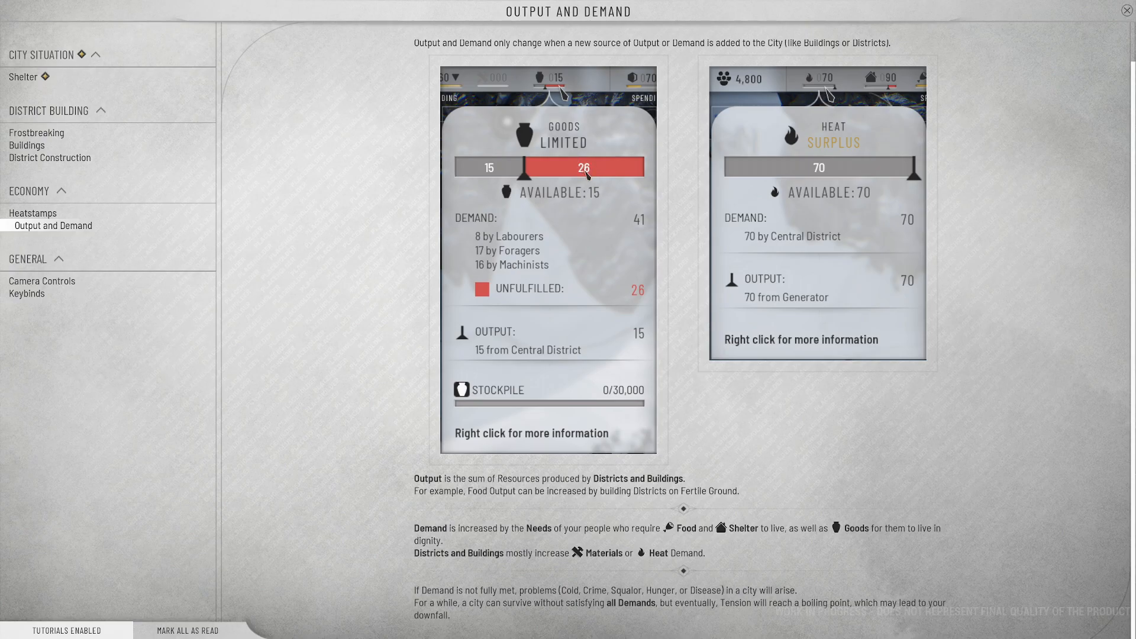
mouse_move(612, 117)
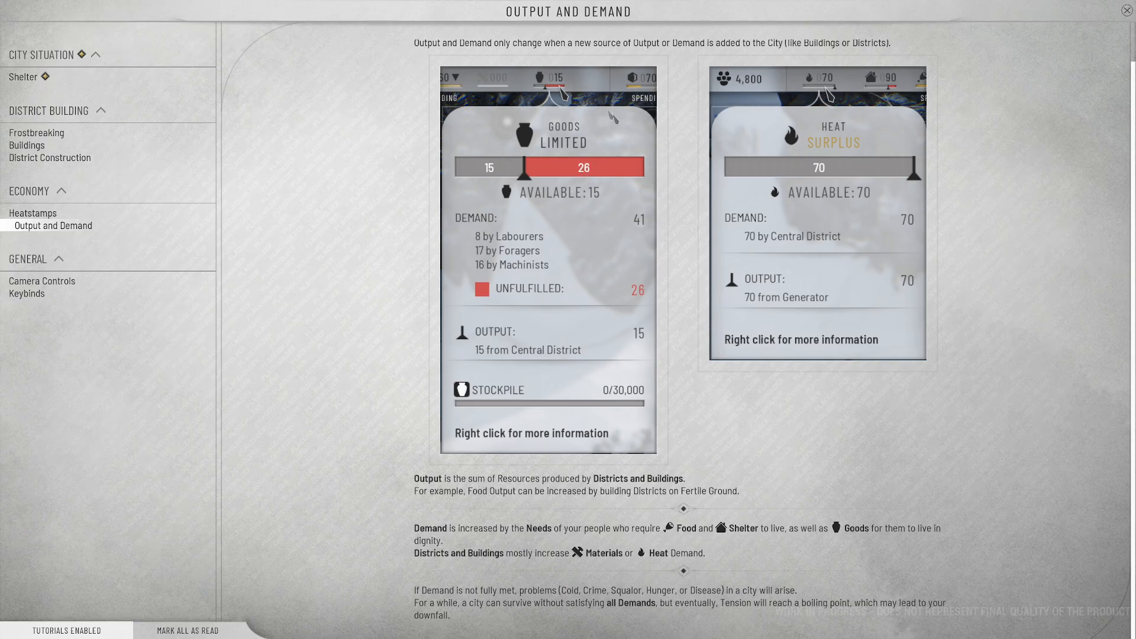
mouse_move(631, 151)
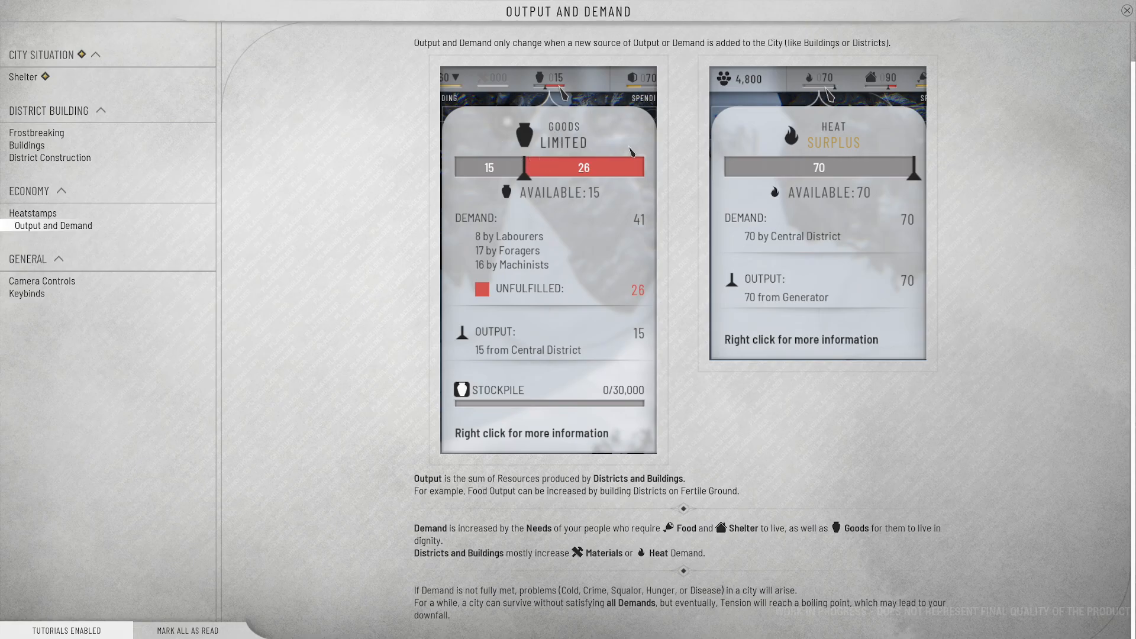
mouse_move(532, 159)
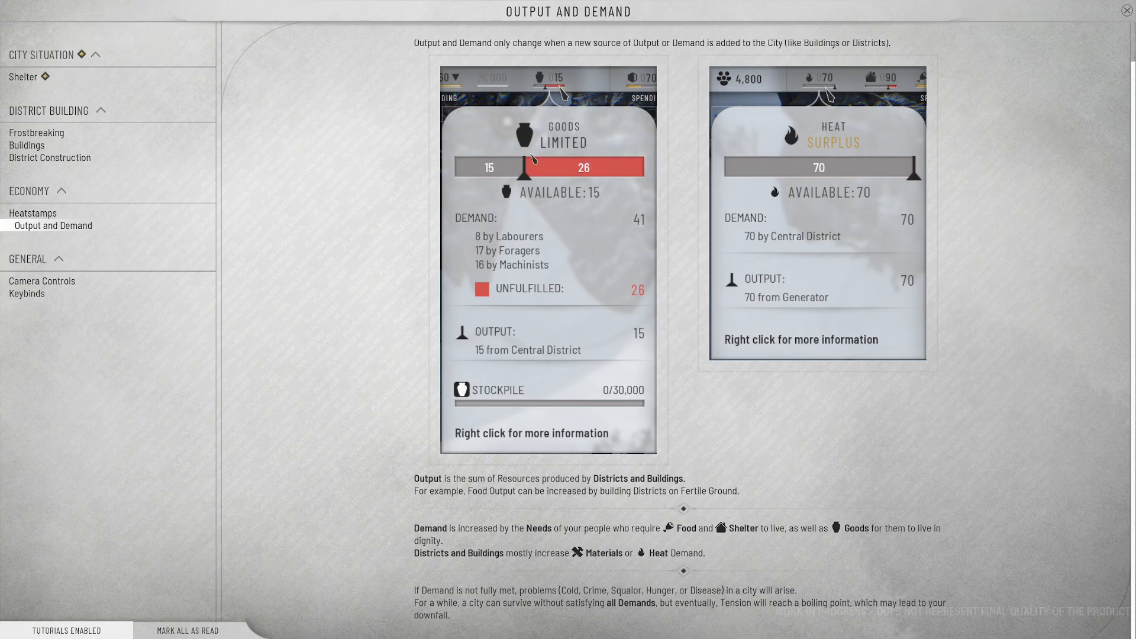
mouse_move(505, 170)
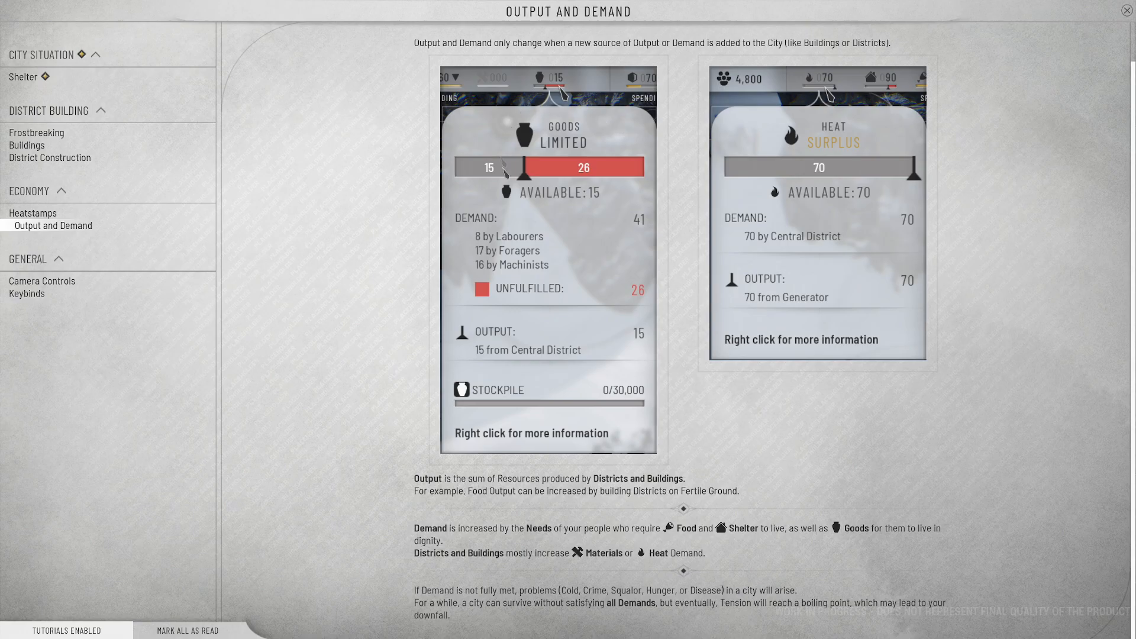
mouse_move(478, 160)
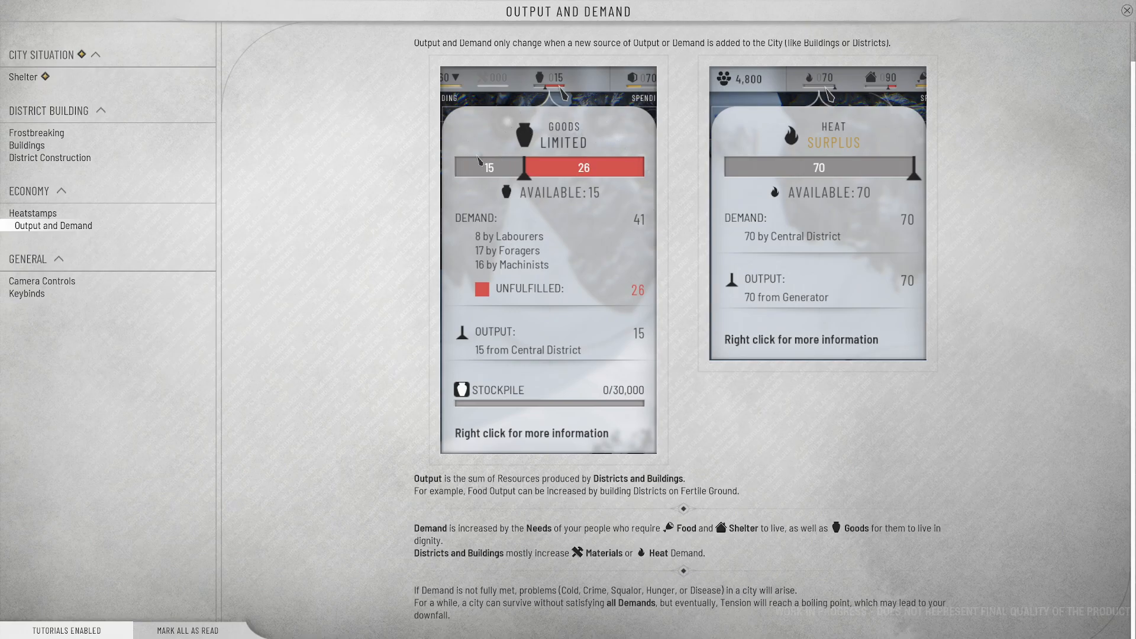
mouse_move(697, 165)
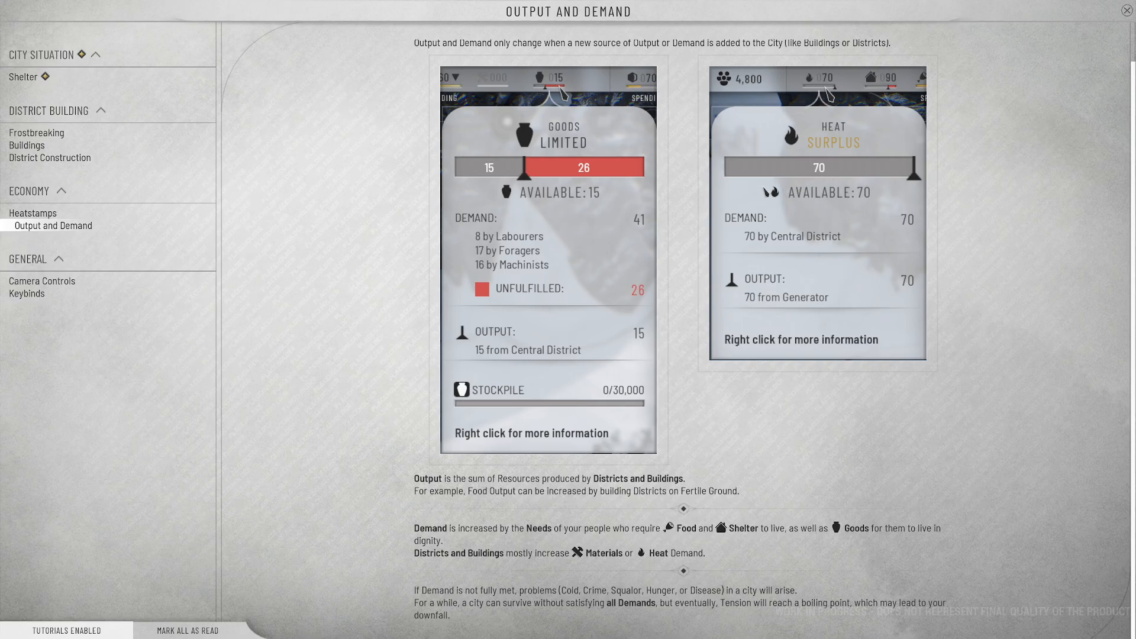
mouse_move(683, 169)
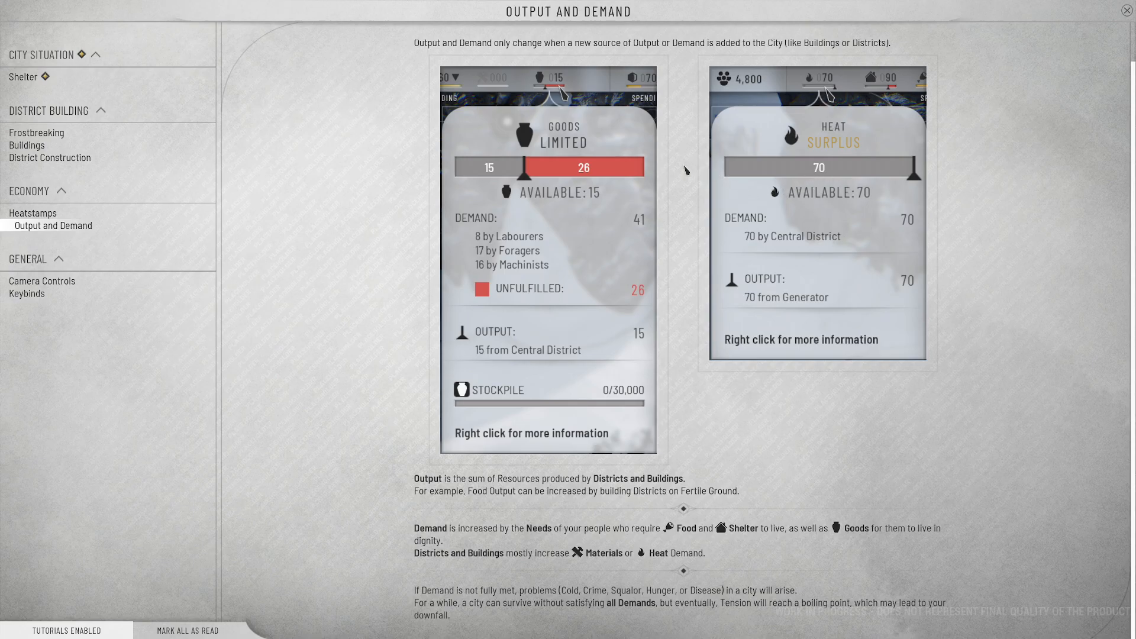
mouse_move(783, 236)
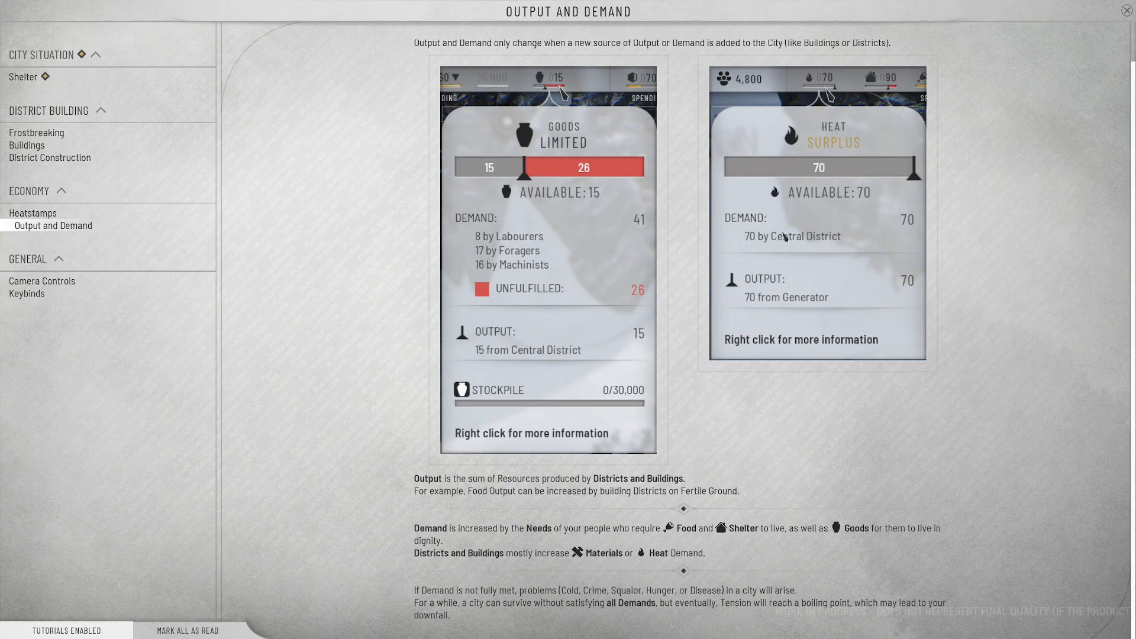
mouse_move(598, 609)
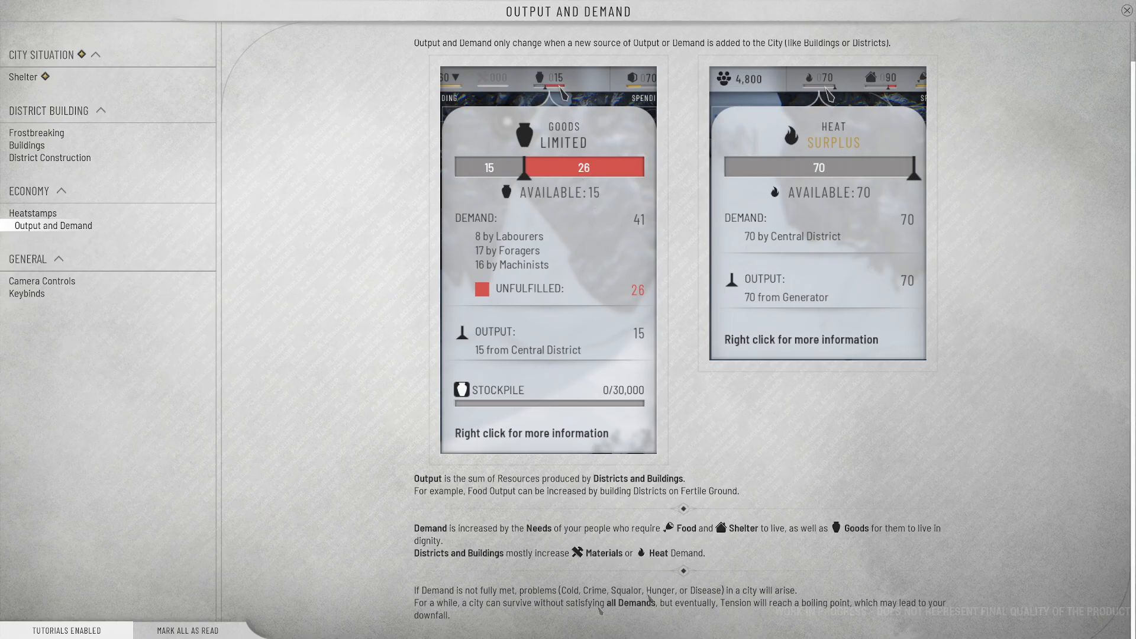
mouse_move(737, 511)
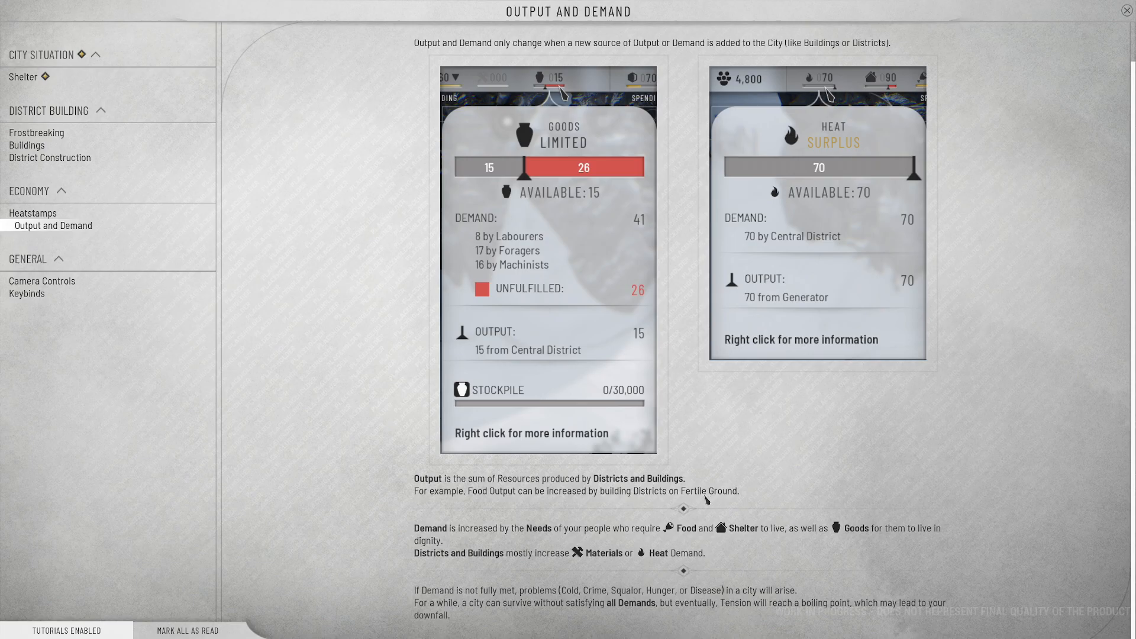
mouse_move(703, 499)
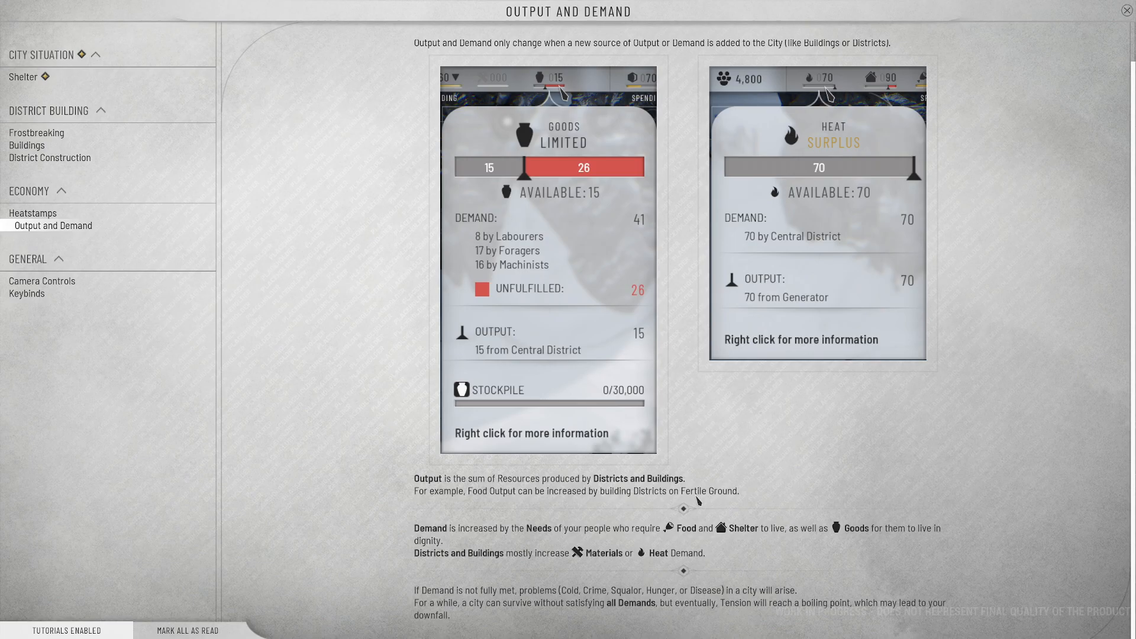
mouse_move(108, 140)
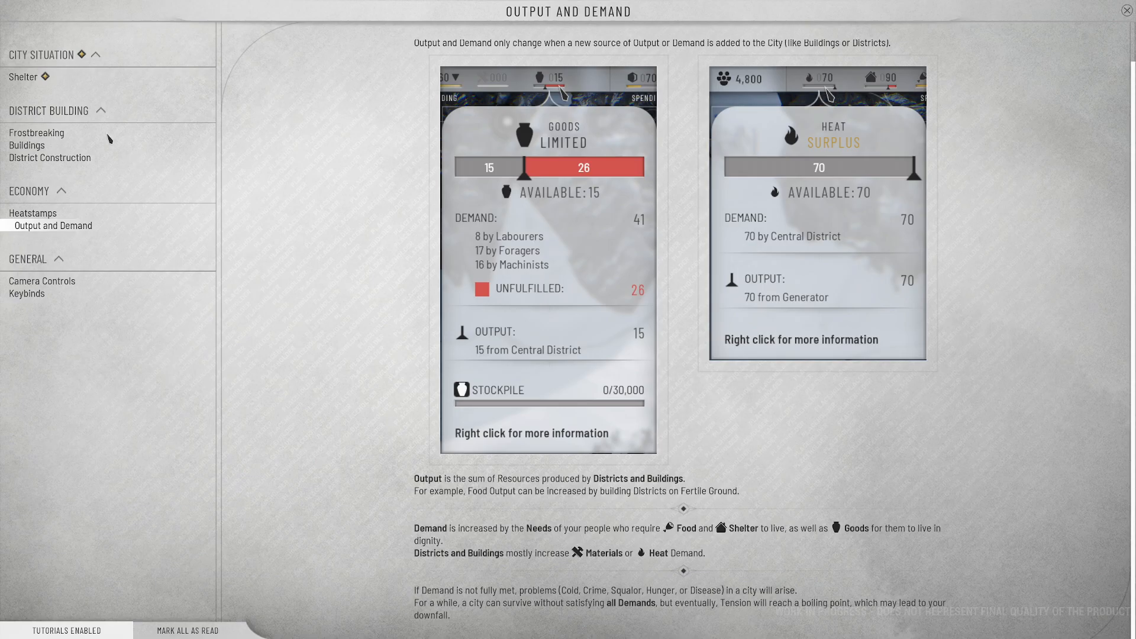
- Show the Shelter page under City Situation in the tutorials list
click(27, 77)
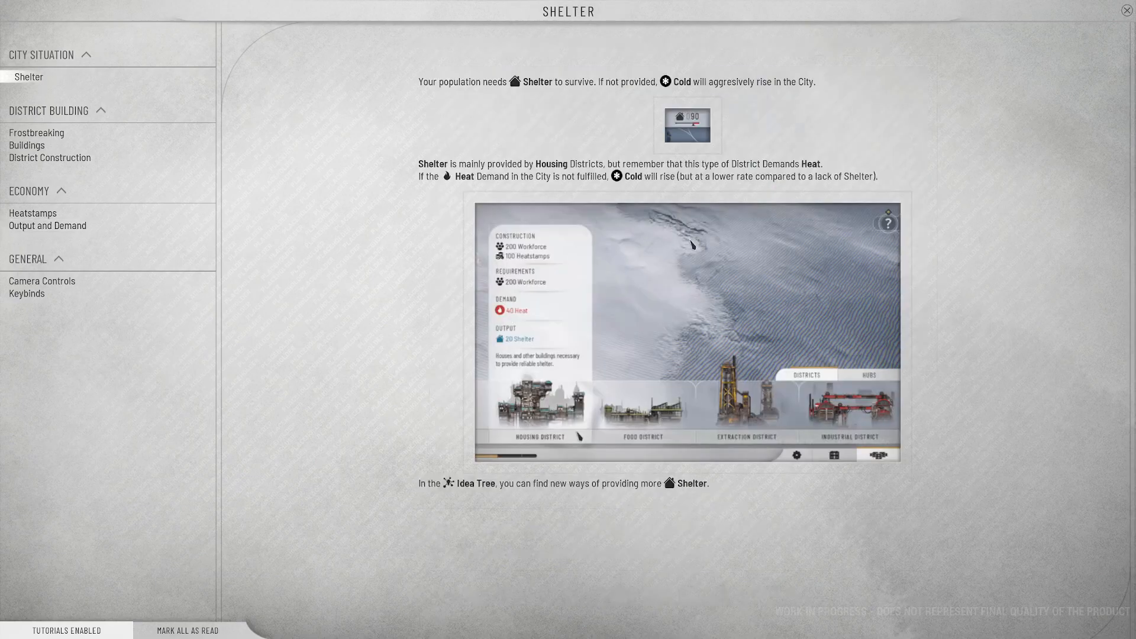
mouse_move(632, 120)
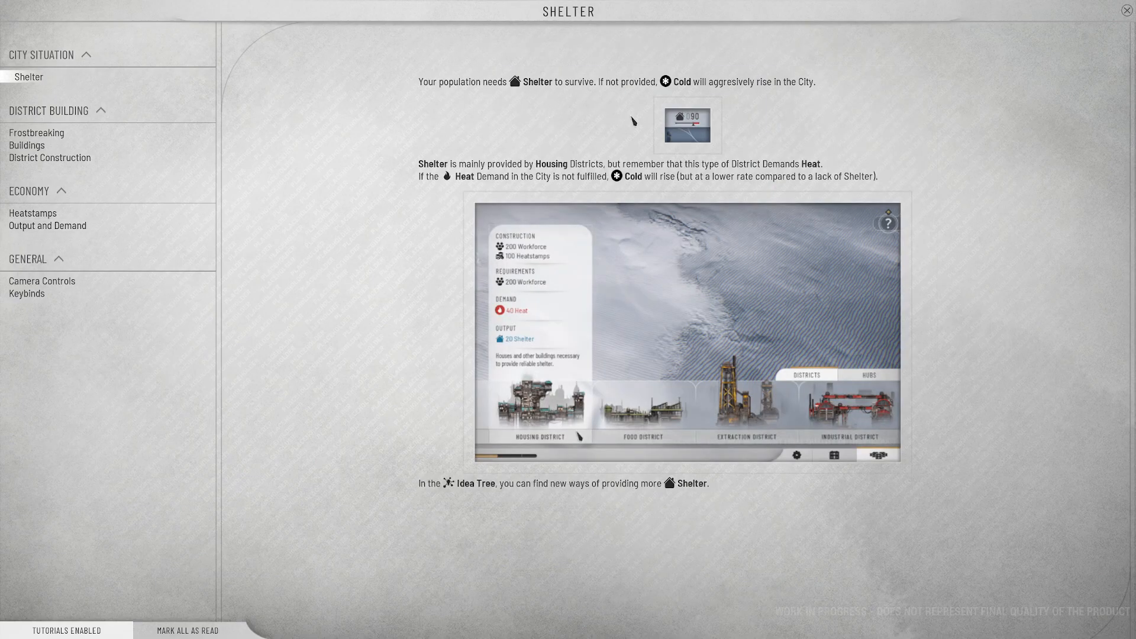
mouse_move(548, 168)
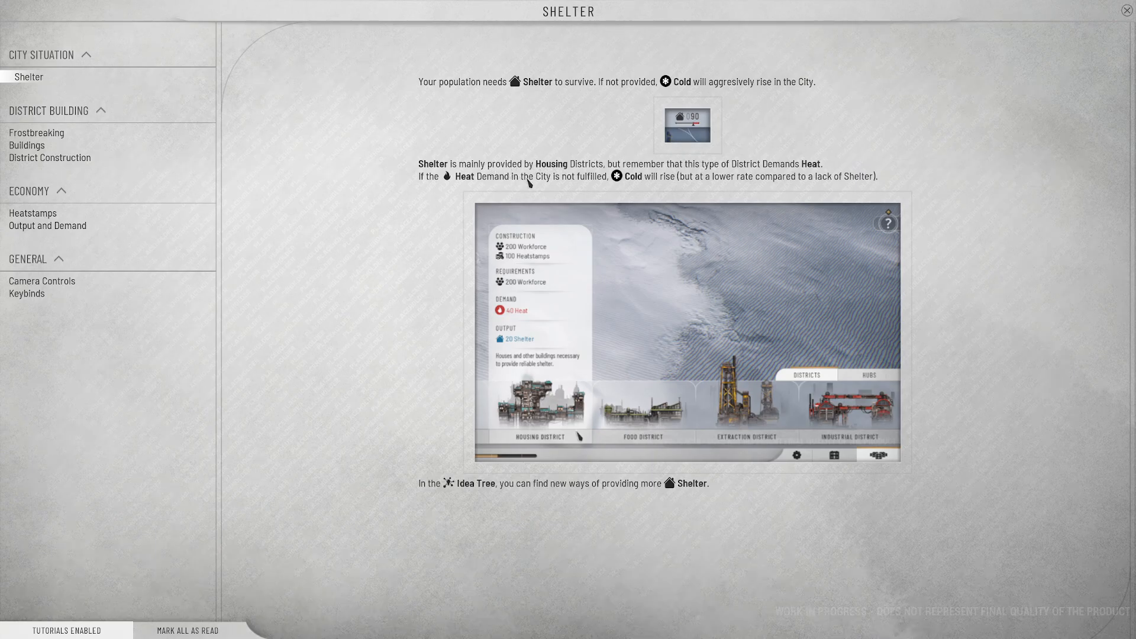
mouse_move(670, 182)
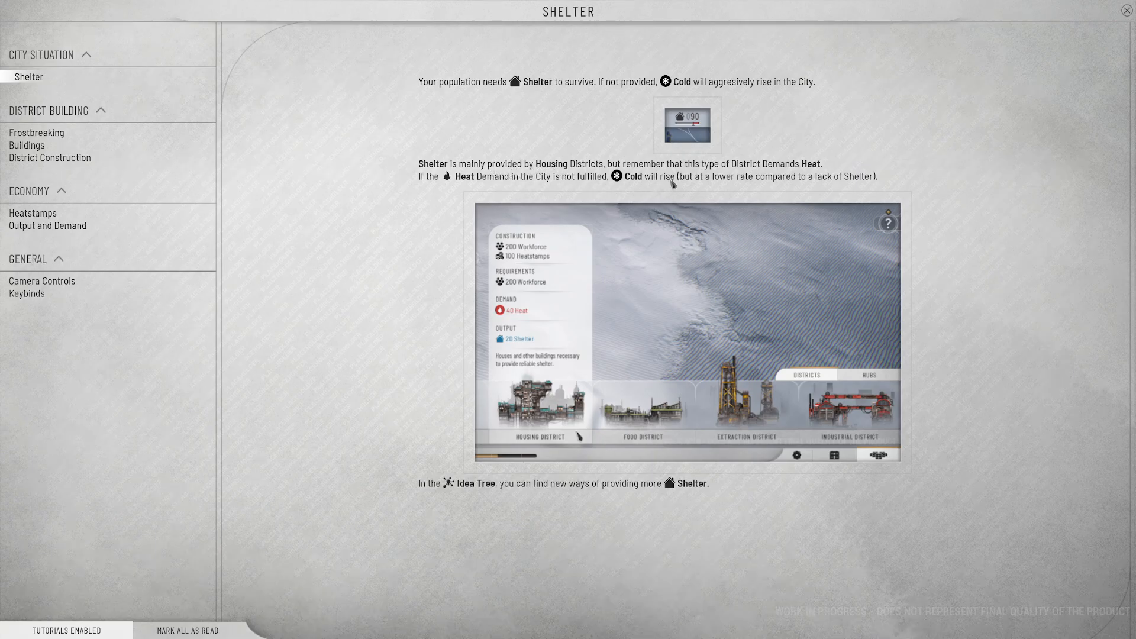
mouse_move(627, 190)
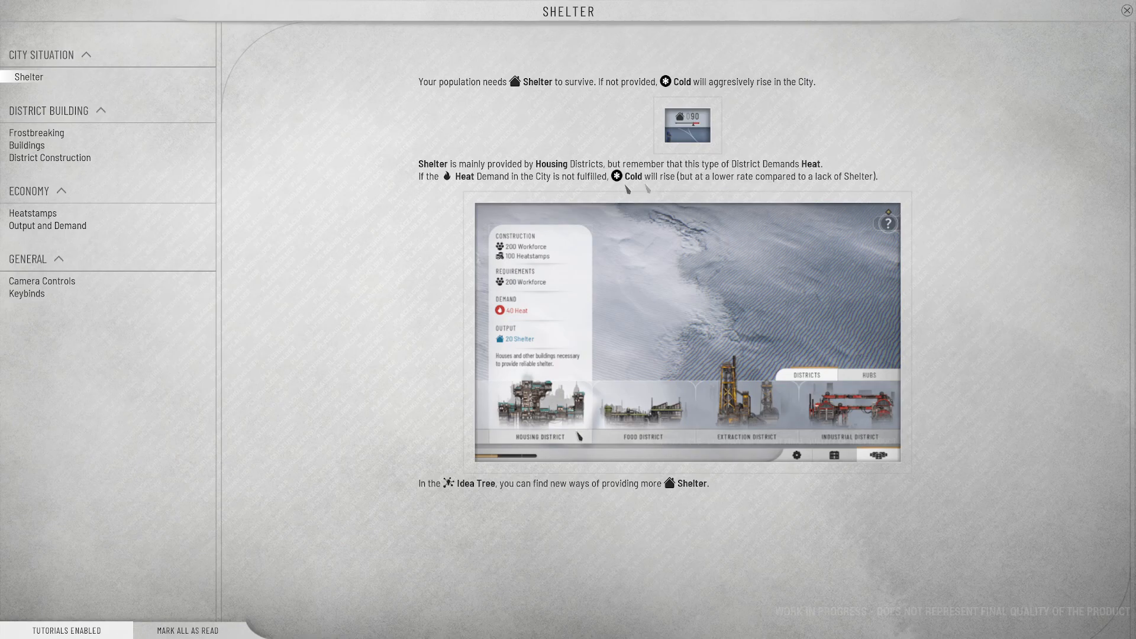
mouse_move(700, 201)
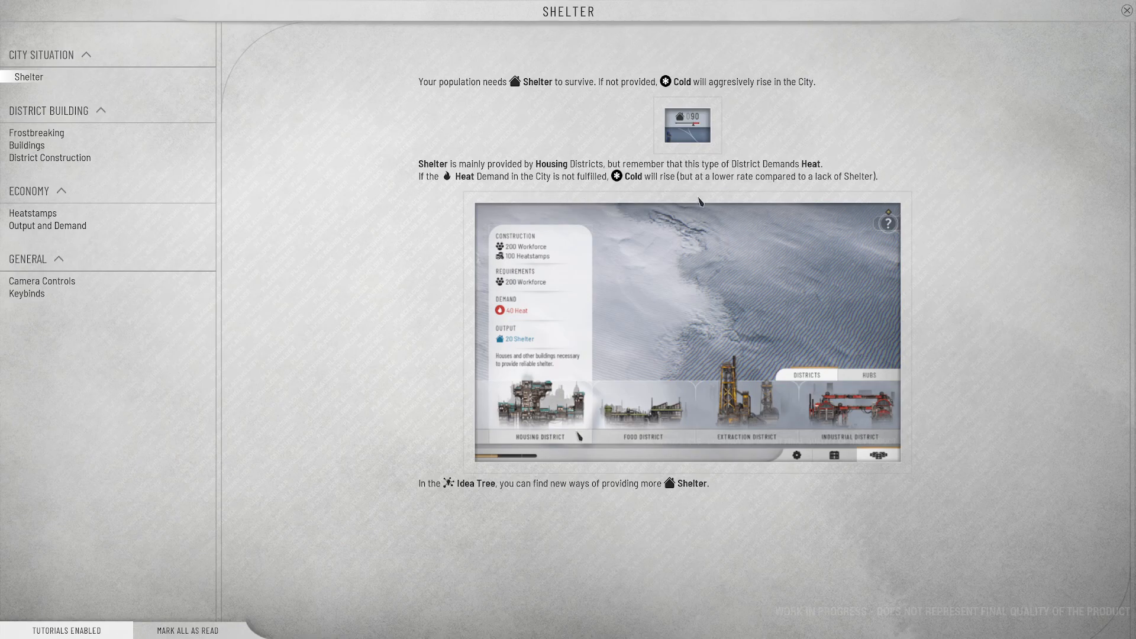
mouse_move(880, 184)
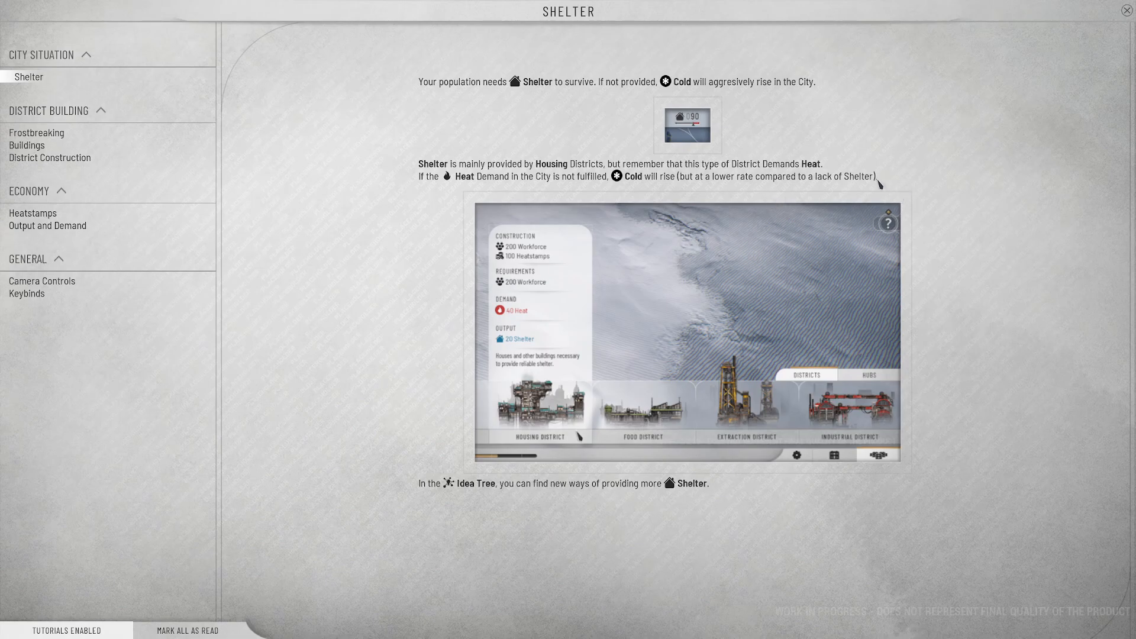
mouse_move(547, 494)
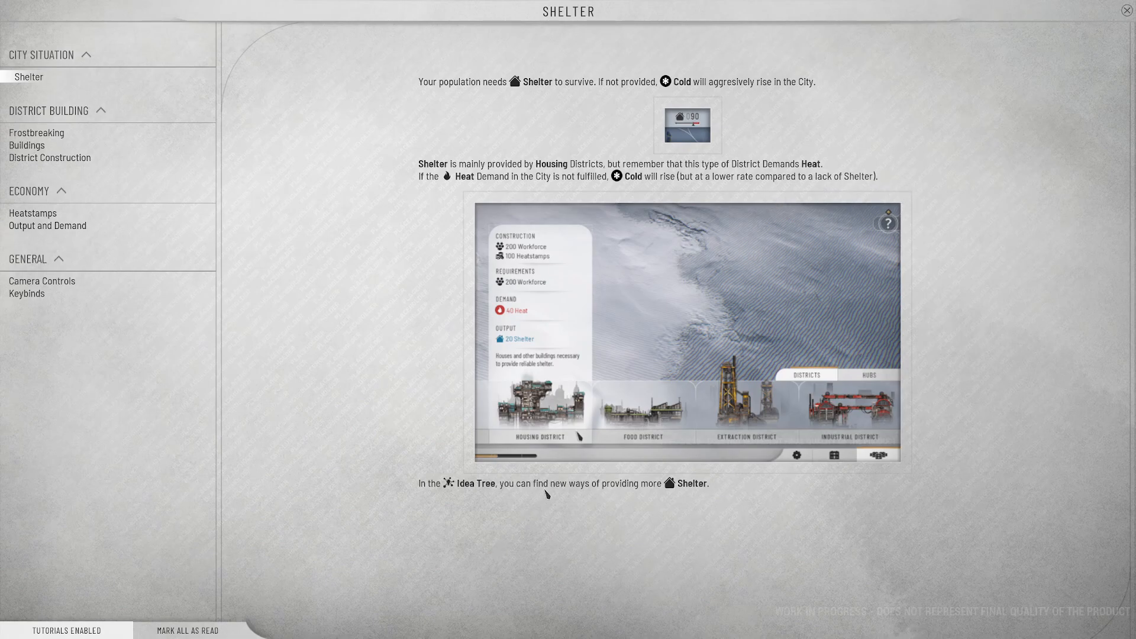
mouse_move(286, 563)
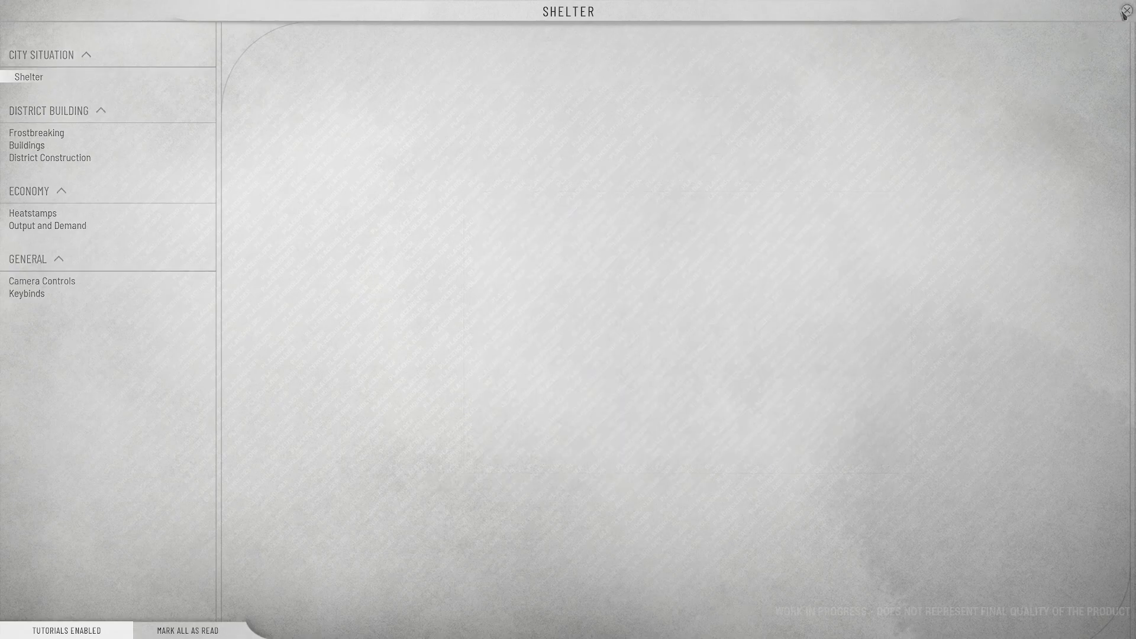
- Close the tutorials and return to the paused city map showing Housing Districts 0/2
click(1122, 14)
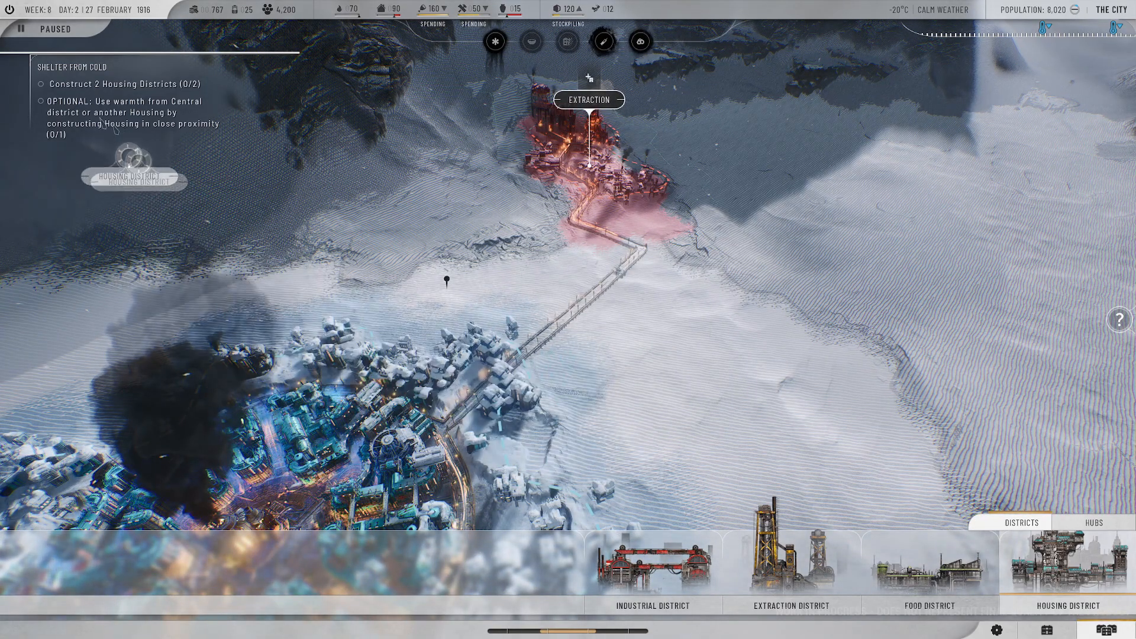
mouse_move(134, 167)
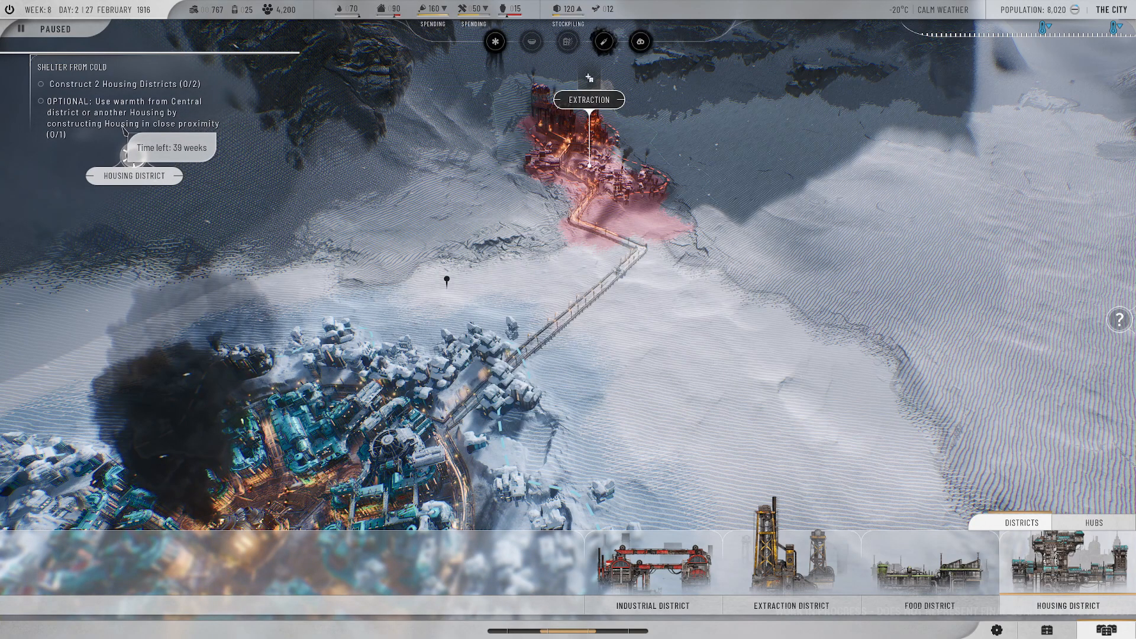
mouse_move(171, 124)
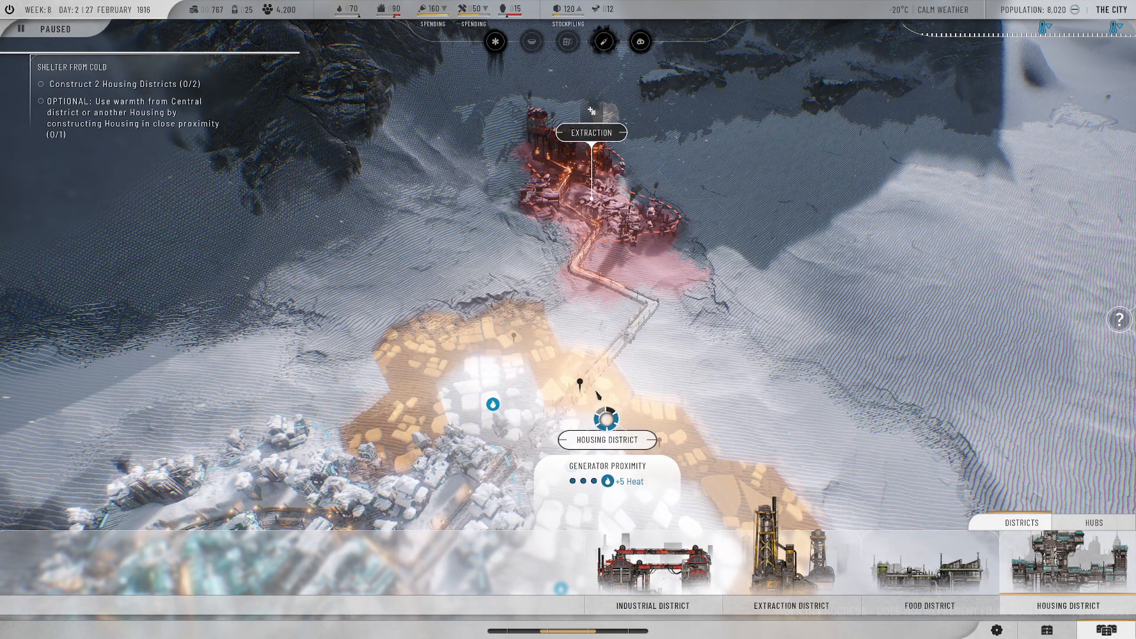
- Place a Housing District by the generator and a second adjacent one for Nearby Housing Warmth
click(41, 29)
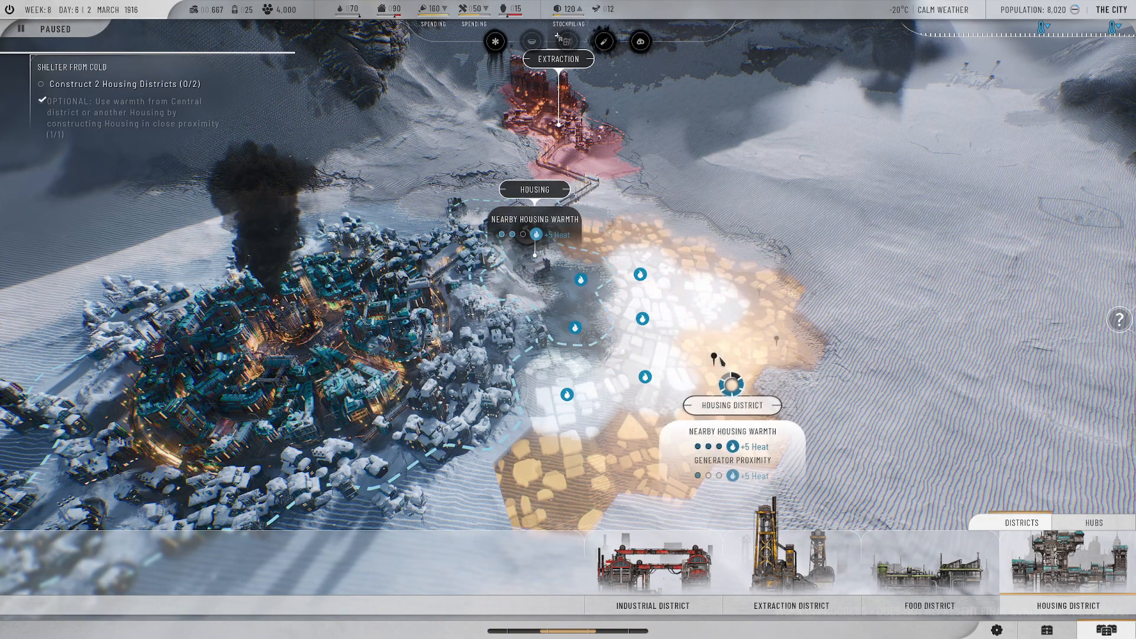
click(41, 29)
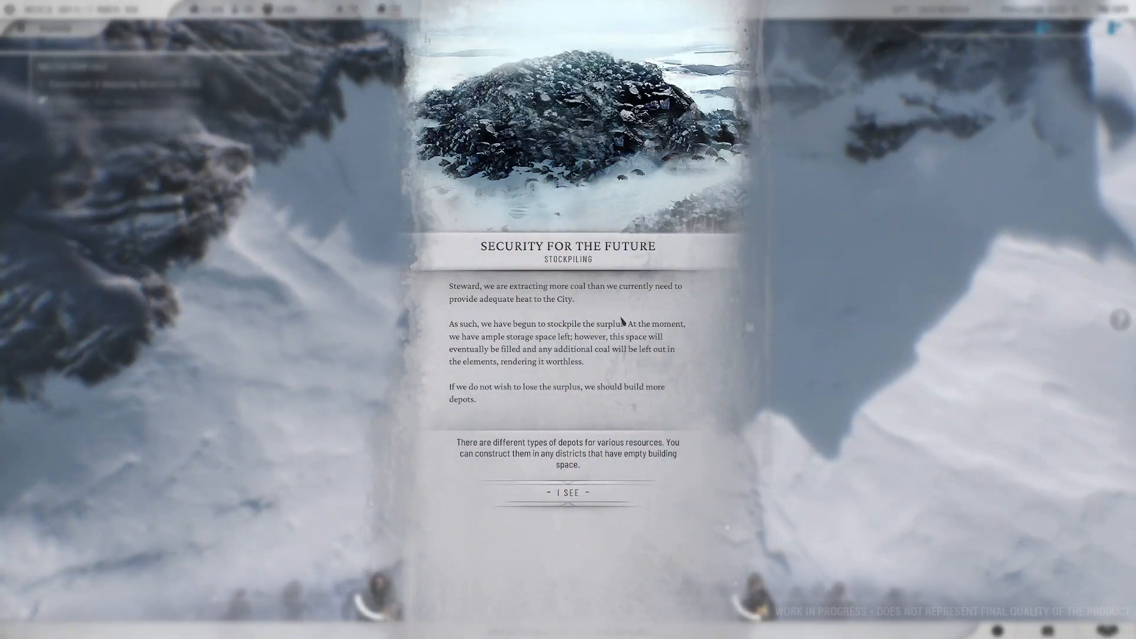
mouse_move(609, 311)
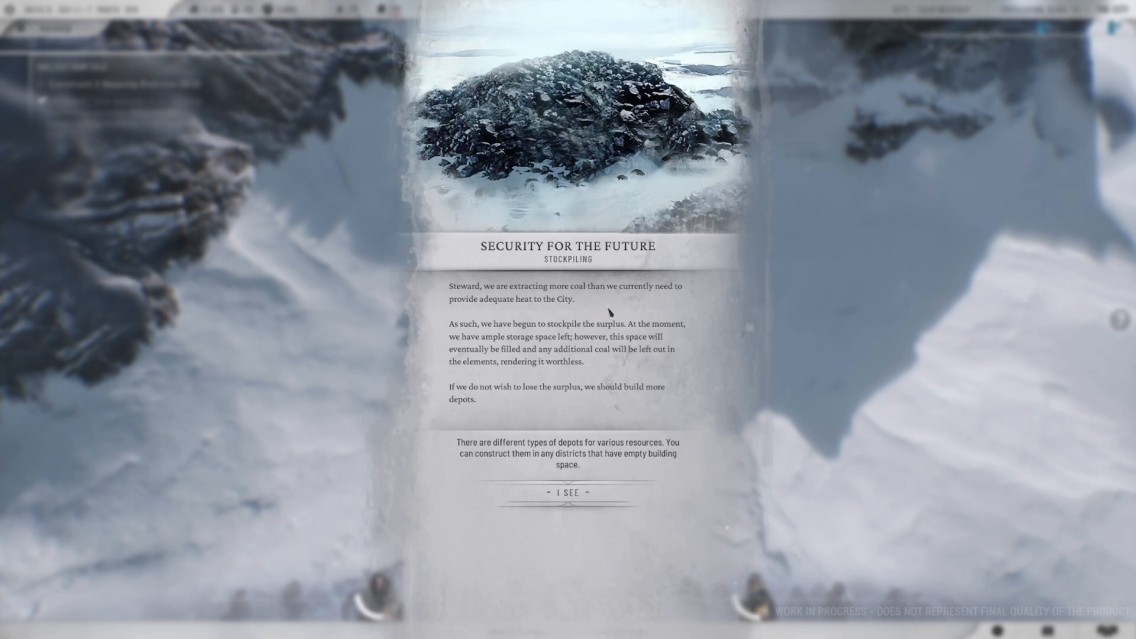
mouse_move(638, 304)
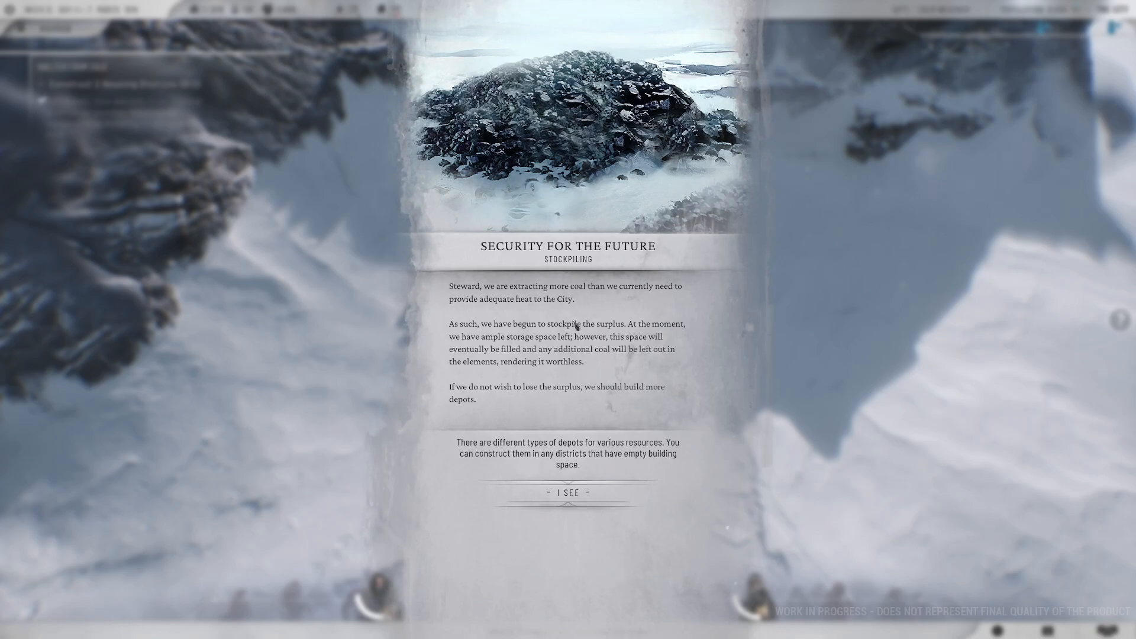
mouse_move(714, 362)
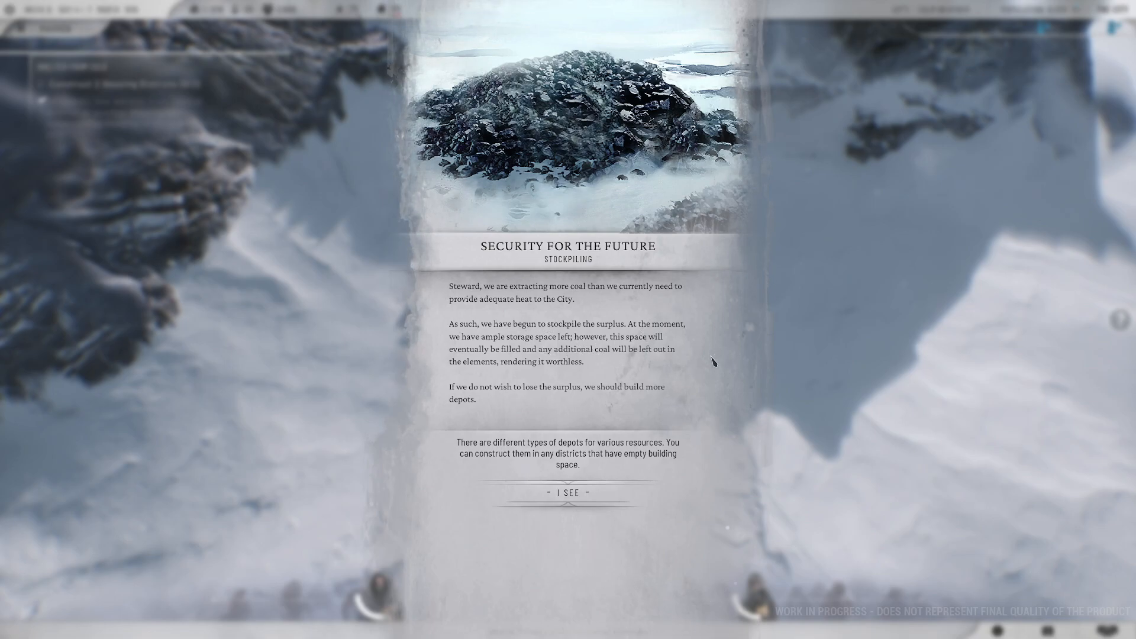
mouse_move(532, 335)
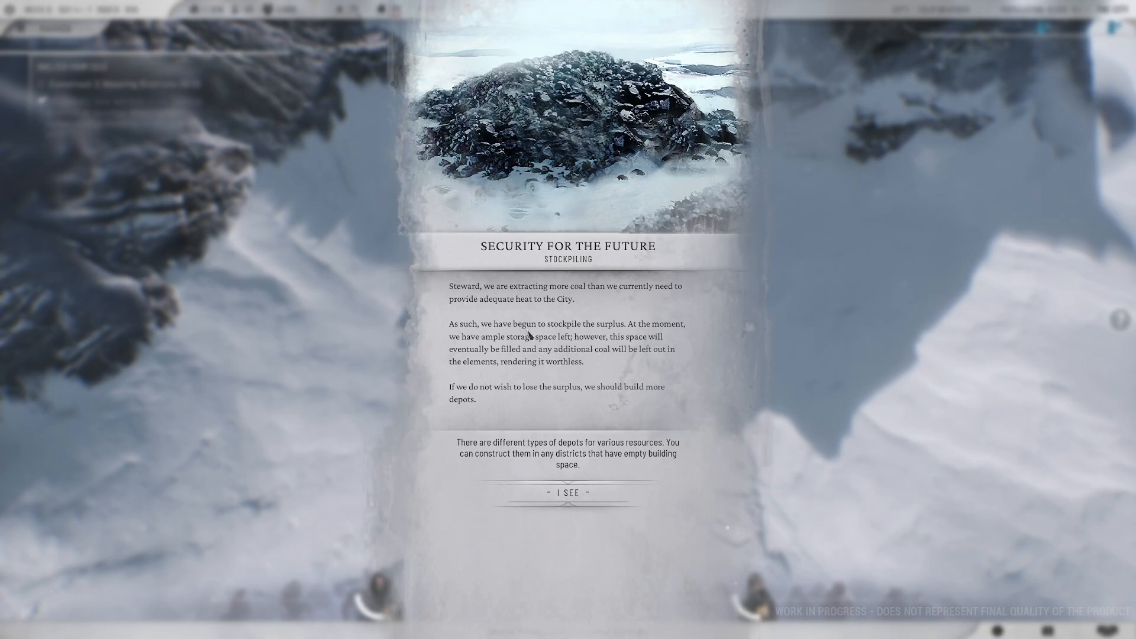
mouse_move(795, 68)
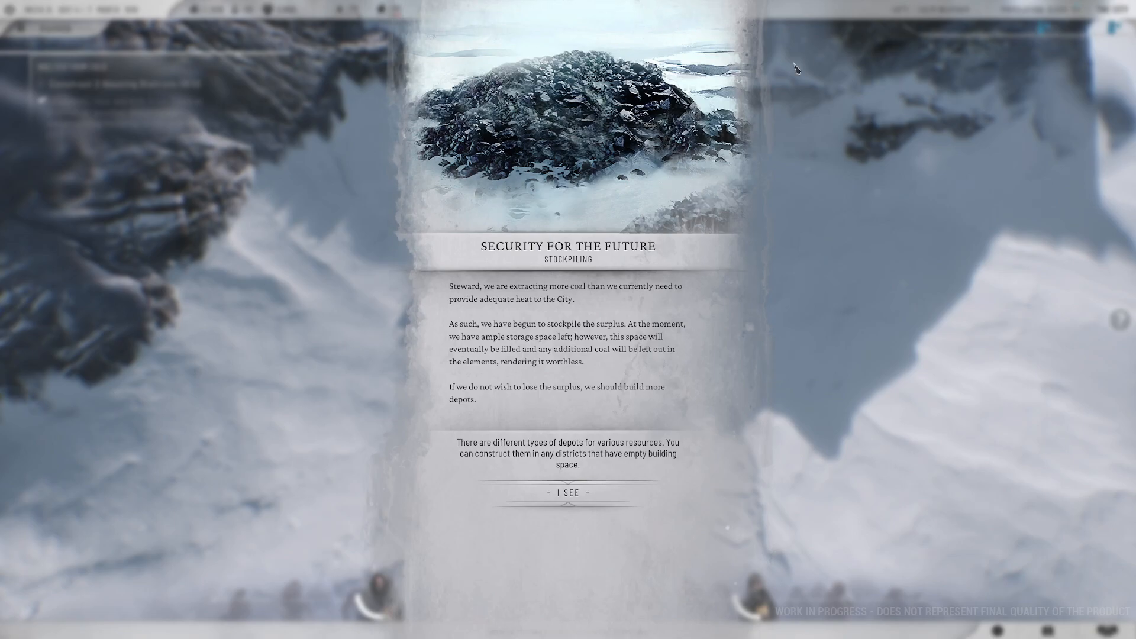
mouse_move(546, 344)
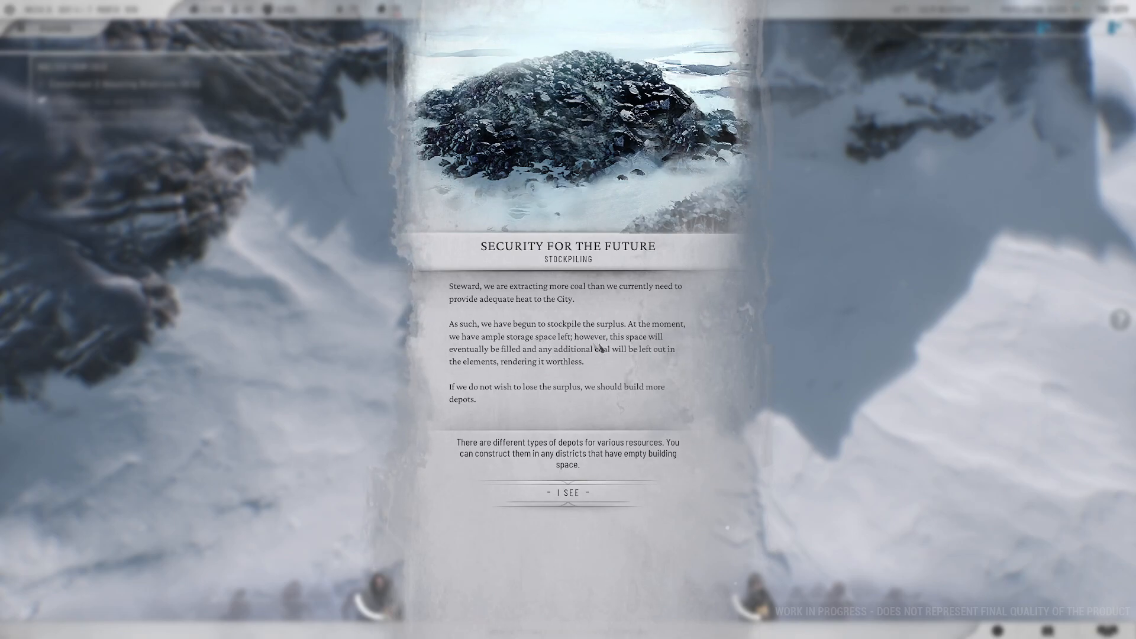
mouse_move(623, 354)
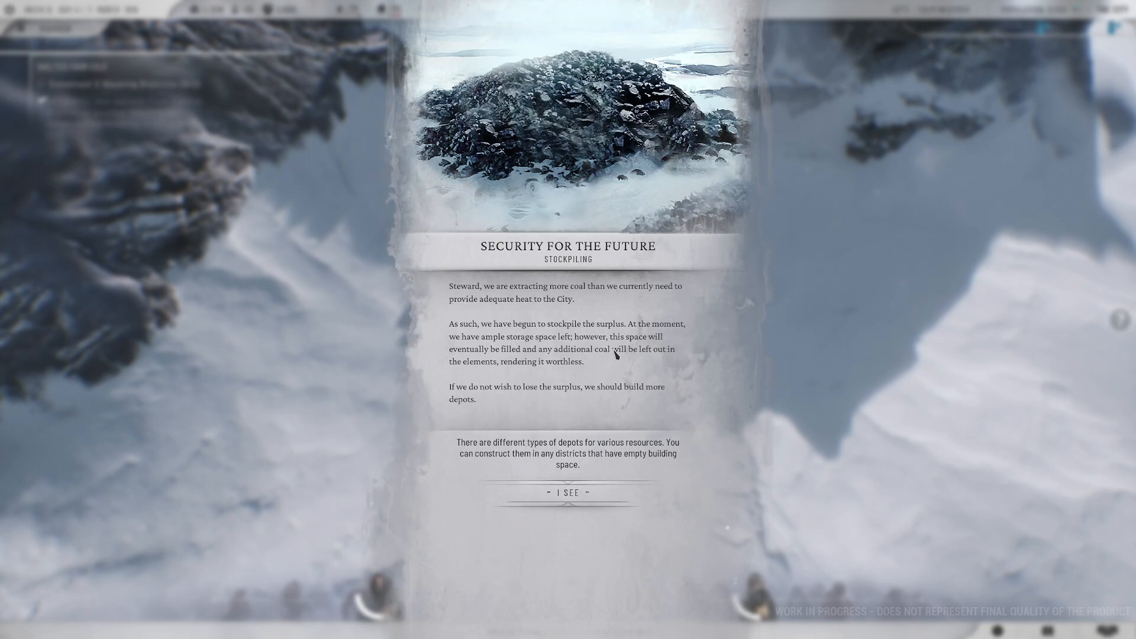
mouse_move(547, 371)
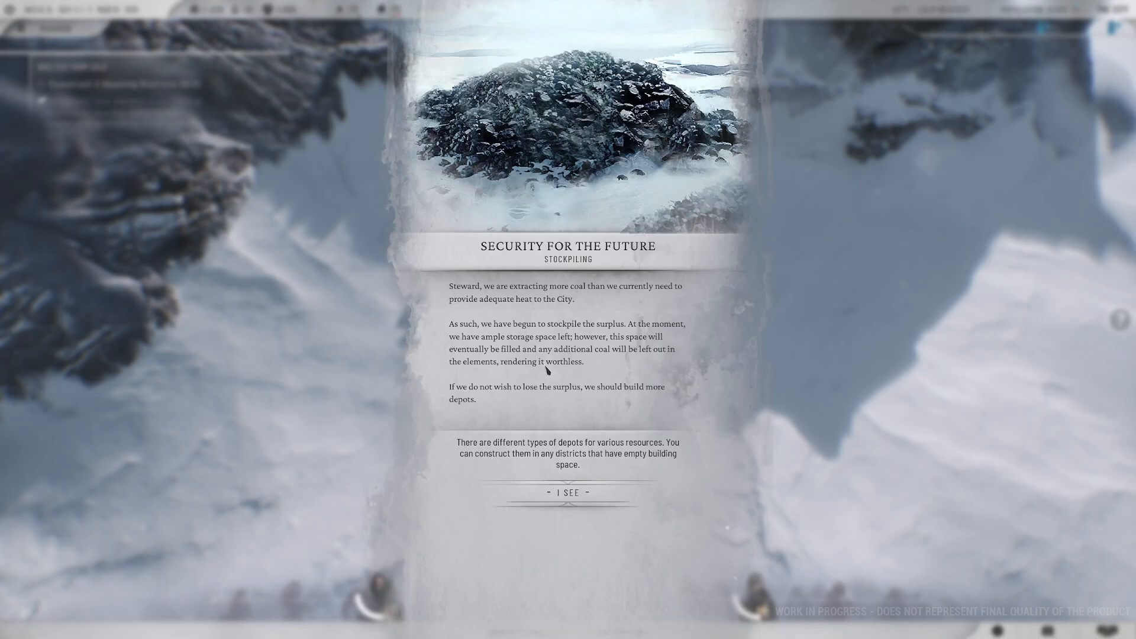
mouse_move(572, 396)
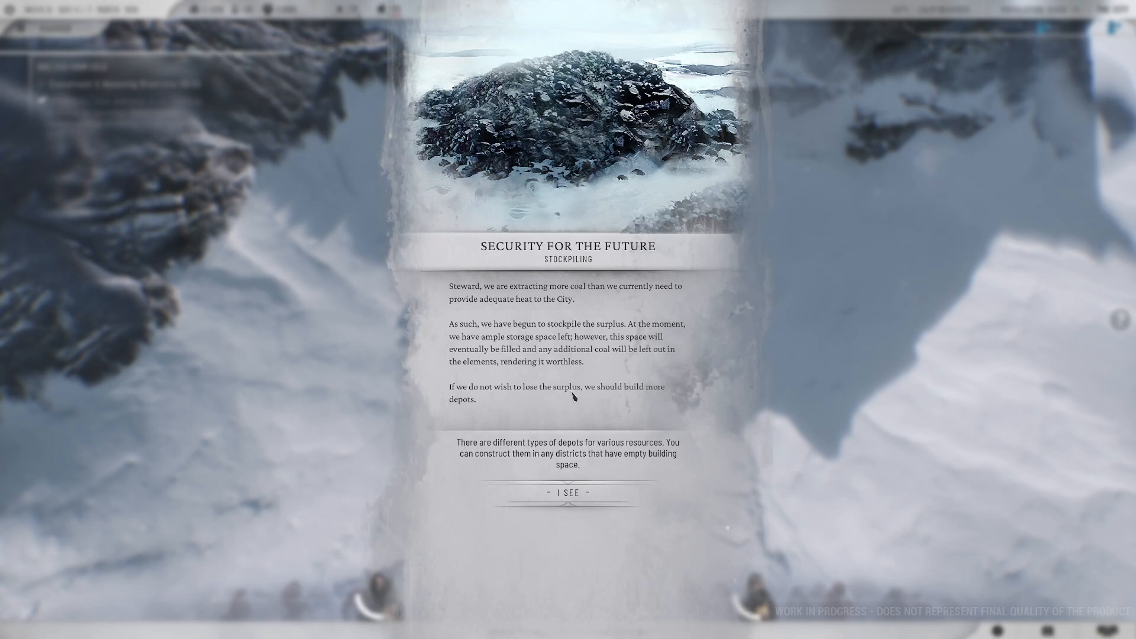
mouse_move(616, 408)
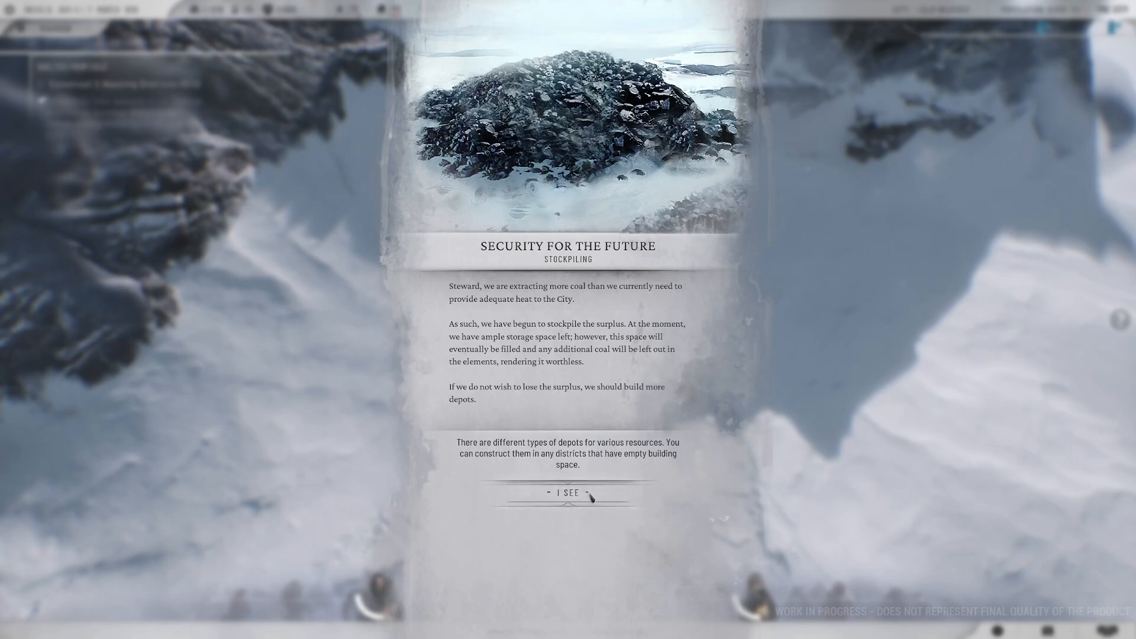
- Dismiss the stockpiling notice and construct a Fuel Depot in a free Extraction District slot
click(567, 492)
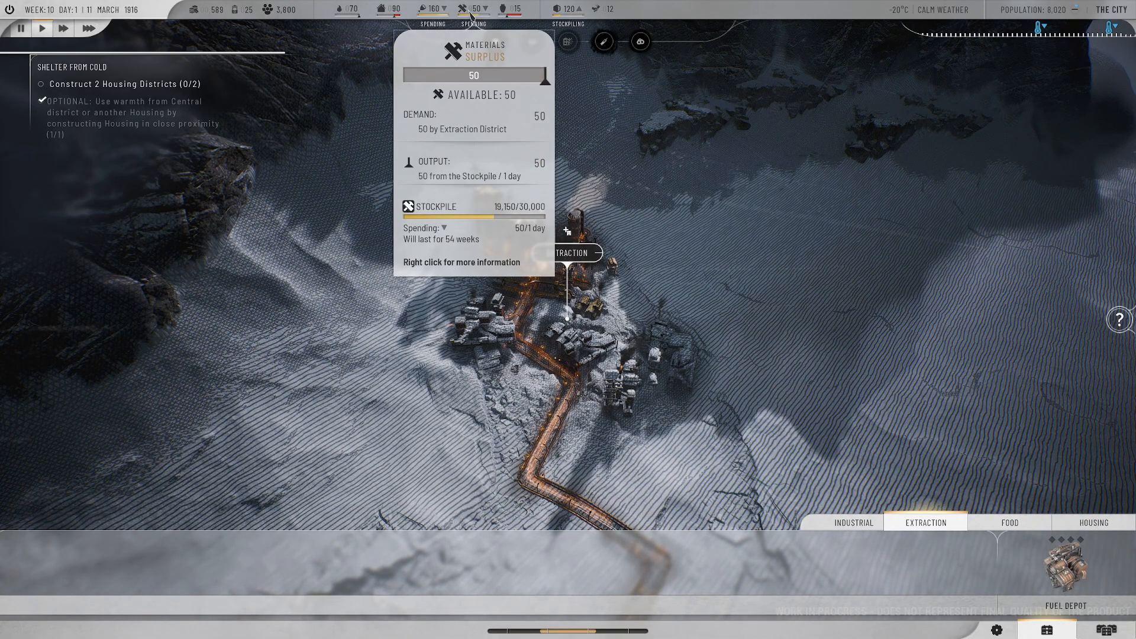
click(422, 8)
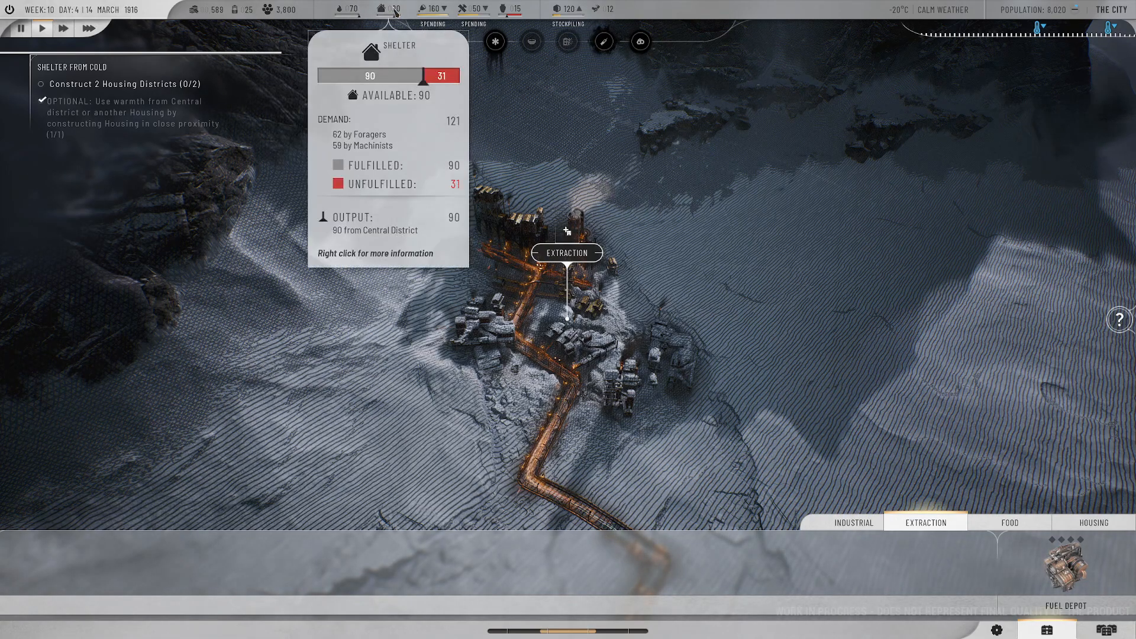
click(1066, 567)
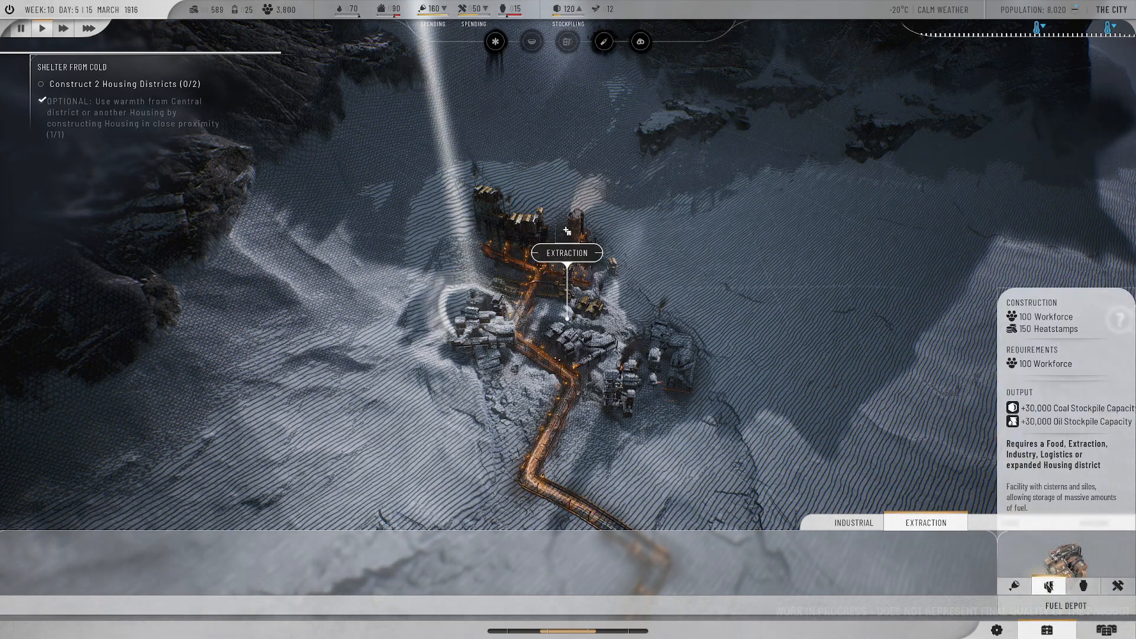
click(20, 29)
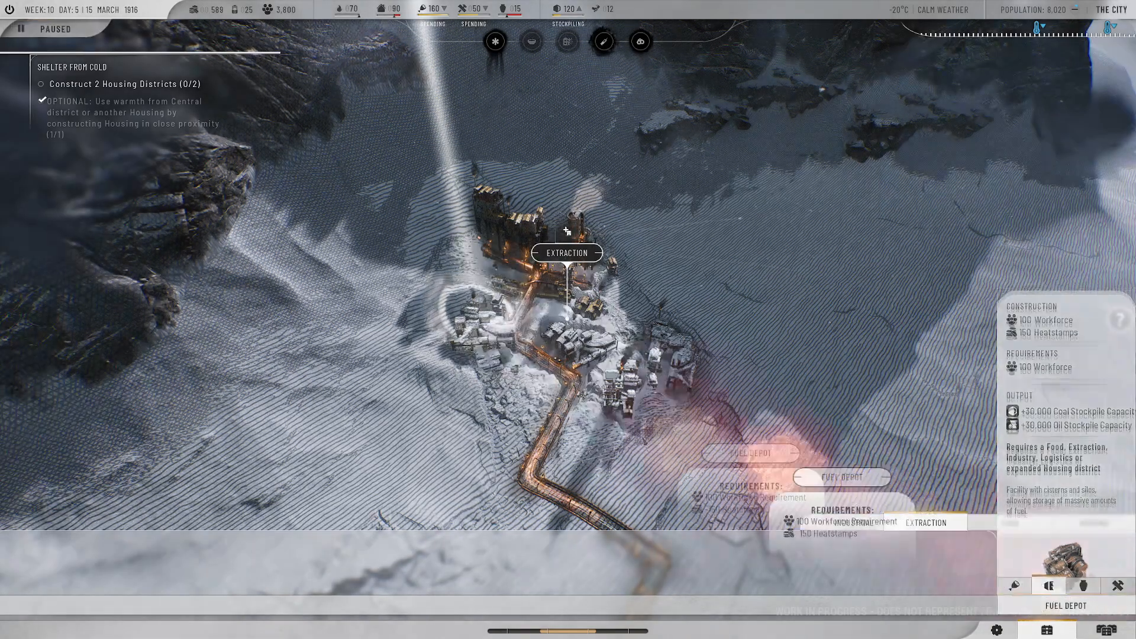
click(41, 29)
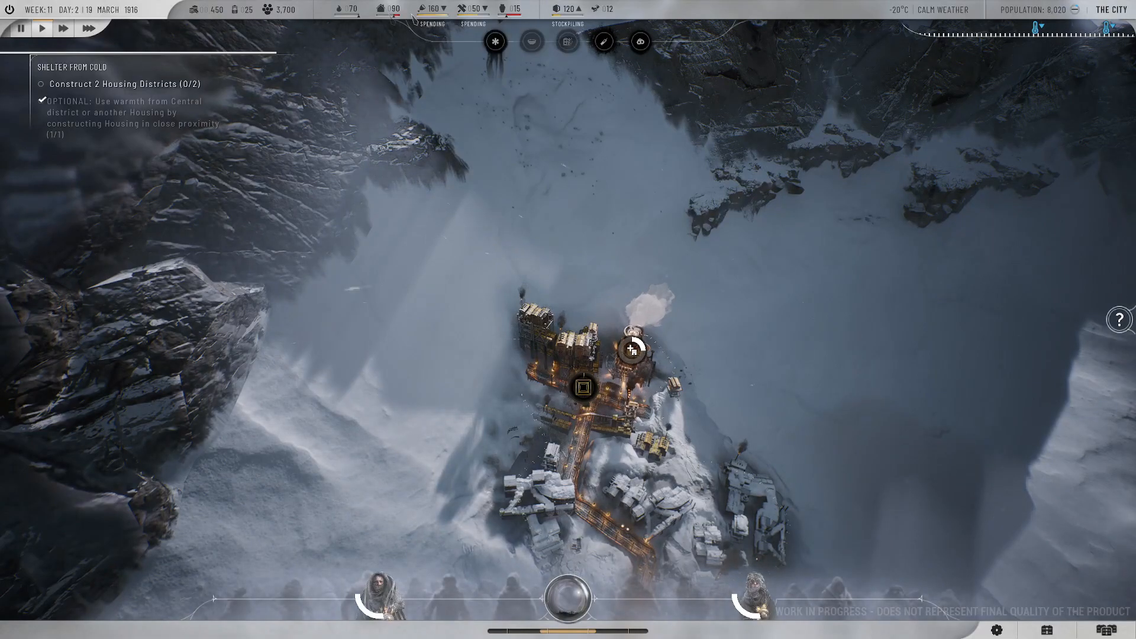
click(20, 28)
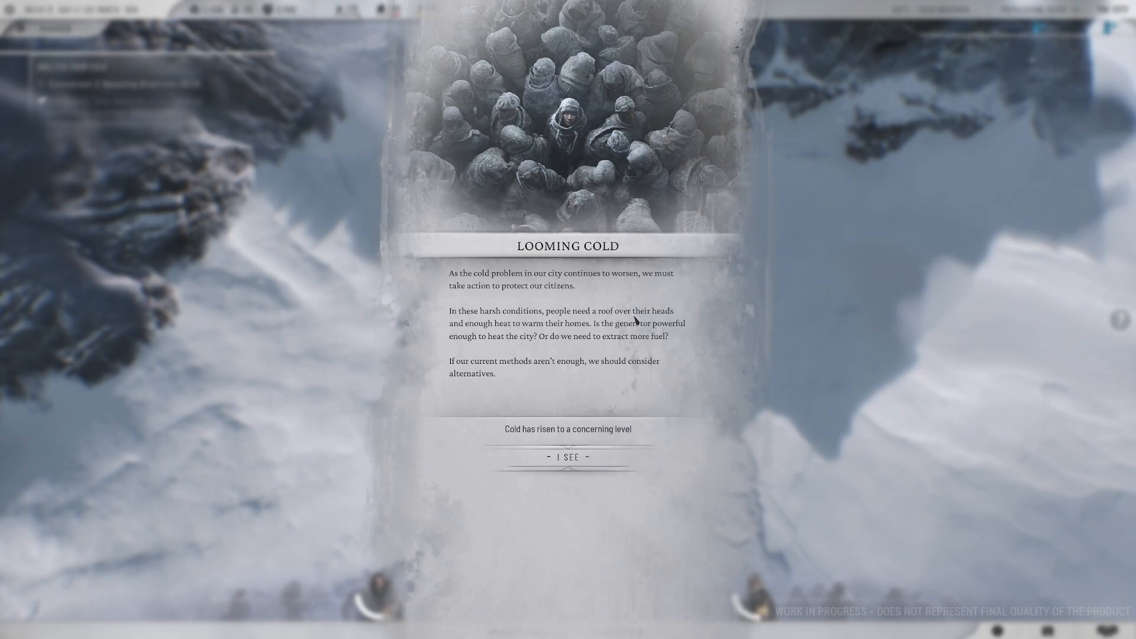
mouse_move(642, 336)
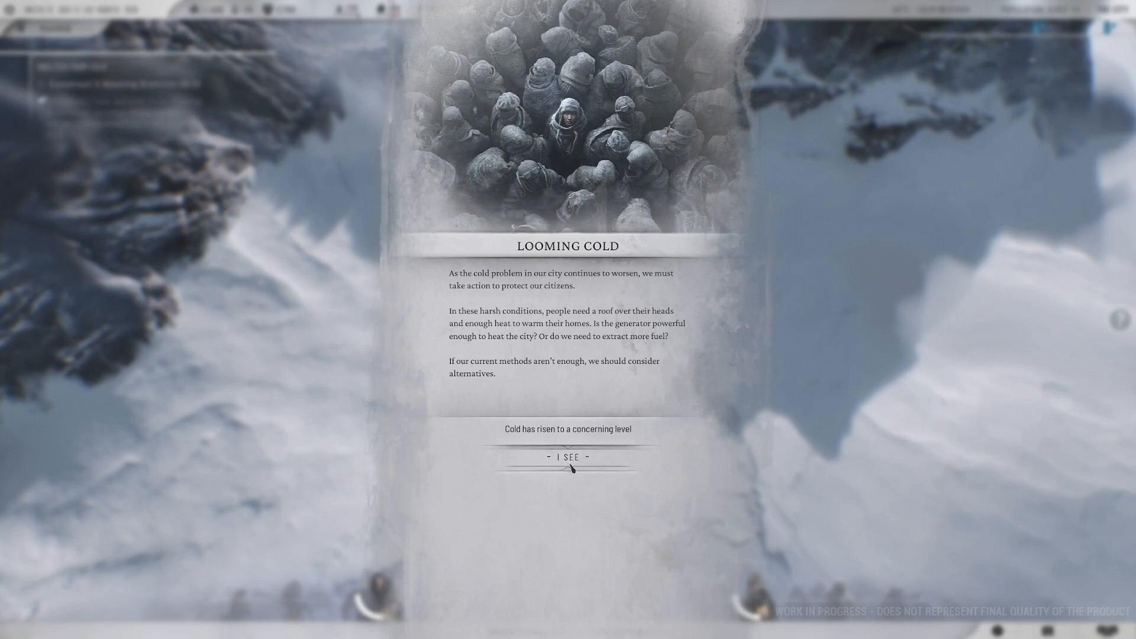
- Dismiss the Looming Cold warning and check the city's Disease and Crime indicators
click(568, 458)
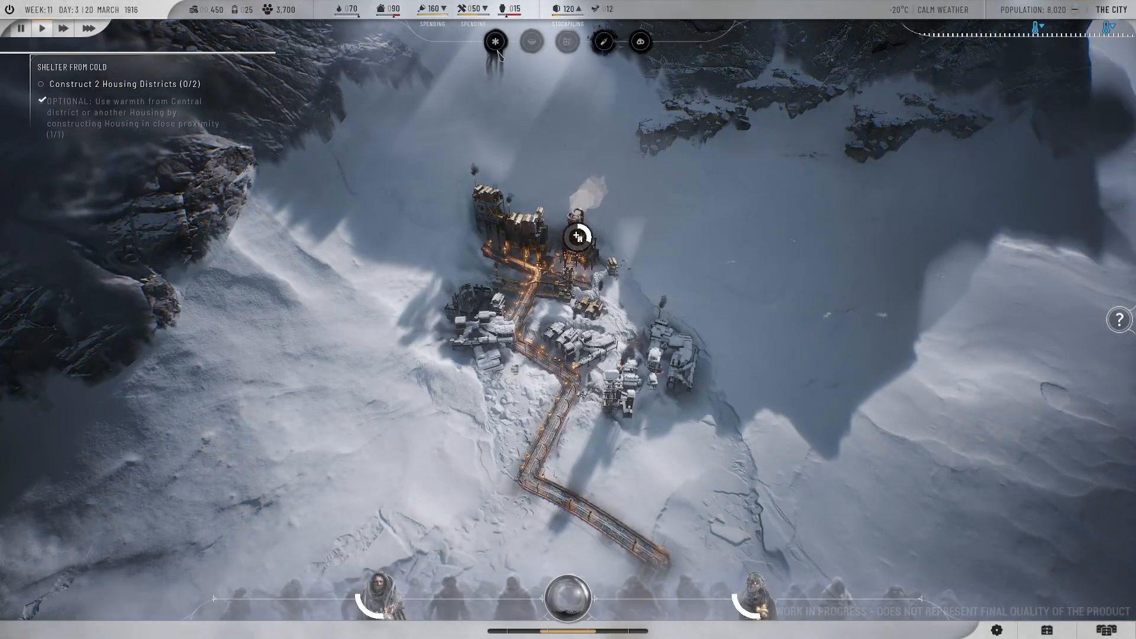
mouse_move(496, 41)
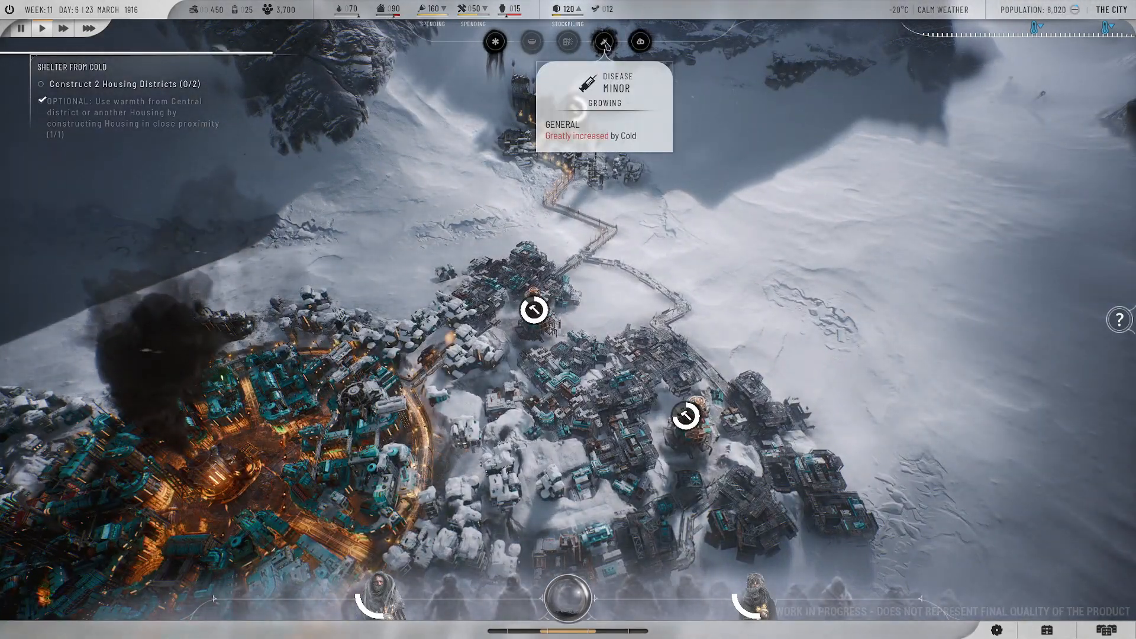
click(495, 41)
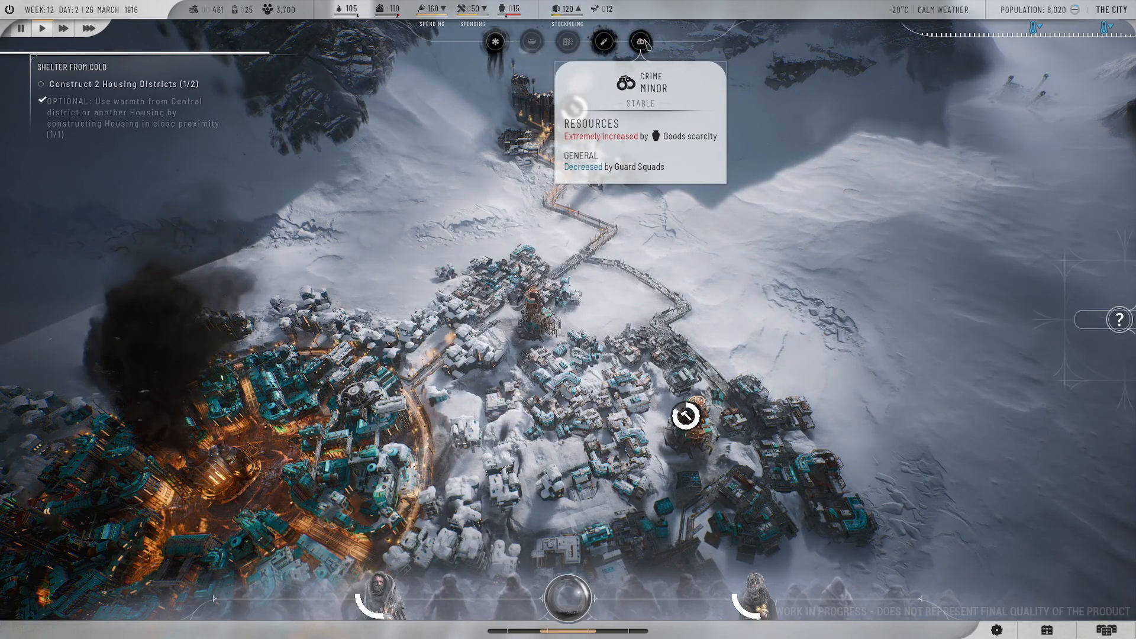
click(1121, 319)
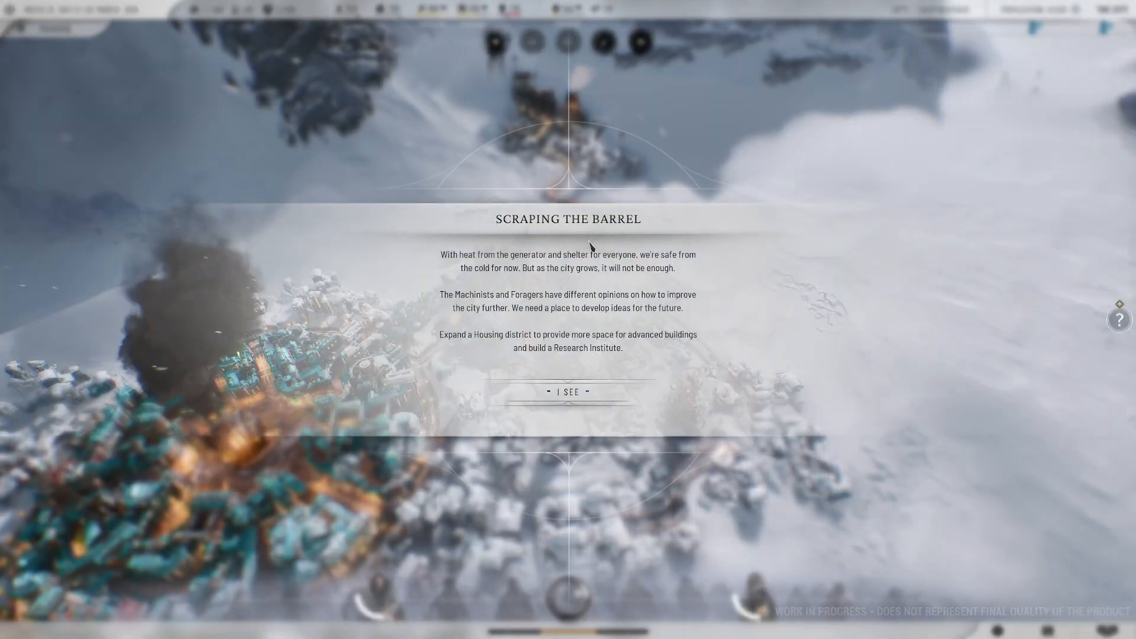
mouse_move(630, 291)
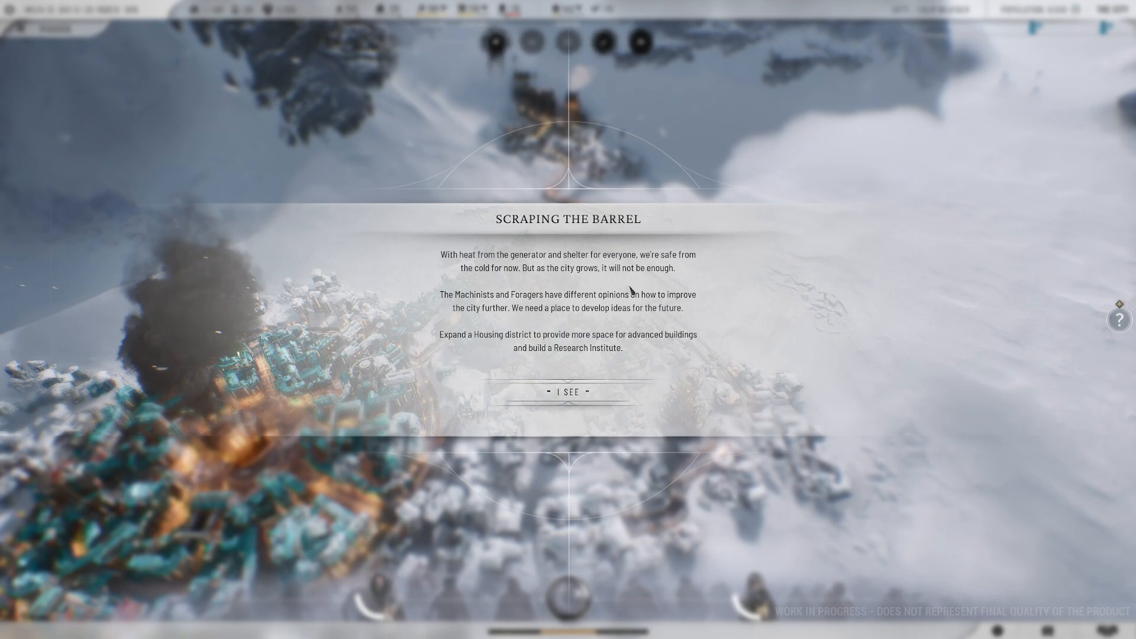
mouse_move(535, 281)
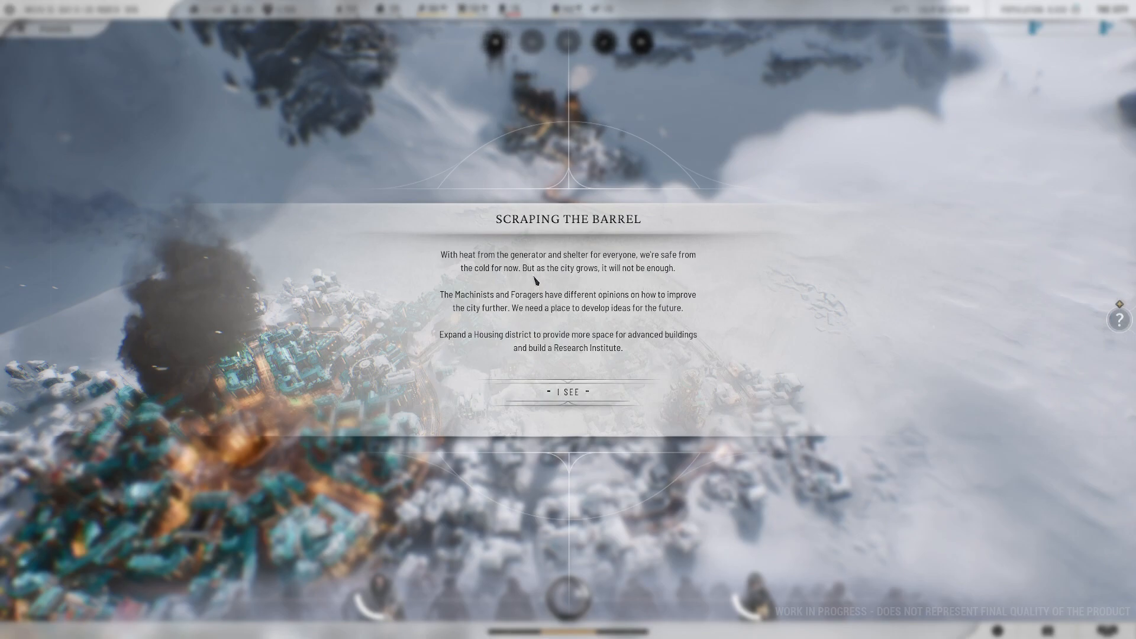
mouse_move(602, 294)
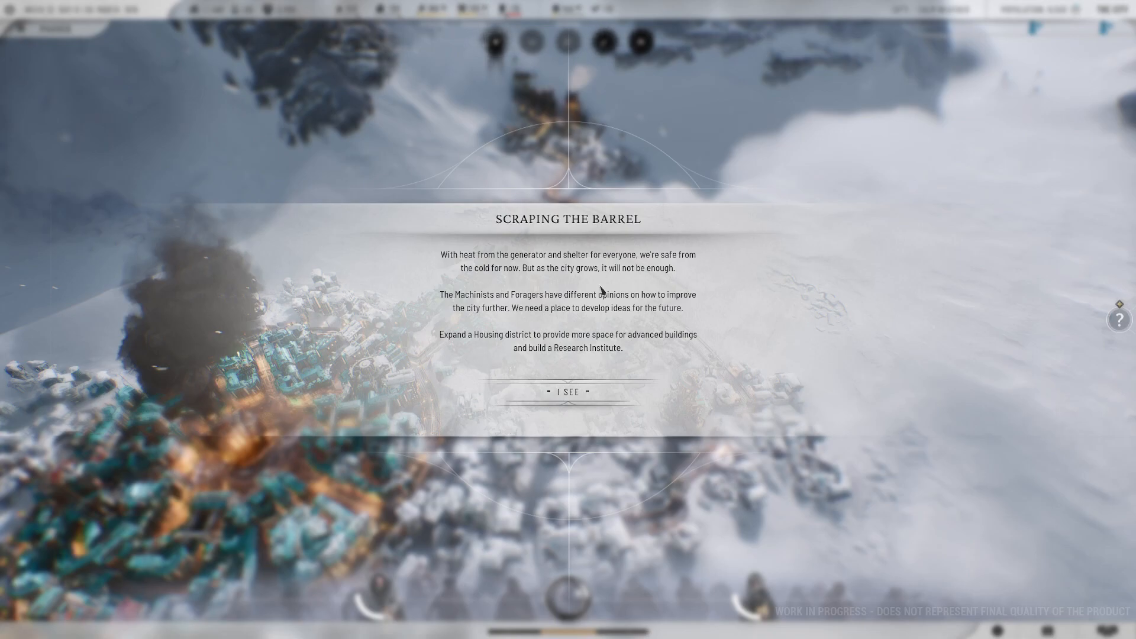
mouse_move(628, 341)
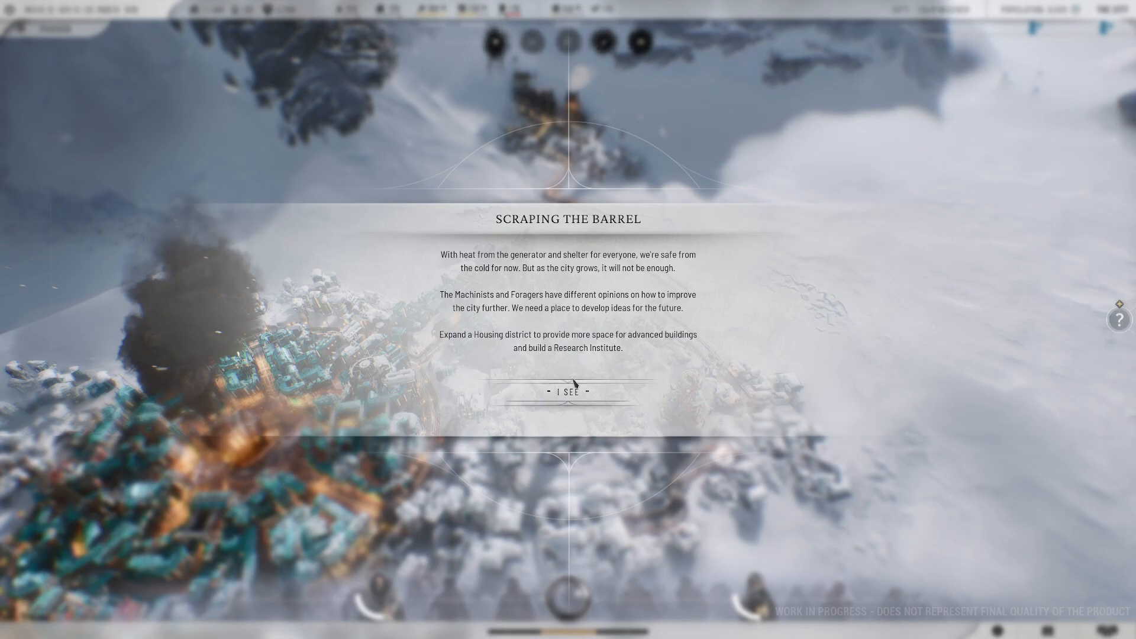
- Dismiss the Scraping the Barrel popup, revealing housing, Research Institute and Coal Mines objectives
click(567, 391)
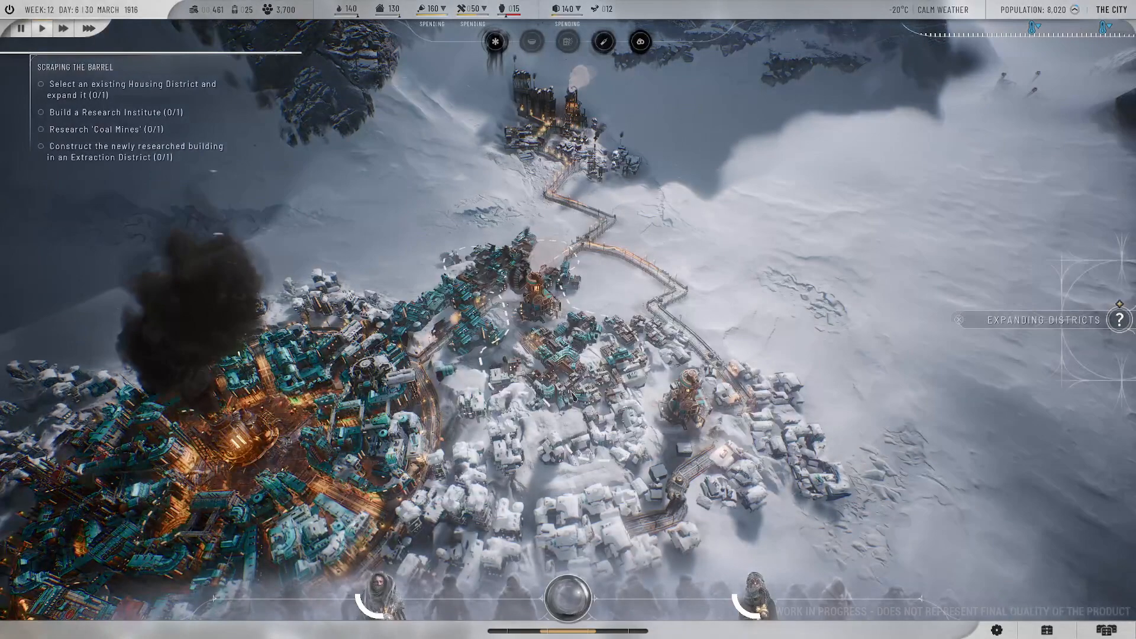
- Show the Stockpiling page under Economy in the tutorials window
click(20, 28)
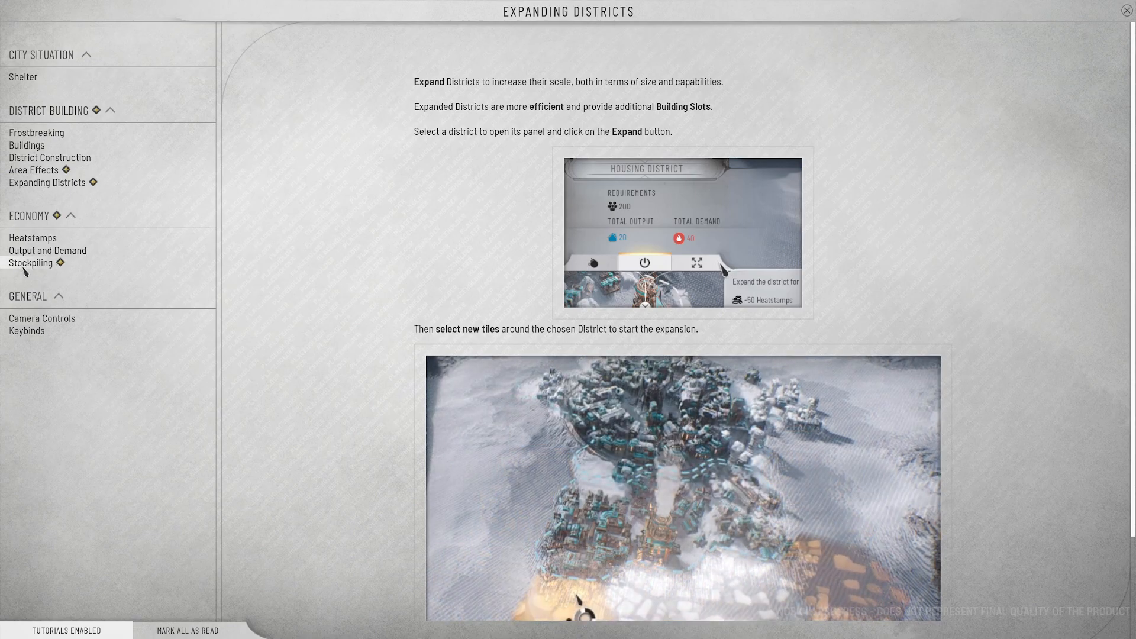
click(31, 263)
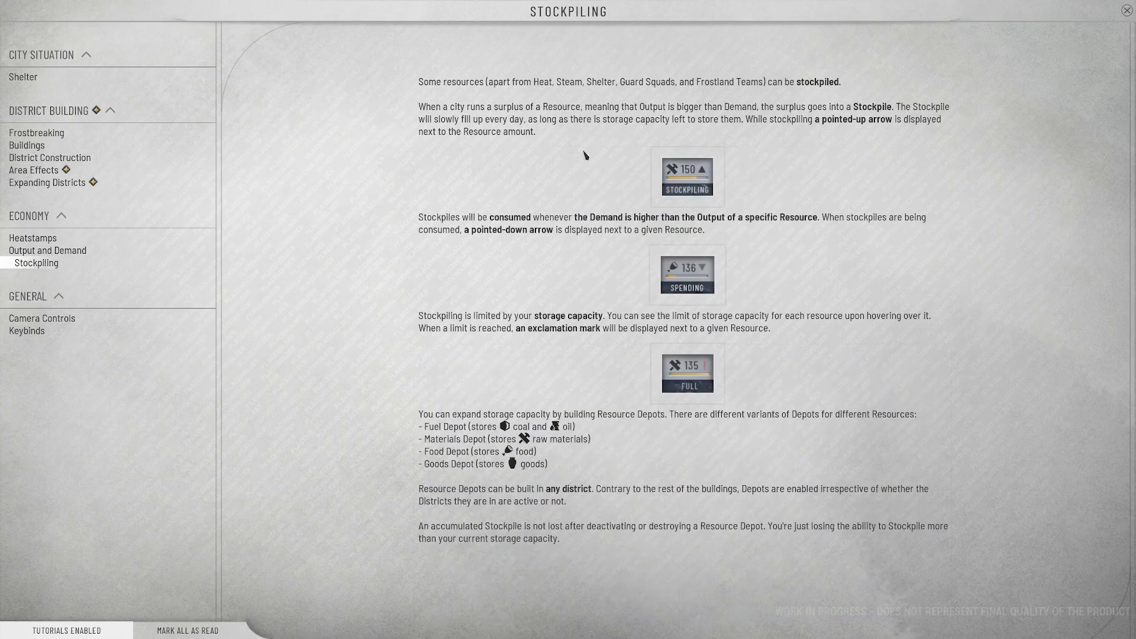
mouse_move(576, 96)
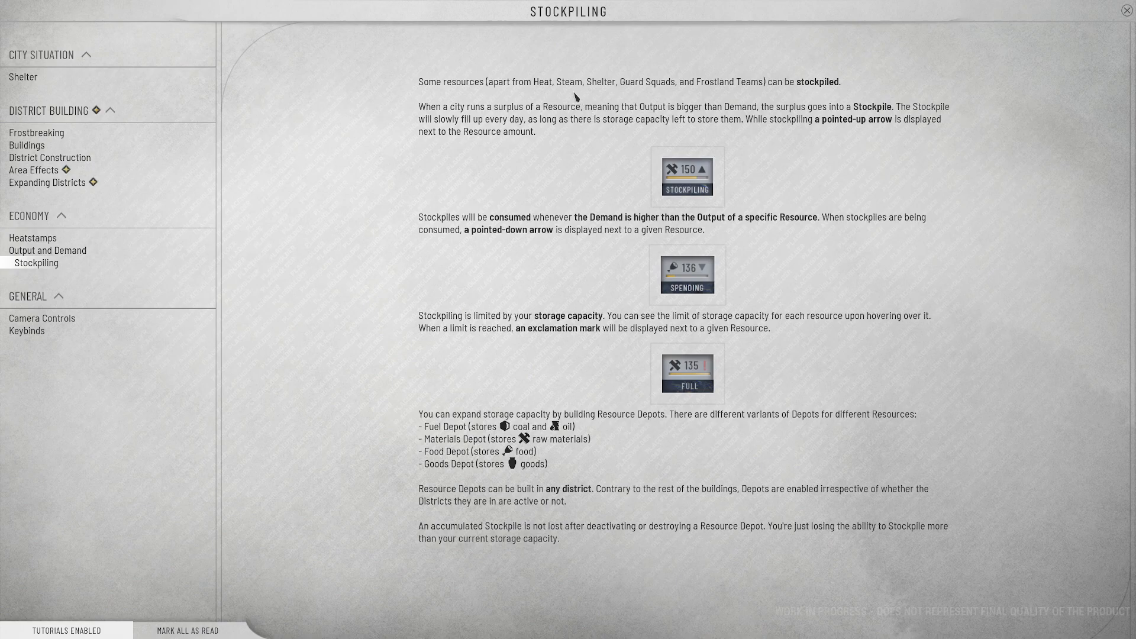
mouse_move(644, 93)
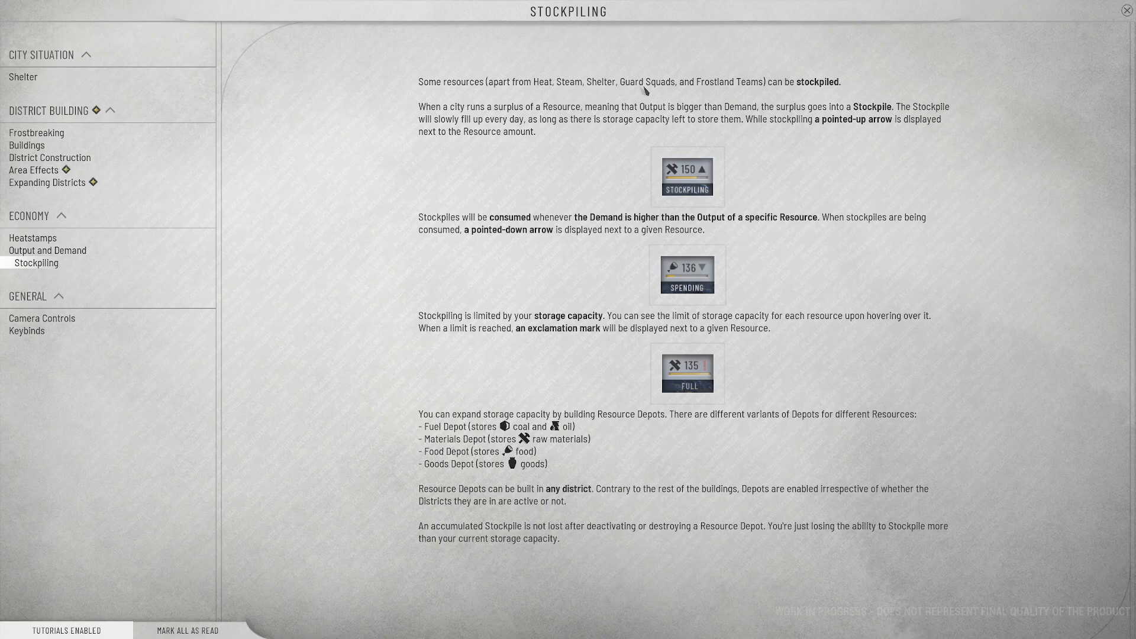
mouse_move(701, 132)
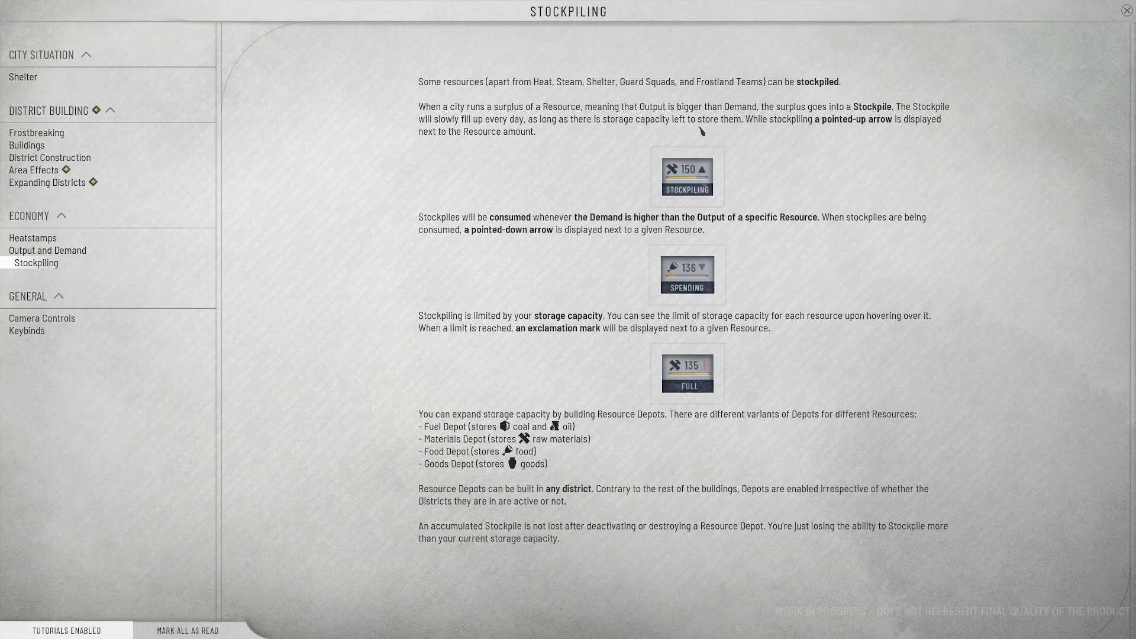
mouse_move(567, 123)
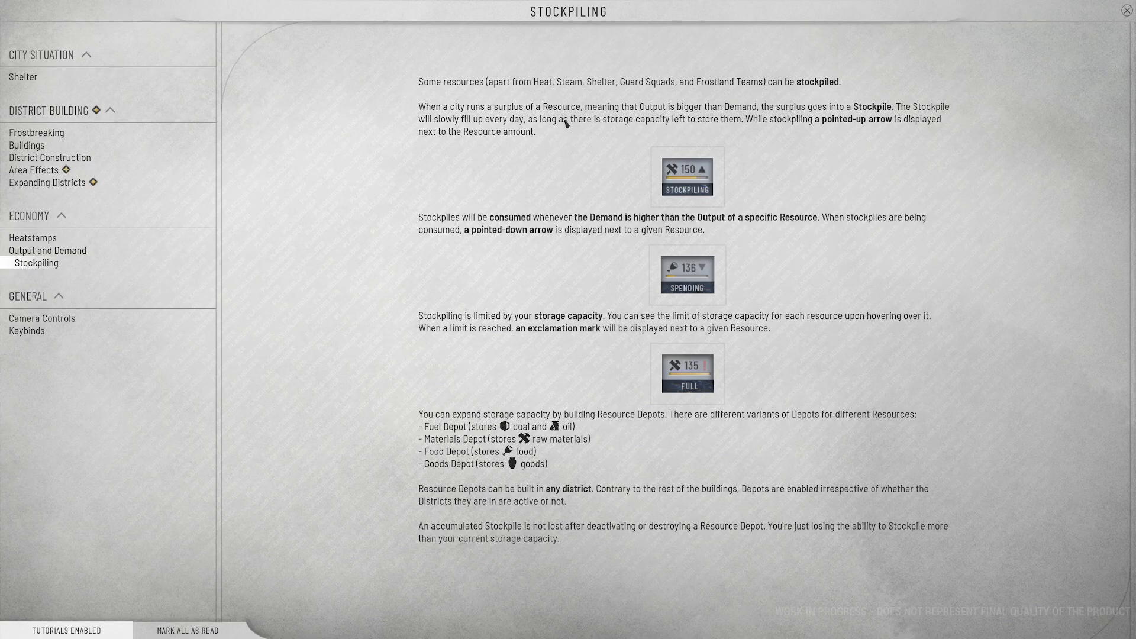
mouse_move(801, 122)
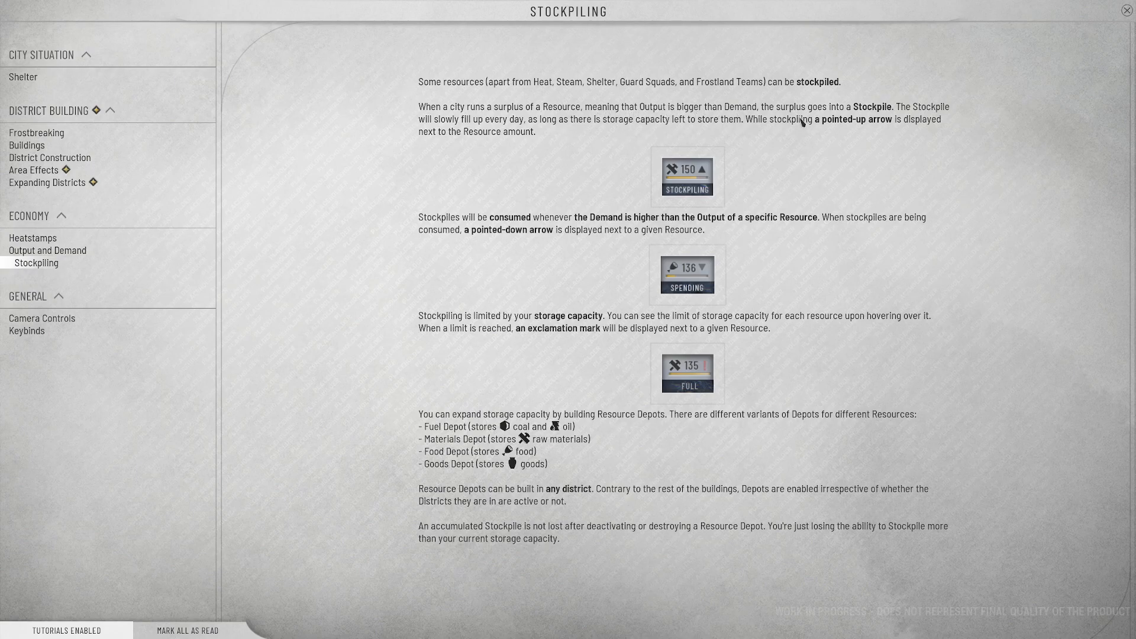
mouse_move(982, 132)
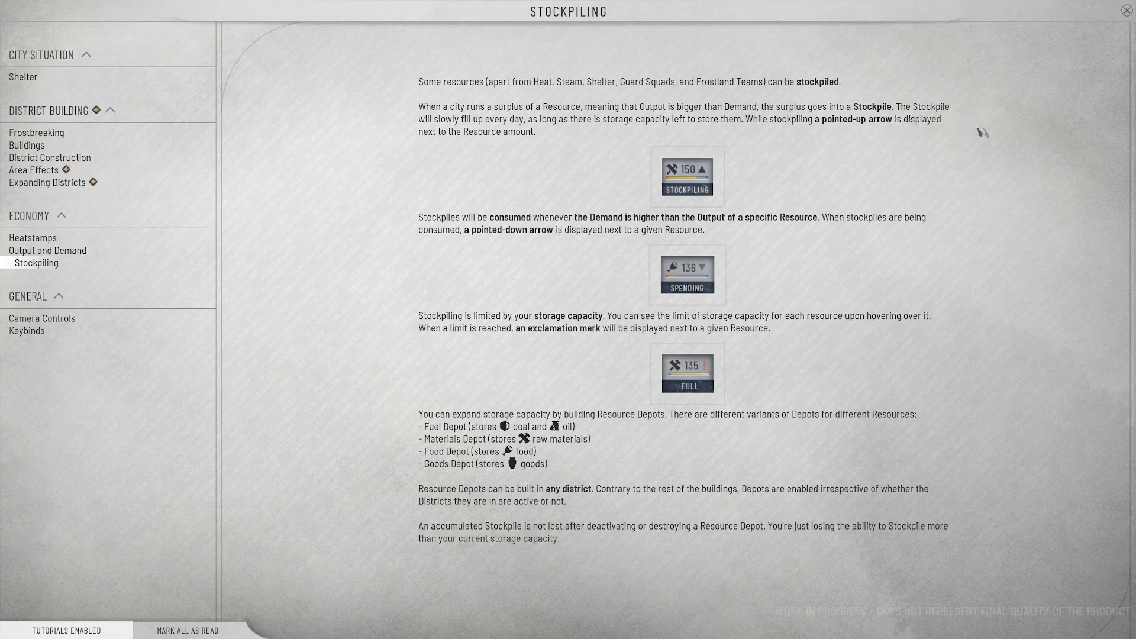
mouse_move(537, 149)
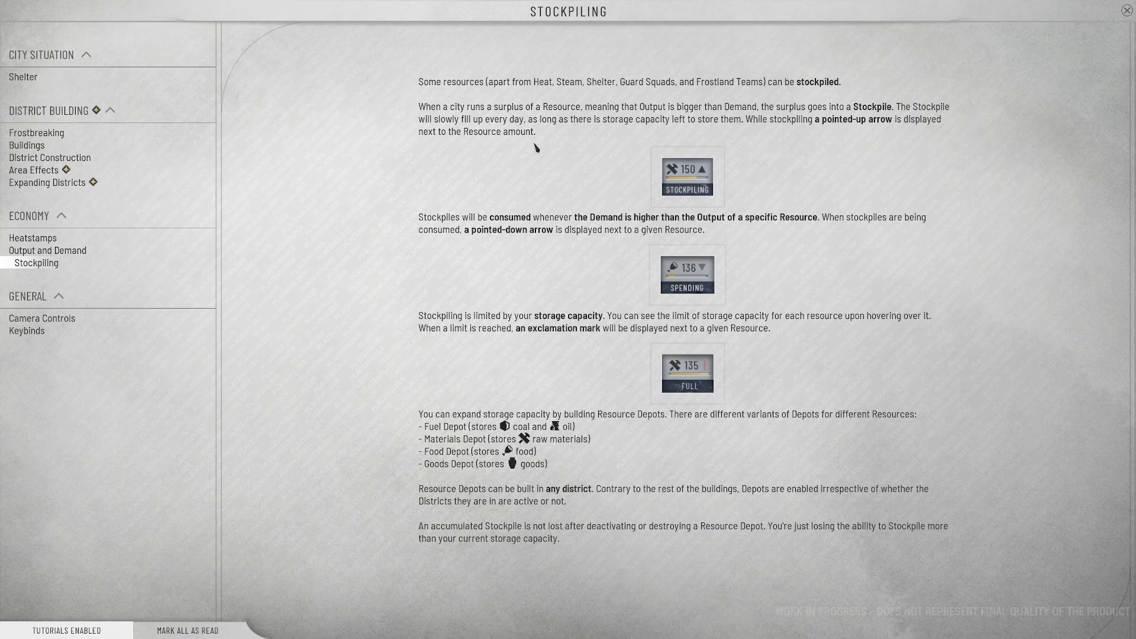
mouse_move(706, 137)
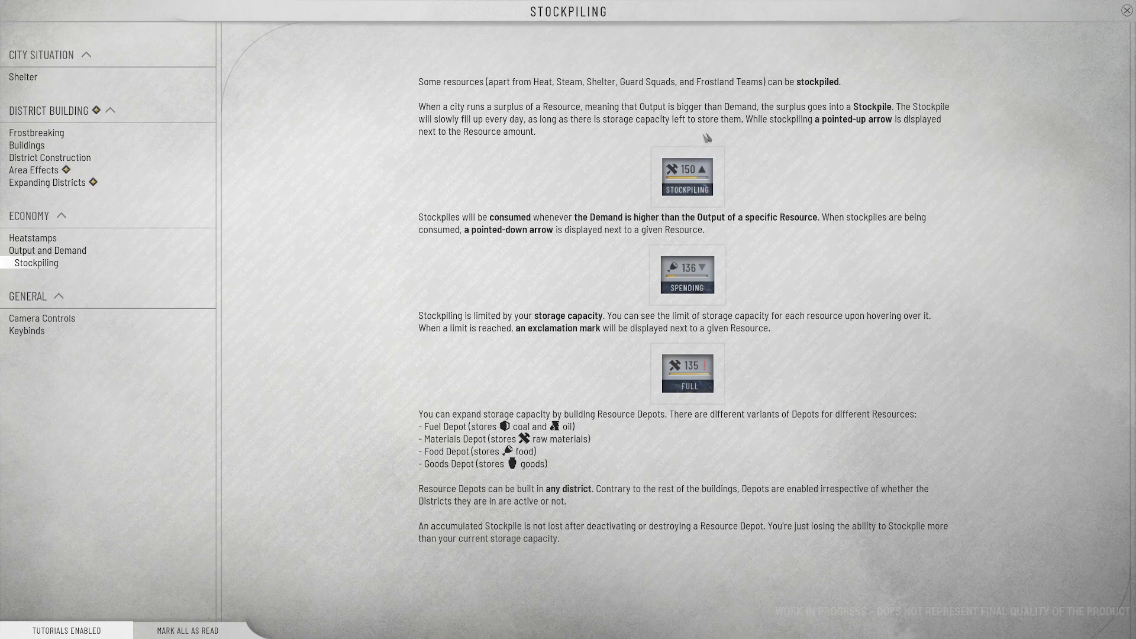
mouse_move(809, 143)
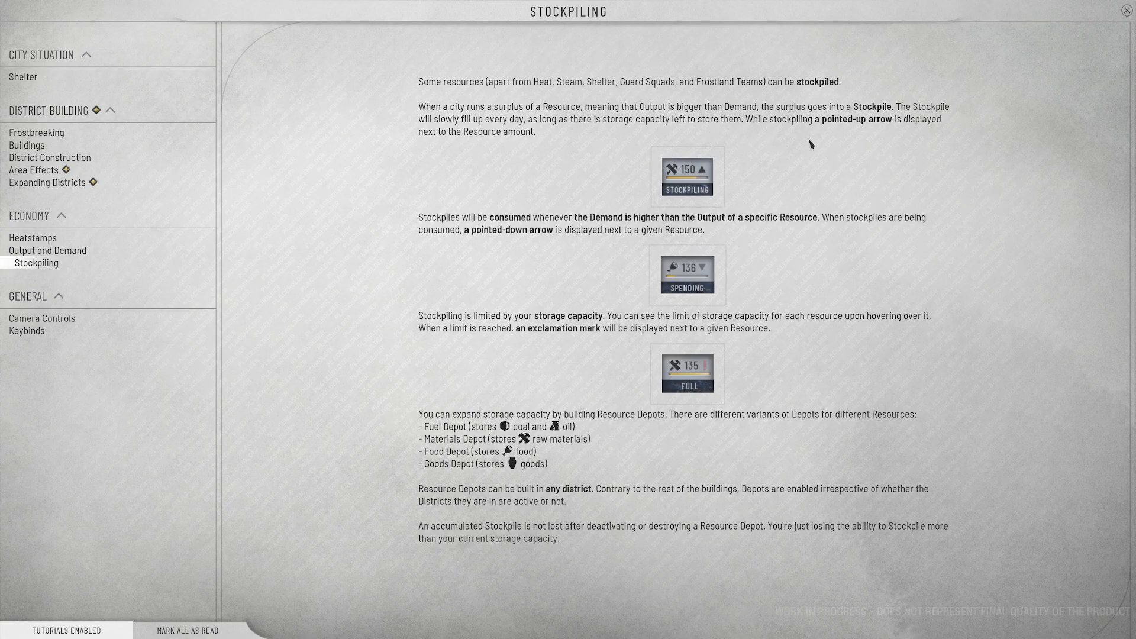
mouse_move(869, 122)
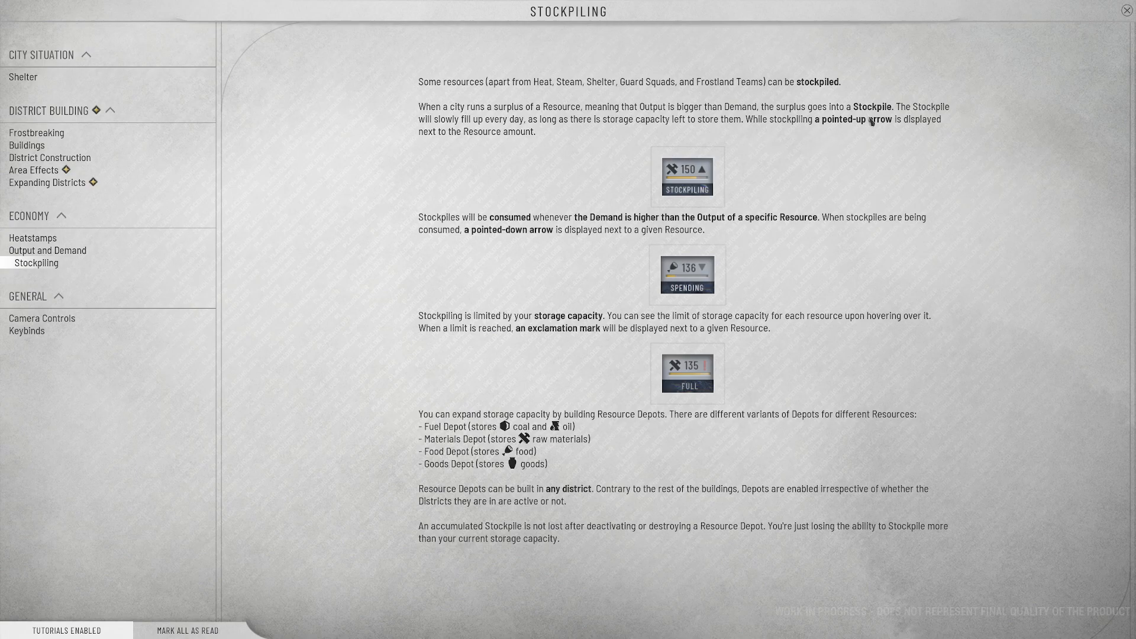
mouse_move(466, 210)
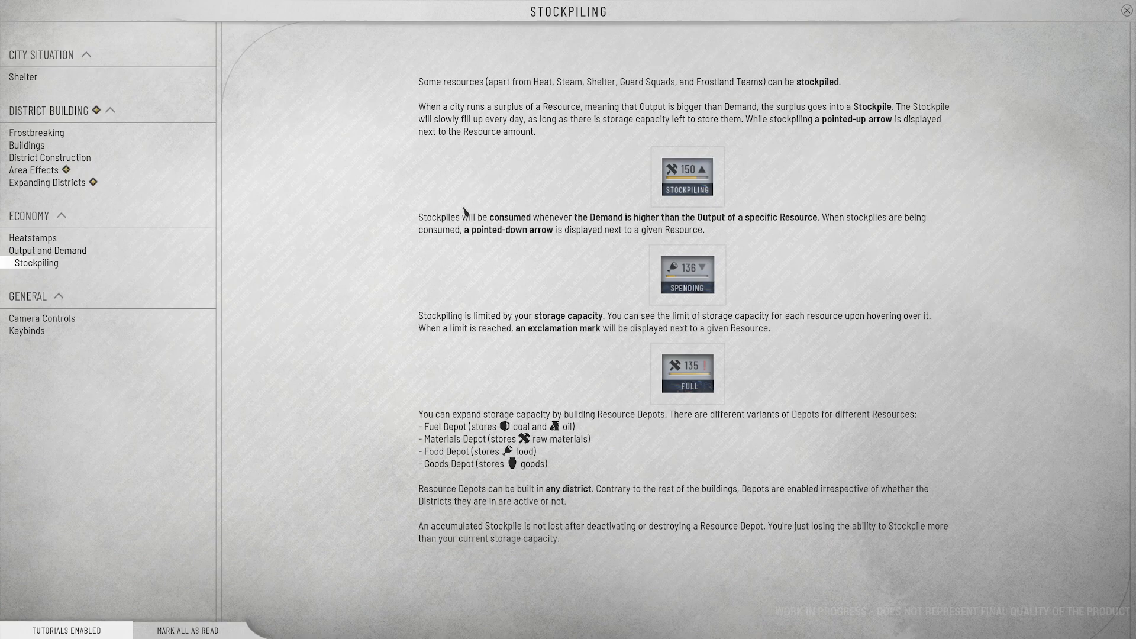
mouse_move(603, 236)
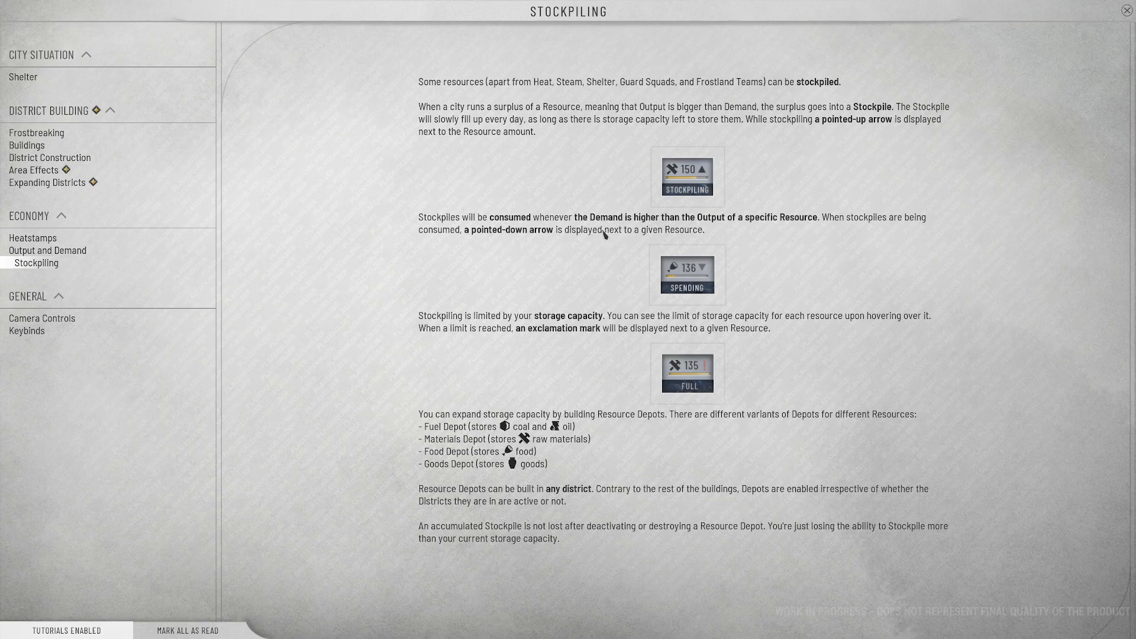
mouse_move(921, 249)
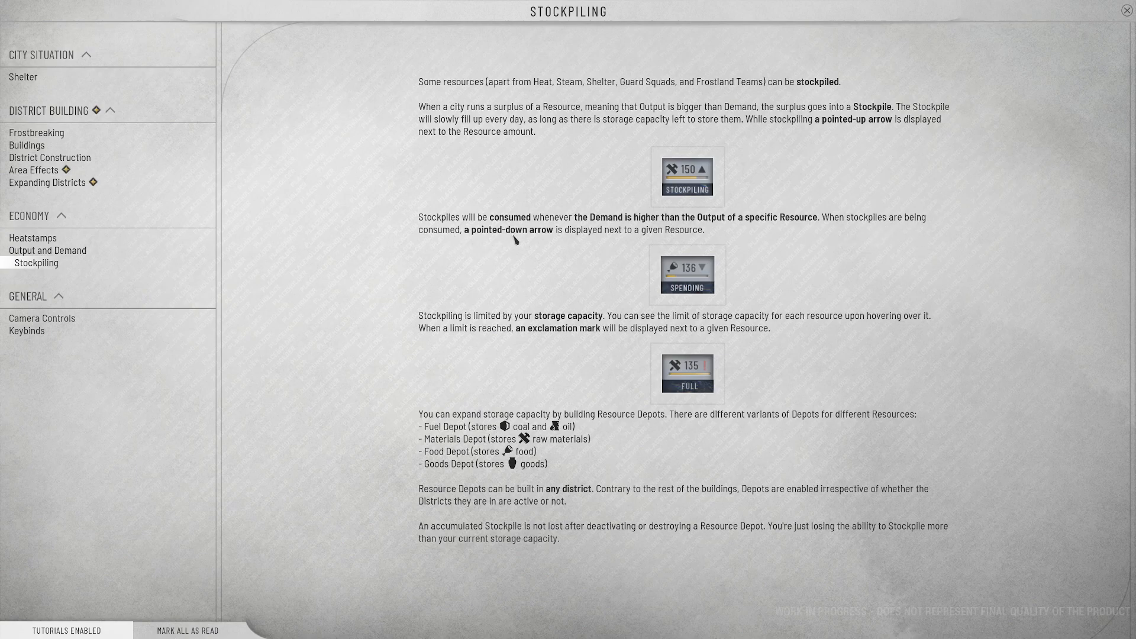
mouse_move(690, 240)
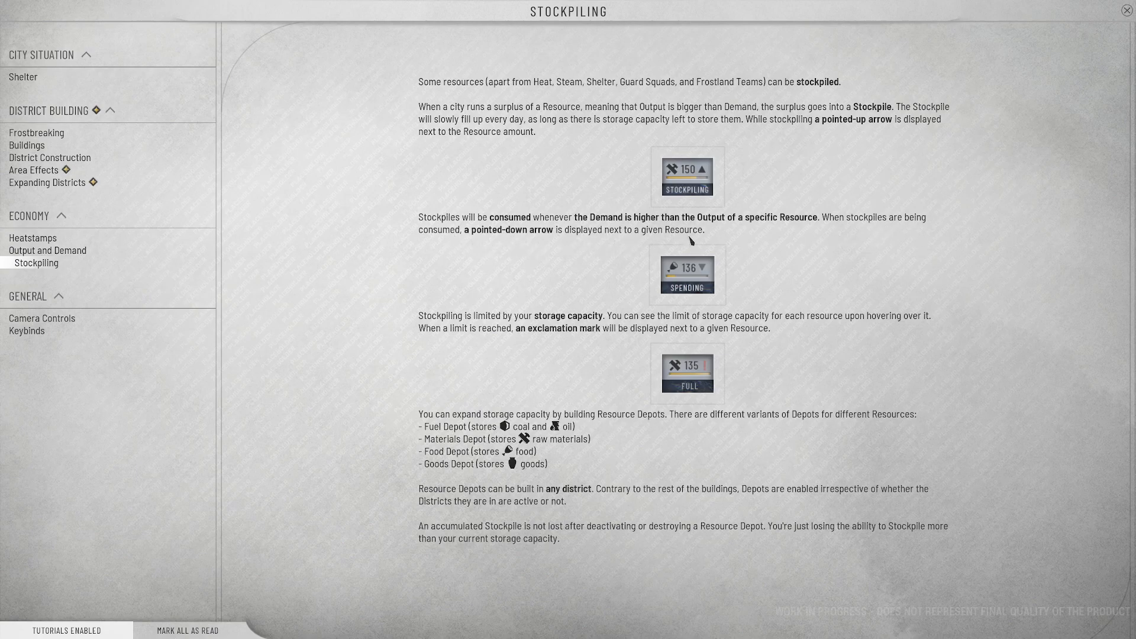
mouse_move(644, 209)
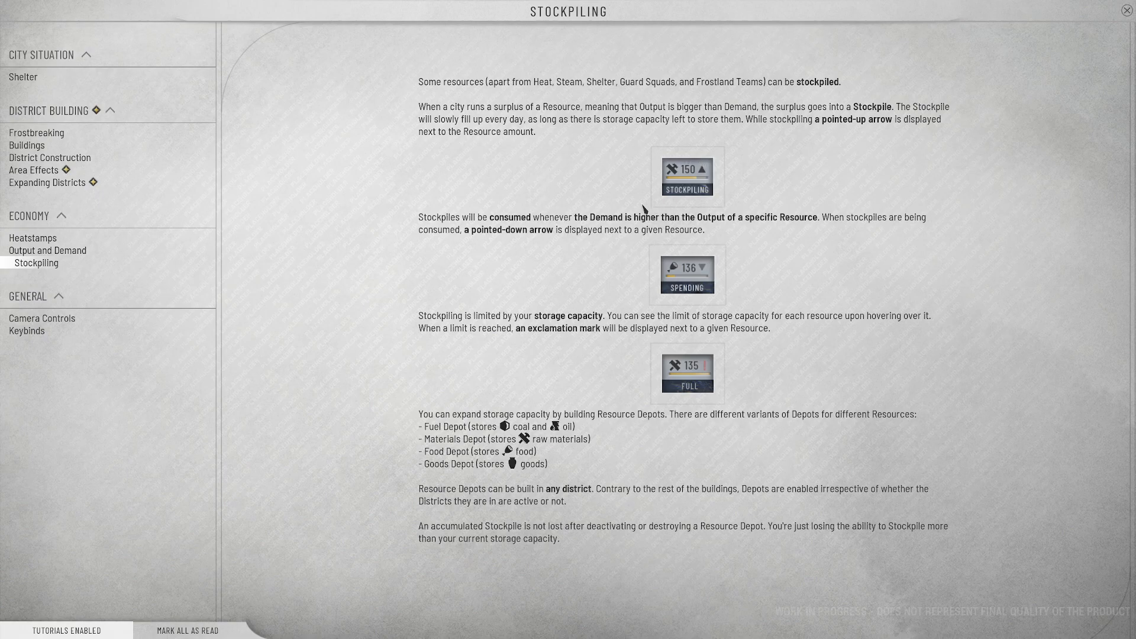
mouse_move(681, 259)
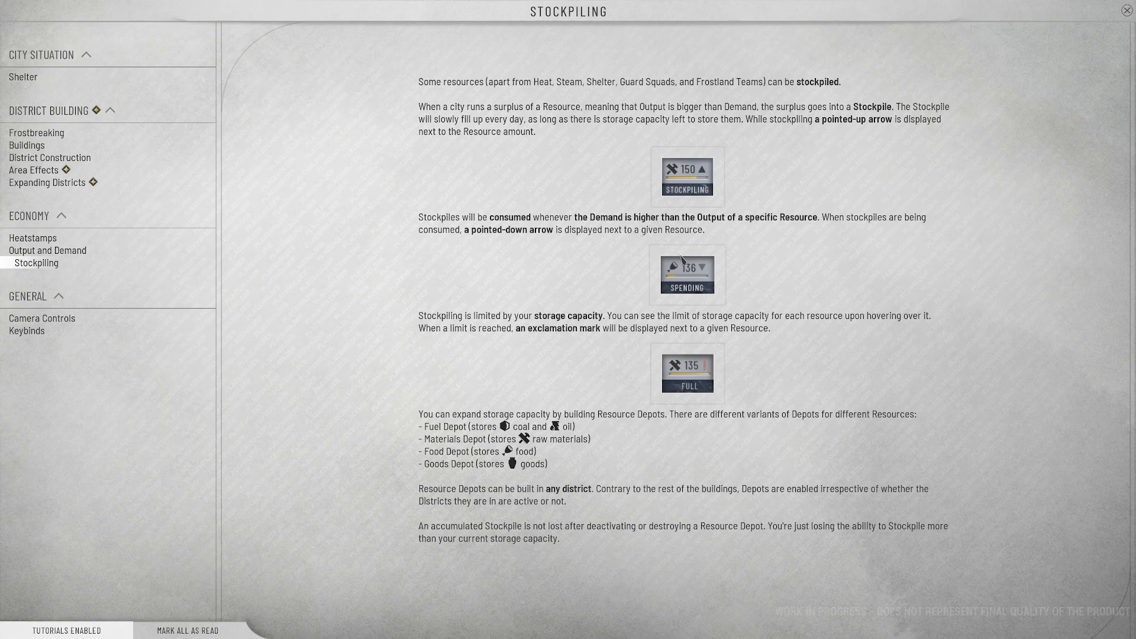
mouse_move(759, 282)
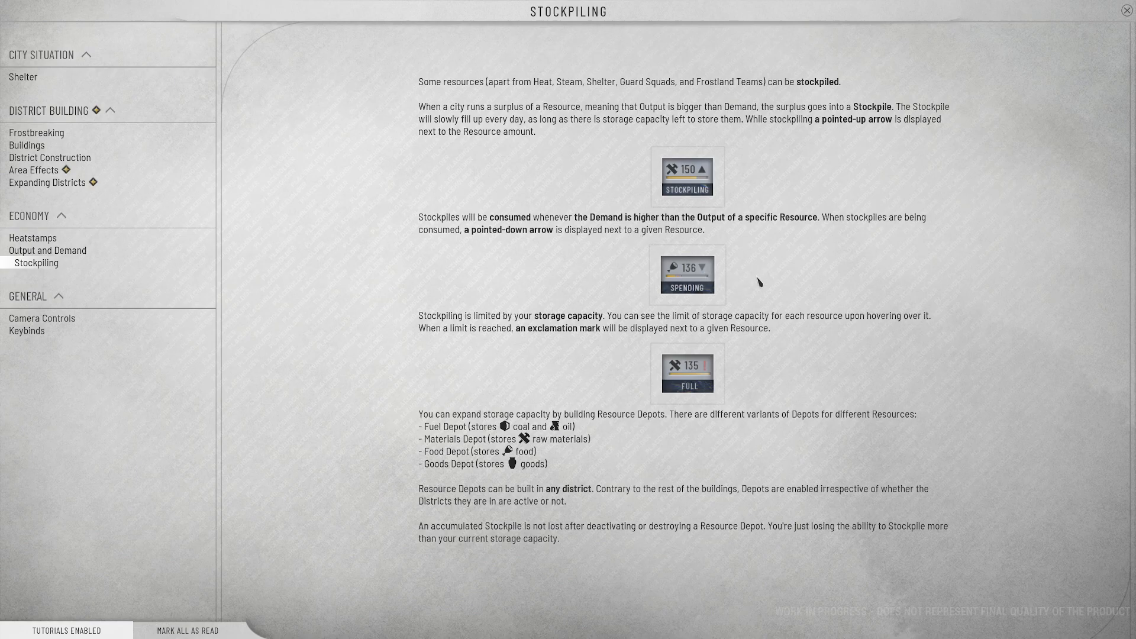
mouse_move(728, 282)
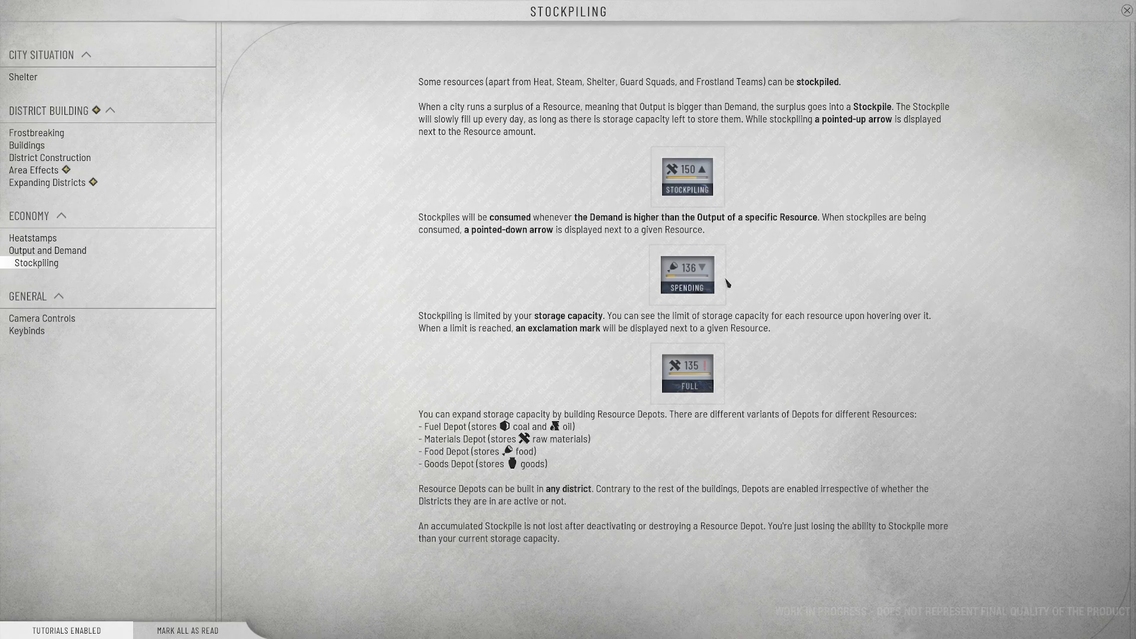
mouse_move(938, 162)
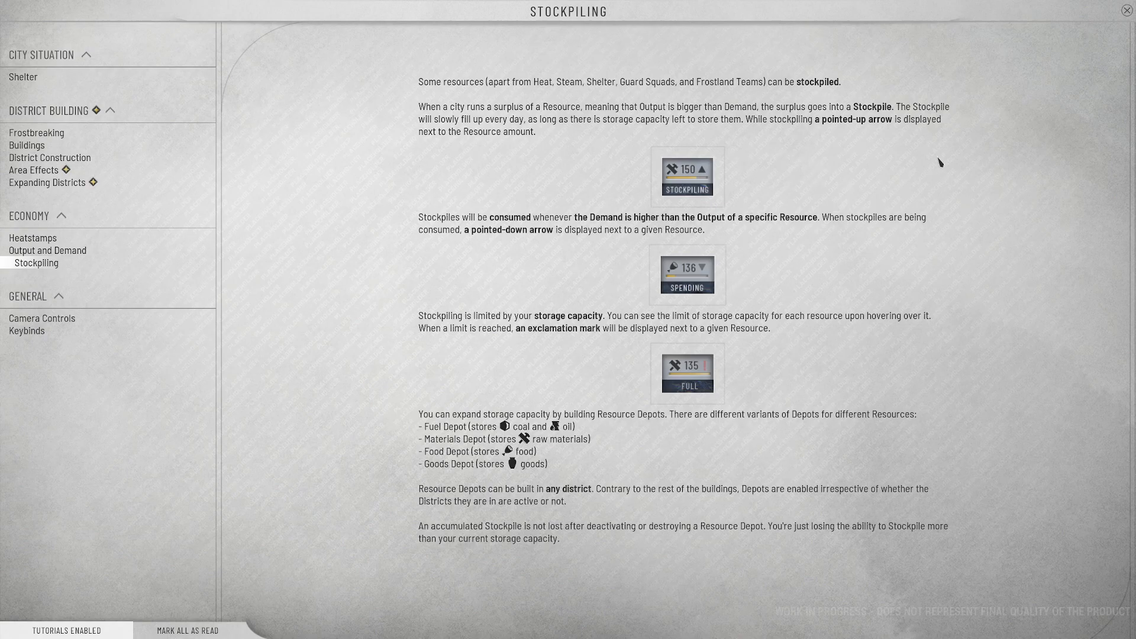
mouse_move(812, 259)
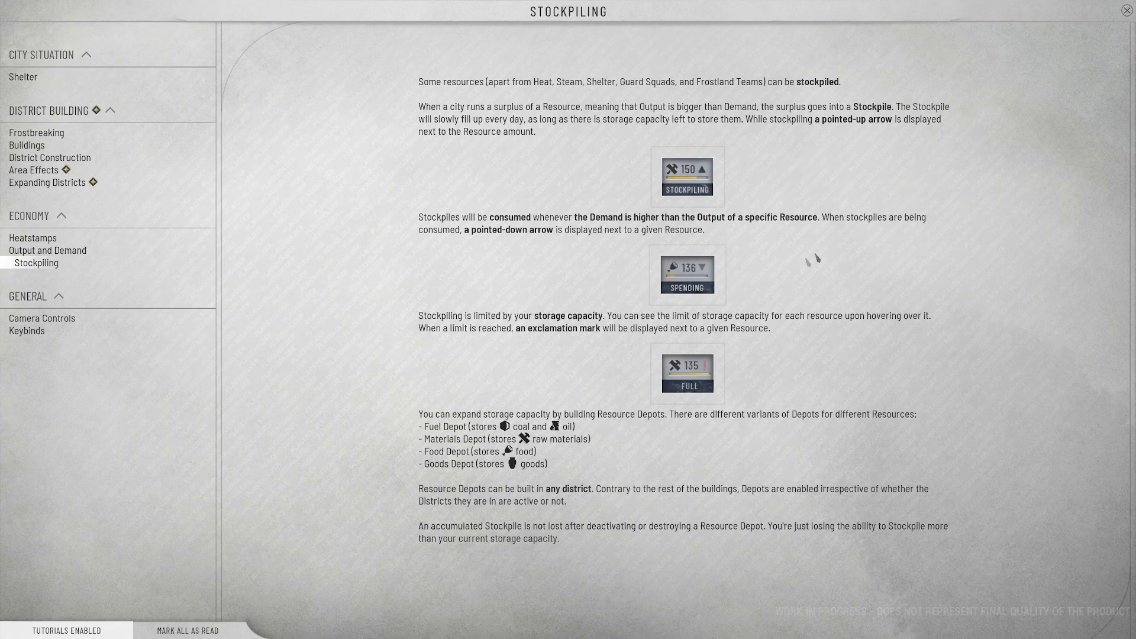
mouse_move(484, 251)
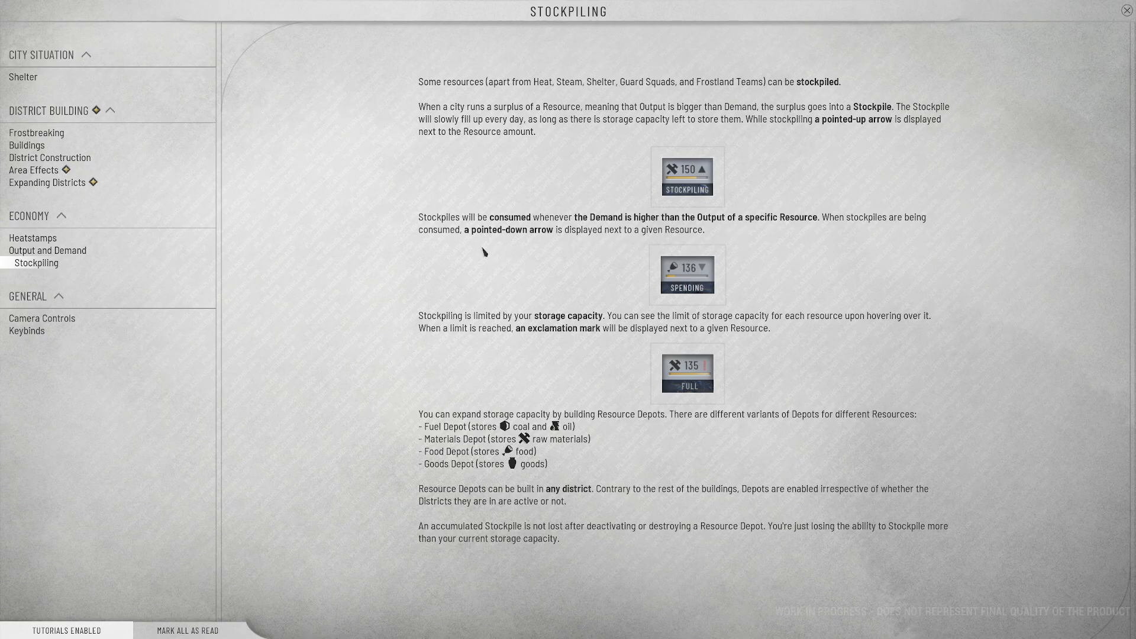
mouse_move(492, 328)
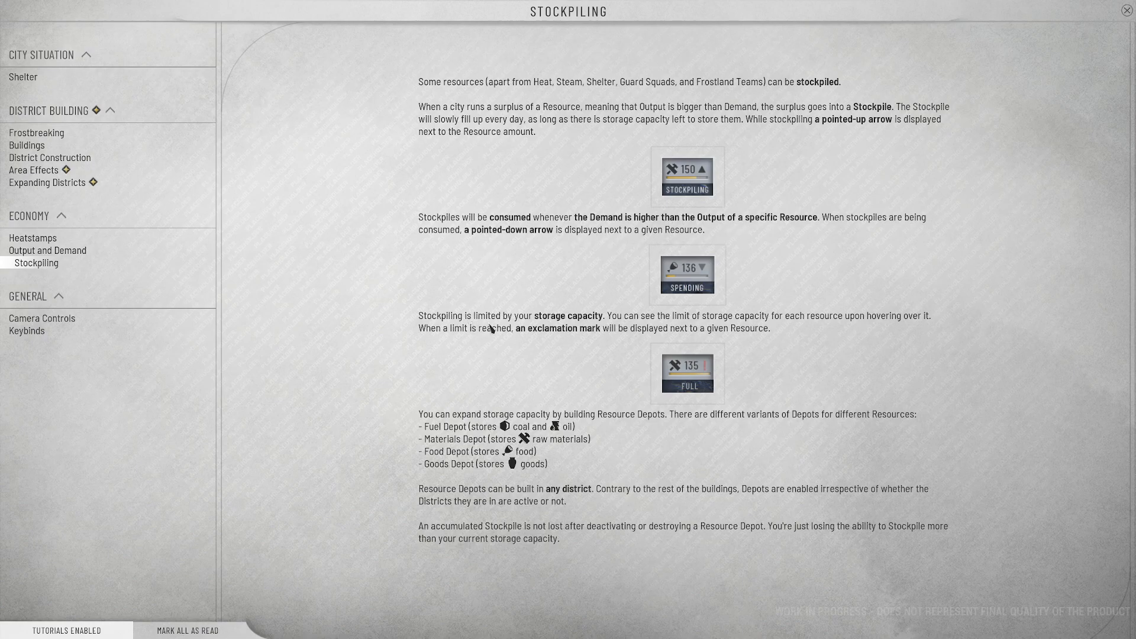
mouse_move(786, 331)
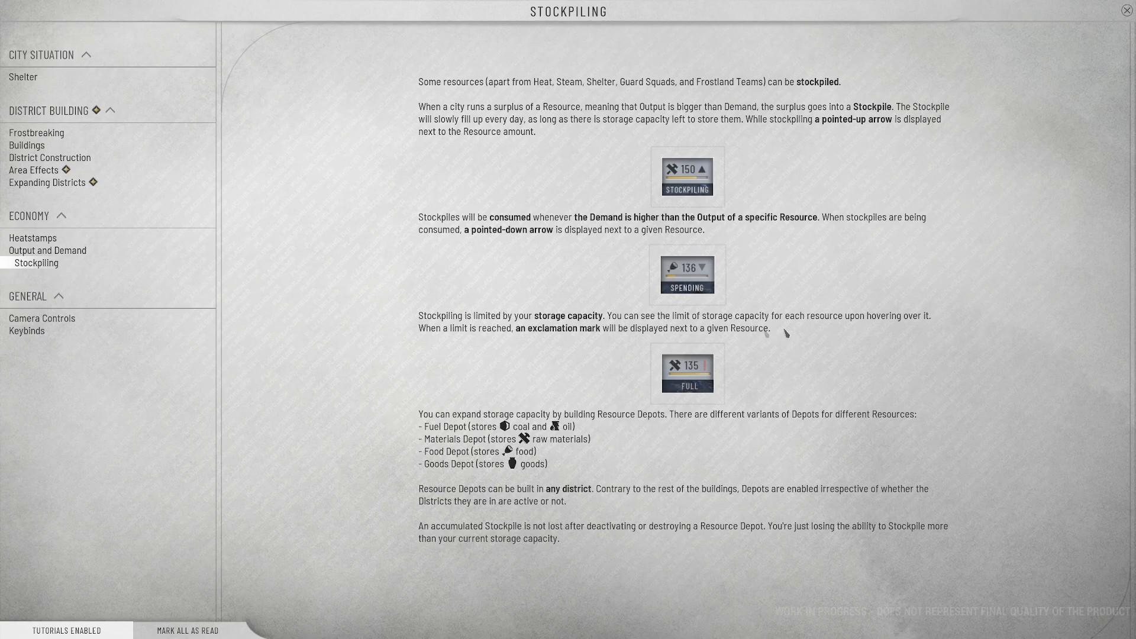
mouse_move(748, 329)
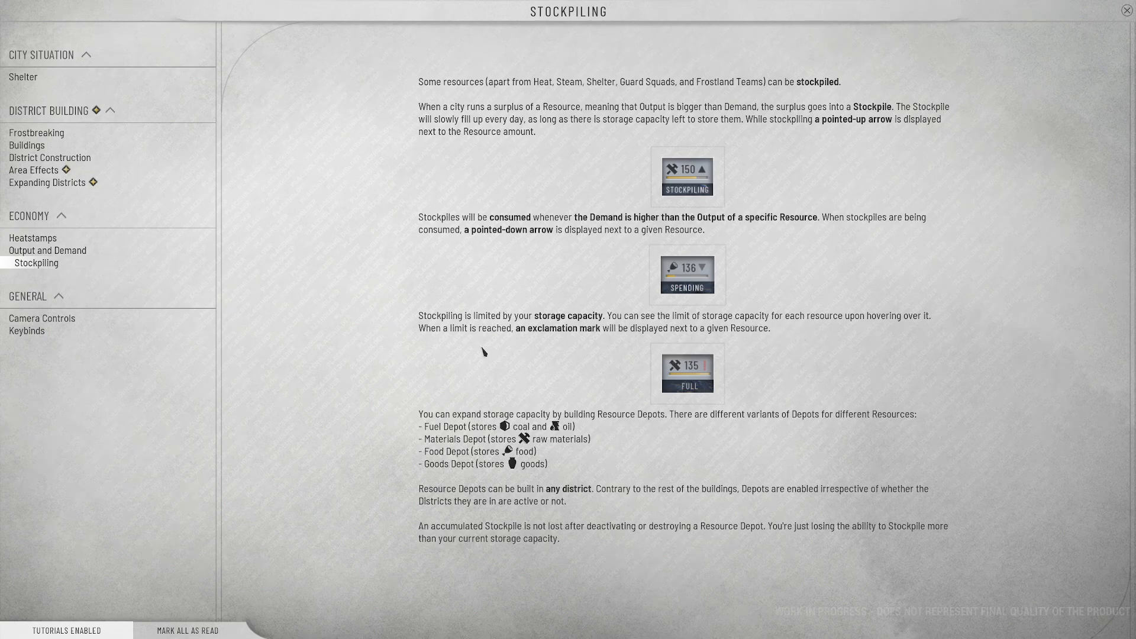
mouse_move(656, 340)
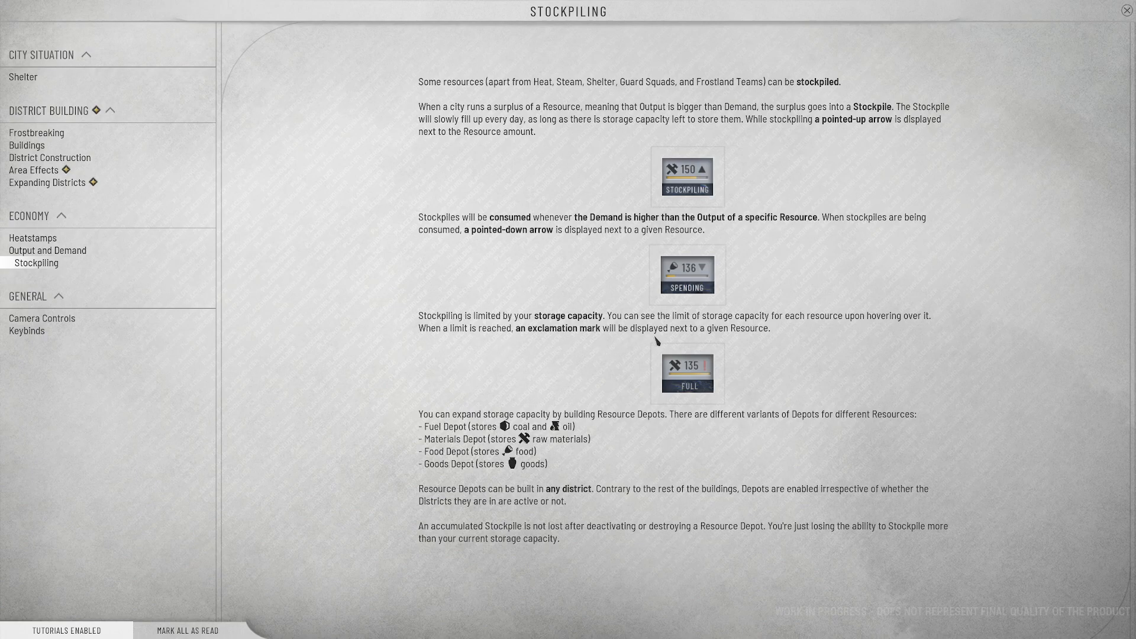
mouse_move(754, 340)
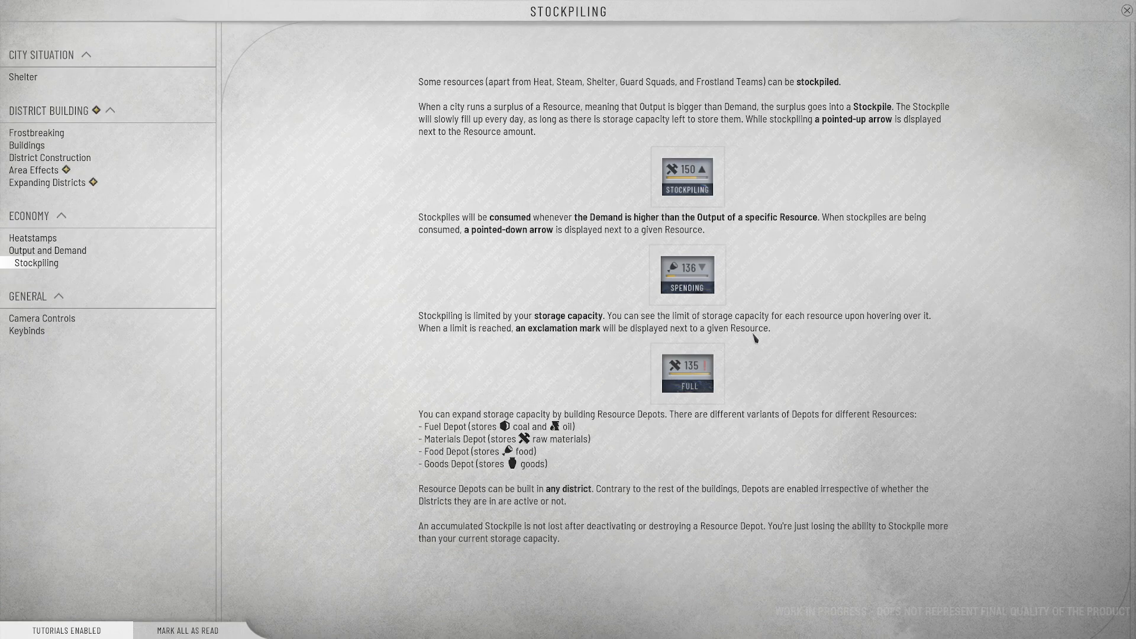
mouse_move(483, 427)
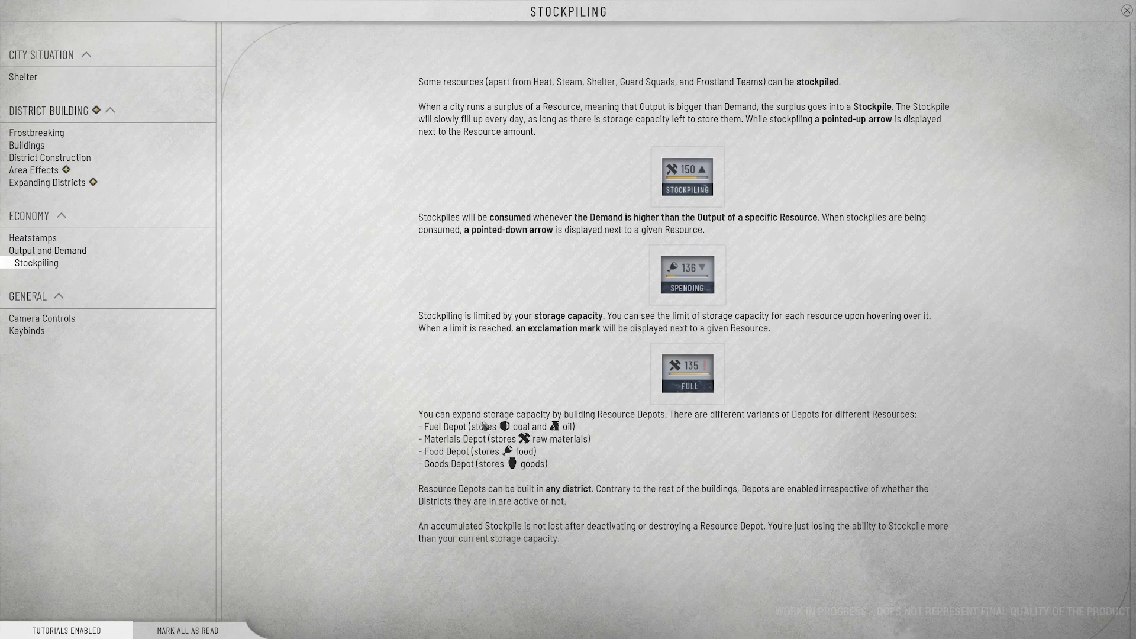
mouse_move(823, 424)
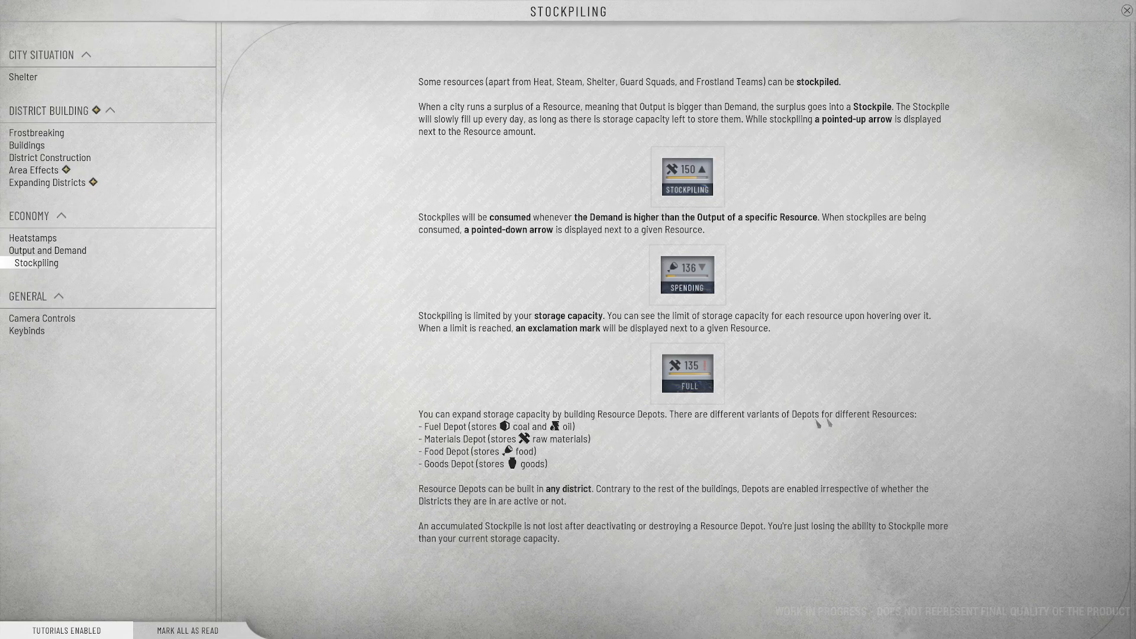
mouse_move(546, 505)
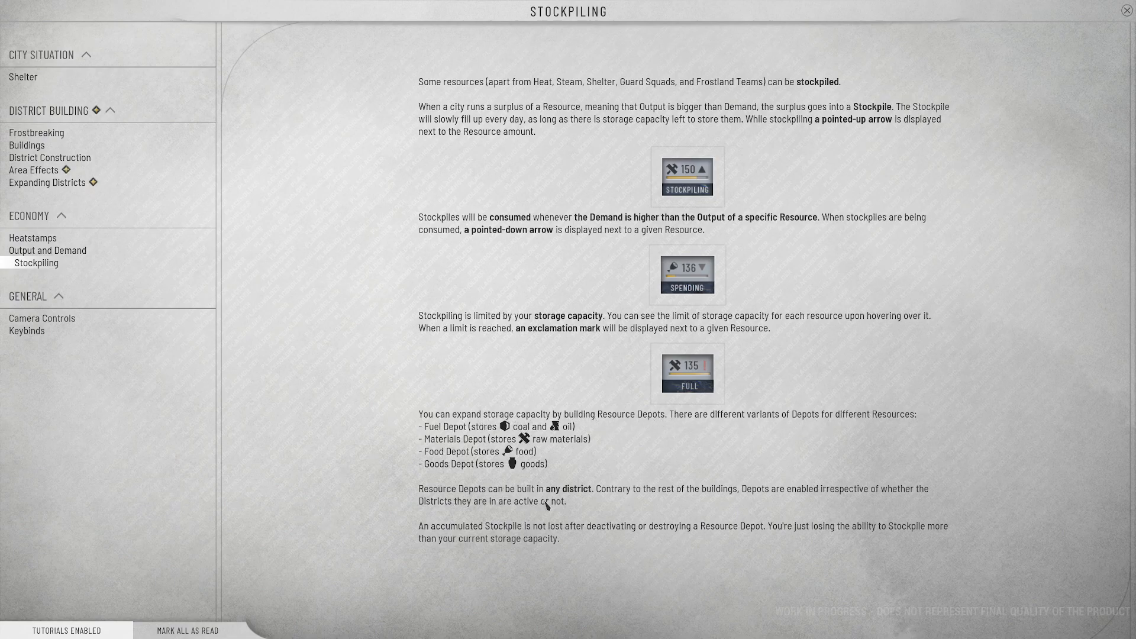
mouse_move(641, 529)
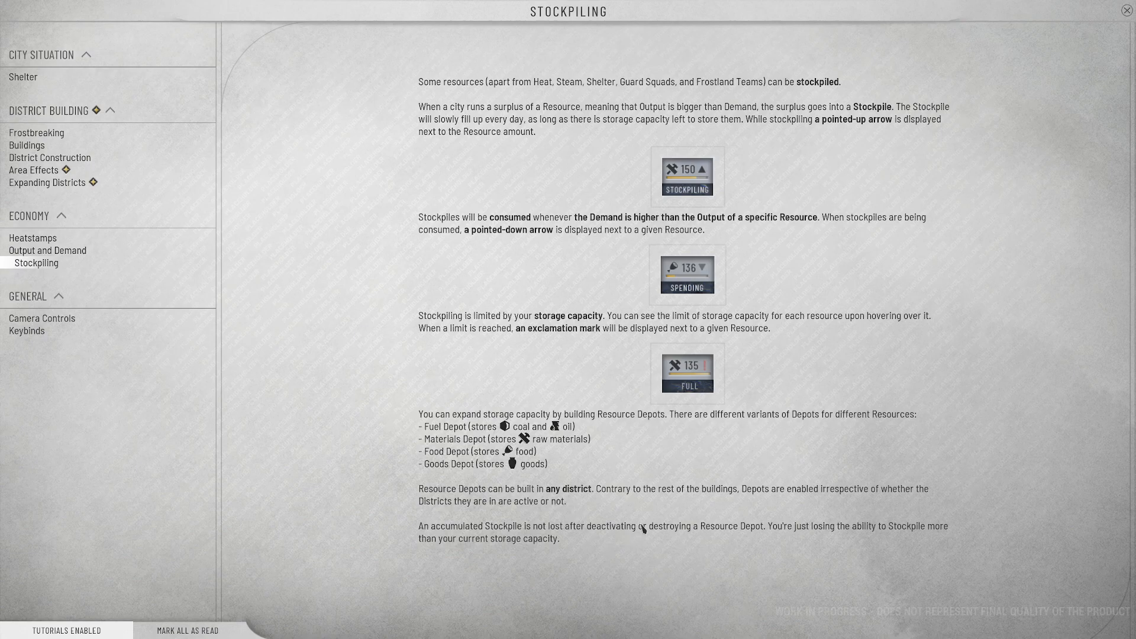
mouse_move(822, 508)
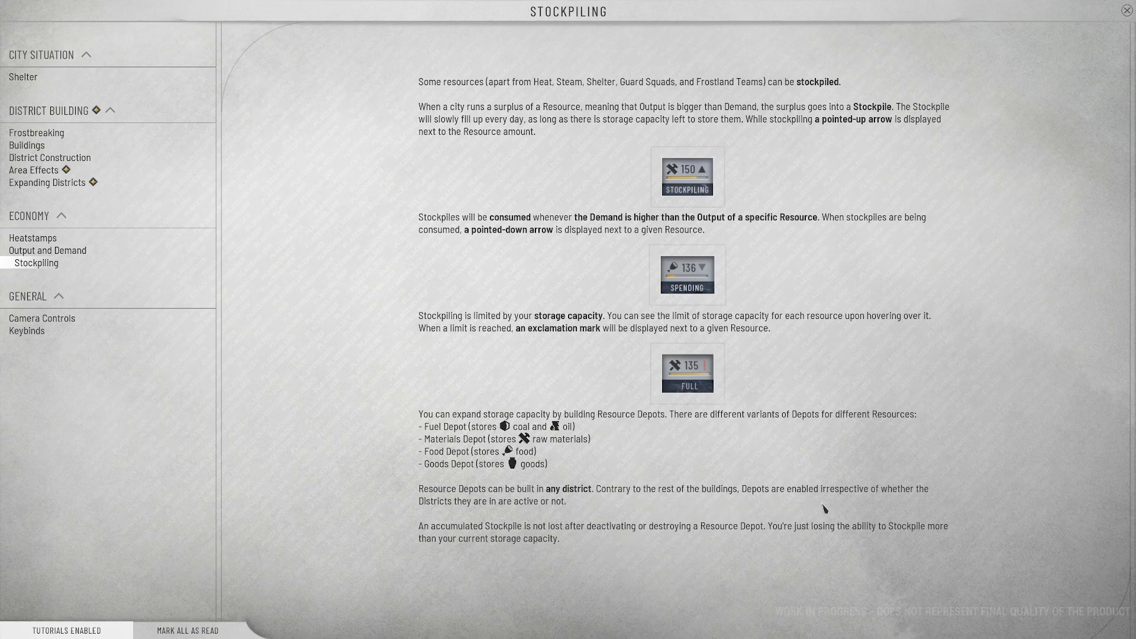
mouse_move(853, 498)
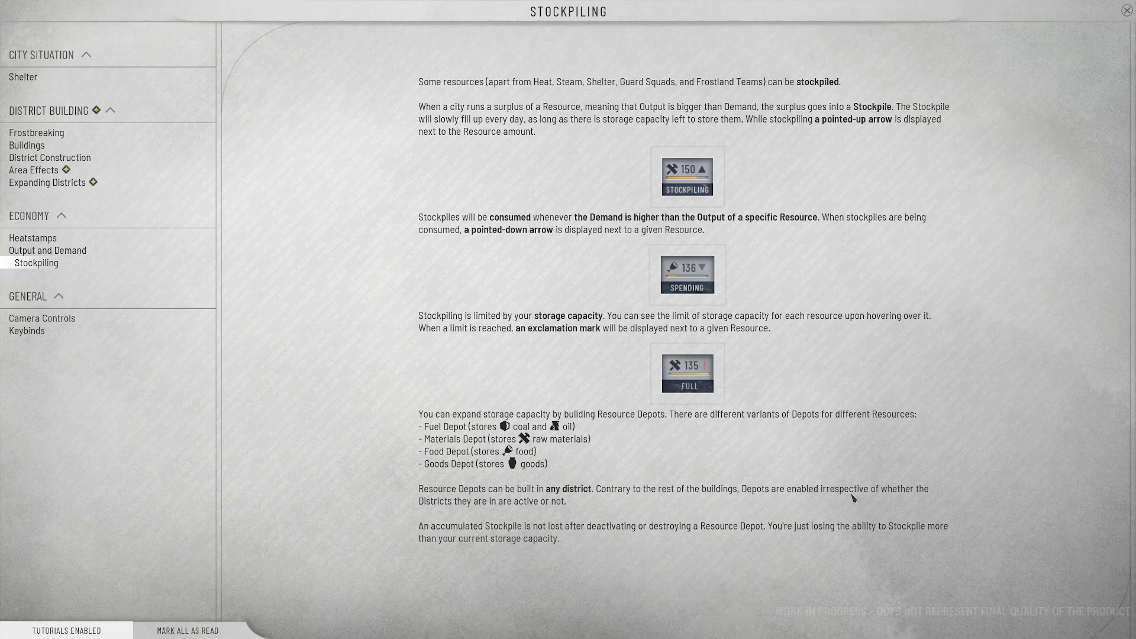
mouse_move(611, 514)
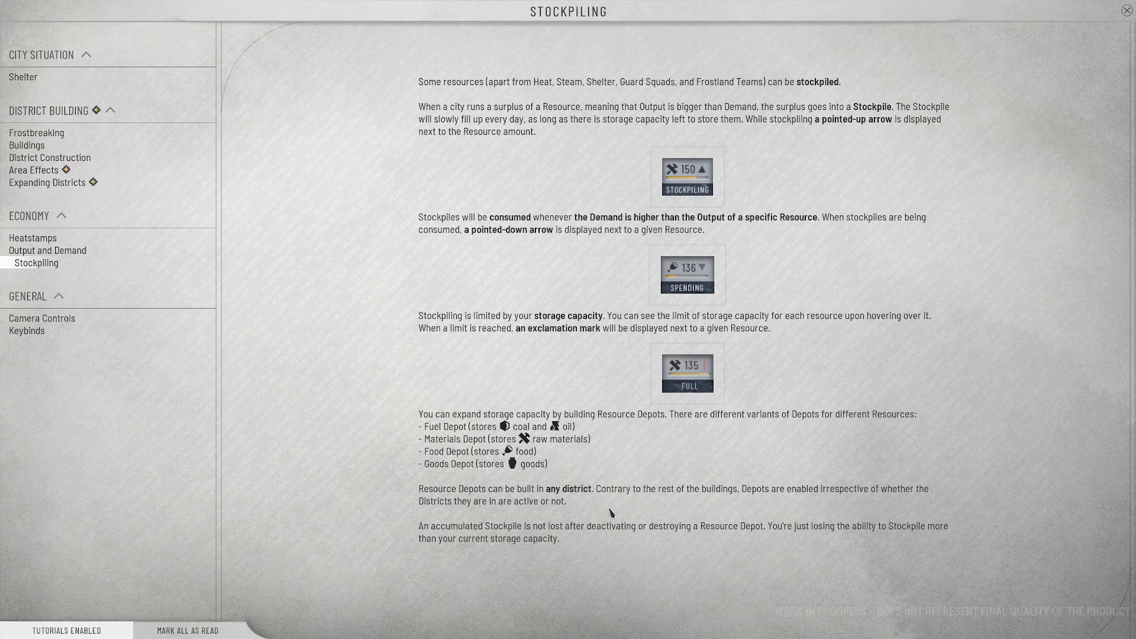
mouse_move(512, 549)
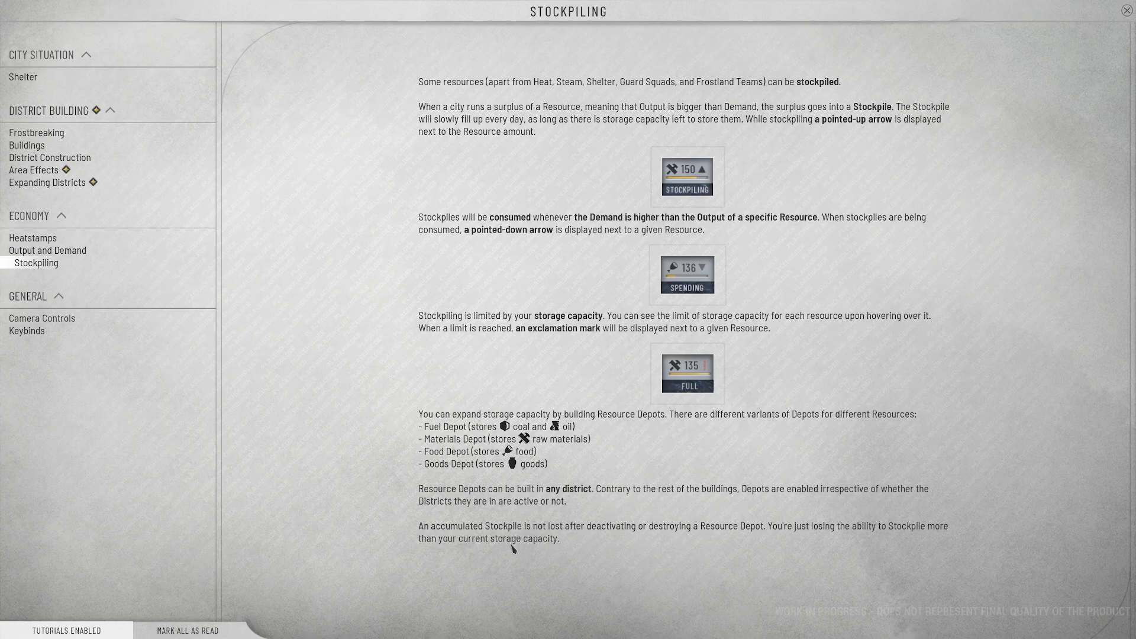
mouse_move(660, 532)
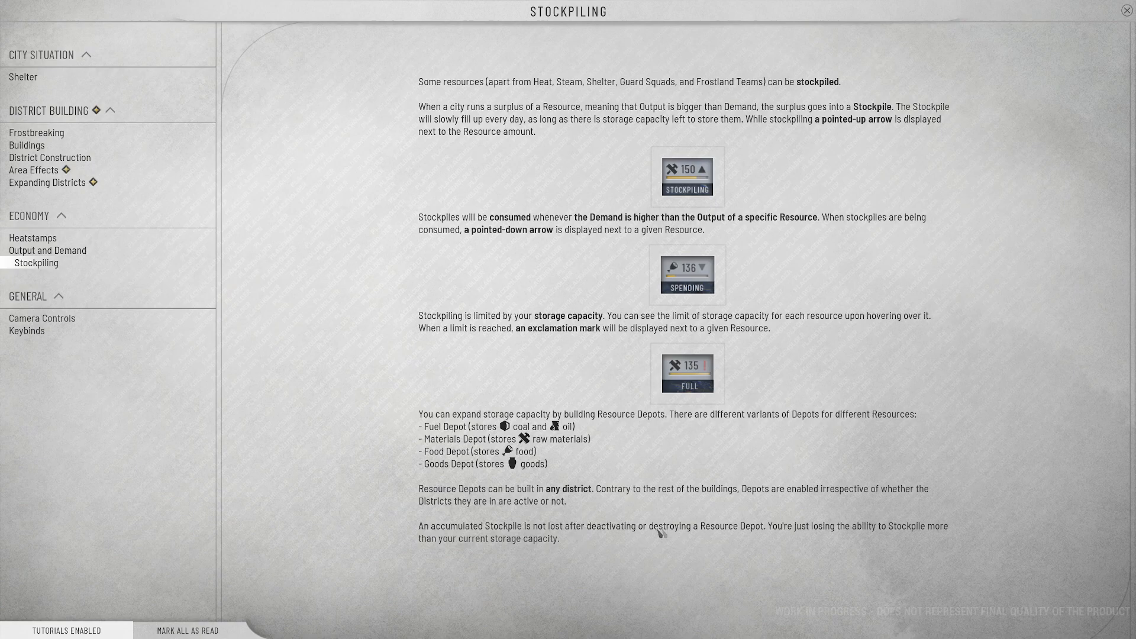
mouse_move(766, 566)
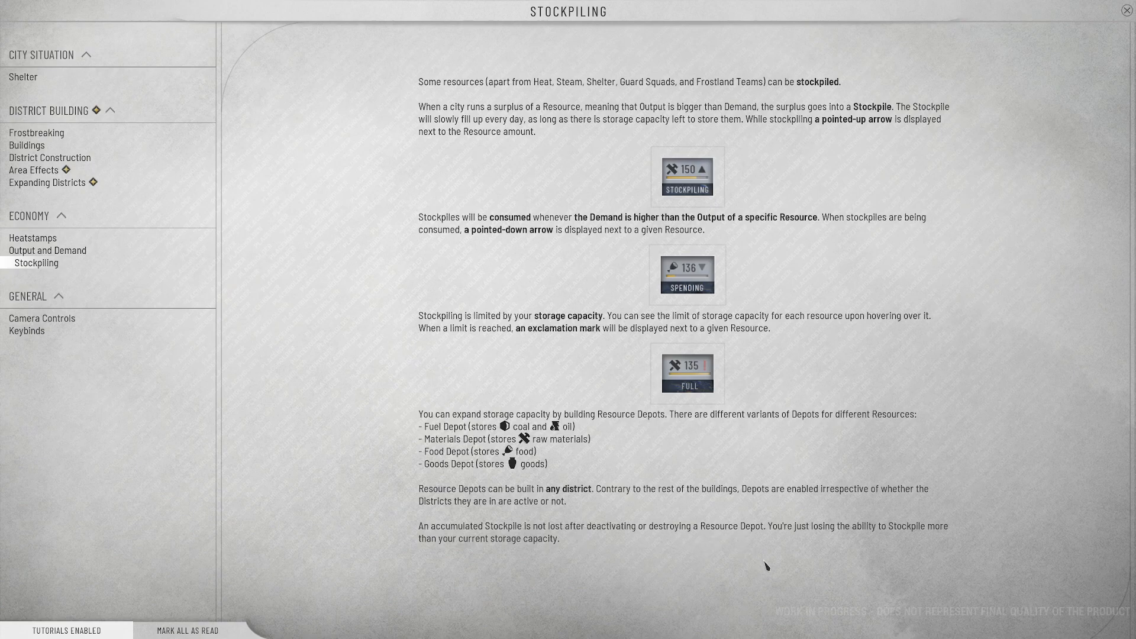
mouse_move(740, 539)
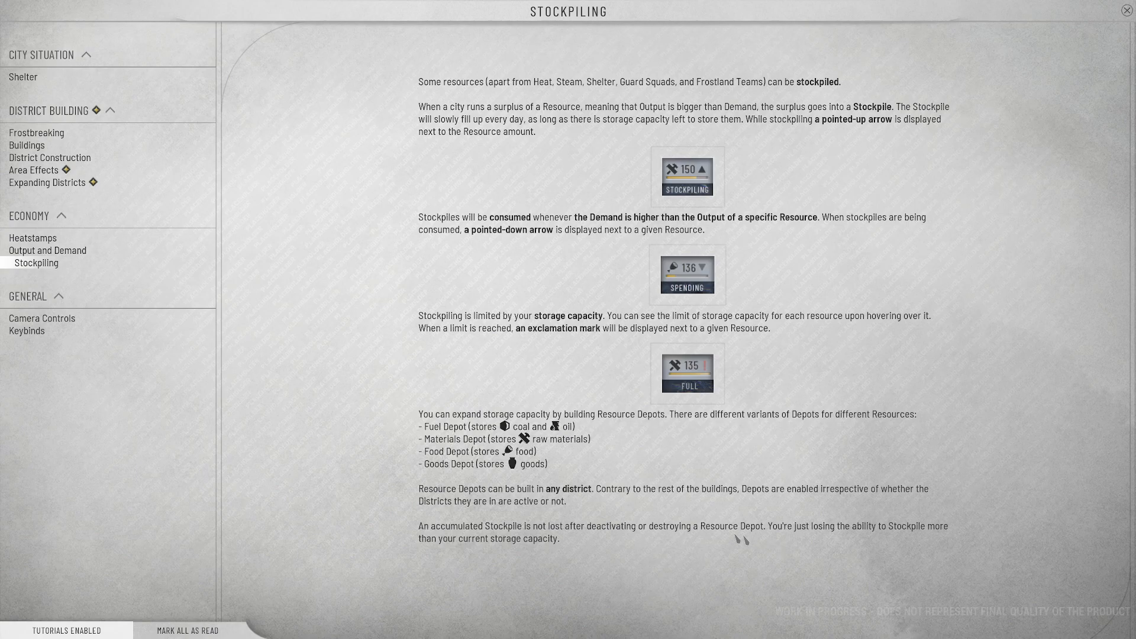
mouse_move(607, 505)
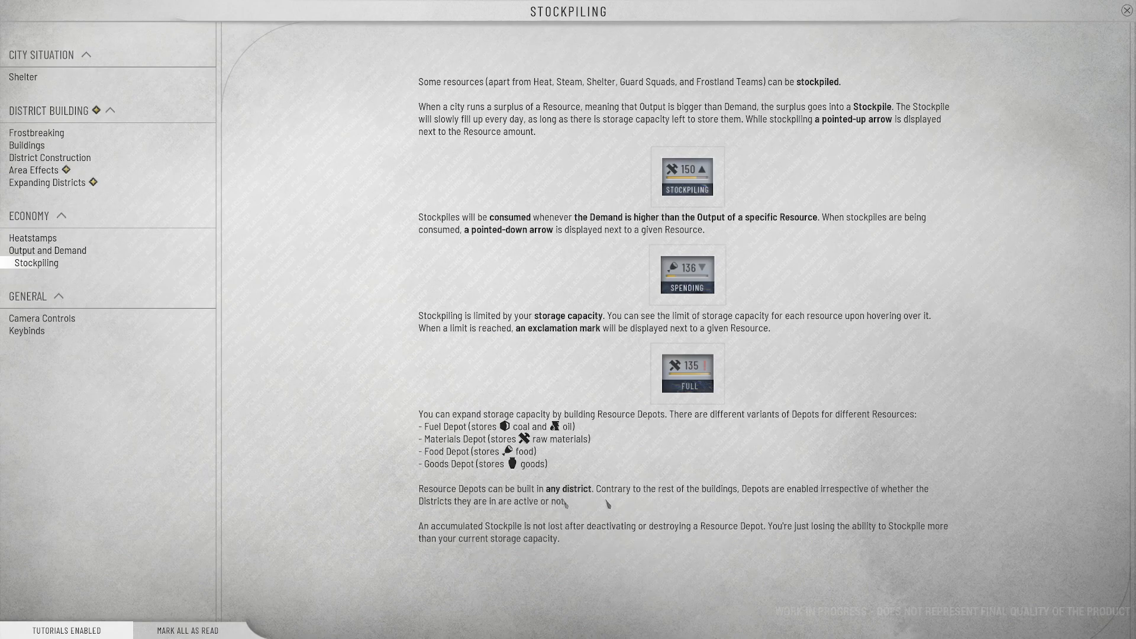
mouse_move(311, 246)
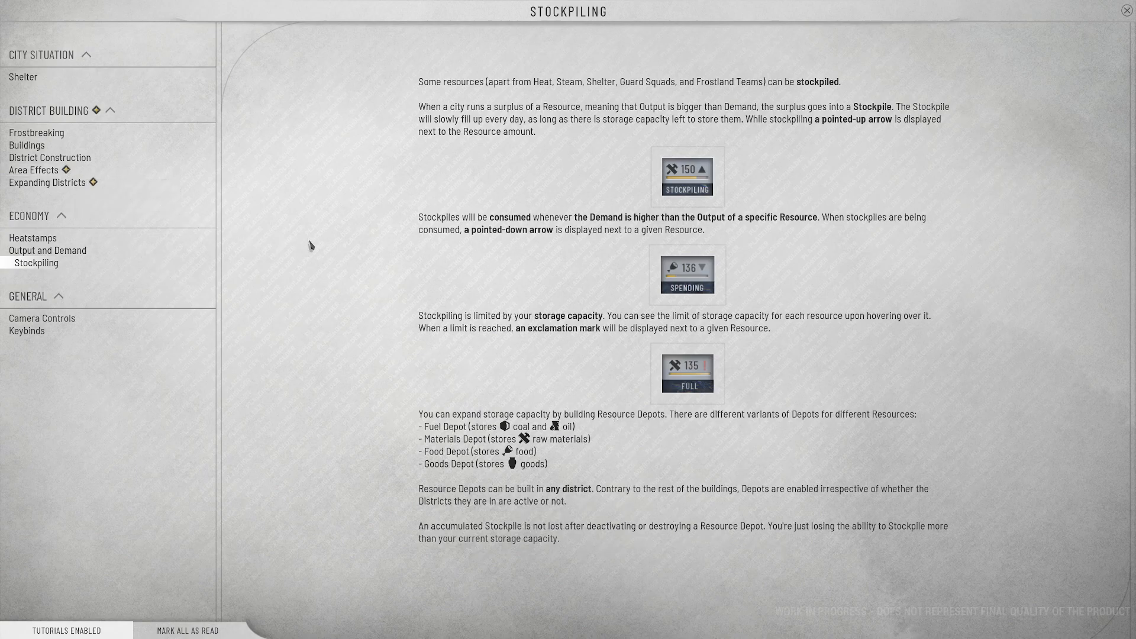
mouse_move(553, 540)
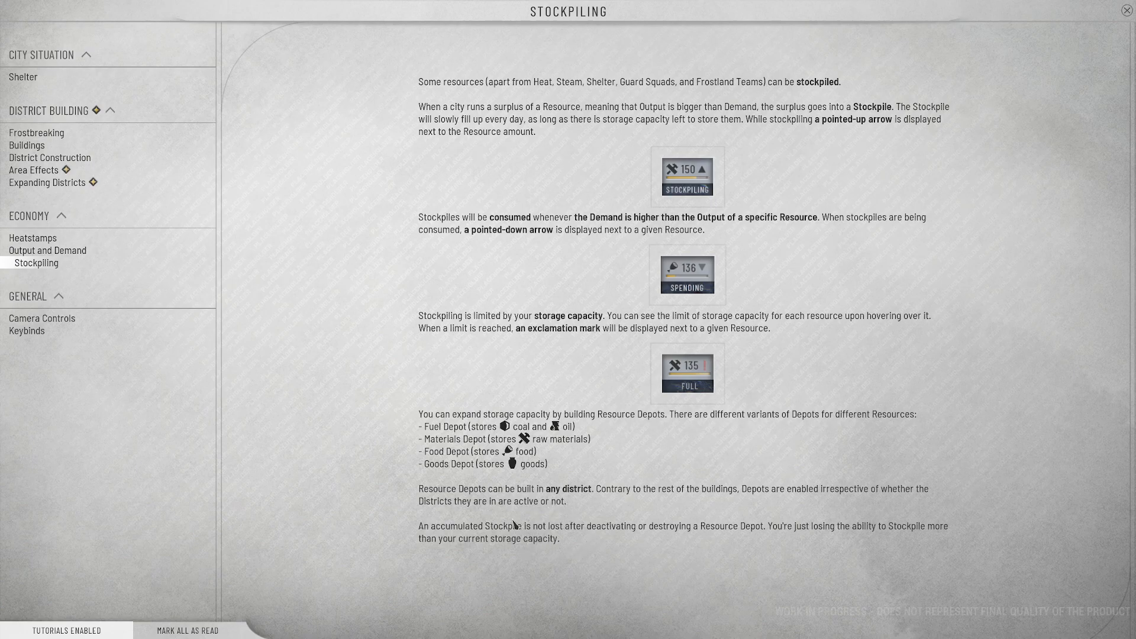
mouse_move(33, 169)
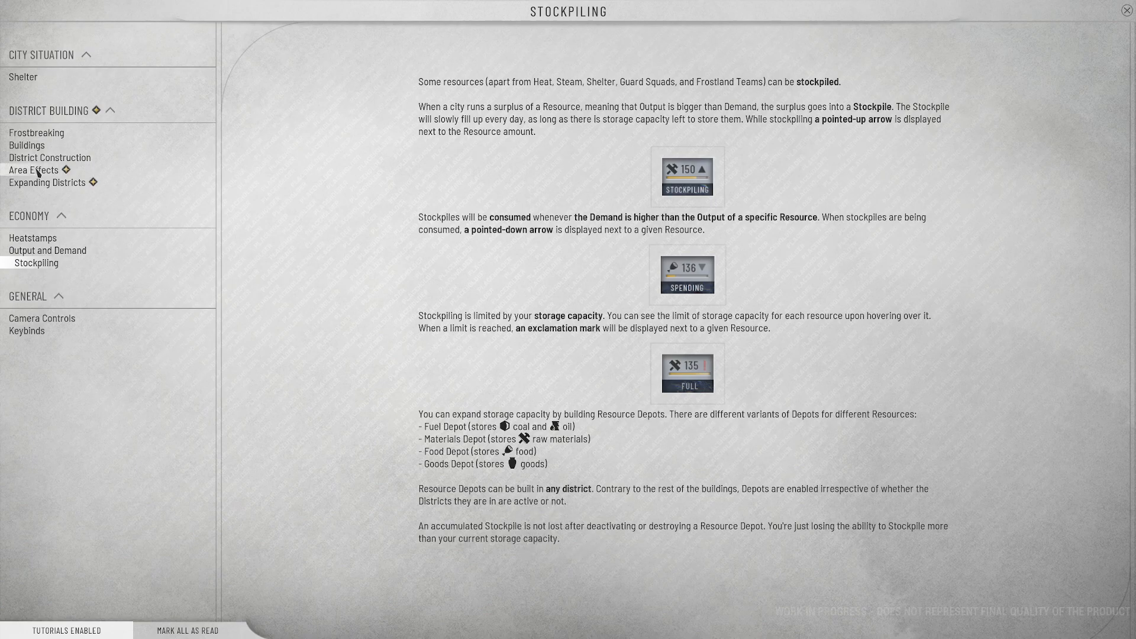
- Read the Area Effects tutorial down to keeping Housing near the Central District and away from Extraction
click(33, 170)
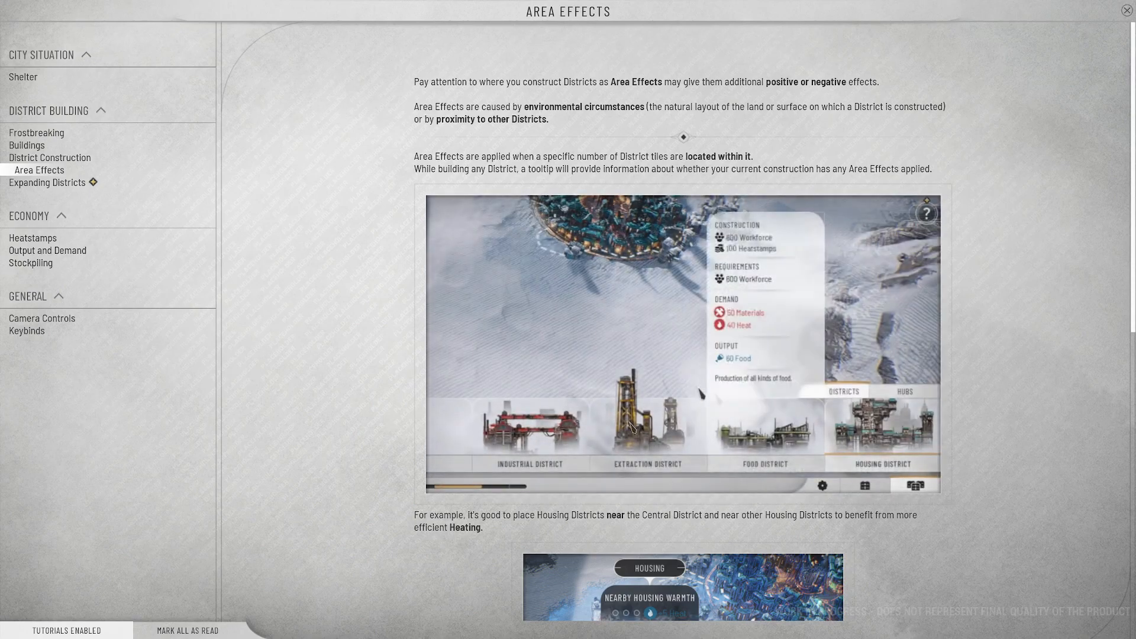
scroll(down, 3)
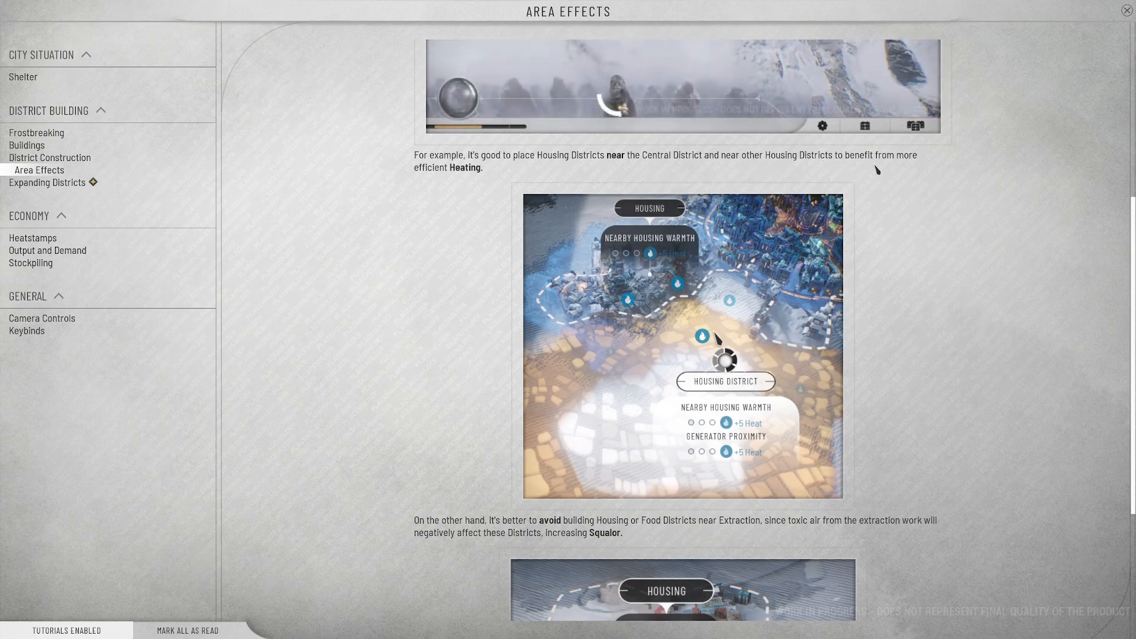
mouse_move(423, 193)
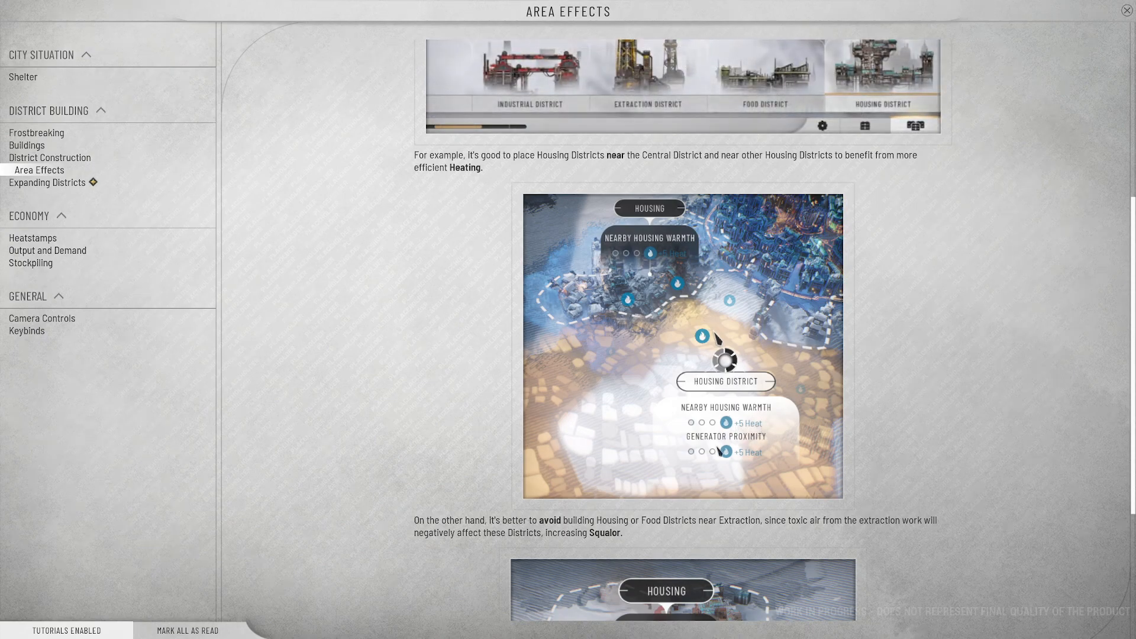
mouse_move(666, 457)
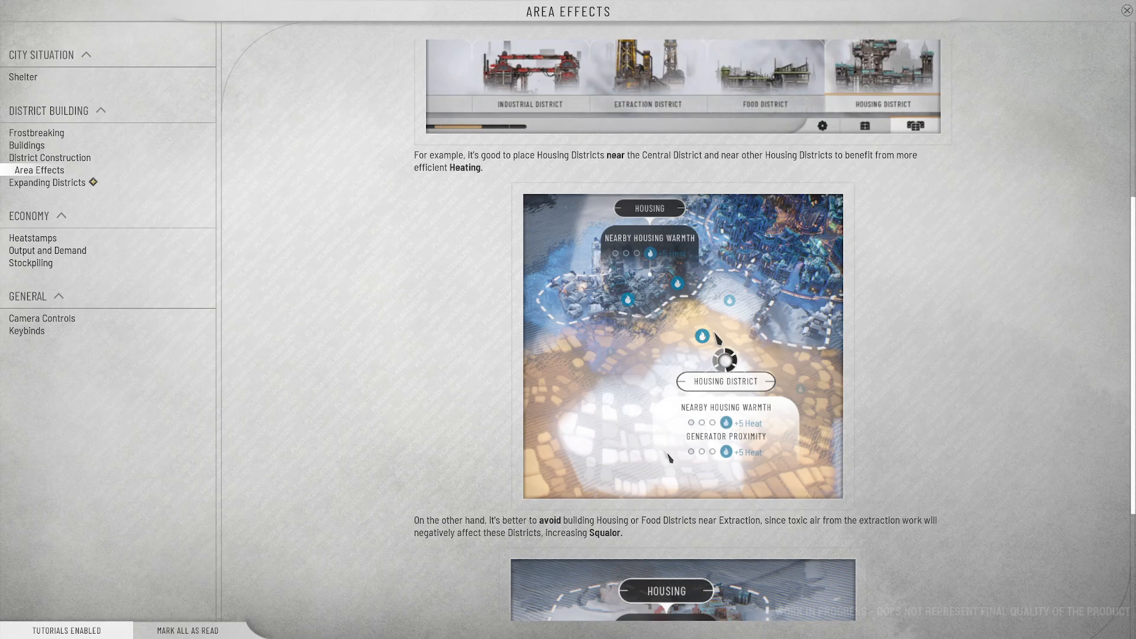
mouse_move(784, 422)
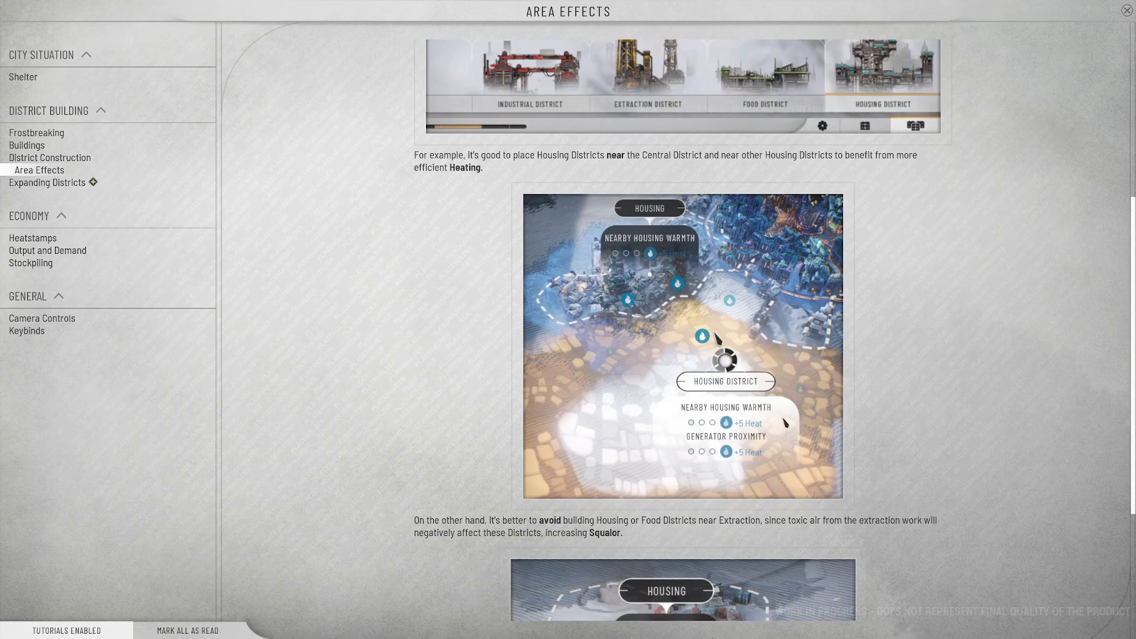
mouse_move(736, 460)
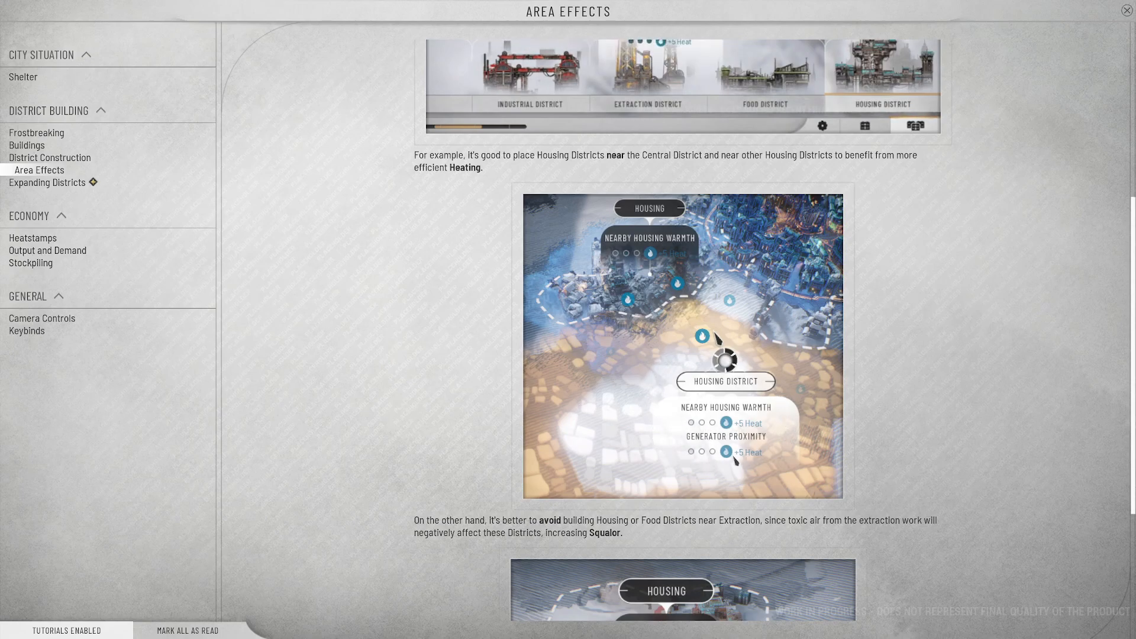
scroll(down, 3)
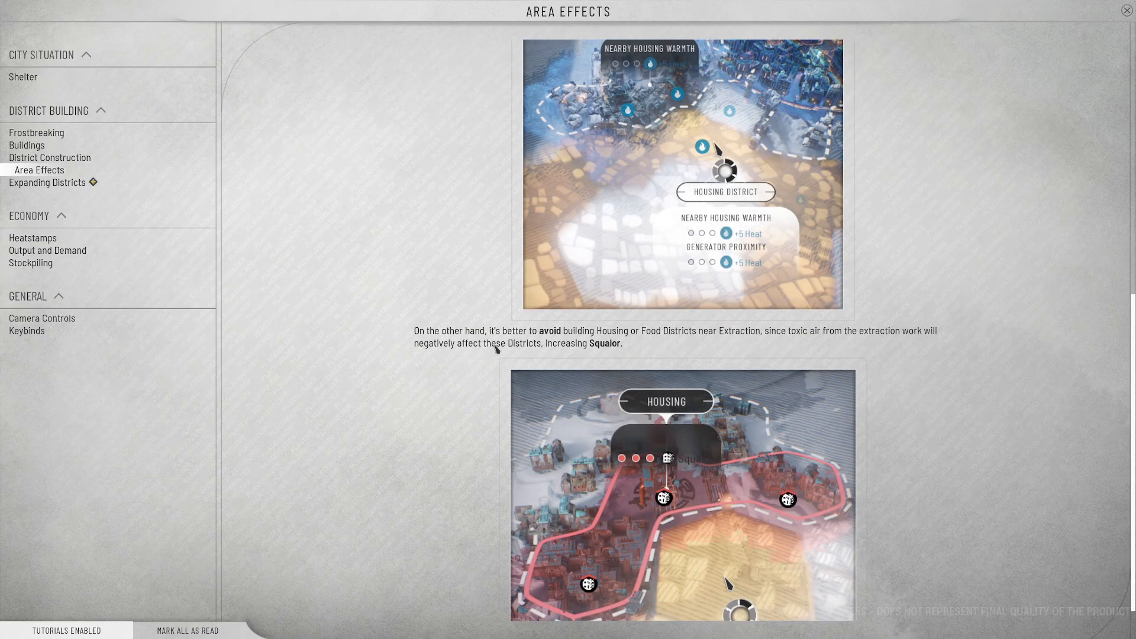
mouse_move(651, 339)
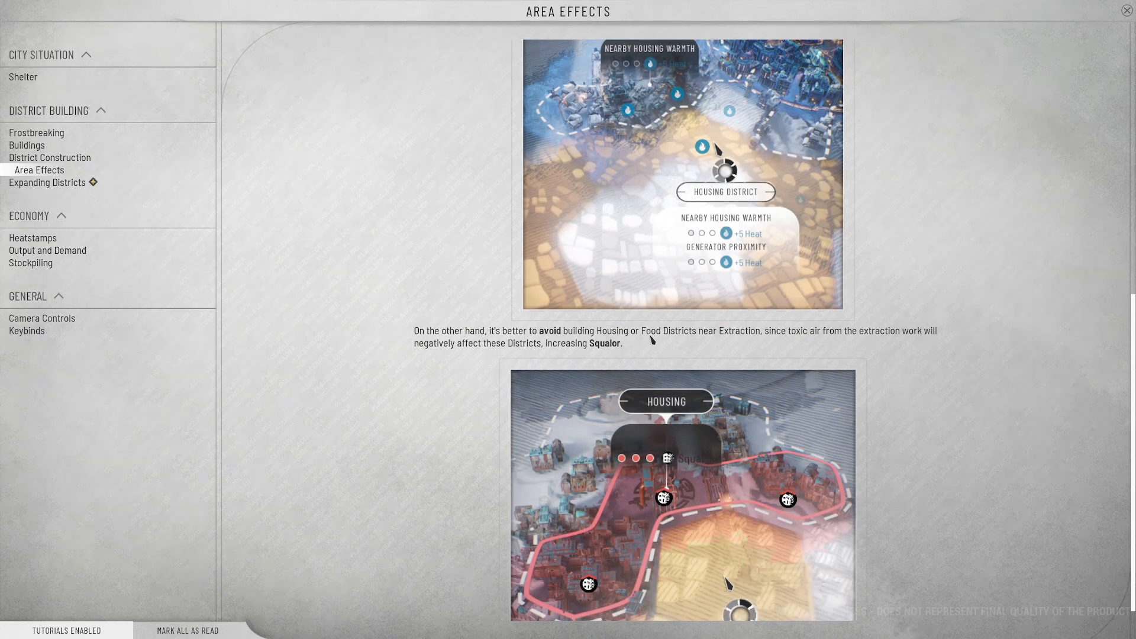
mouse_move(776, 343)
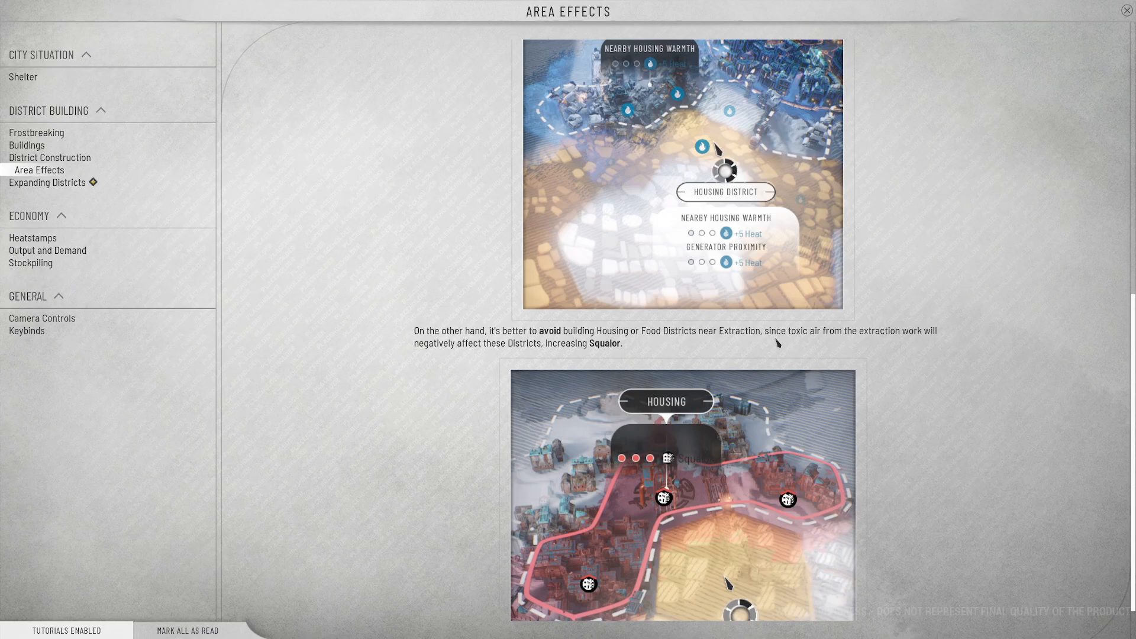
mouse_move(915, 331)
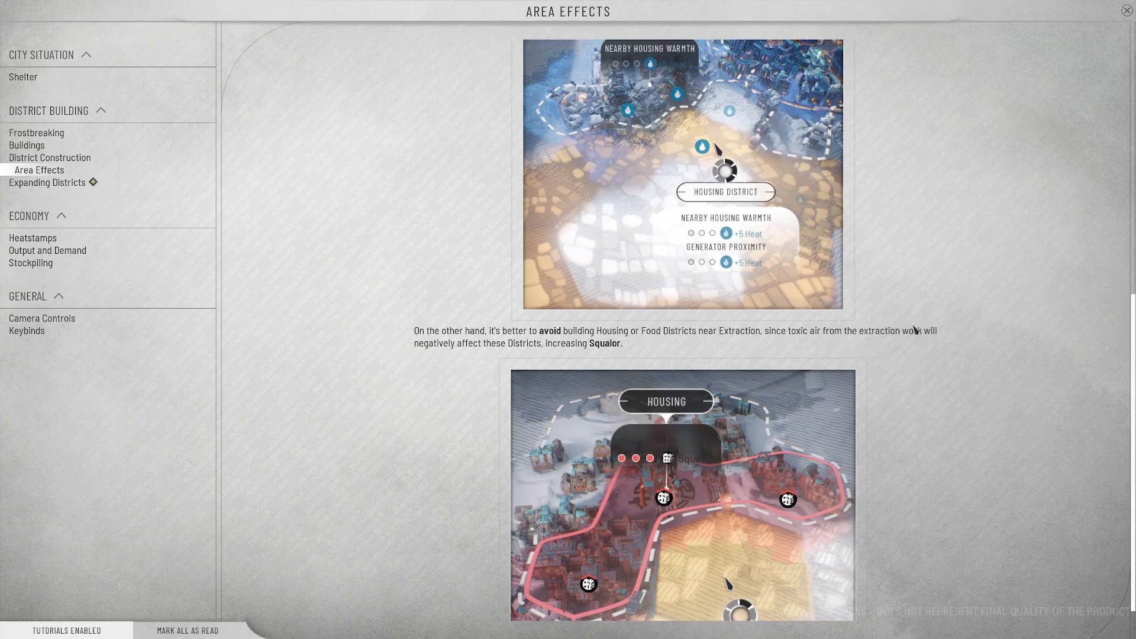
mouse_move(464, 355)
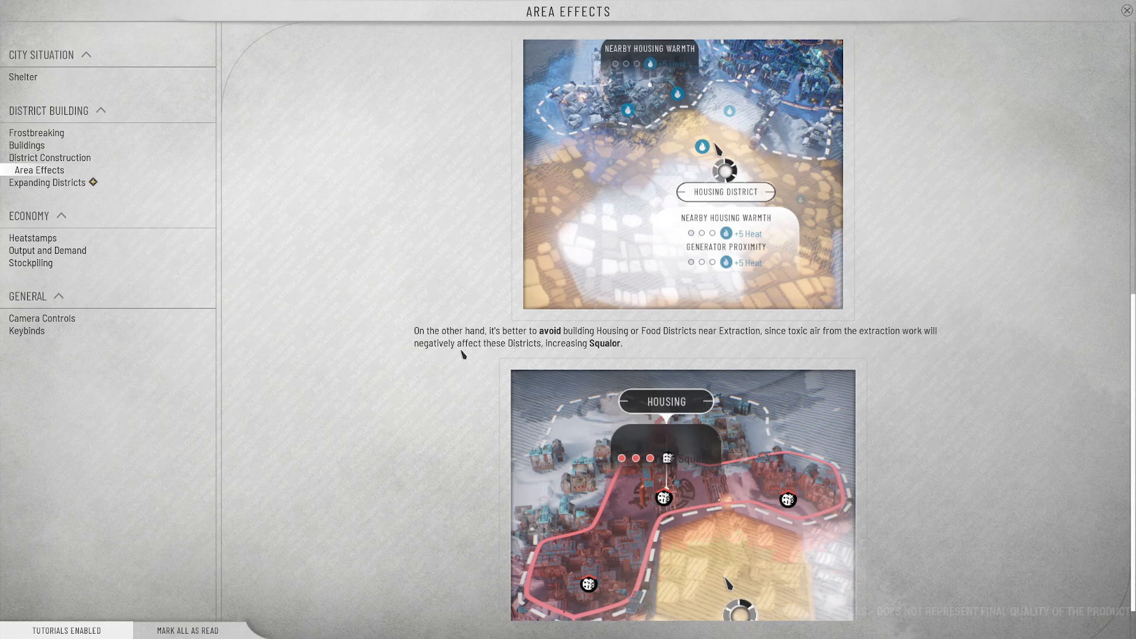
scroll(down, 3)
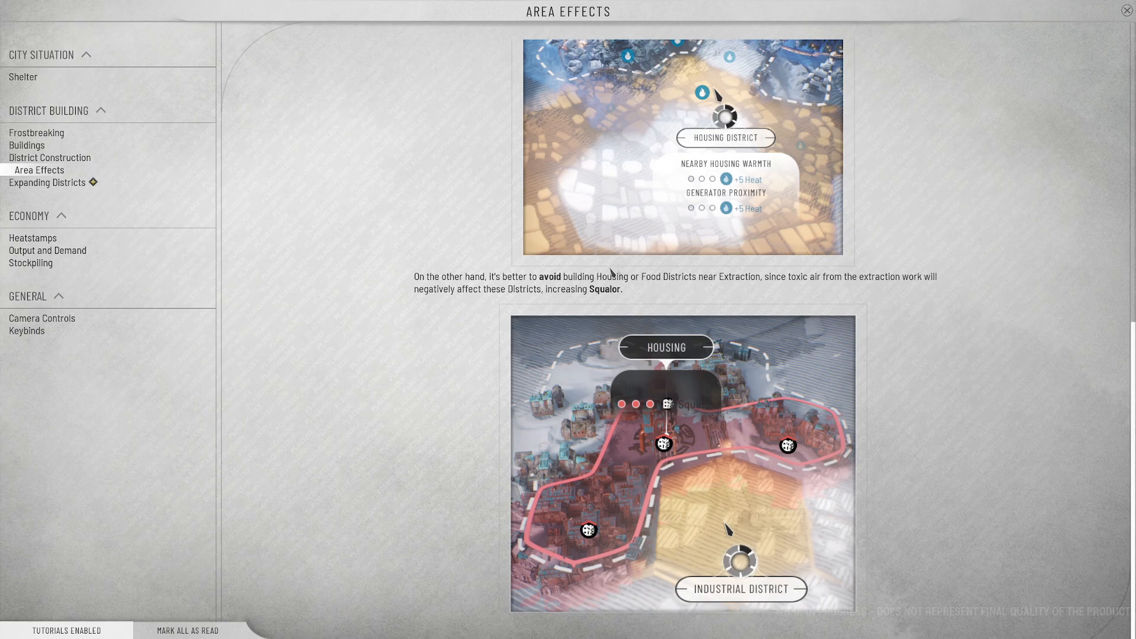
mouse_move(672, 267)
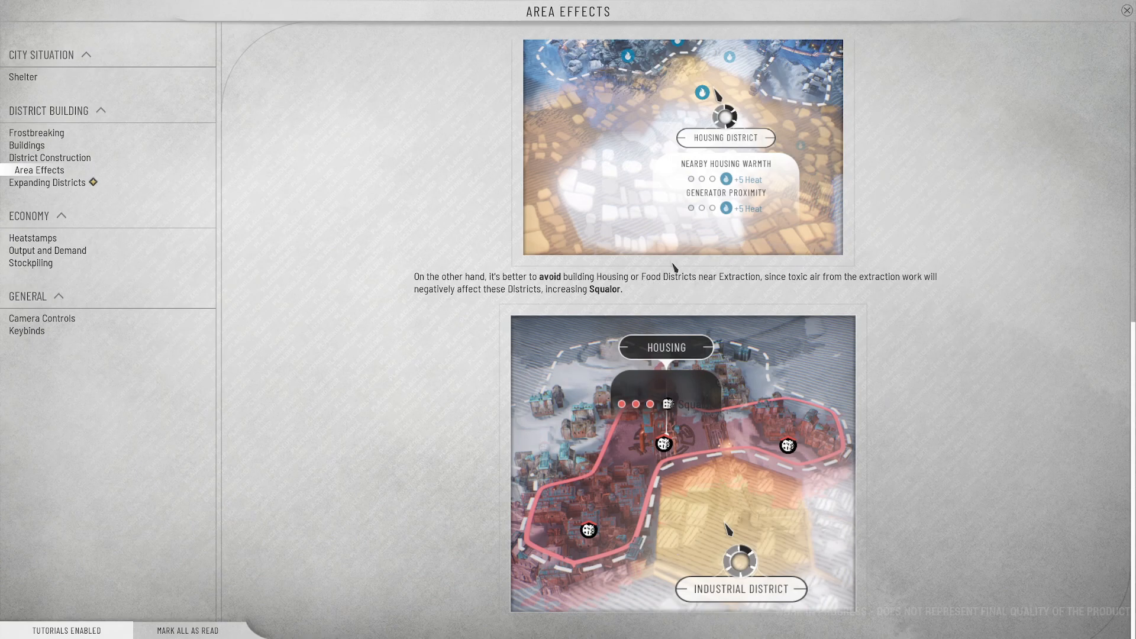
mouse_move(776, 290)
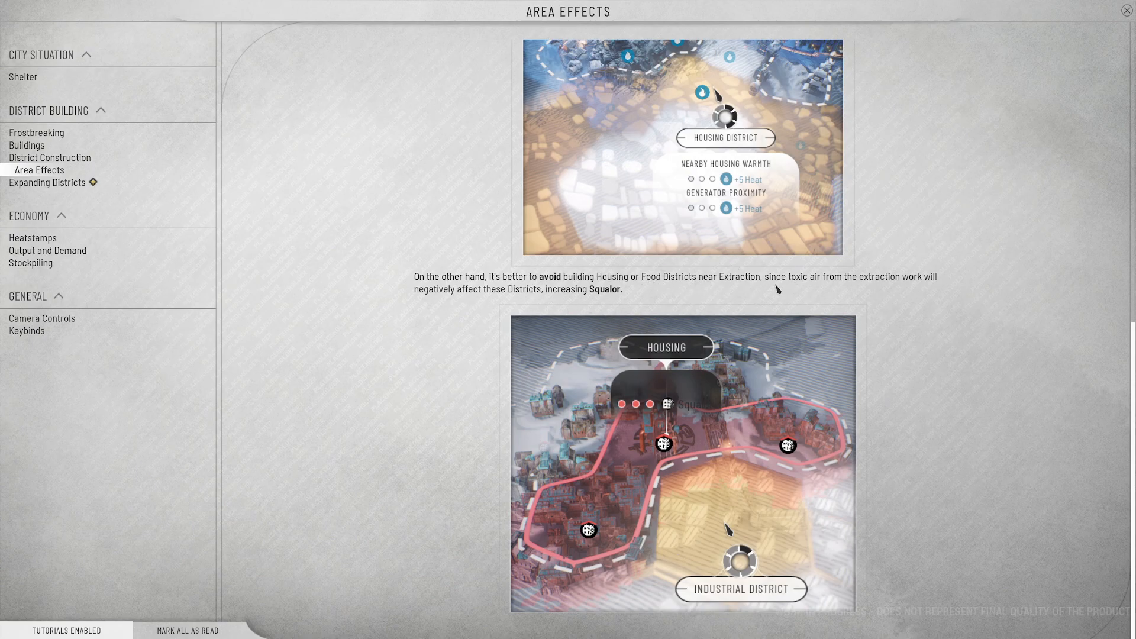
mouse_move(53, 189)
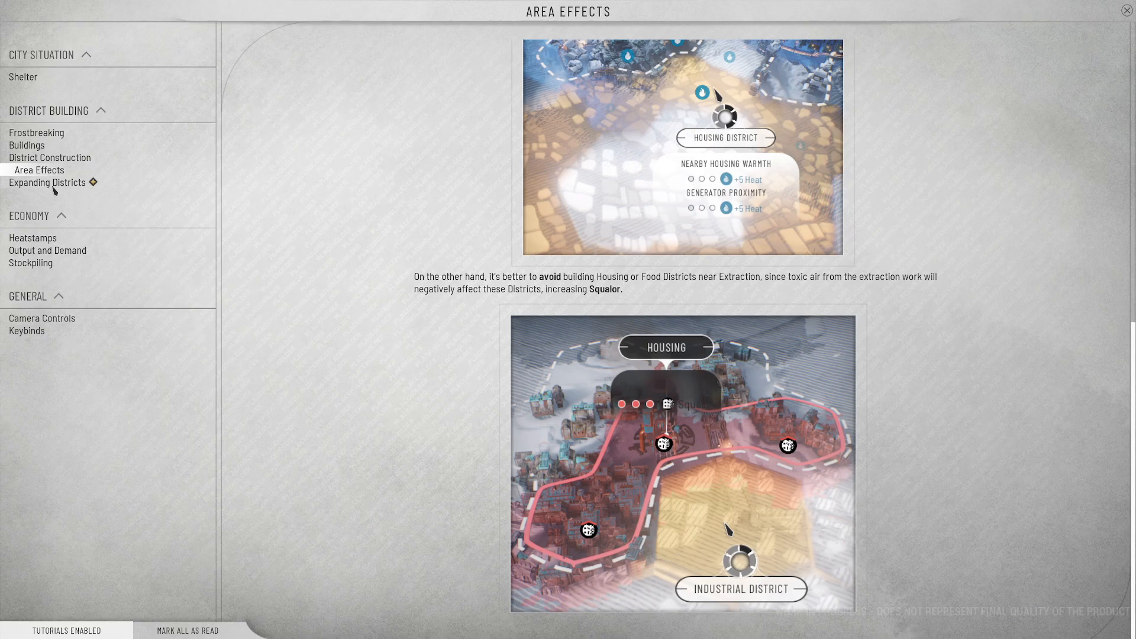
- Read the Expanding Districts tutorial, then close the tutorials back to the paused city map
click(46, 182)
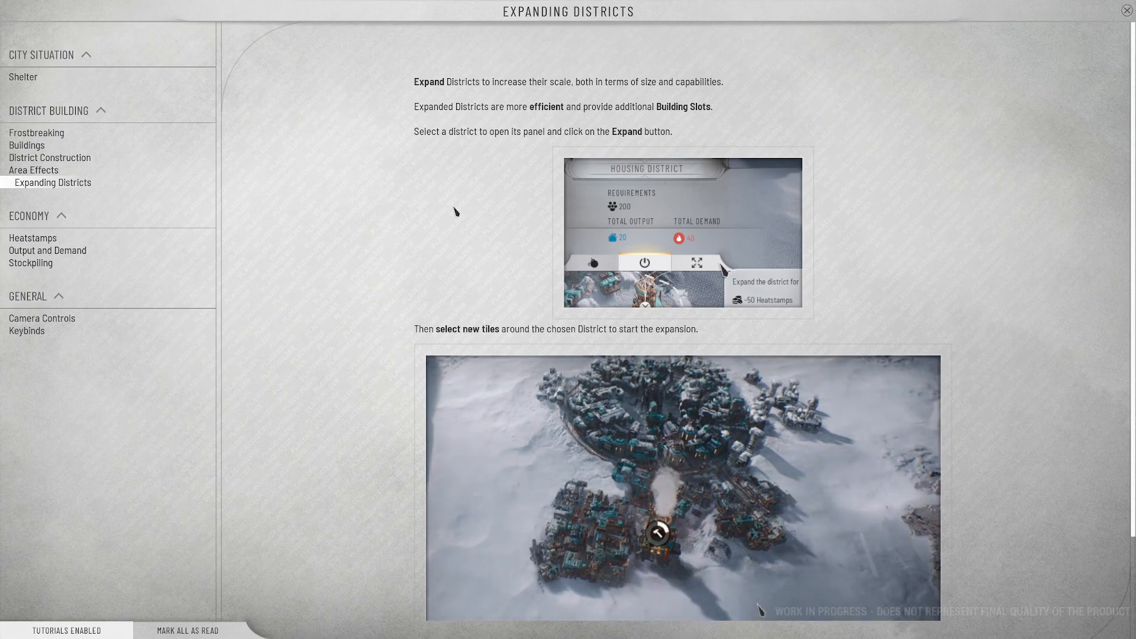
scroll(down, 3)
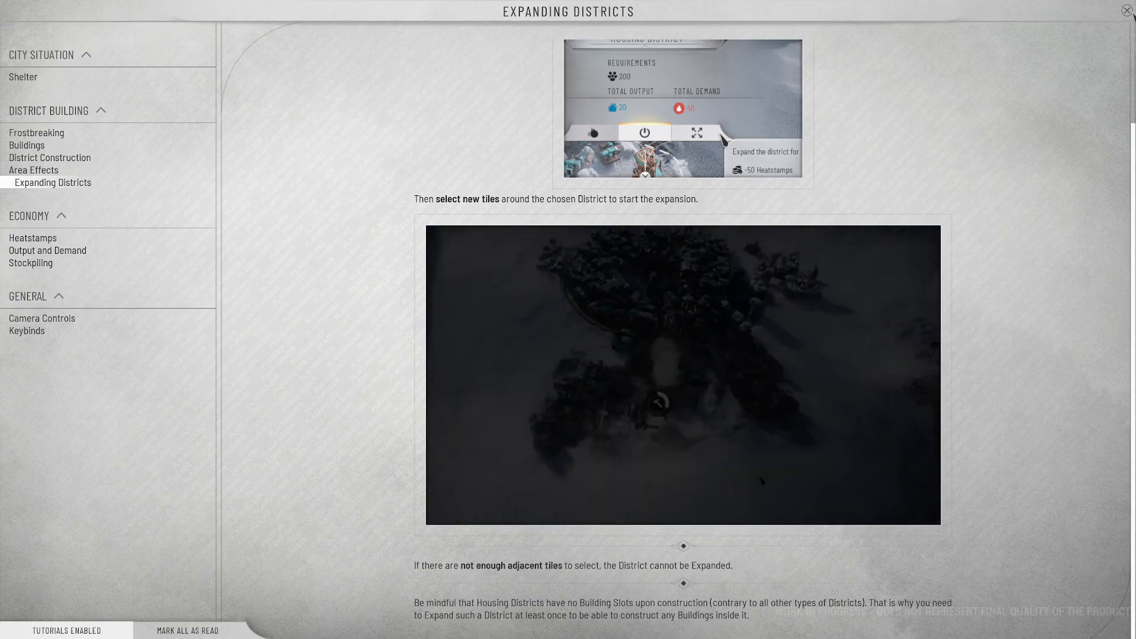
click(1128, 7)
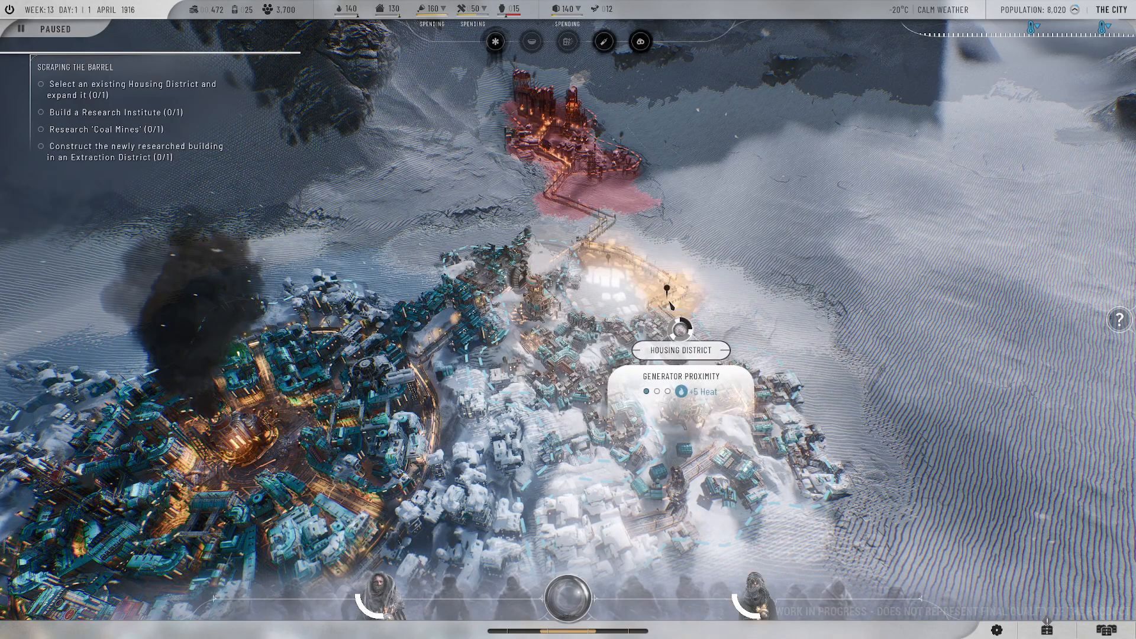
- Resume time, briefly reopen the Expanding Districts tutorial and close it again
click(41, 28)
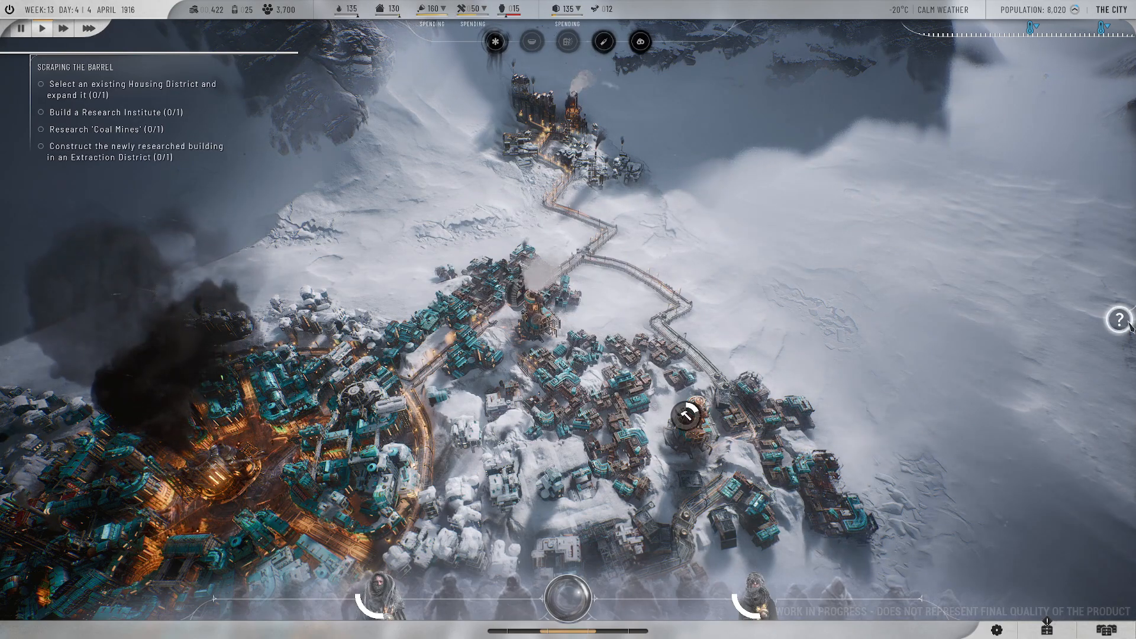
click(1118, 318)
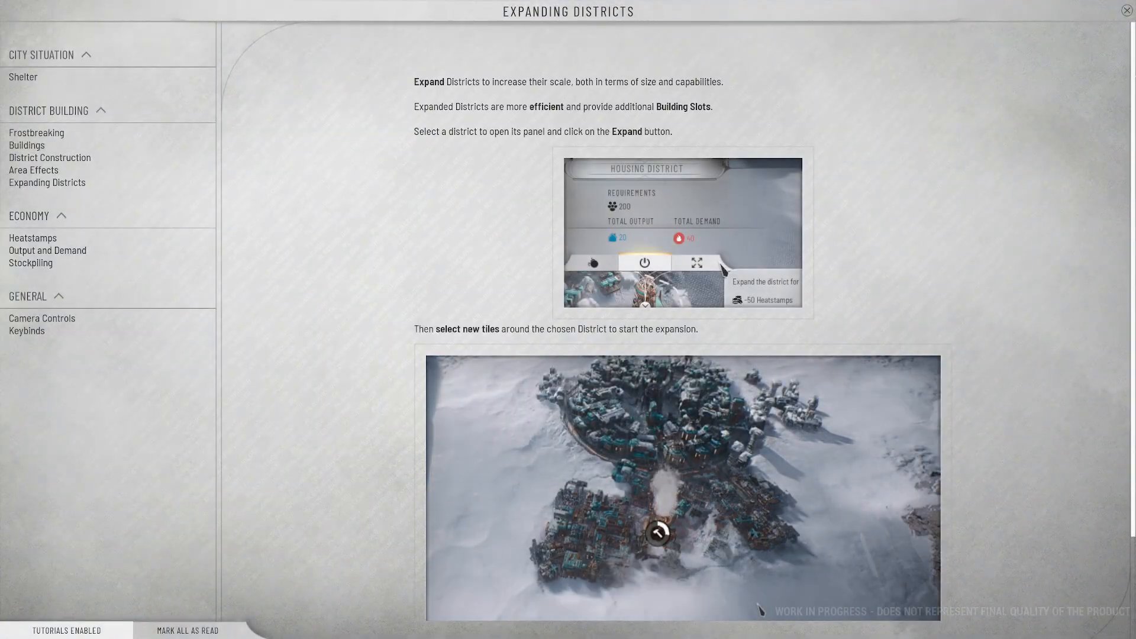
click(1128, 9)
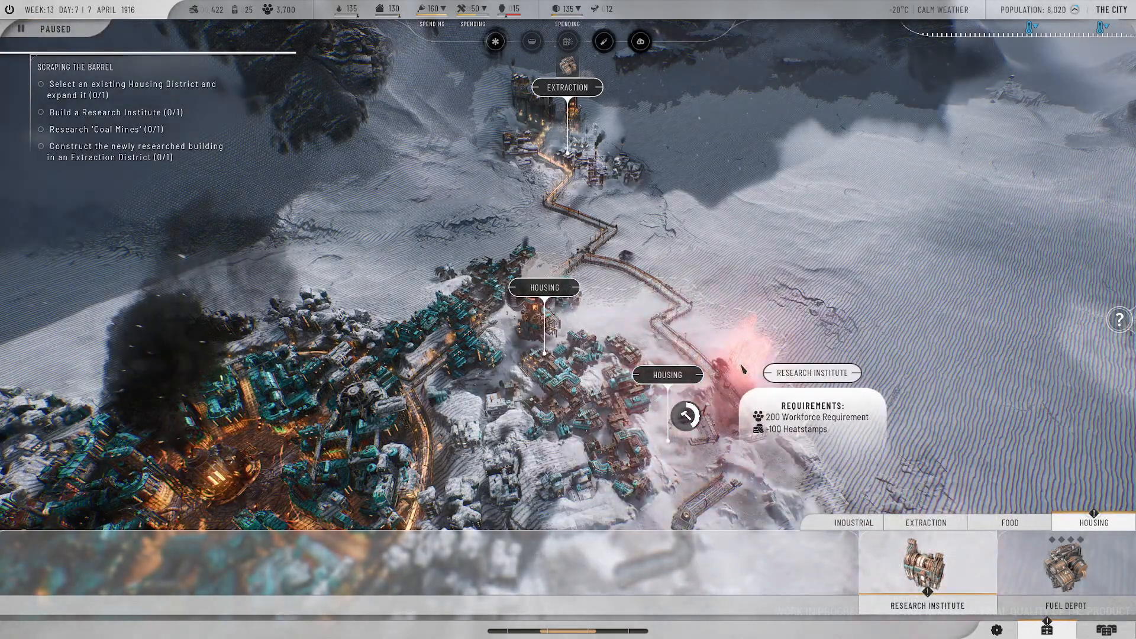
- Toggle the city's time controls so the game runs again at week 15
click(42, 29)
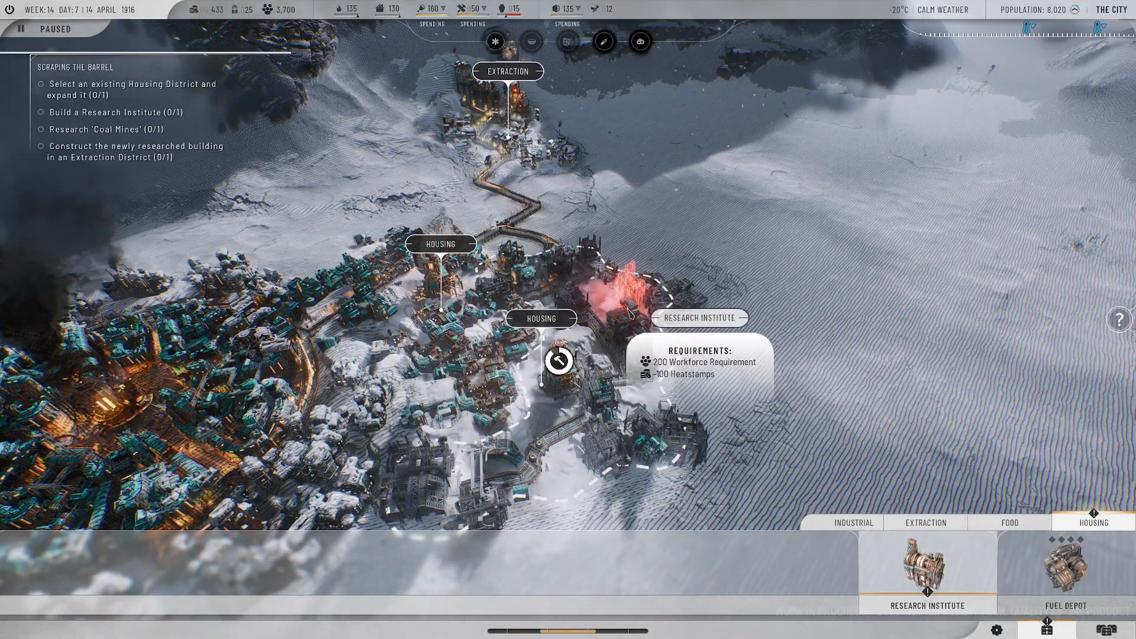
click(42, 29)
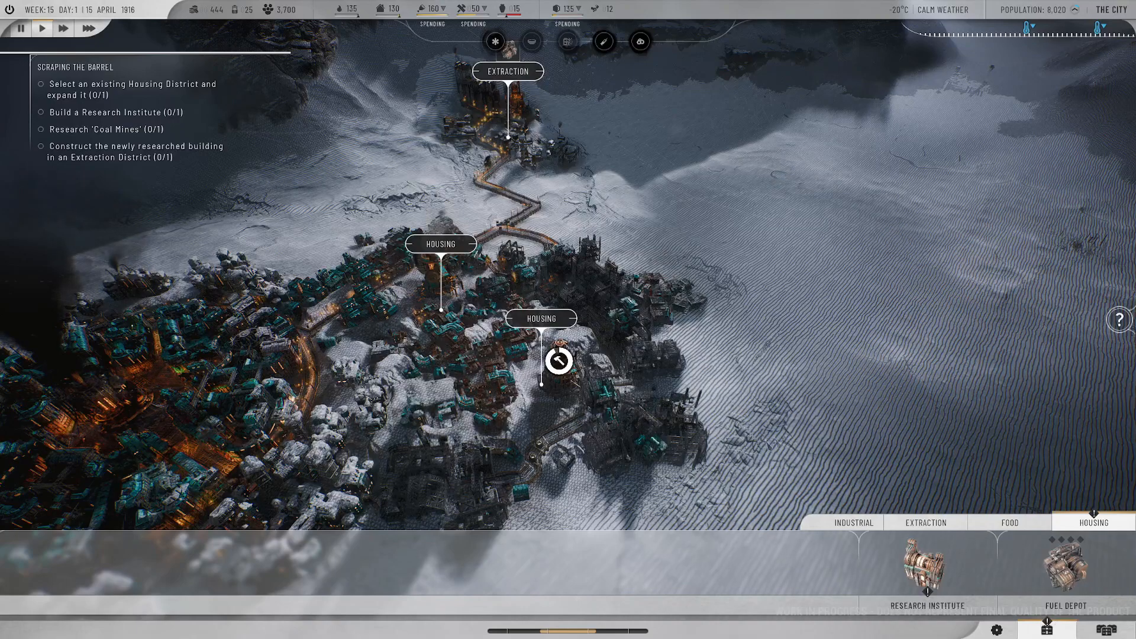
mouse_move(925, 569)
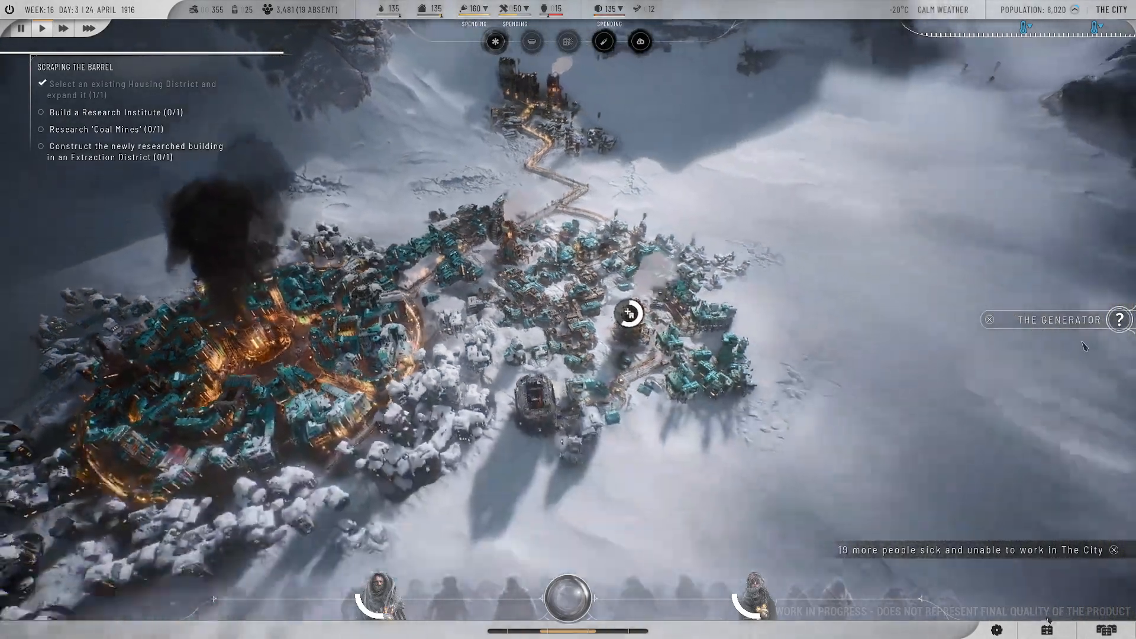
- Read the Generator tutorial down to Overdrive's output boost and malfunction risks
click(1119, 319)
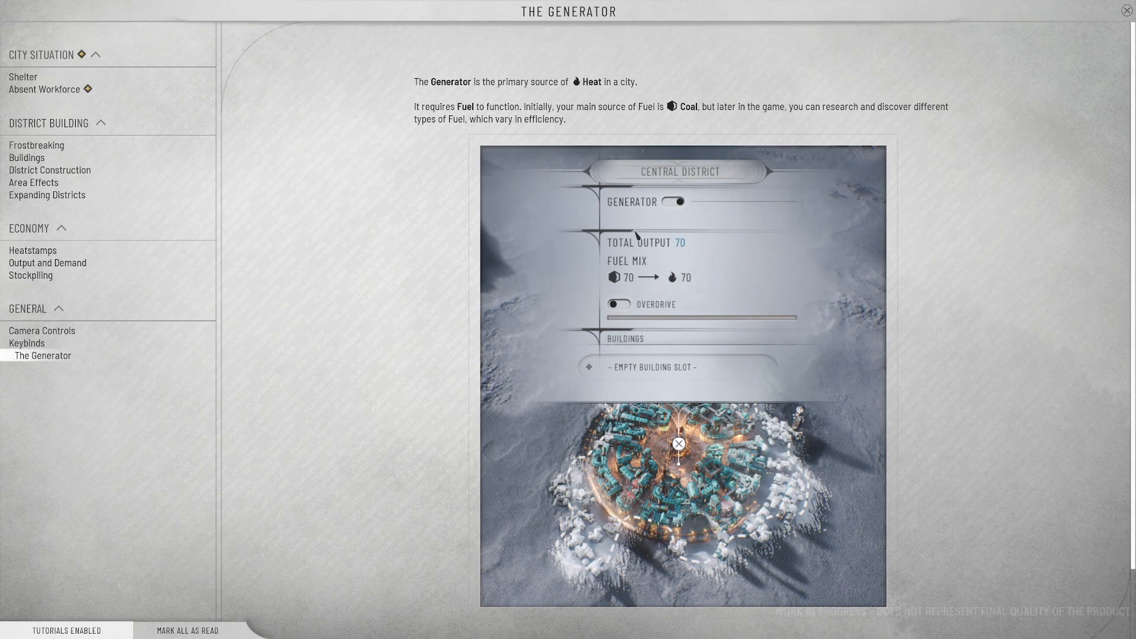
mouse_move(947, 140)
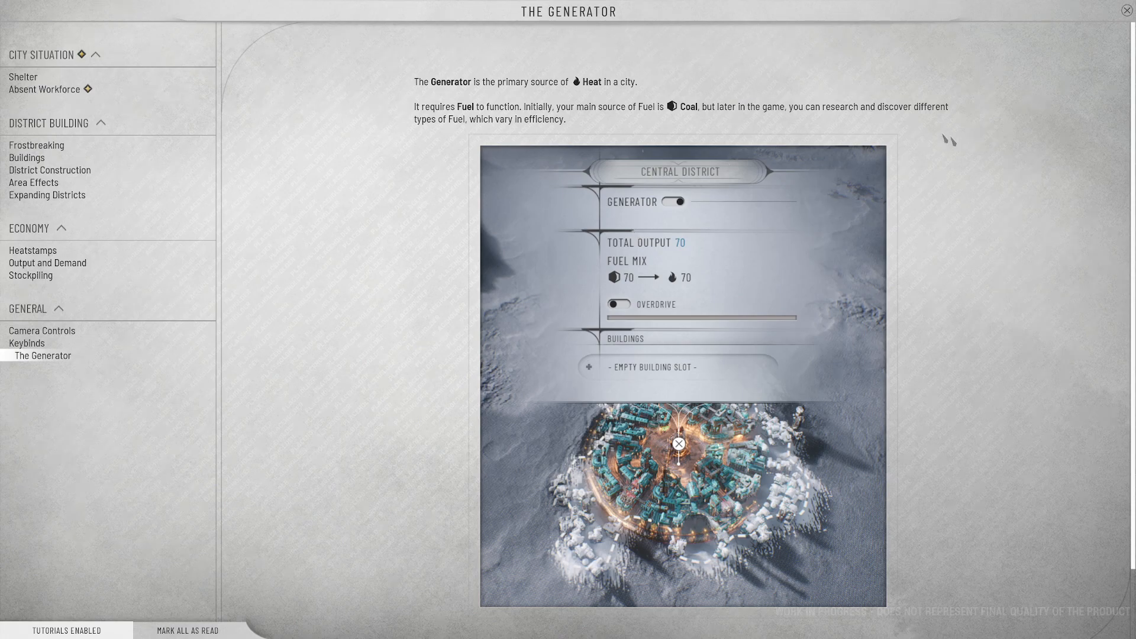
mouse_move(739, 116)
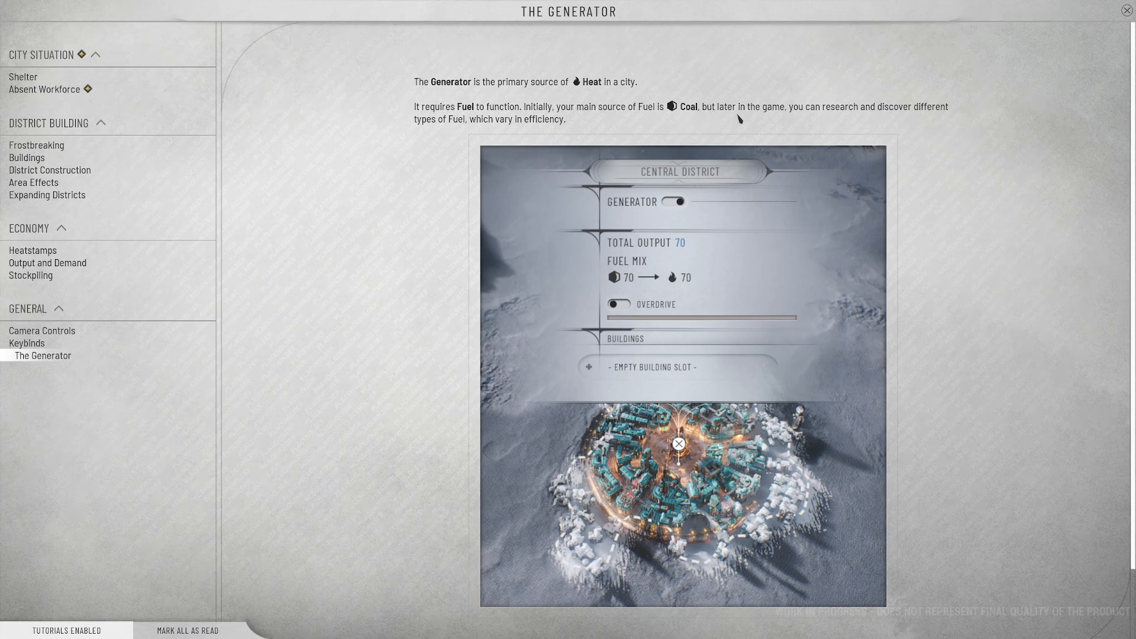
mouse_move(768, 136)
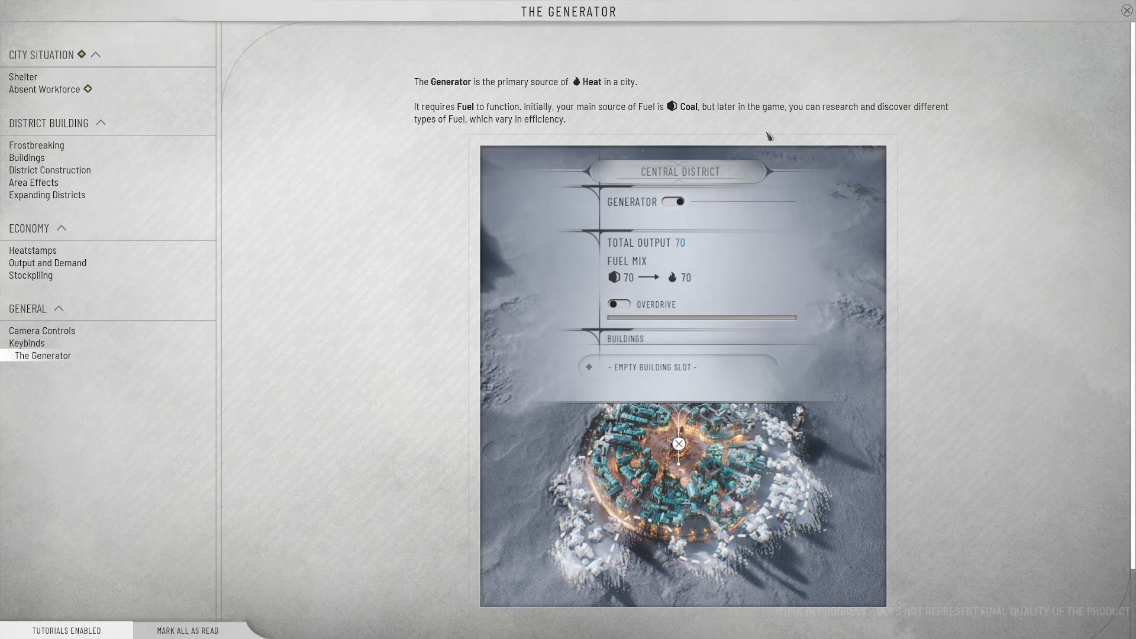
scroll(down, 3)
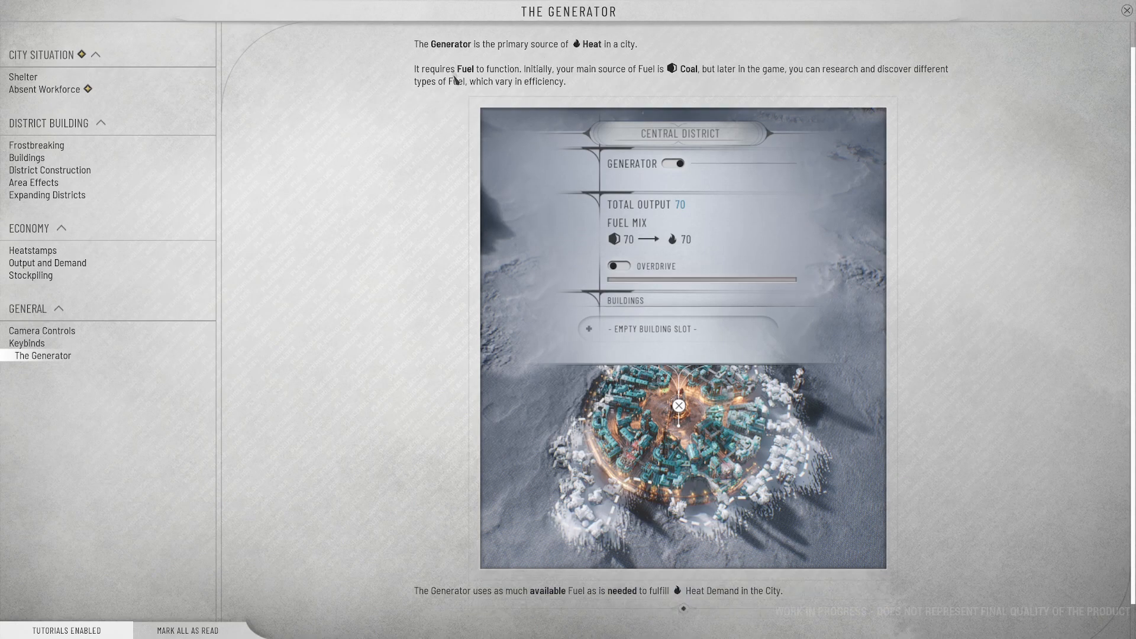
mouse_move(935, 122)
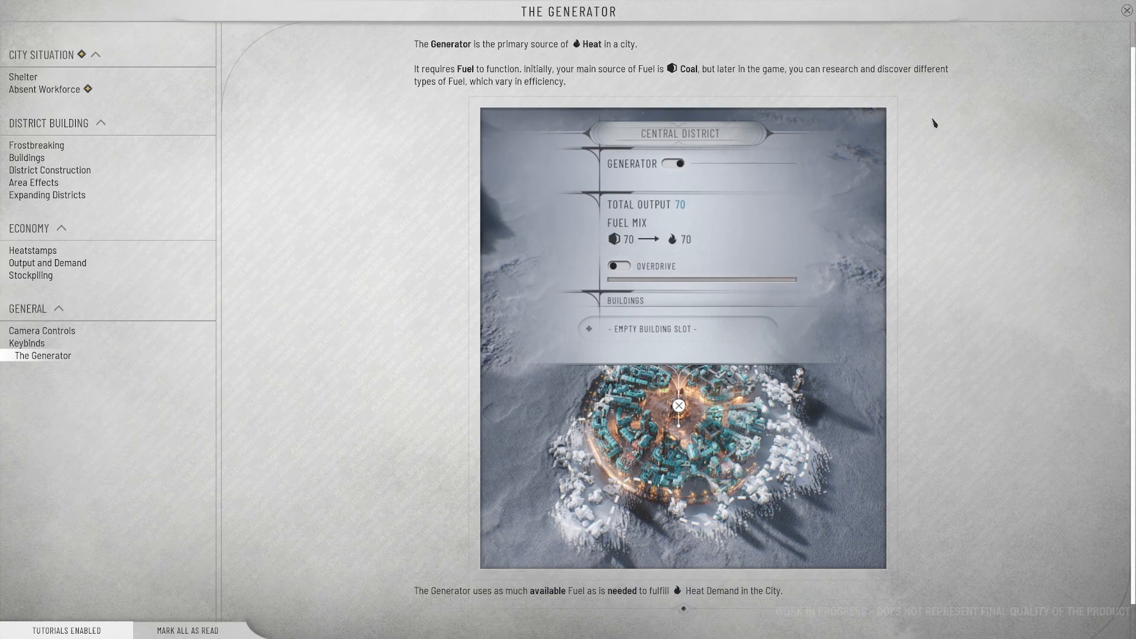
scroll(down, 3)
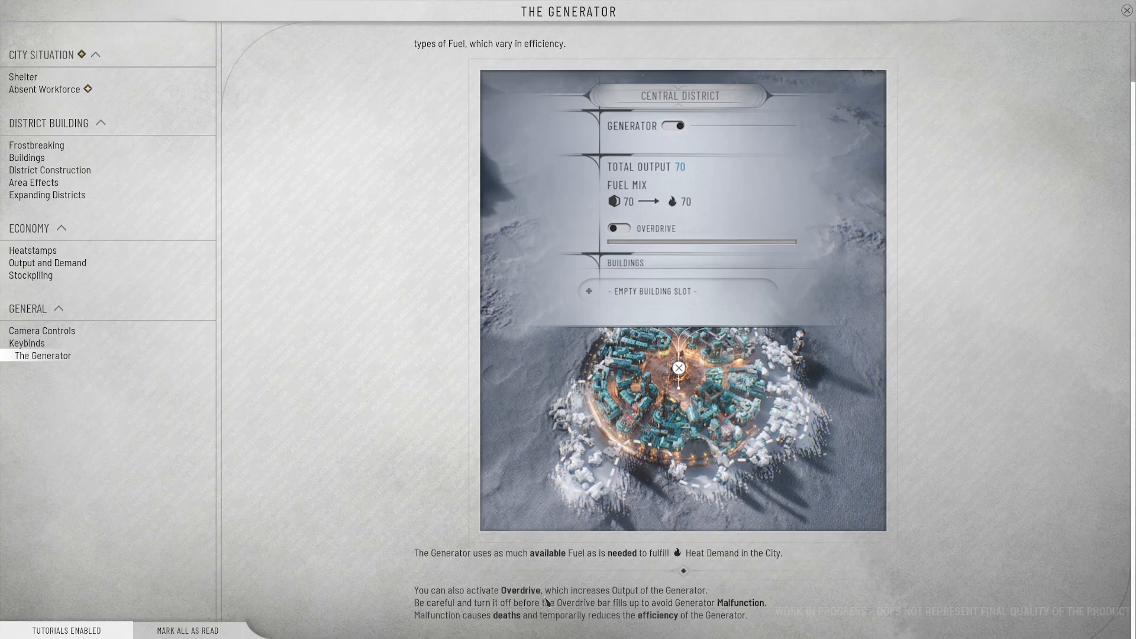
mouse_move(483, 569)
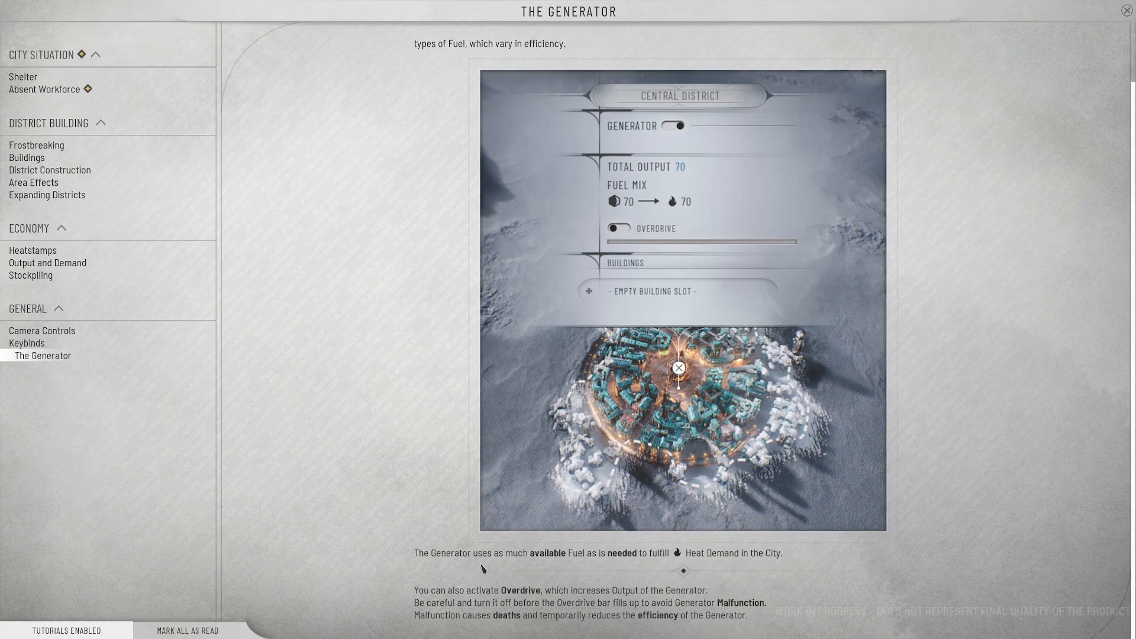
mouse_move(608, 564)
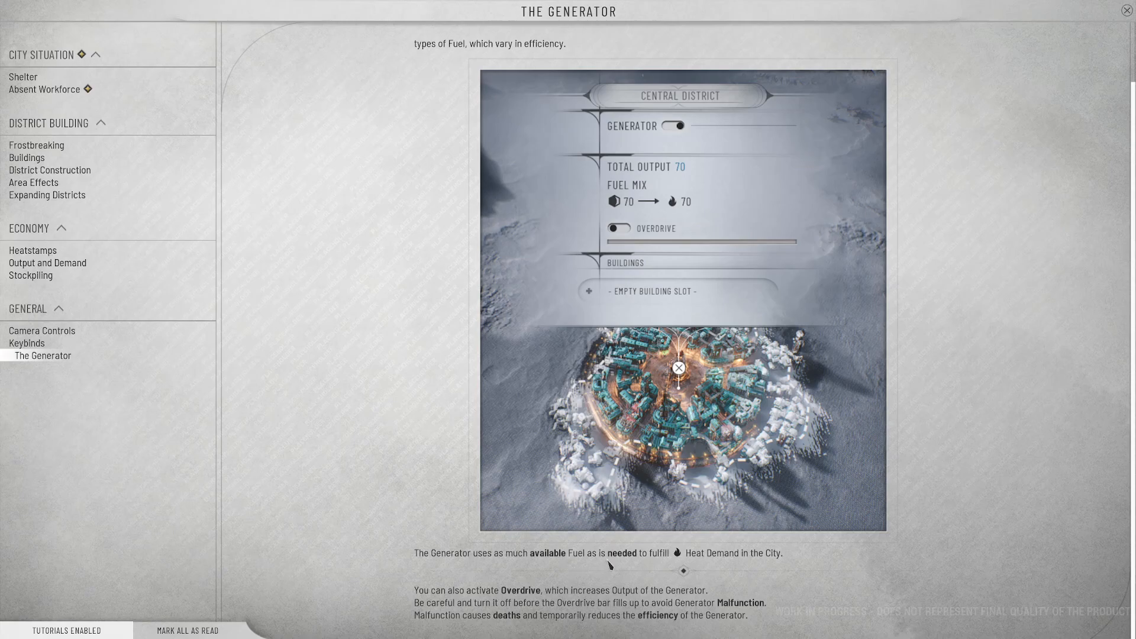
mouse_move(744, 554)
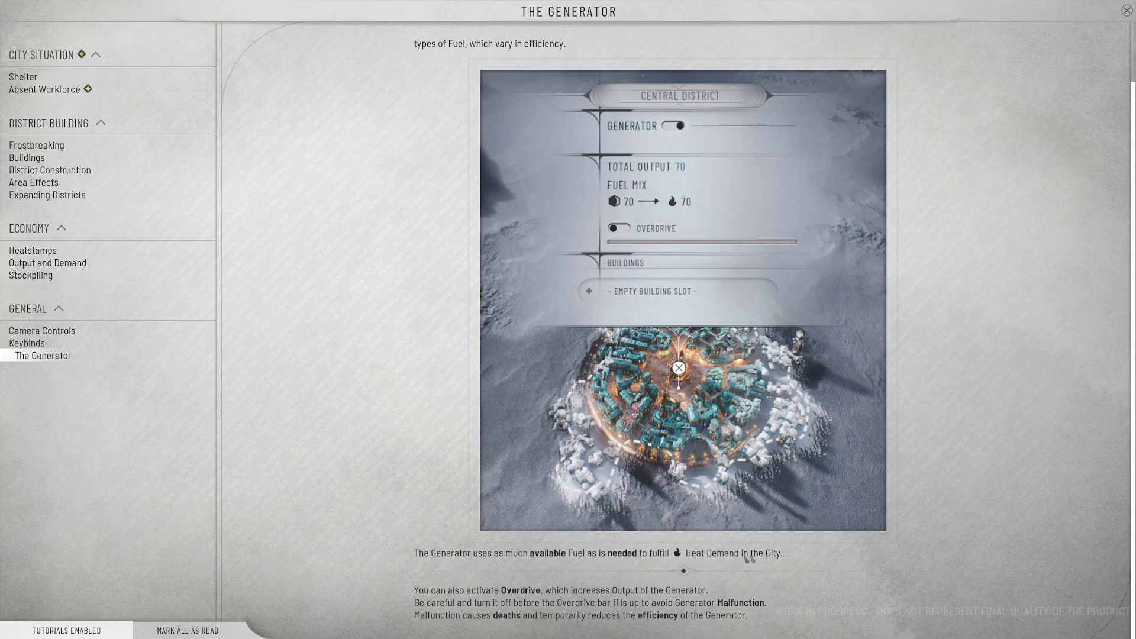
mouse_move(653, 566)
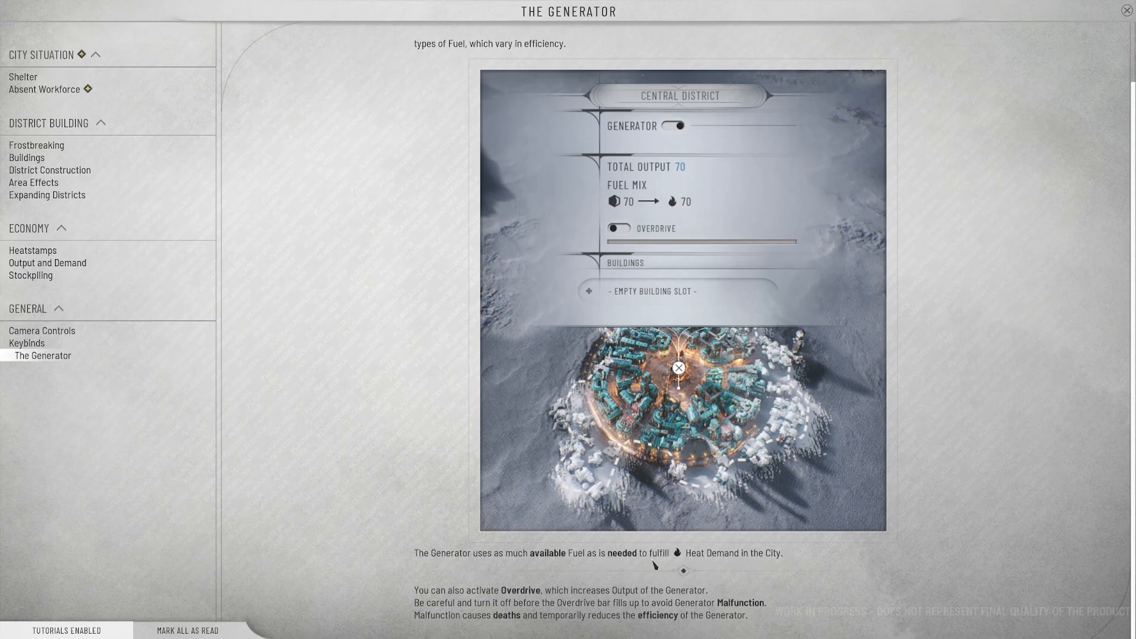
mouse_move(492, 614)
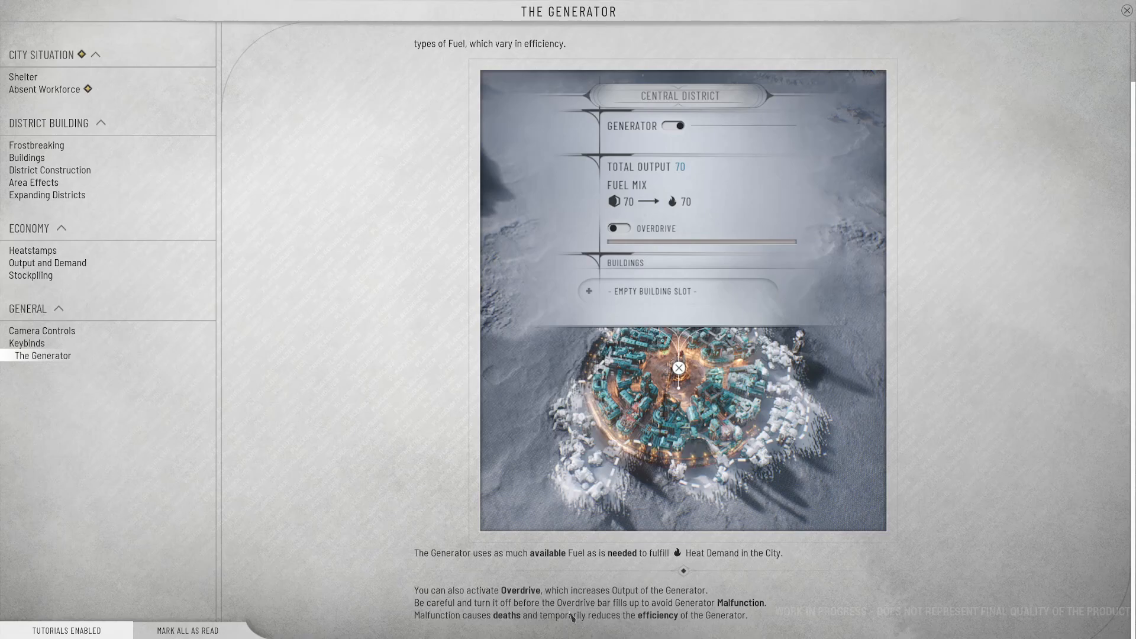
mouse_move(650, 621)
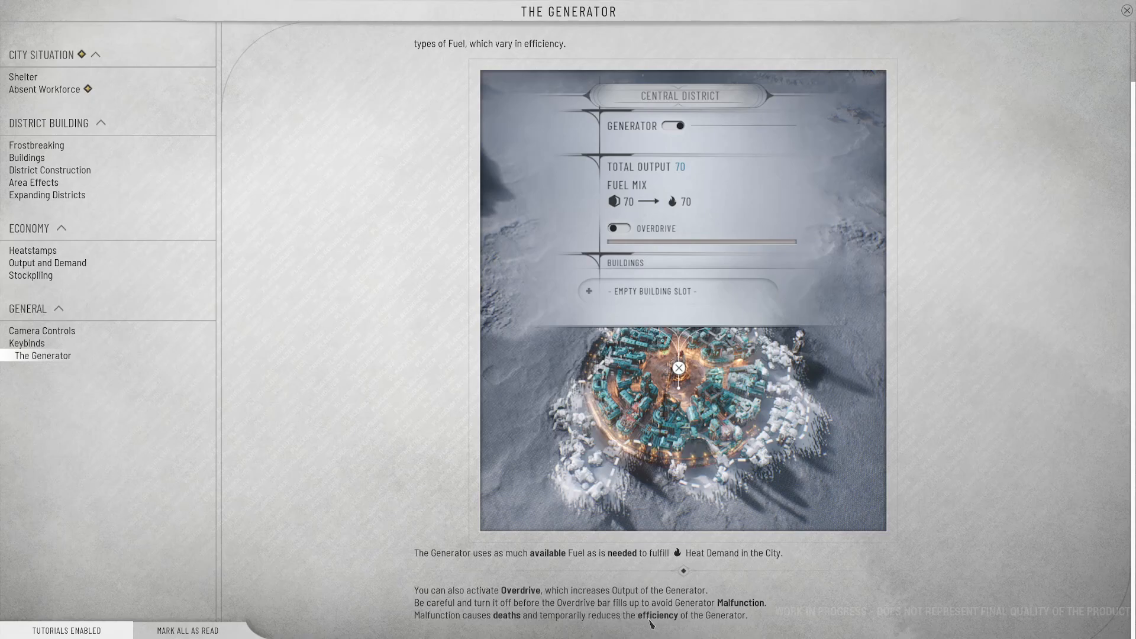
mouse_move(724, 619)
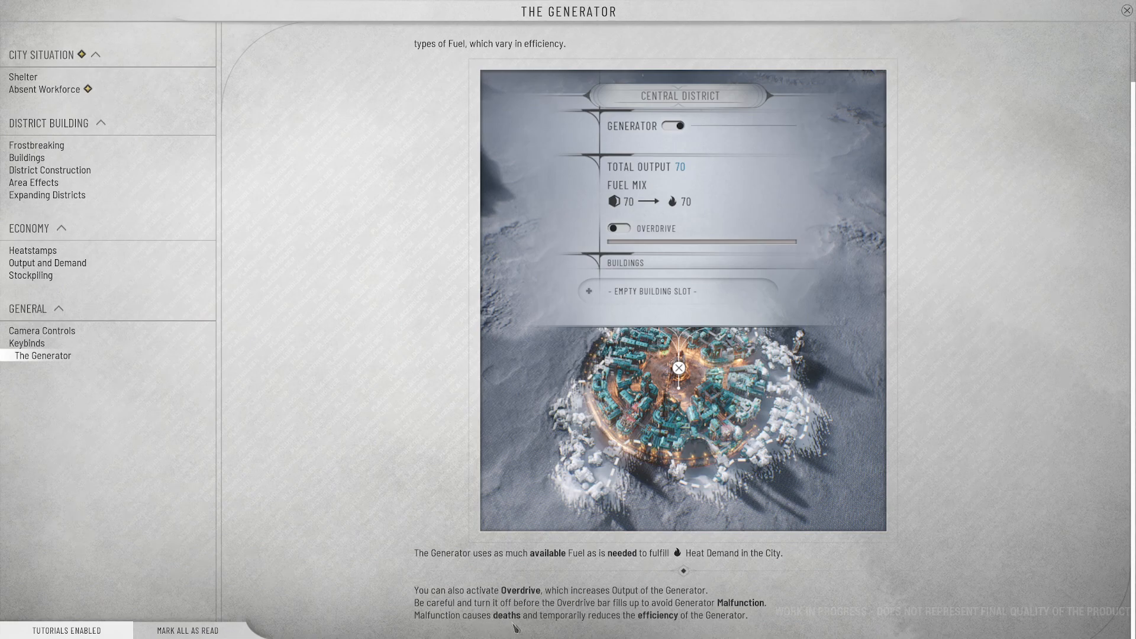
mouse_move(707, 614)
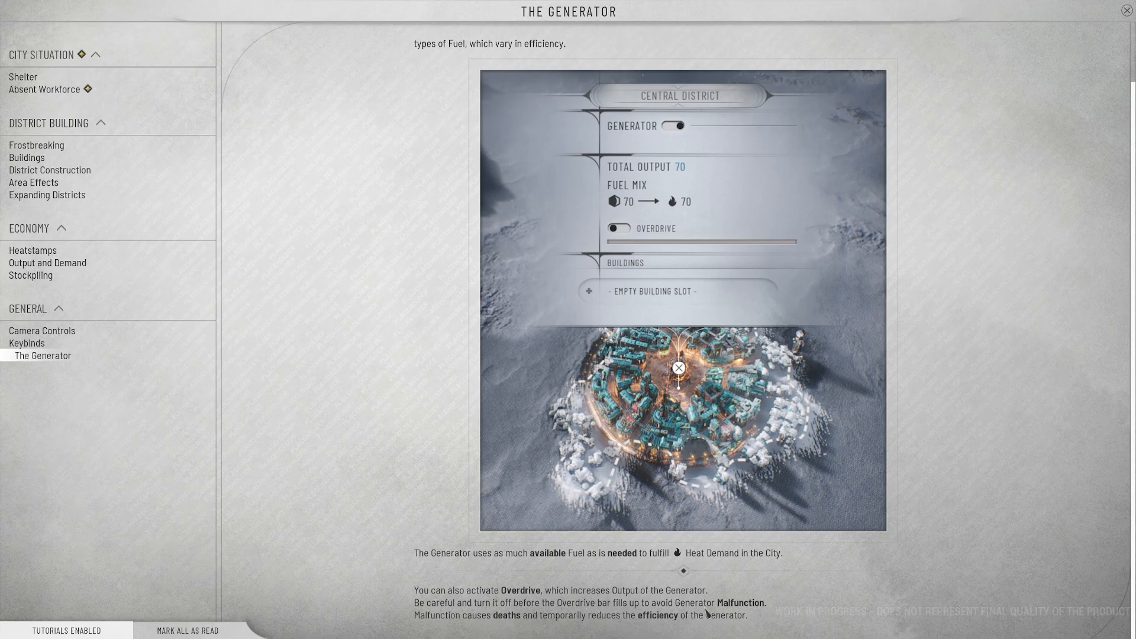
mouse_move(382, 275)
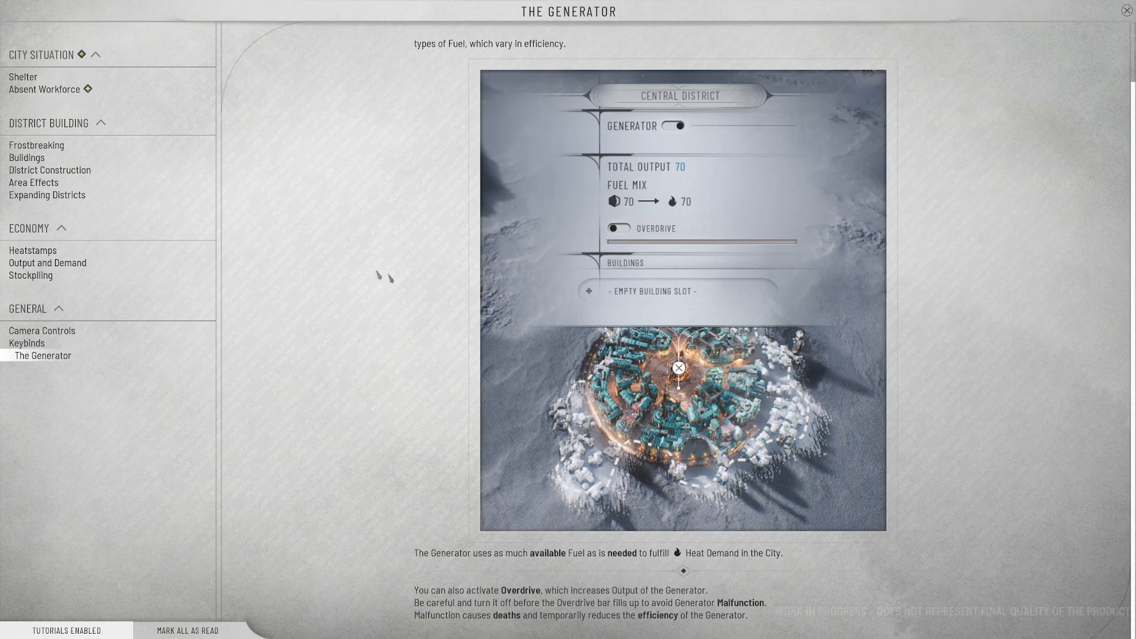
mouse_move(593, 246)
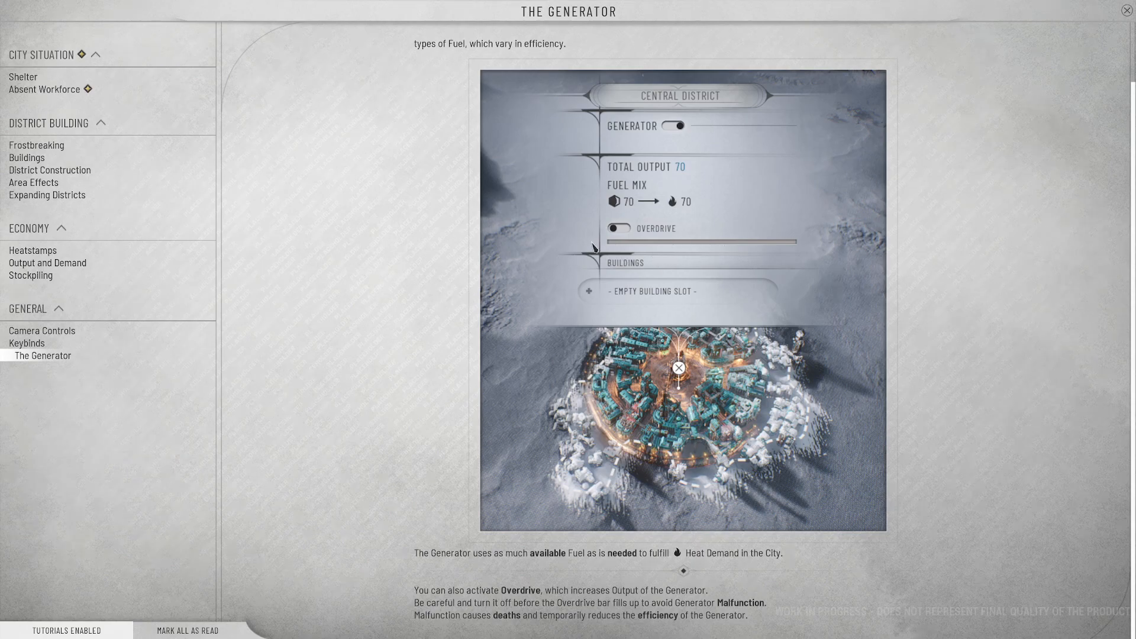
mouse_move(690, 207)
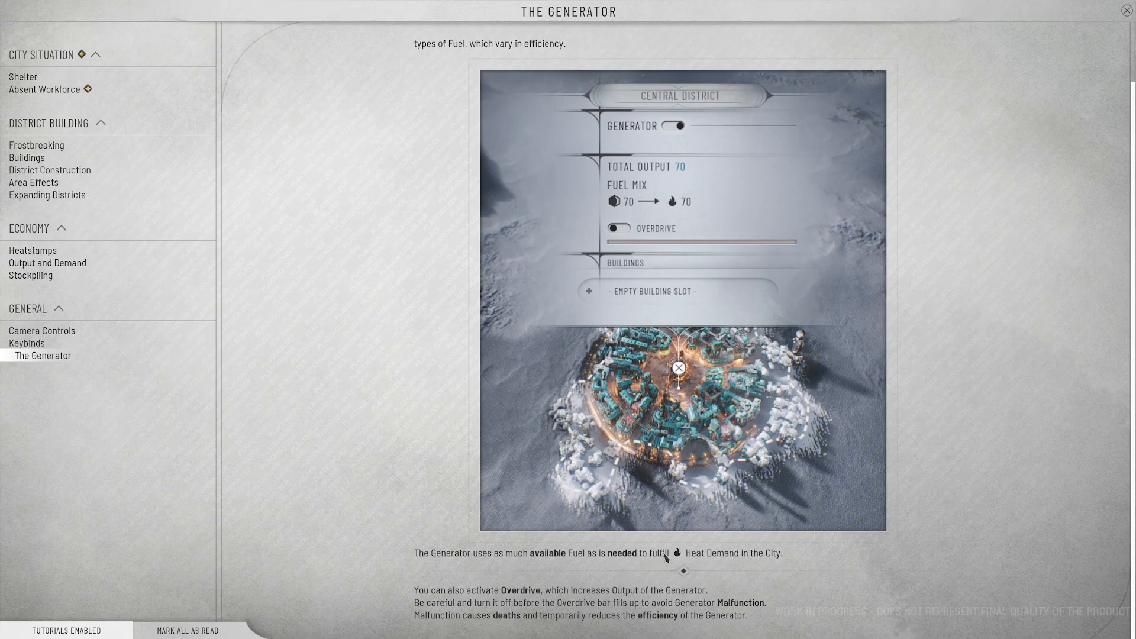
mouse_move(764, 555)
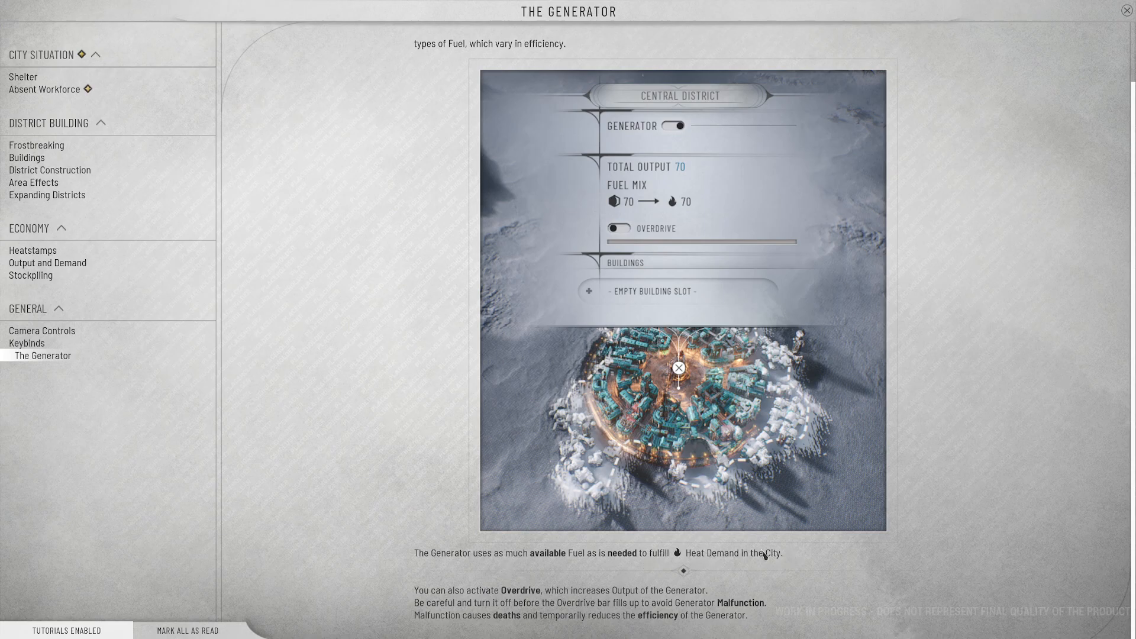
mouse_move(395, 443)
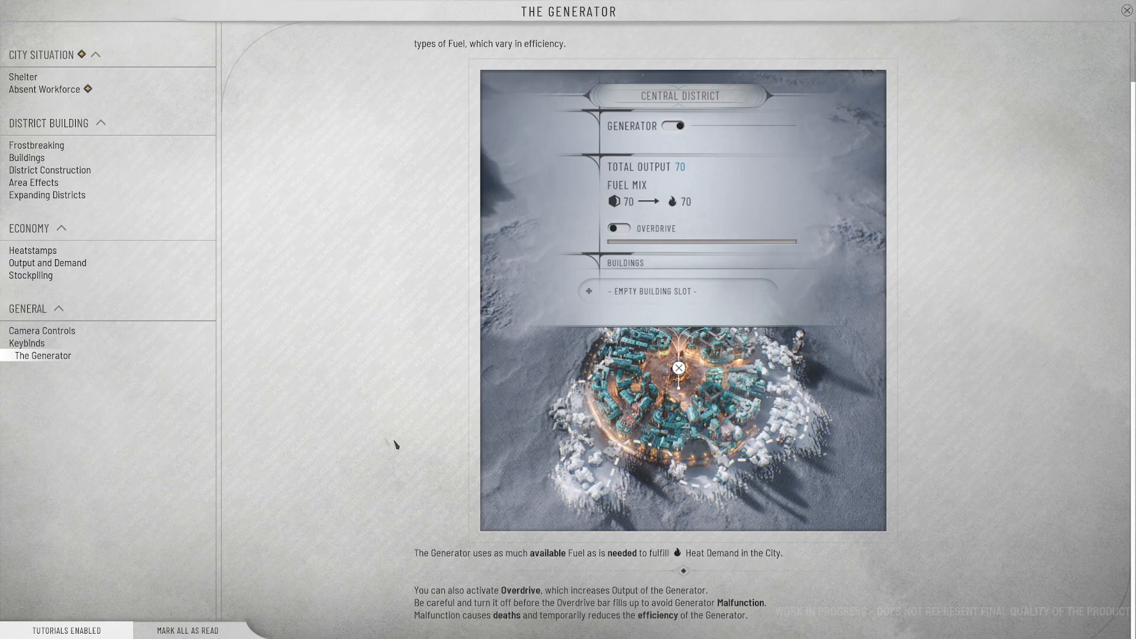
click(44, 89)
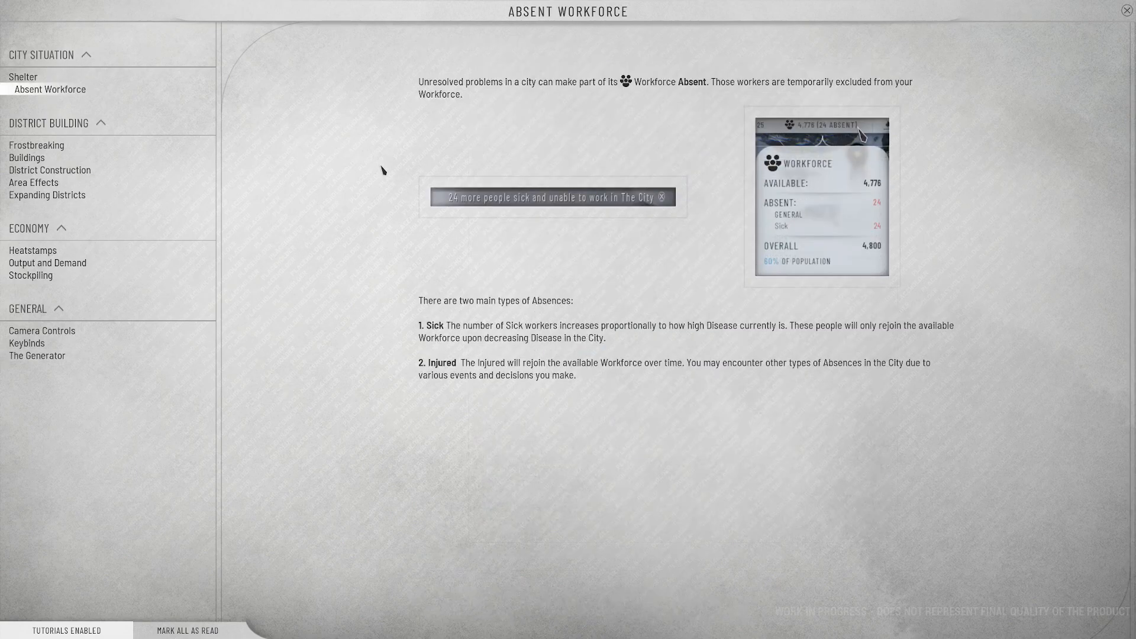
mouse_move(744, 113)
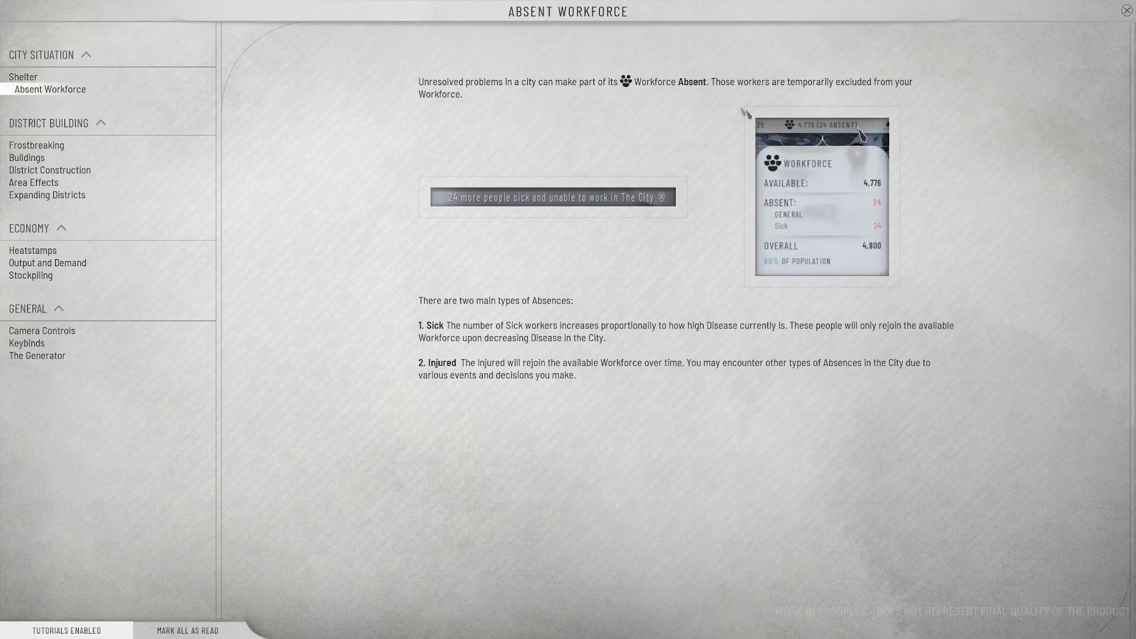
mouse_move(754, 139)
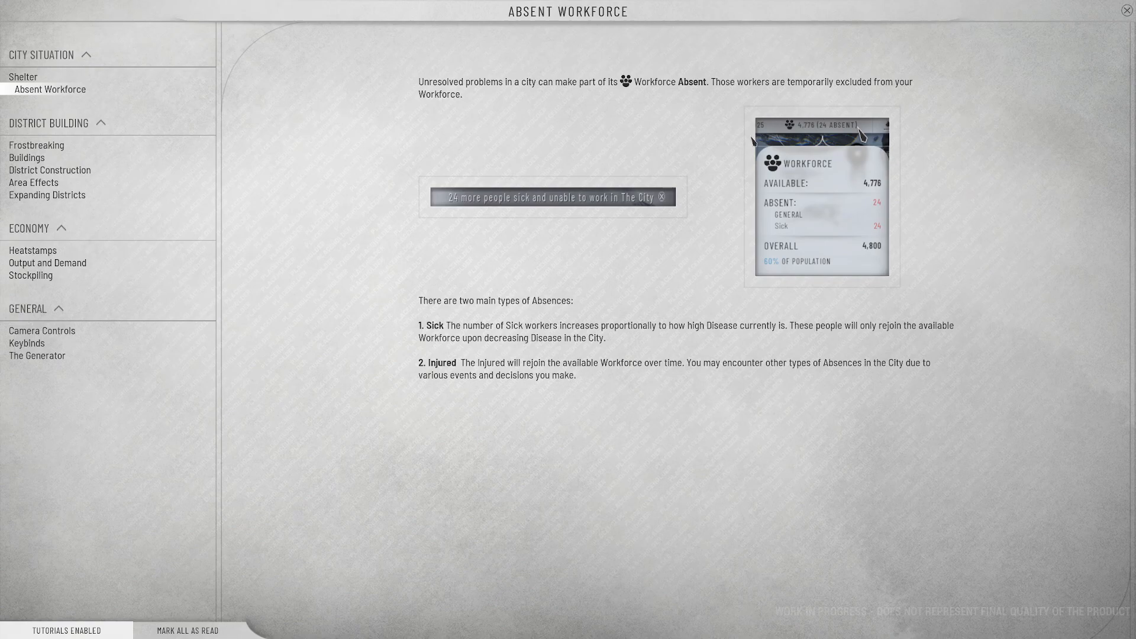
mouse_move(627, 99)
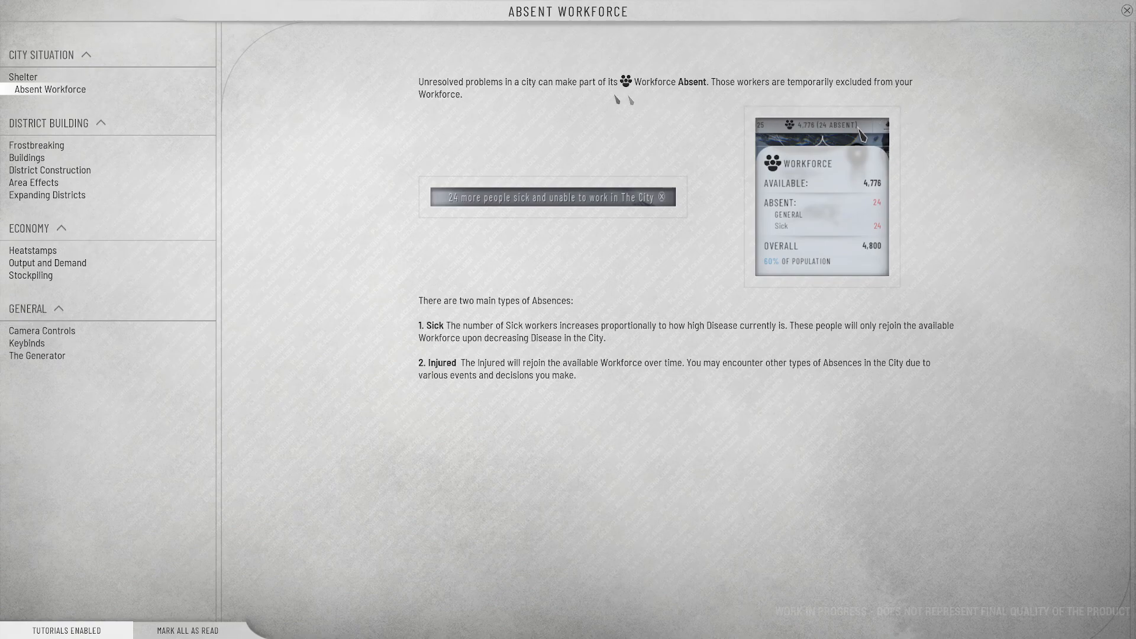
mouse_move(492, 215)
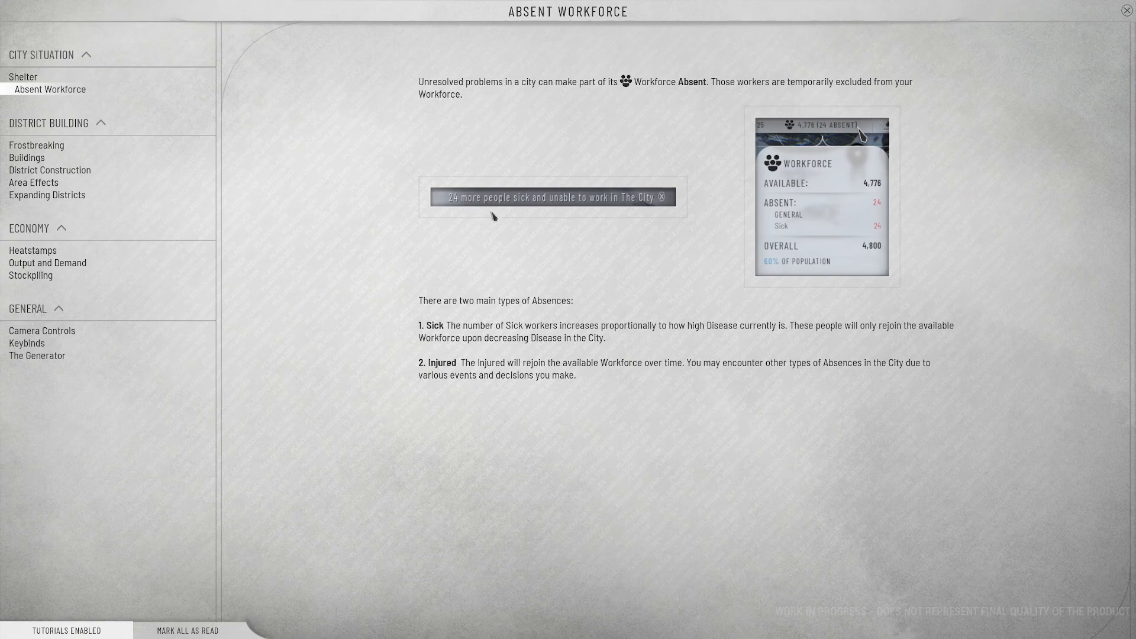
mouse_move(649, 202)
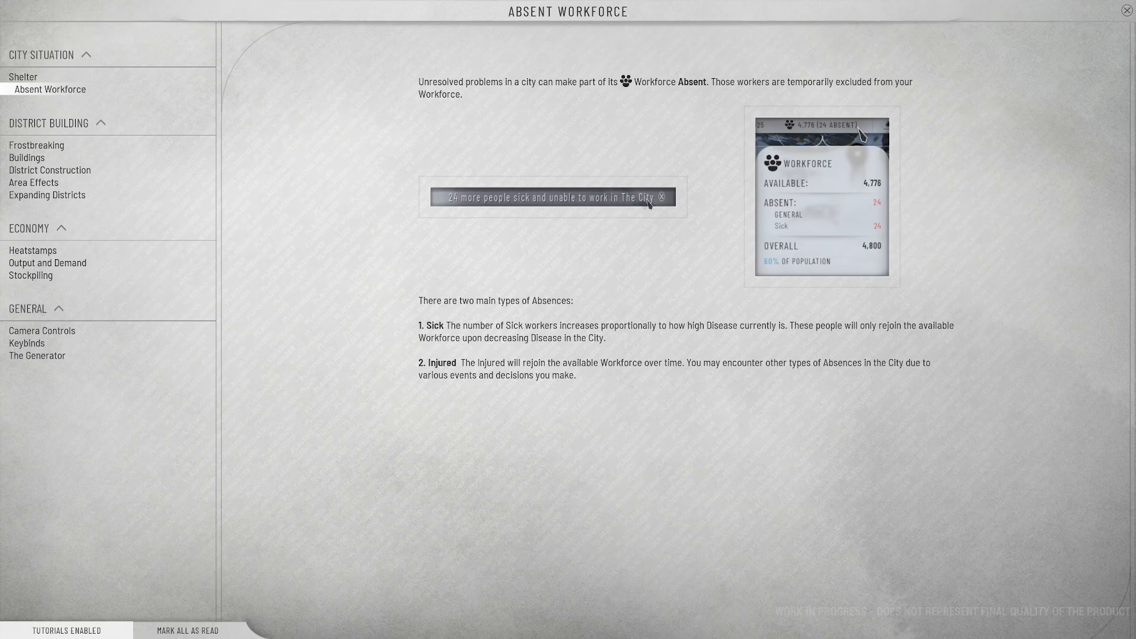
mouse_move(813, 133)
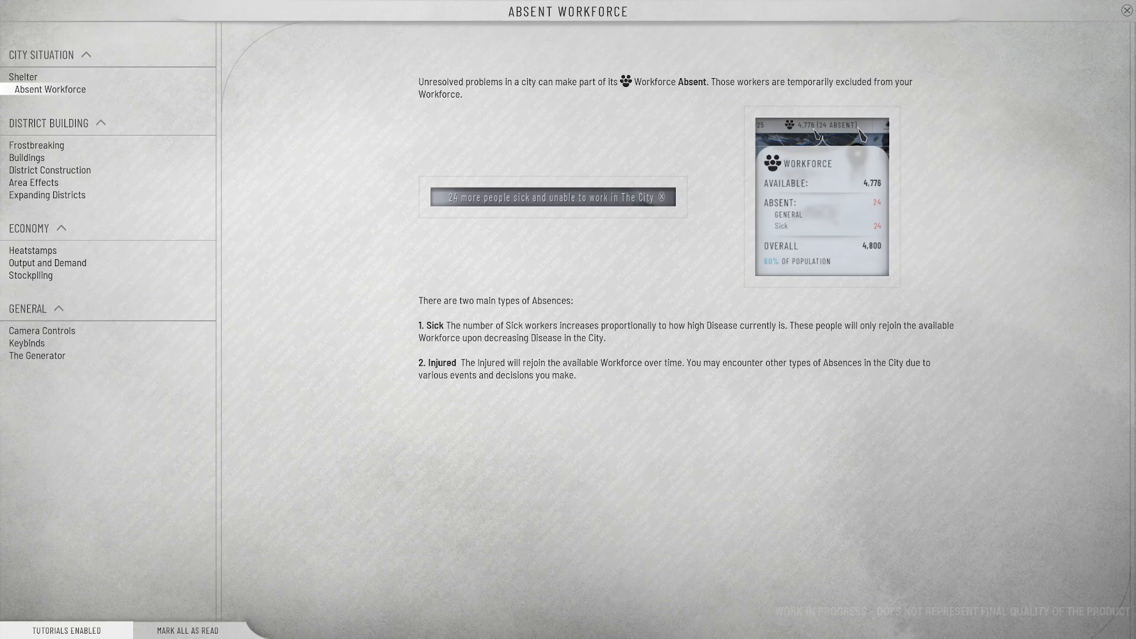
mouse_move(533, 312)
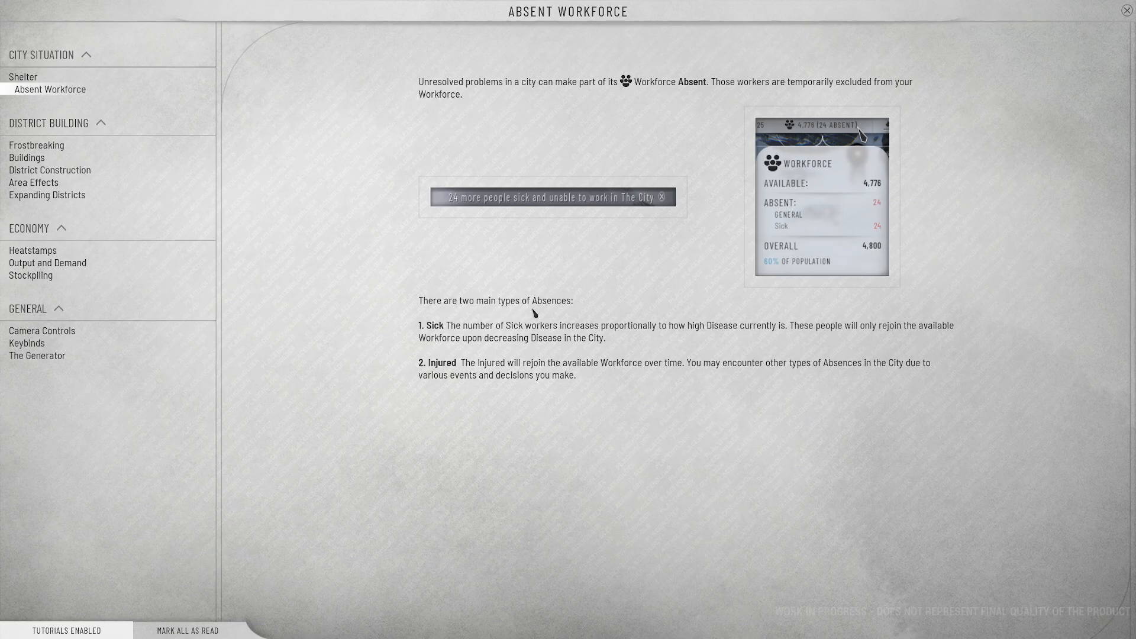
mouse_move(505, 343)
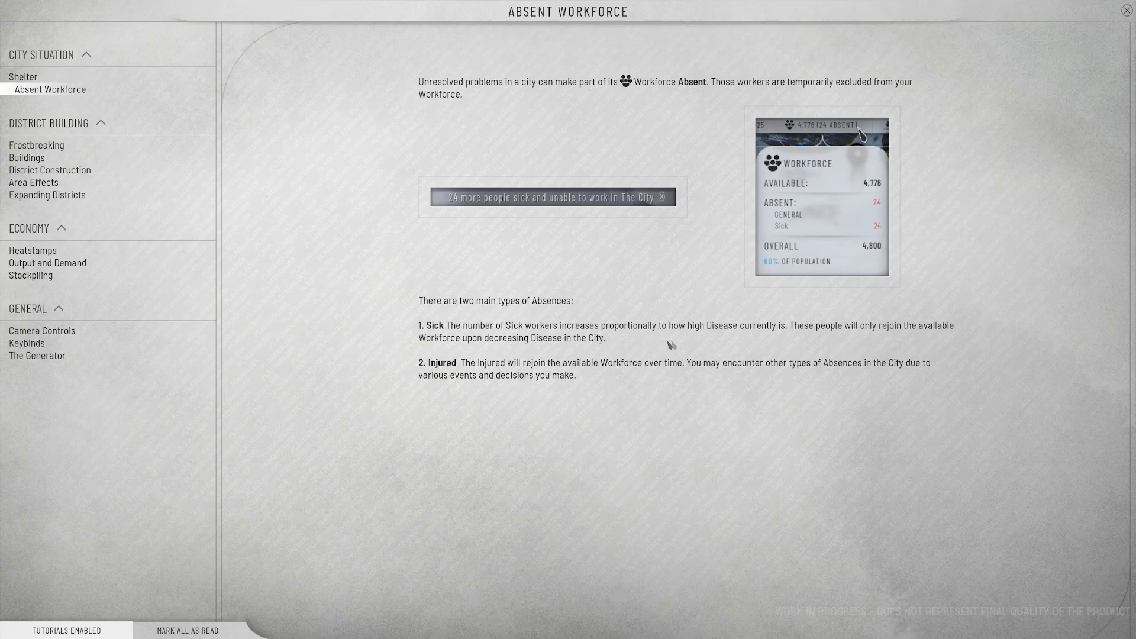
mouse_move(786, 349)
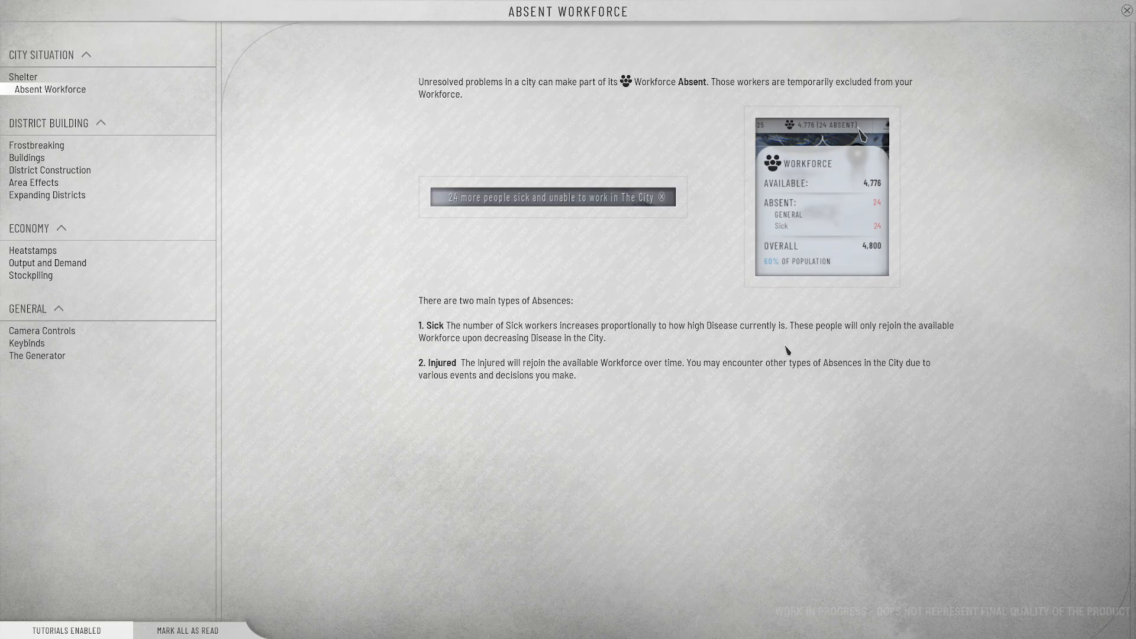
mouse_move(479, 362)
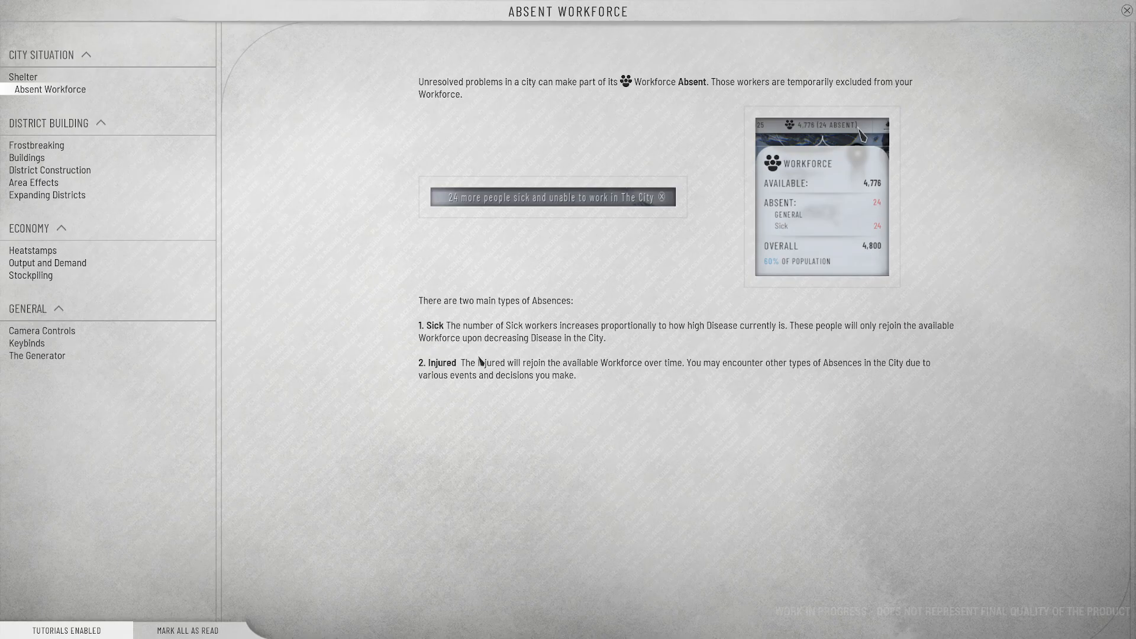
mouse_move(542, 375)
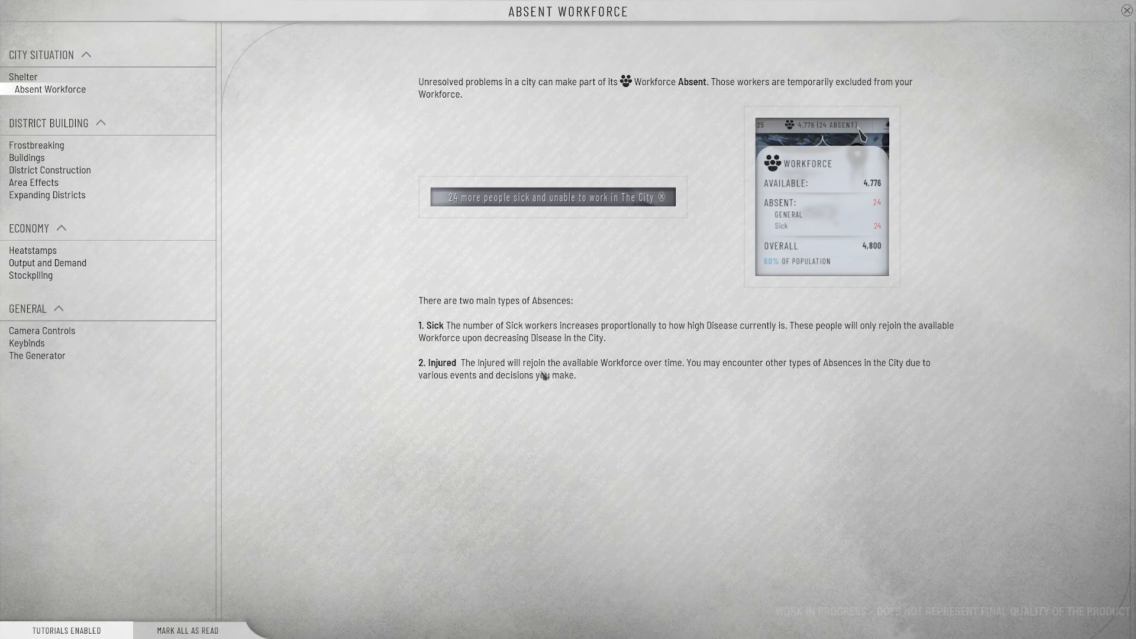
mouse_move(576, 373)
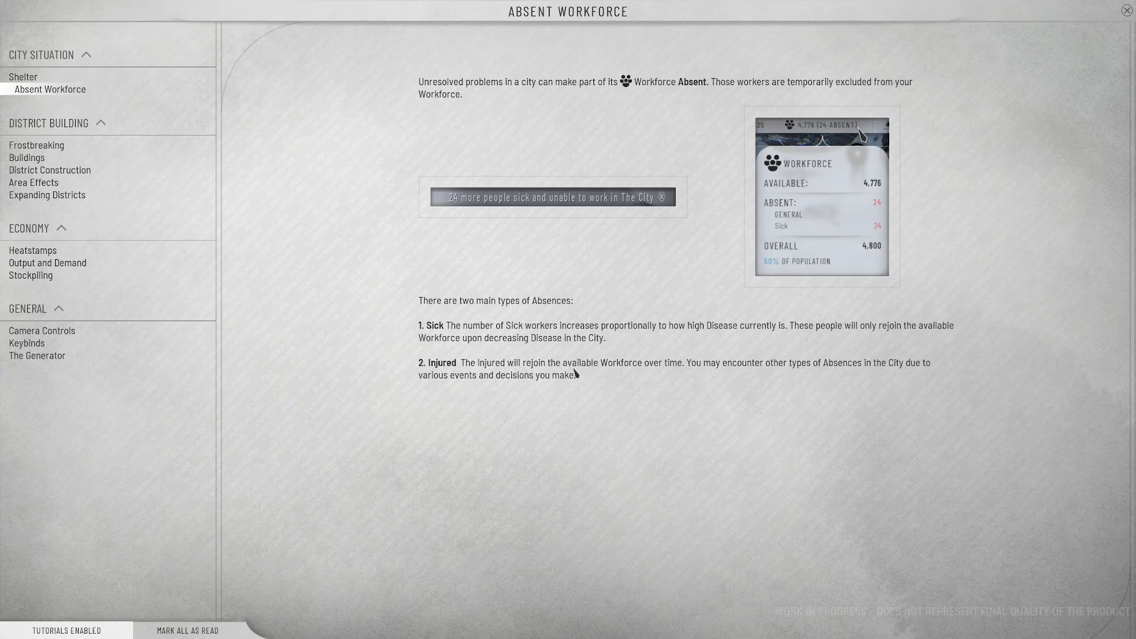
mouse_move(702, 380)
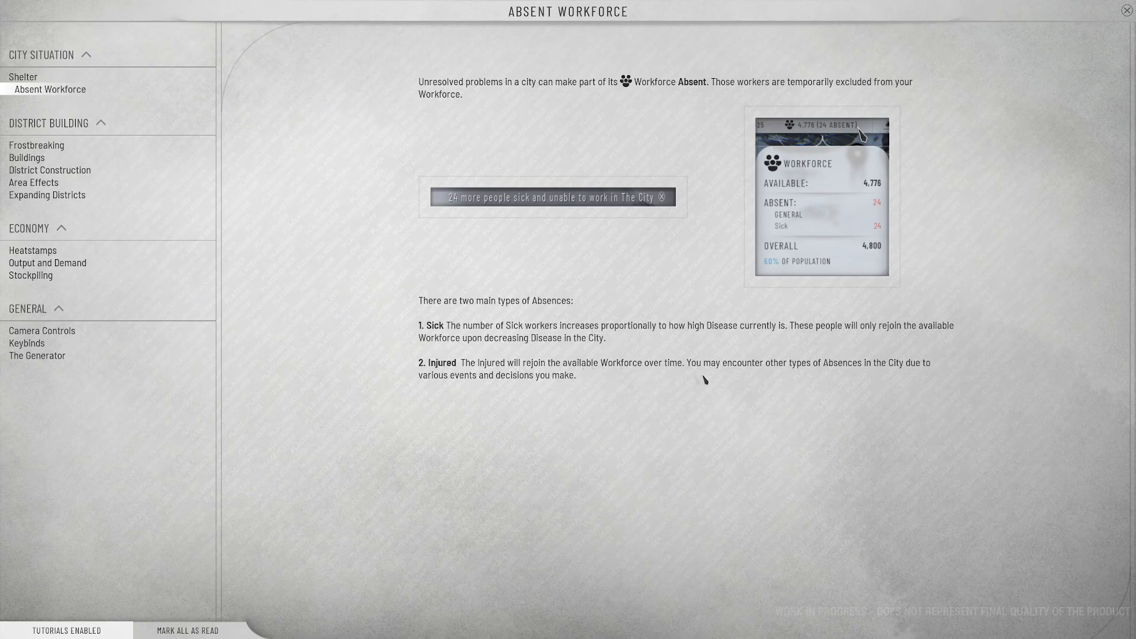
mouse_move(834, 376)
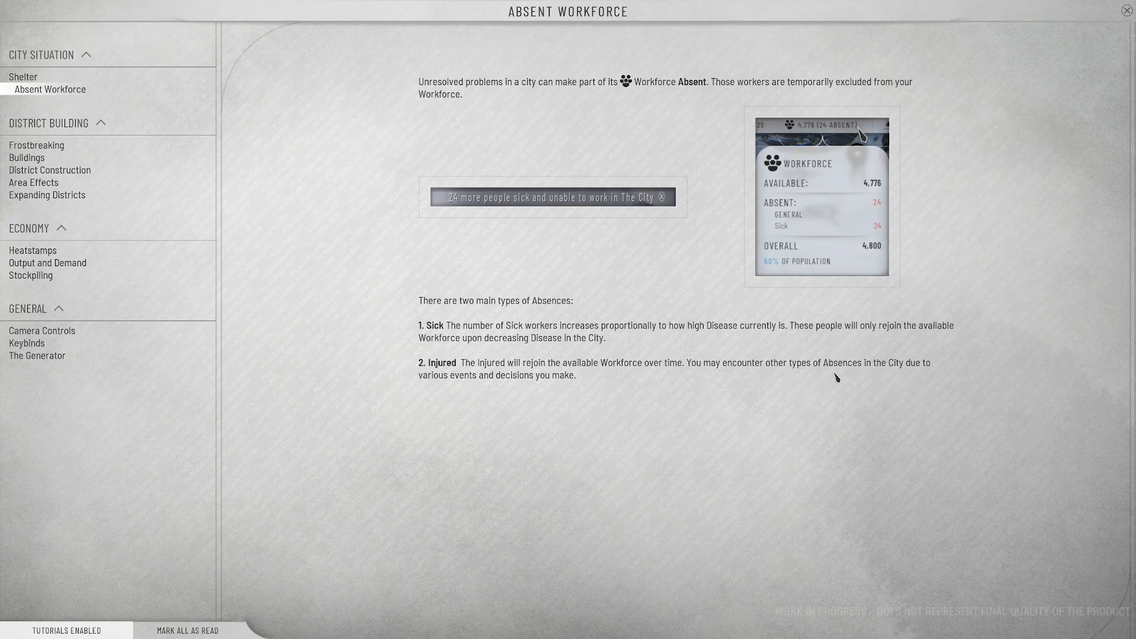
mouse_move(463, 373)
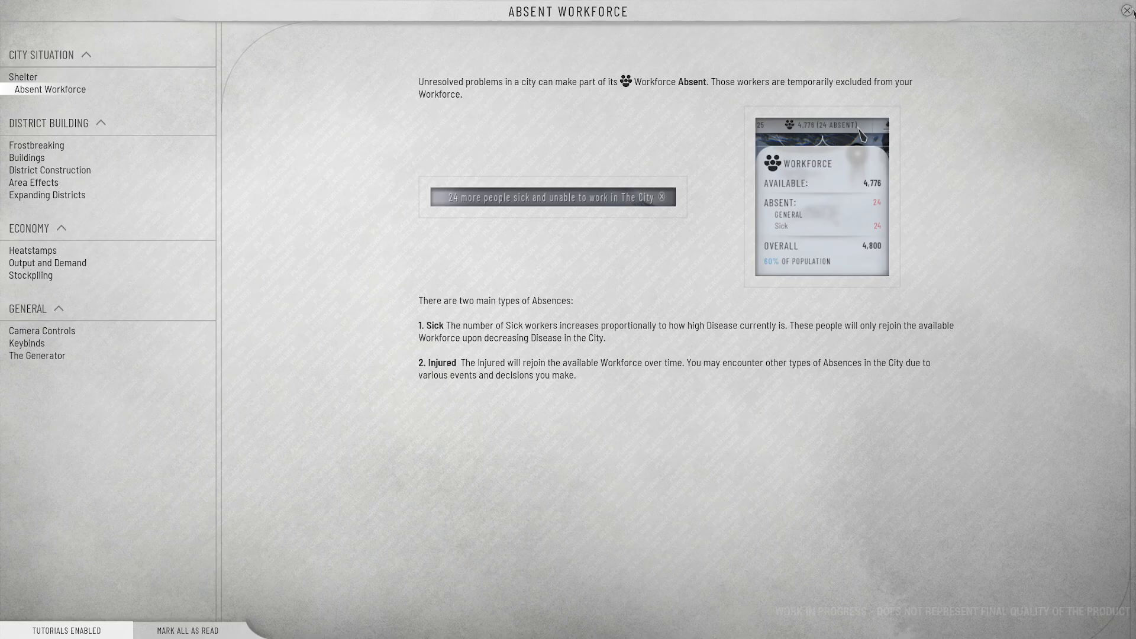
- Close the Absent Workforce tutorial and the building panel, then zoom out over the city
click(1124, 10)
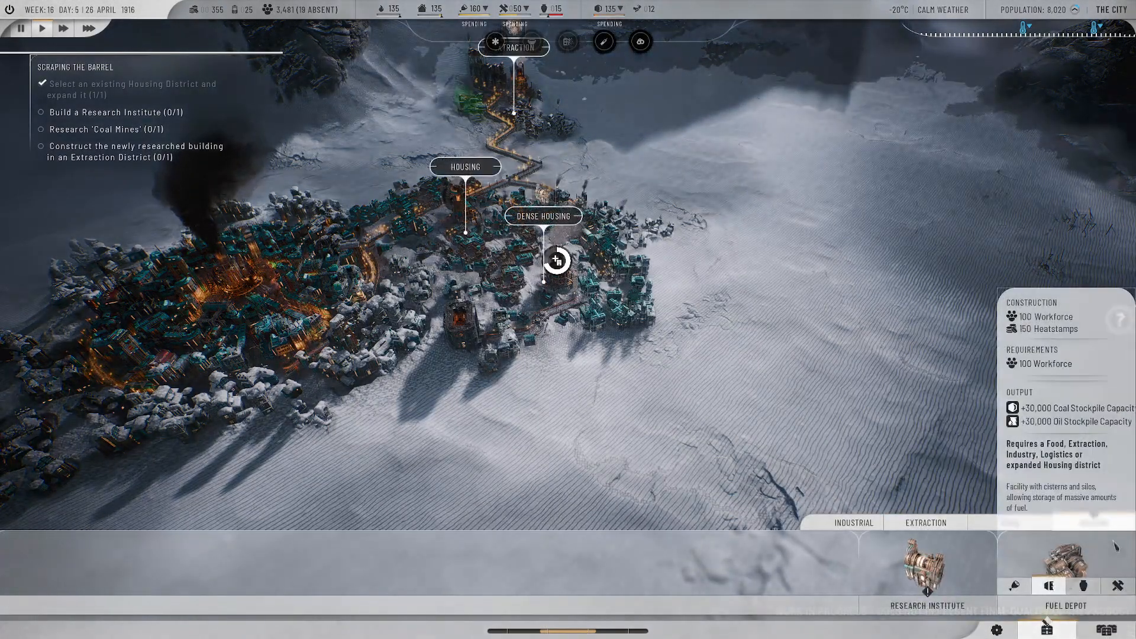
click(927, 569)
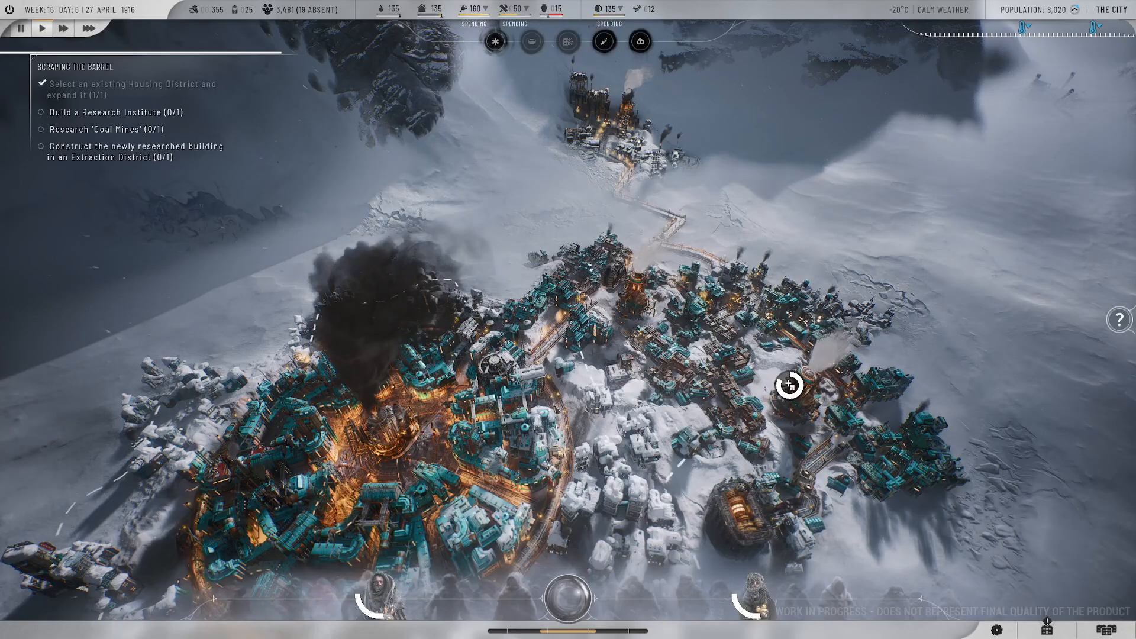
scroll(down, 3)
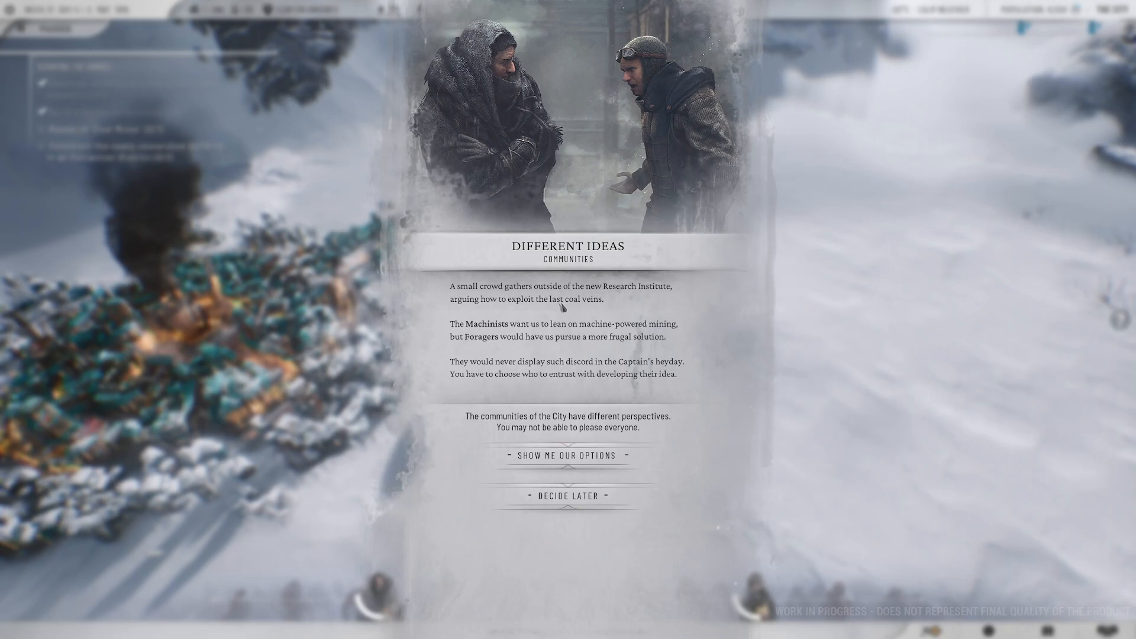
mouse_move(737, 311)
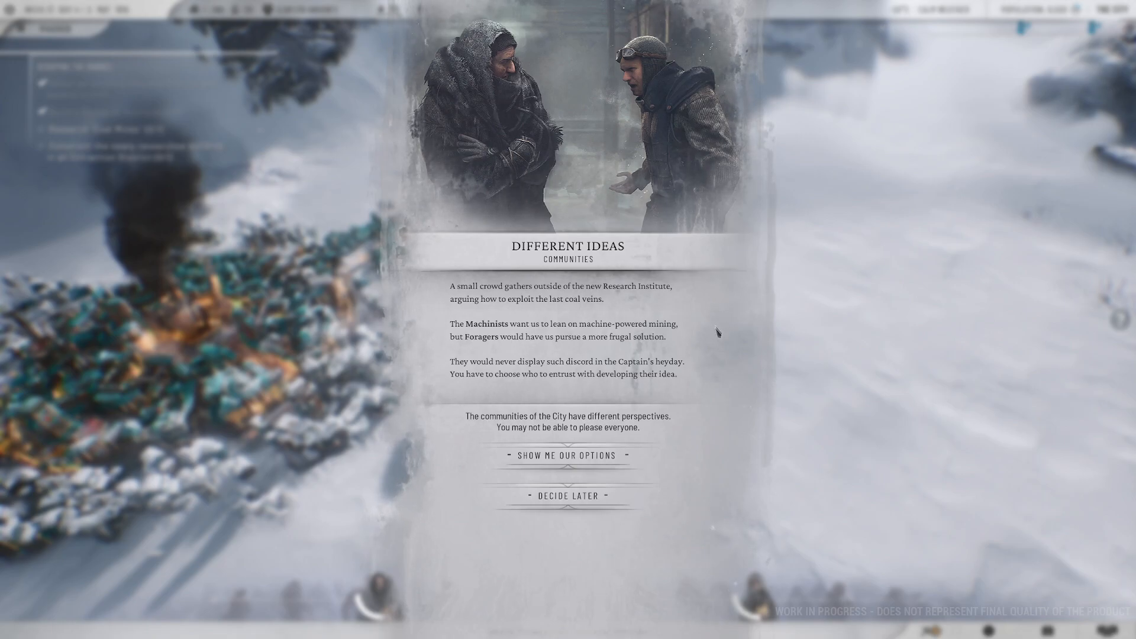
mouse_move(707, 341)
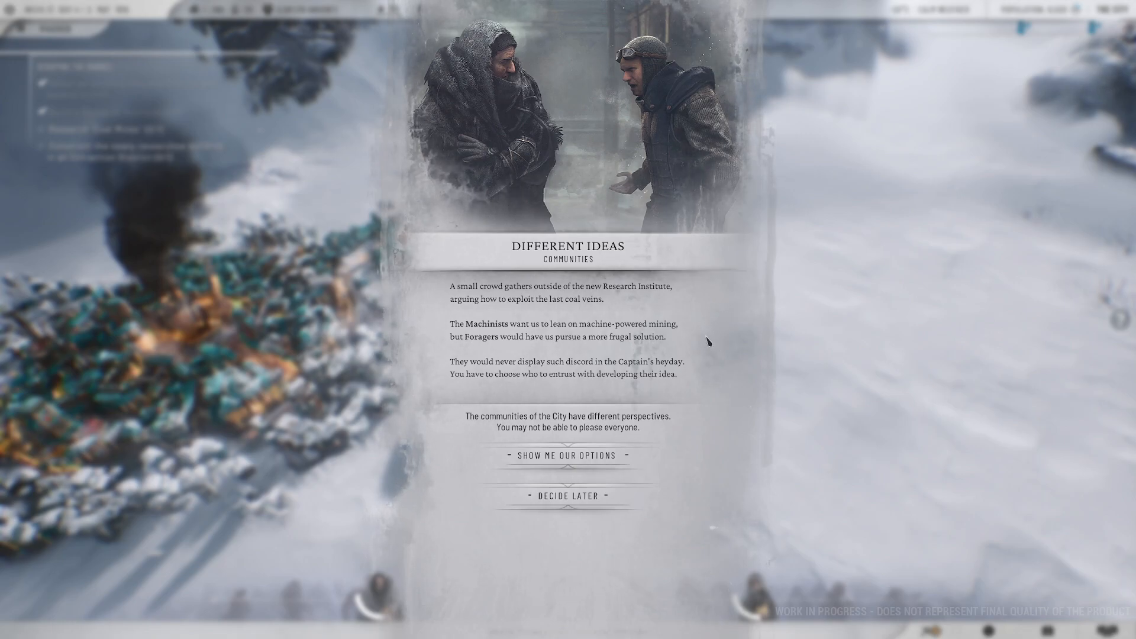
mouse_move(627, 355)
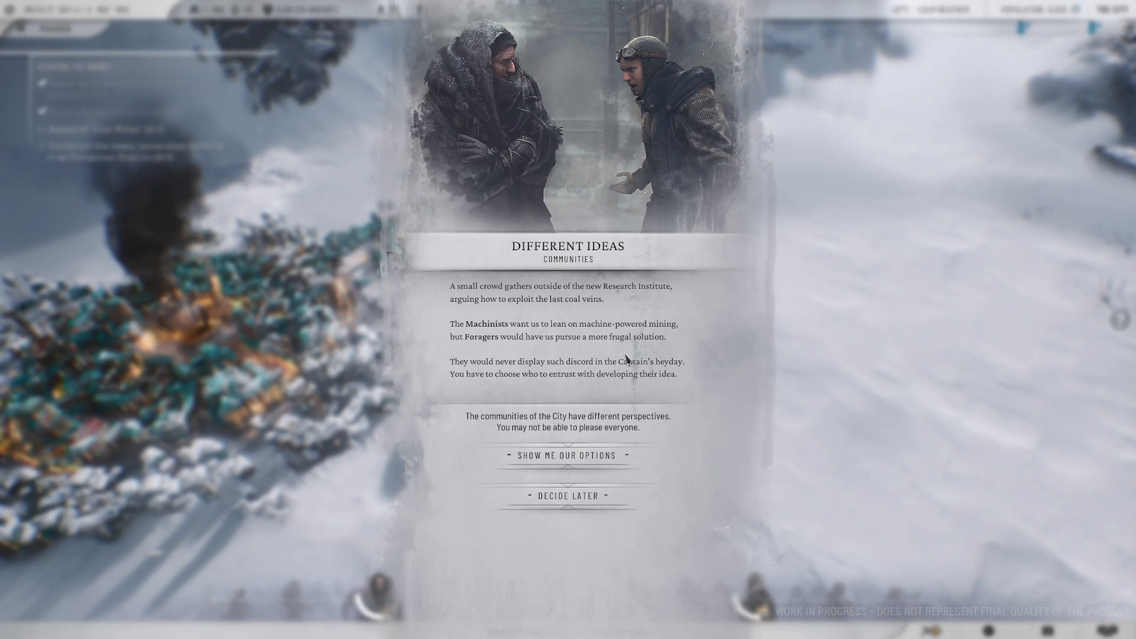
mouse_move(569, 397)
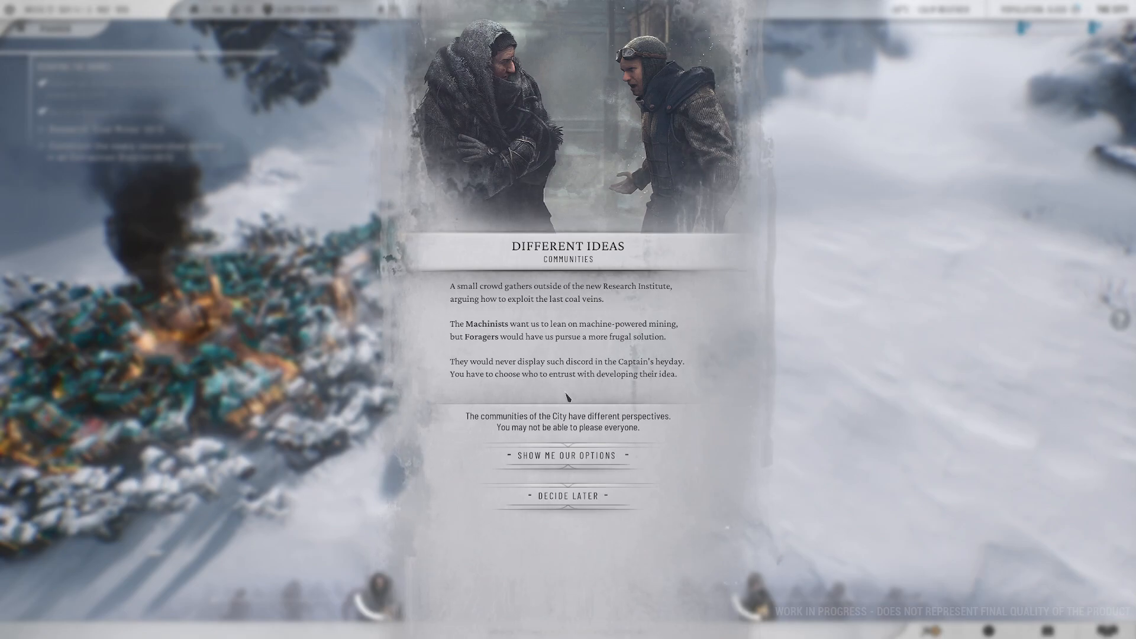
mouse_move(666, 388)
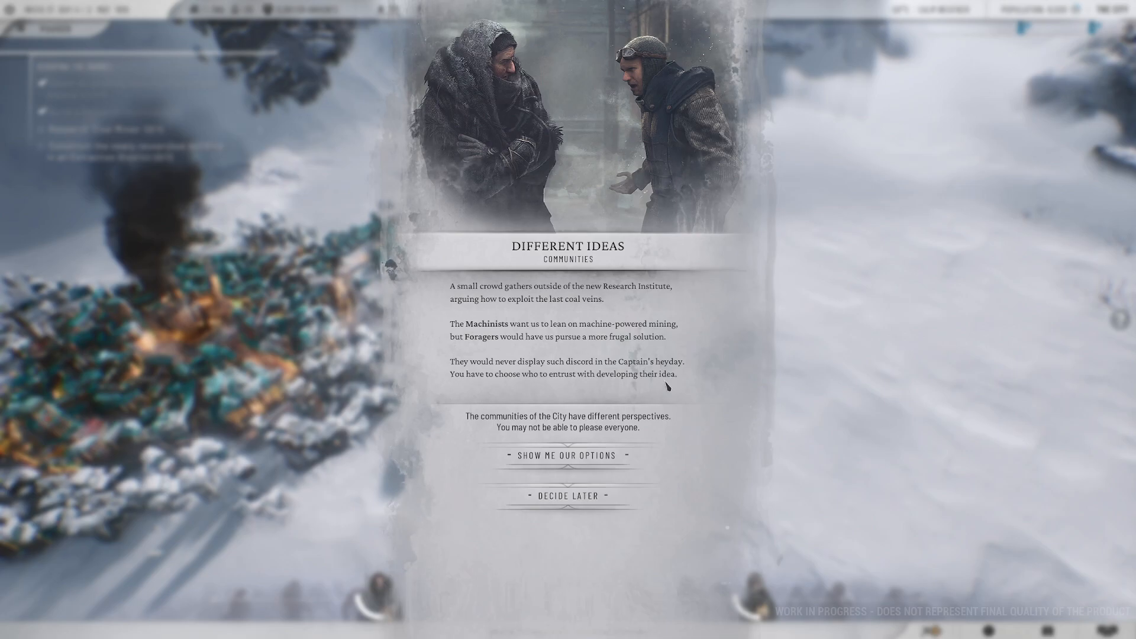
mouse_move(455, 391)
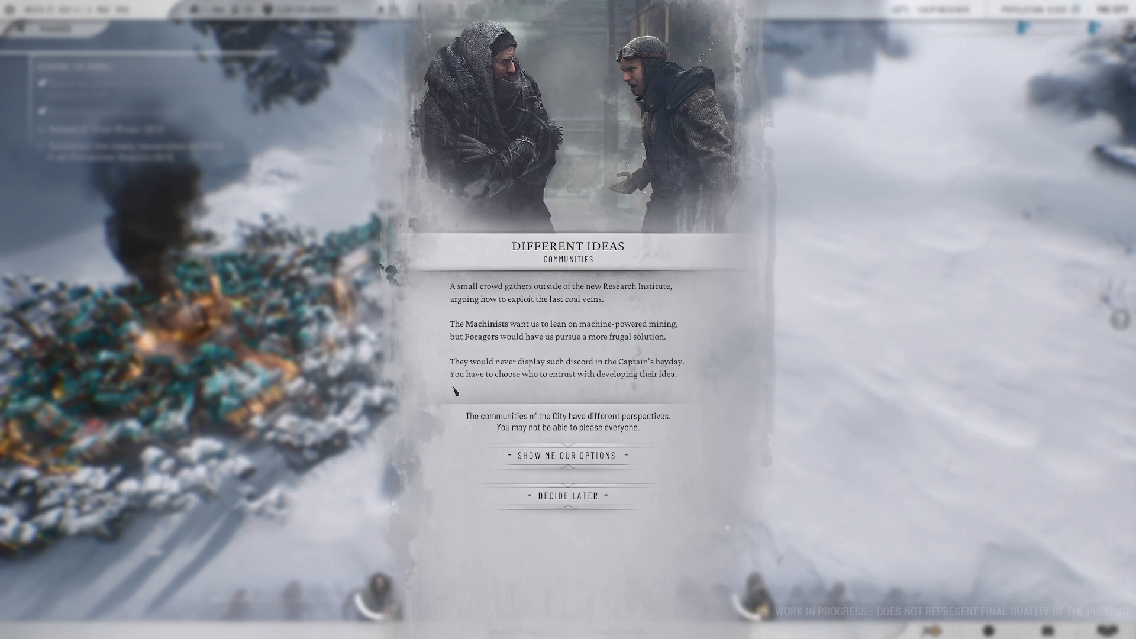
mouse_move(685, 389)
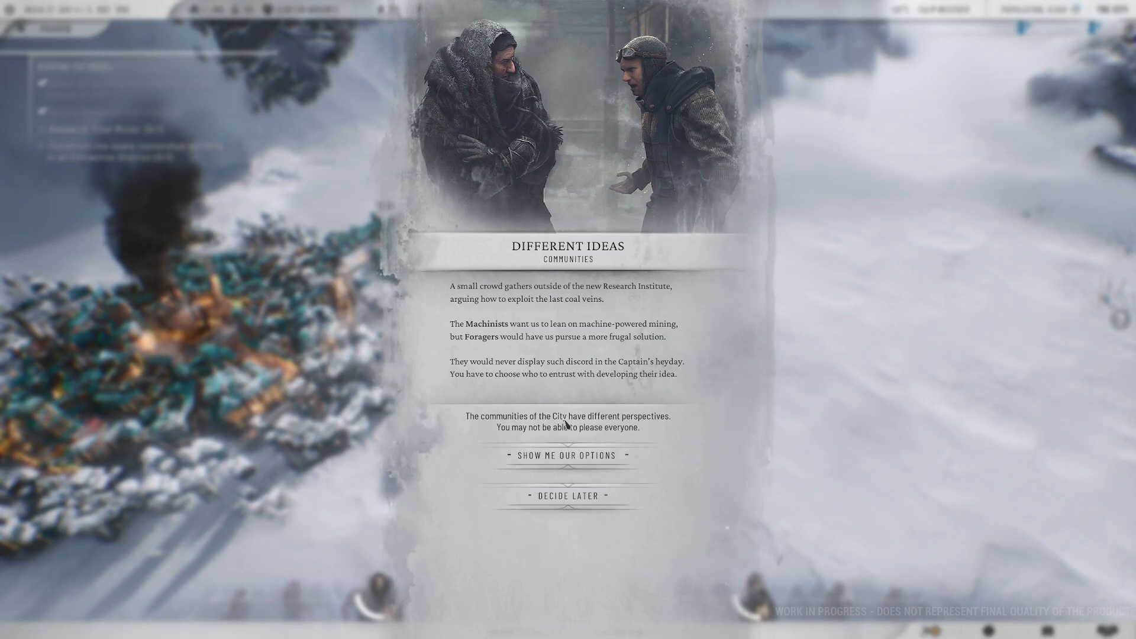
mouse_move(721, 435)
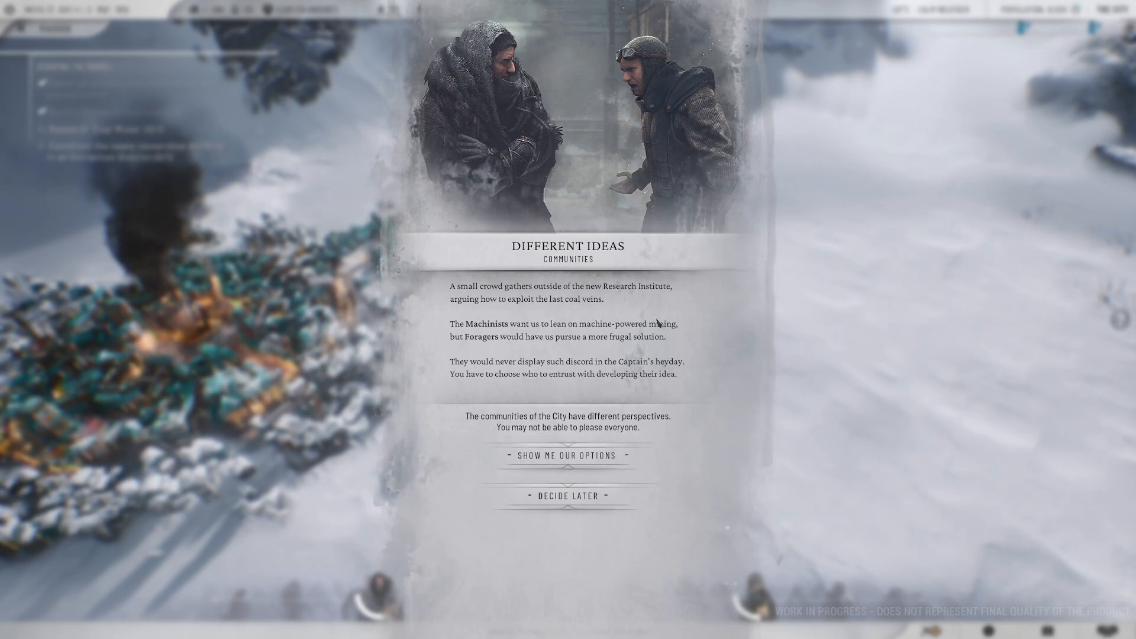
mouse_move(681, 330)
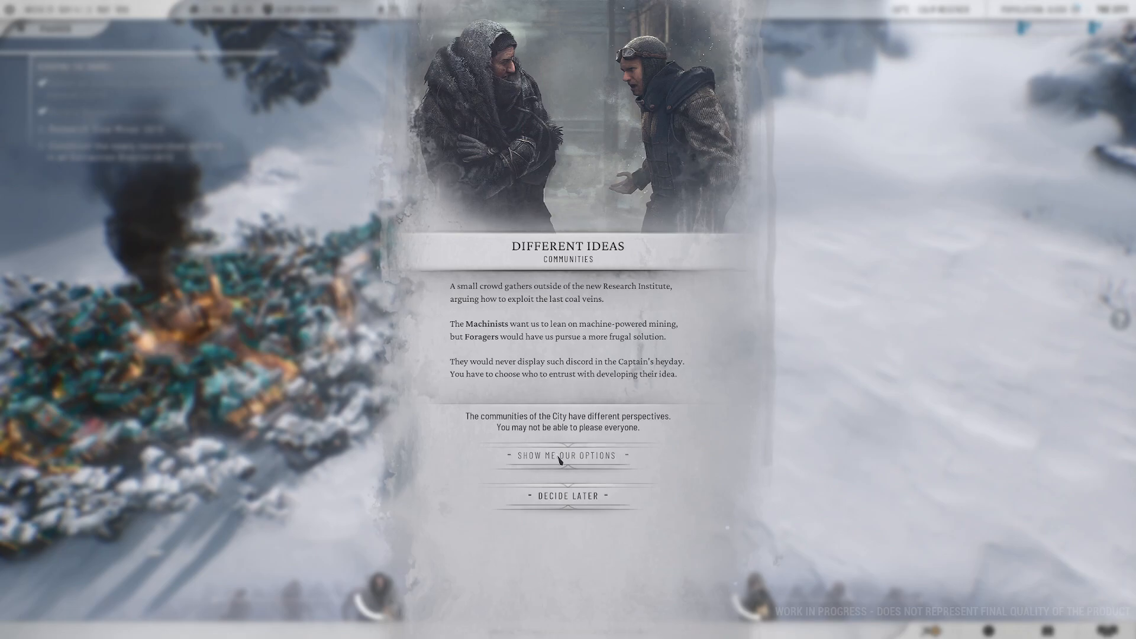
- Choose Show Me Our Options on the Different Ideas event to open the Idea Tree
click(567, 455)
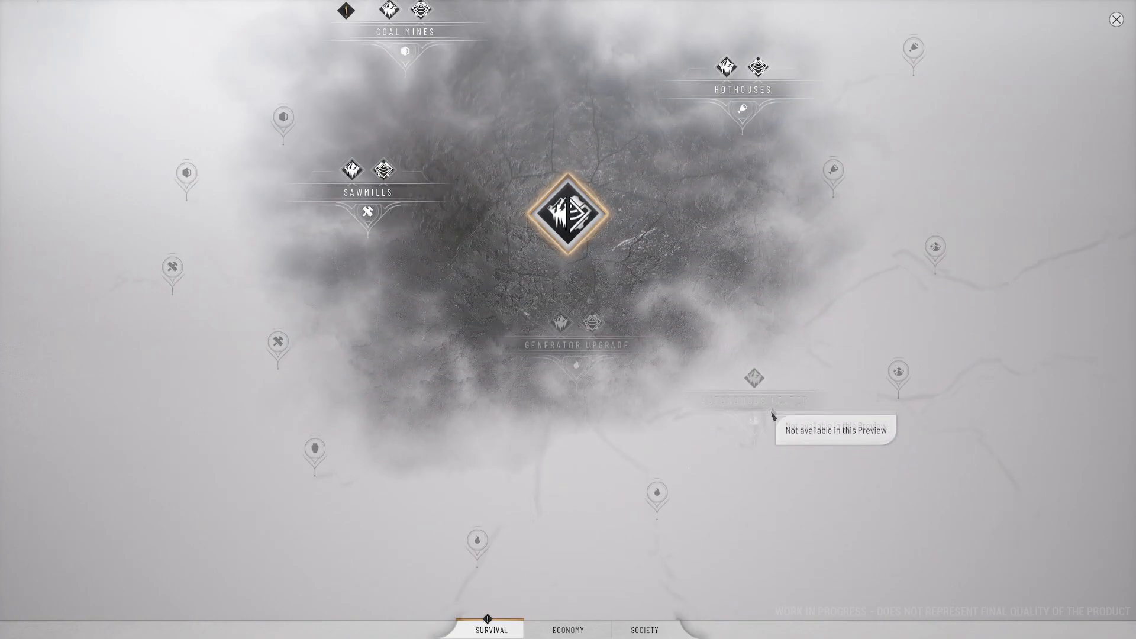
mouse_move(311, 441)
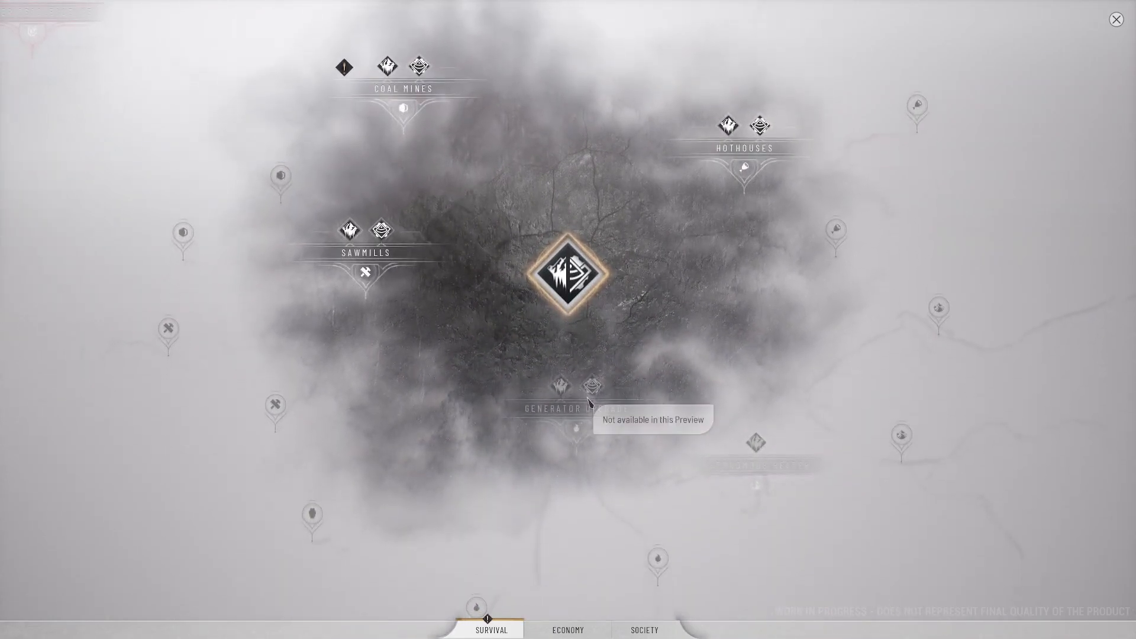
- Pan the Survival Idea Tree across Coal Mines, Sawmills, Hothouses and the unavailable Generator Upgrade
scroll(down, 3)
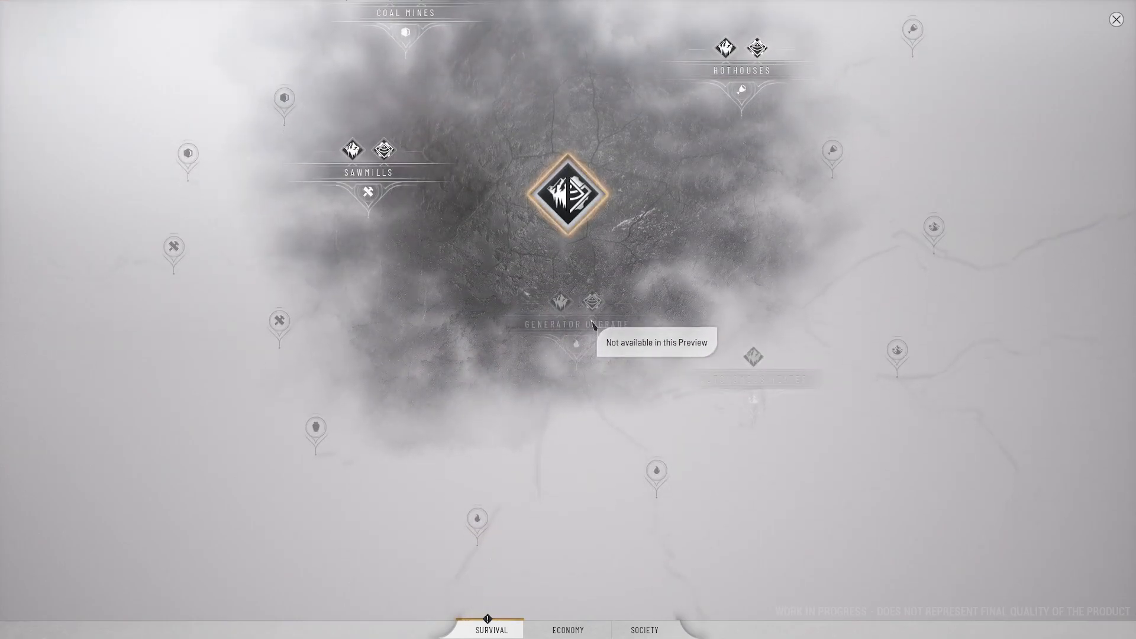
mouse_move(781, 399)
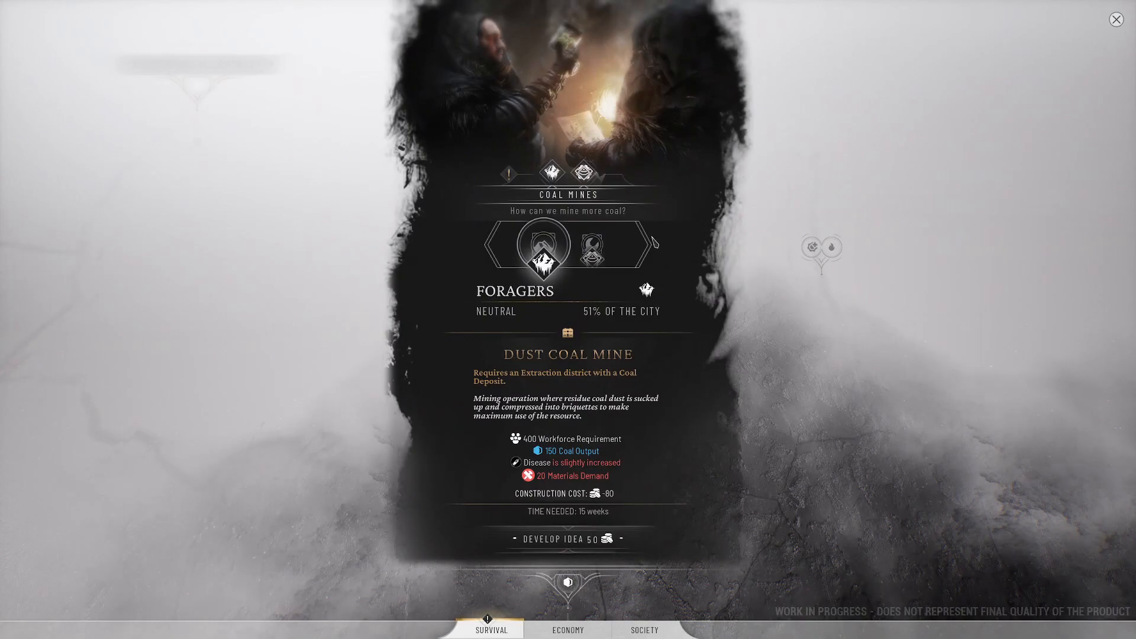
mouse_move(560, 303)
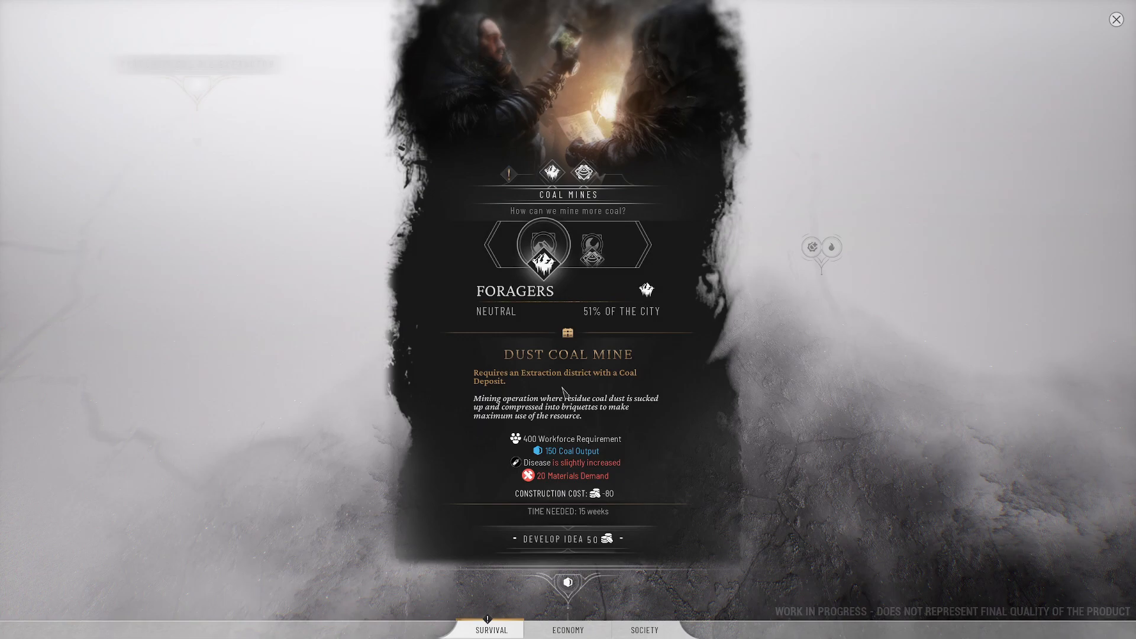
mouse_move(594, 410)
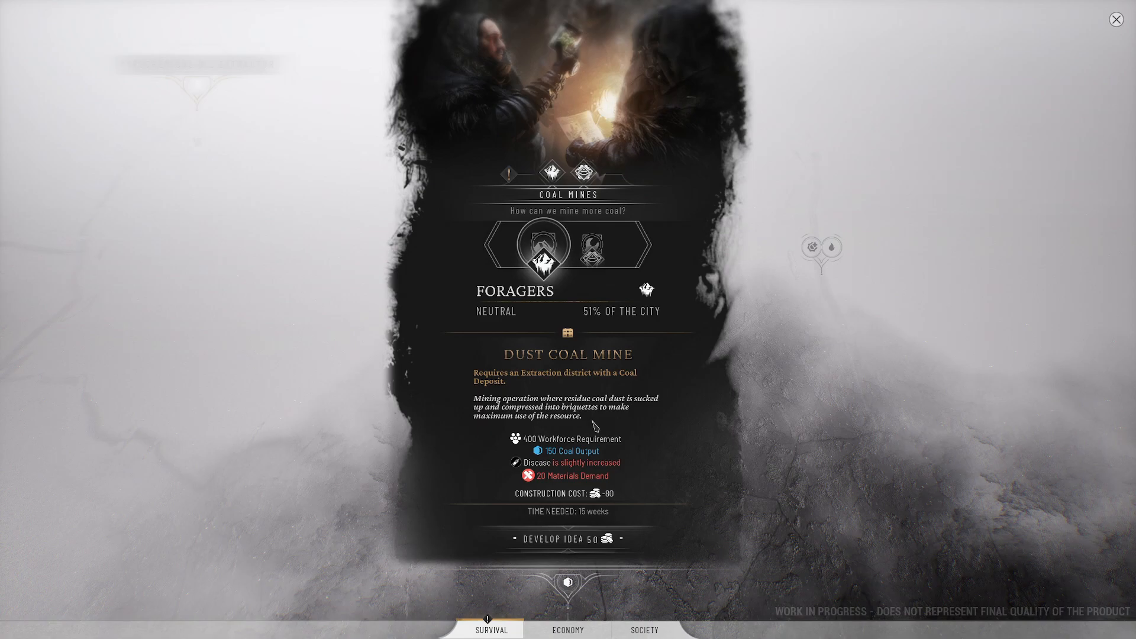
mouse_move(598, 428)
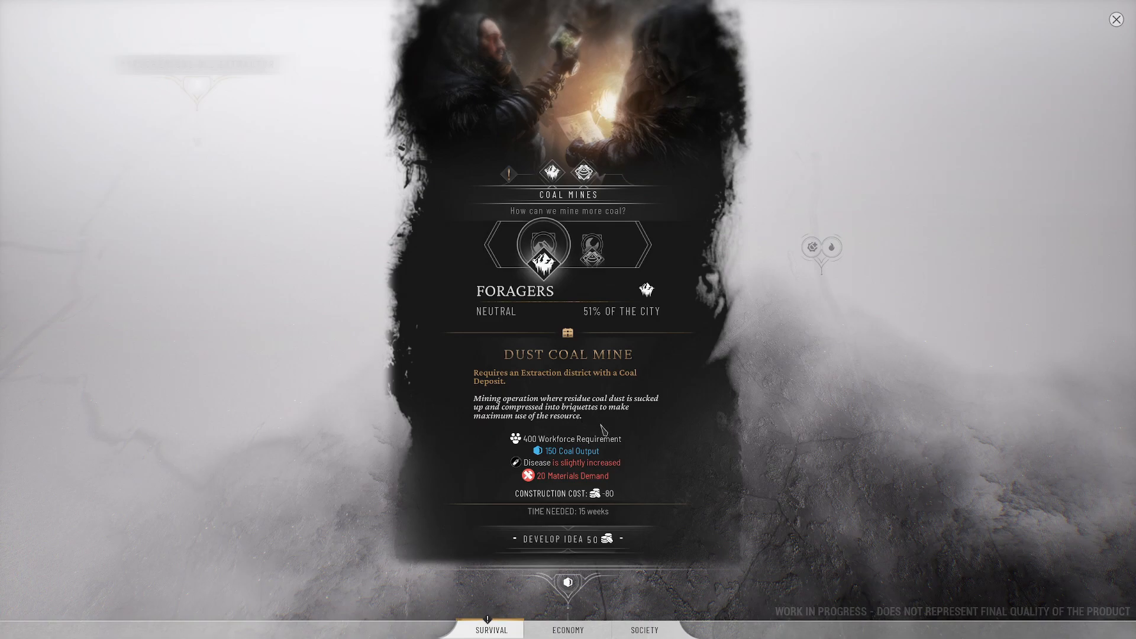
mouse_move(661, 325)
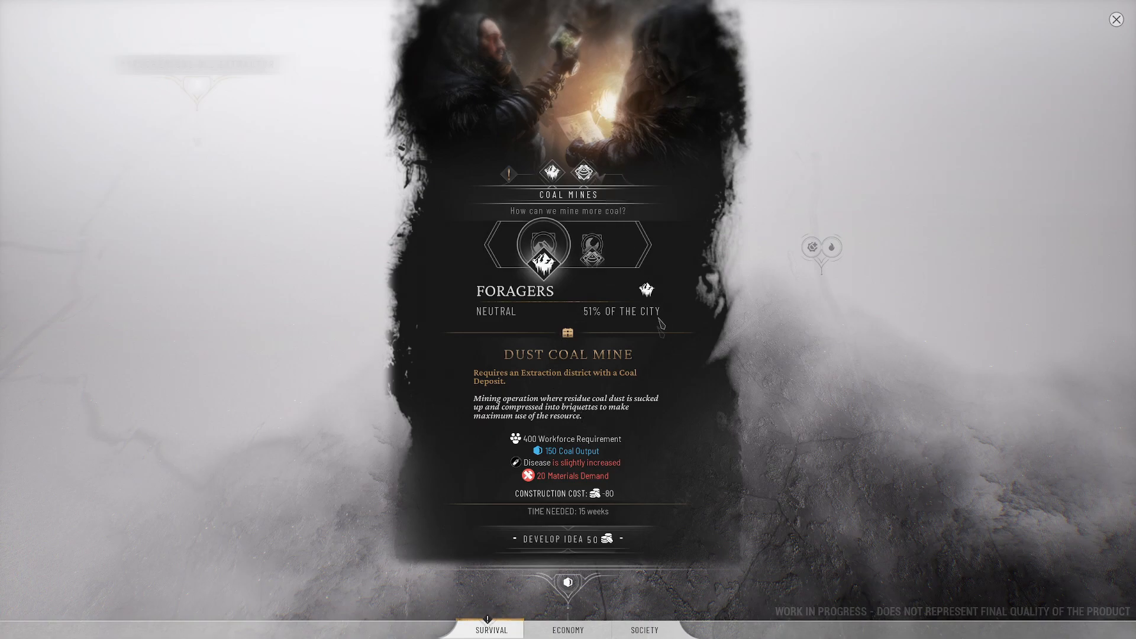
mouse_move(645, 427)
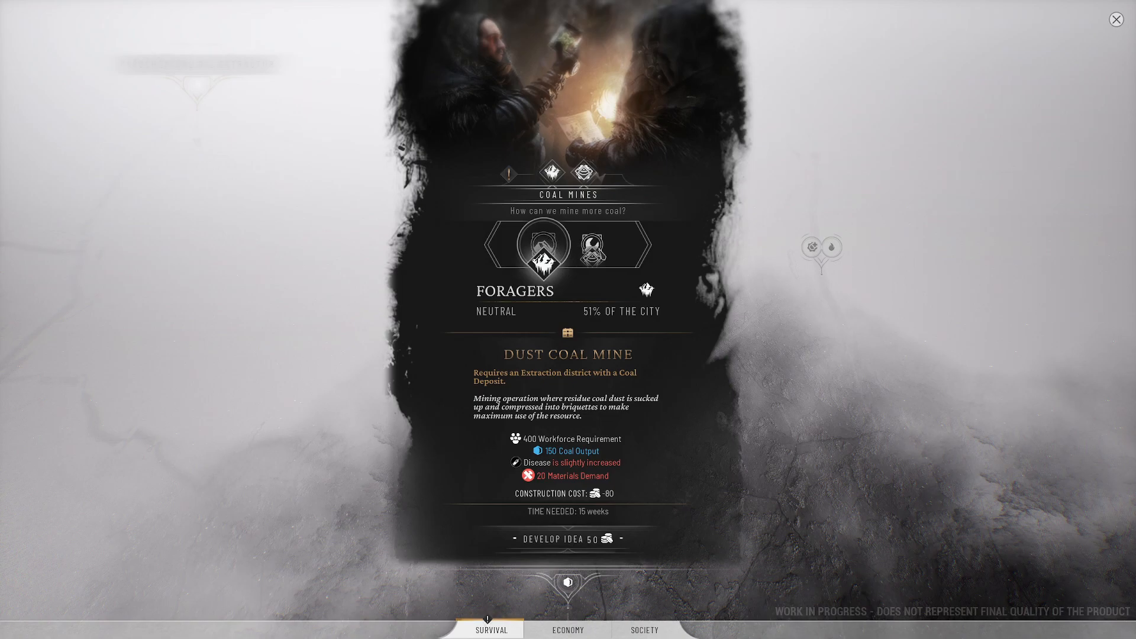
- Switch between the Machinists' Grinding Coal Mine and Foragers' Dust Coal Mine proposals, each costing 50
click(590, 247)
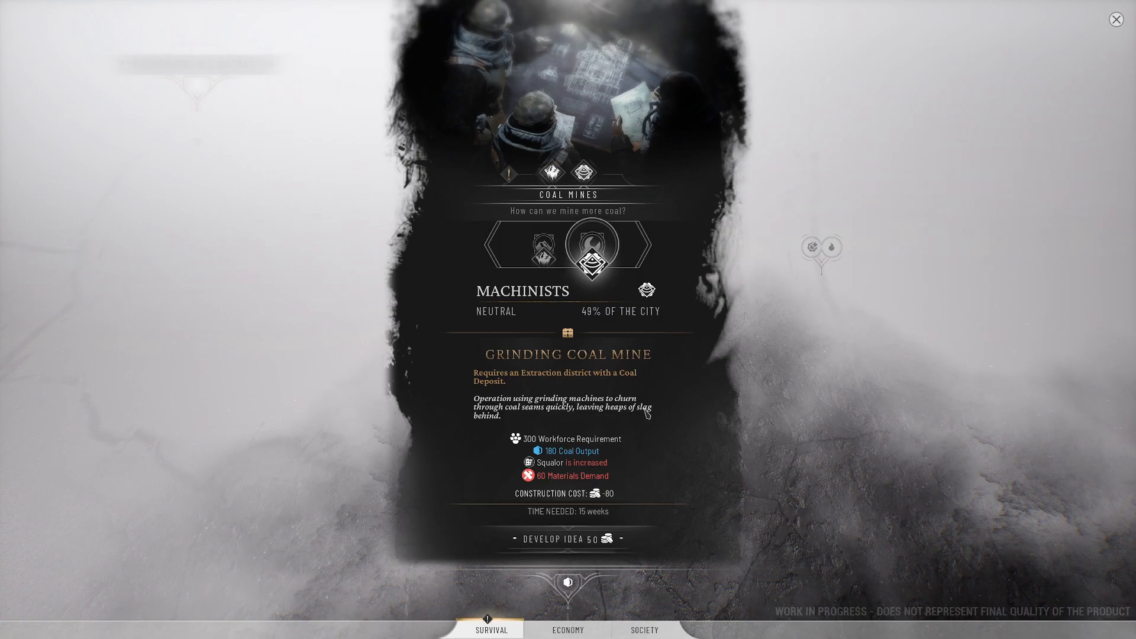
mouse_move(636, 427)
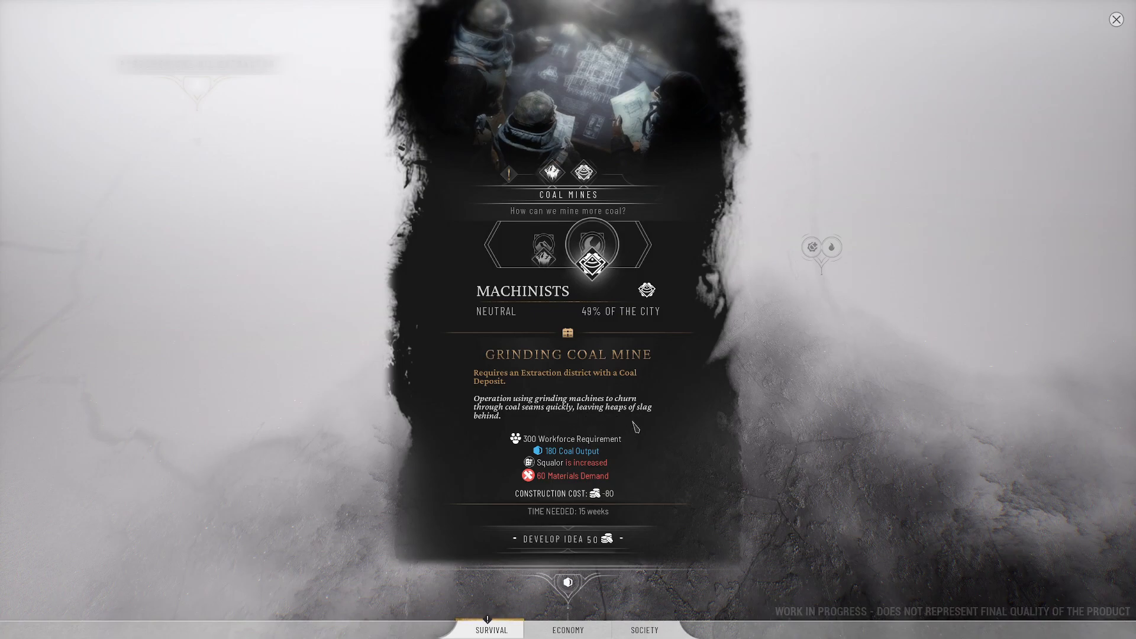
mouse_move(571, 411)
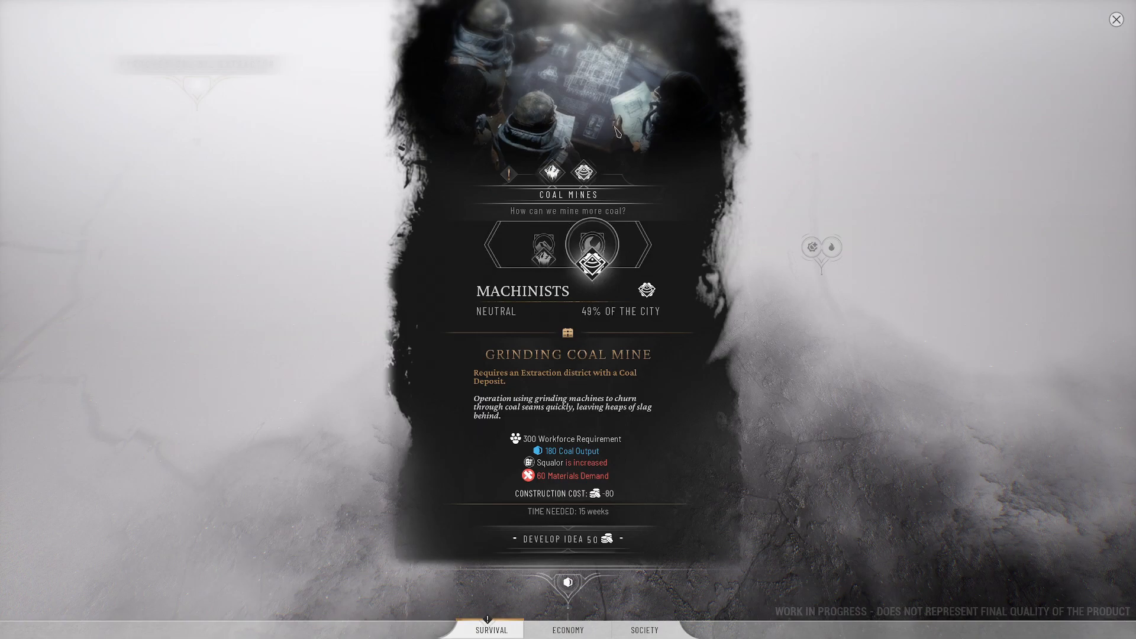
click(535, 244)
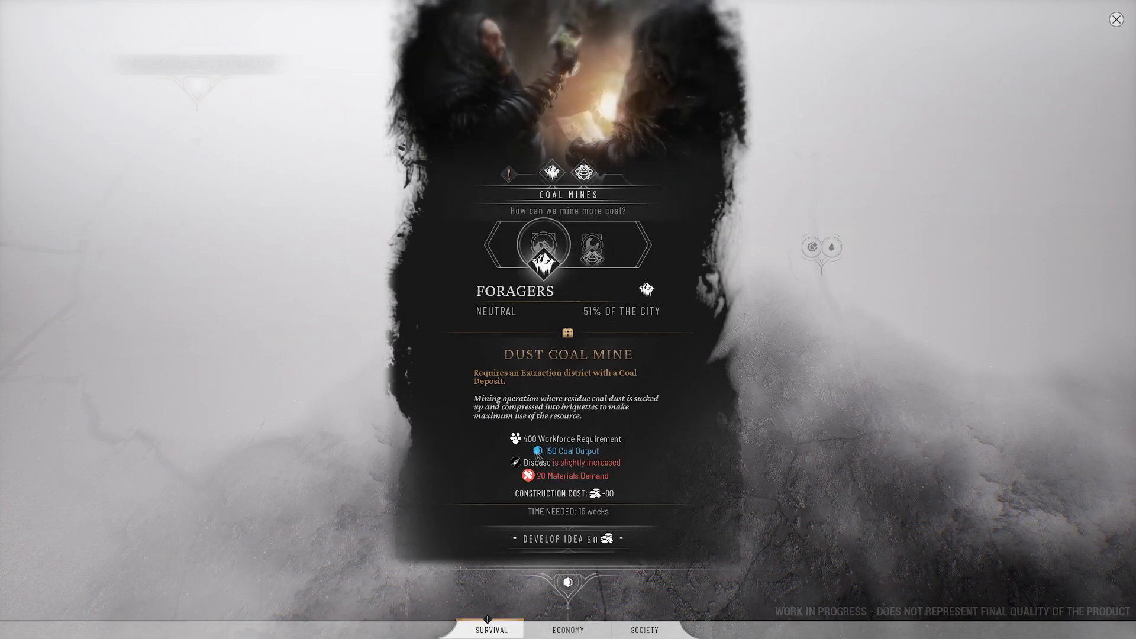
mouse_move(537, 450)
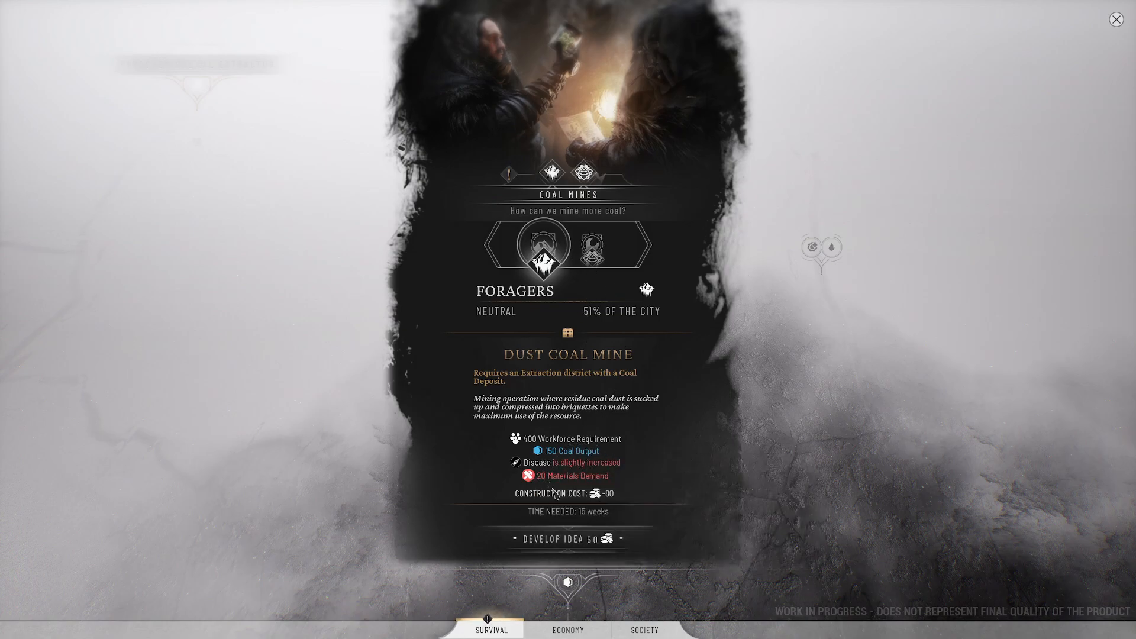
mouse_move(640, 484)
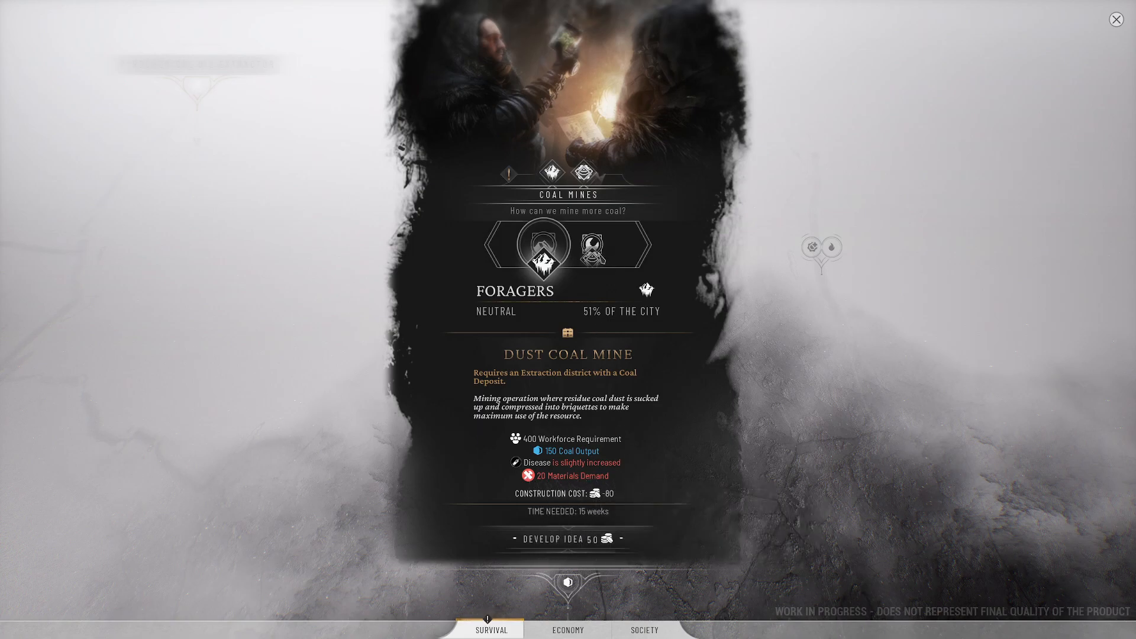
click(593, 245)
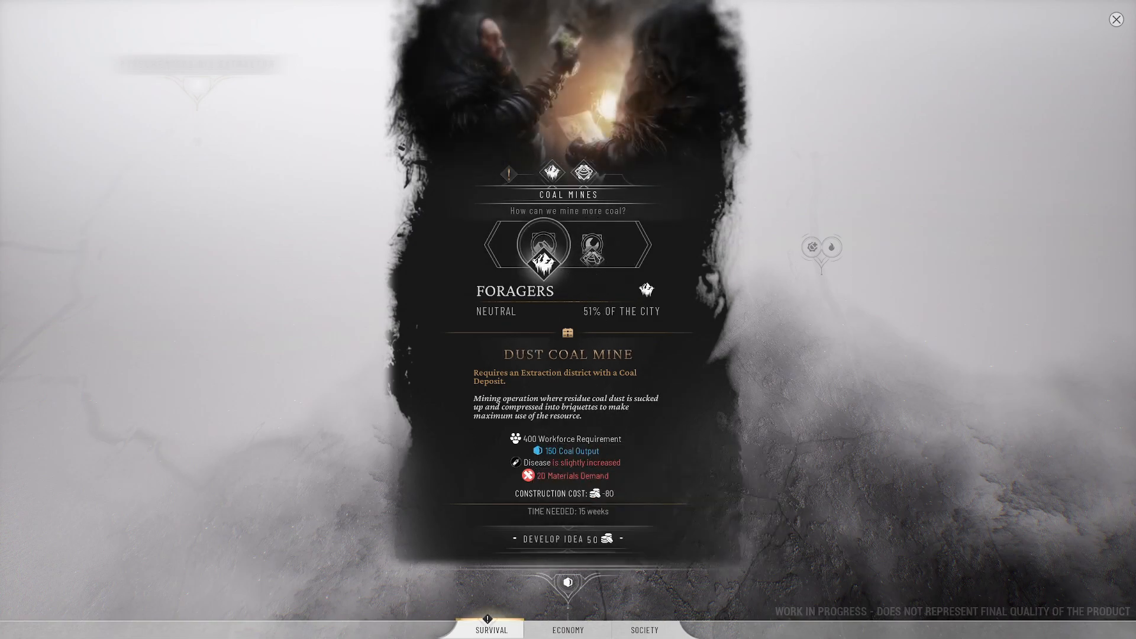
click(593, 246)
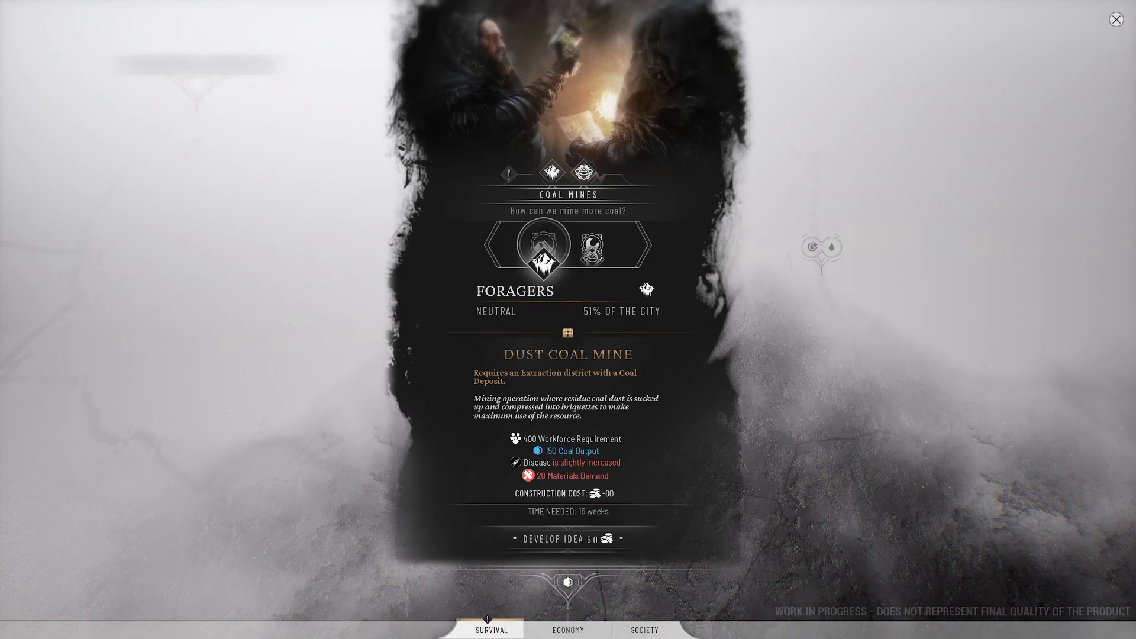
click(582, 245)
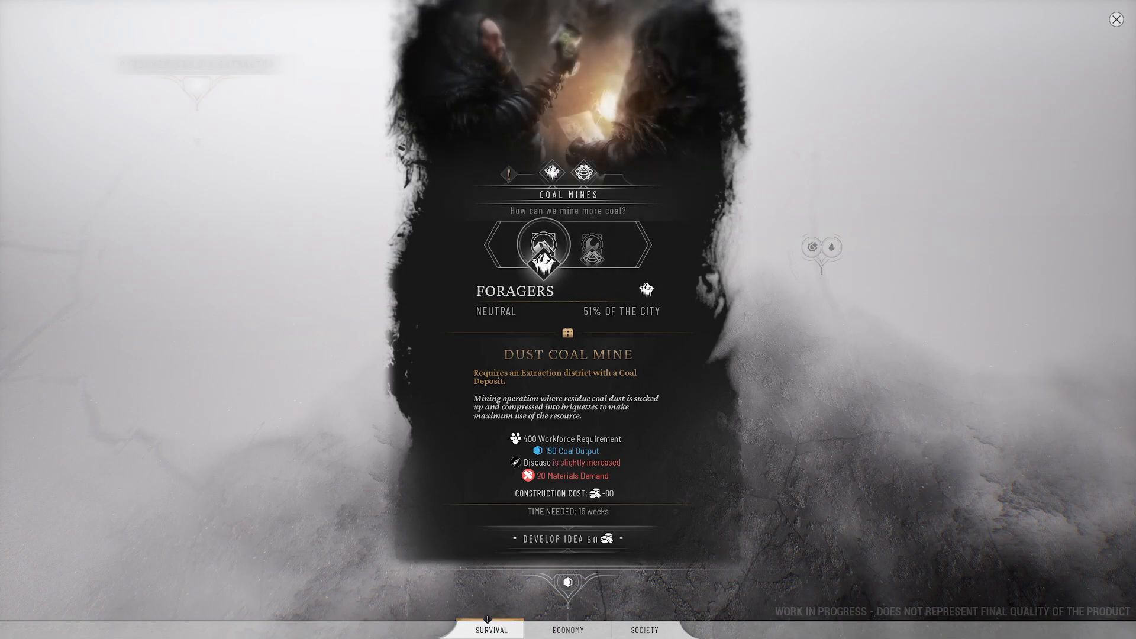
click(594, 245)
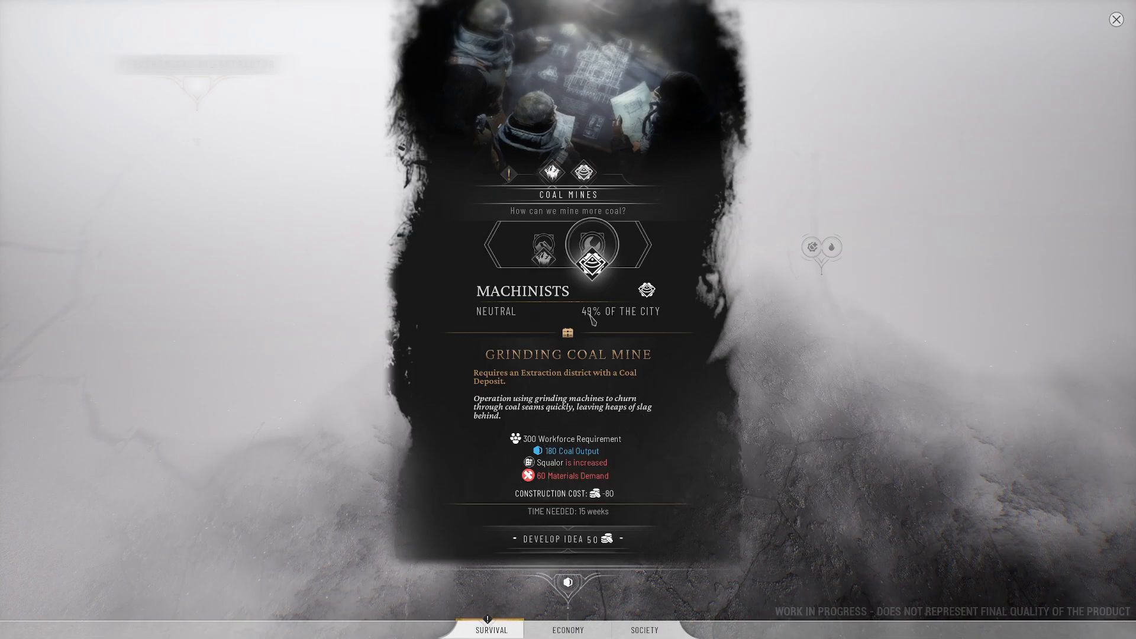
click(539, 245)
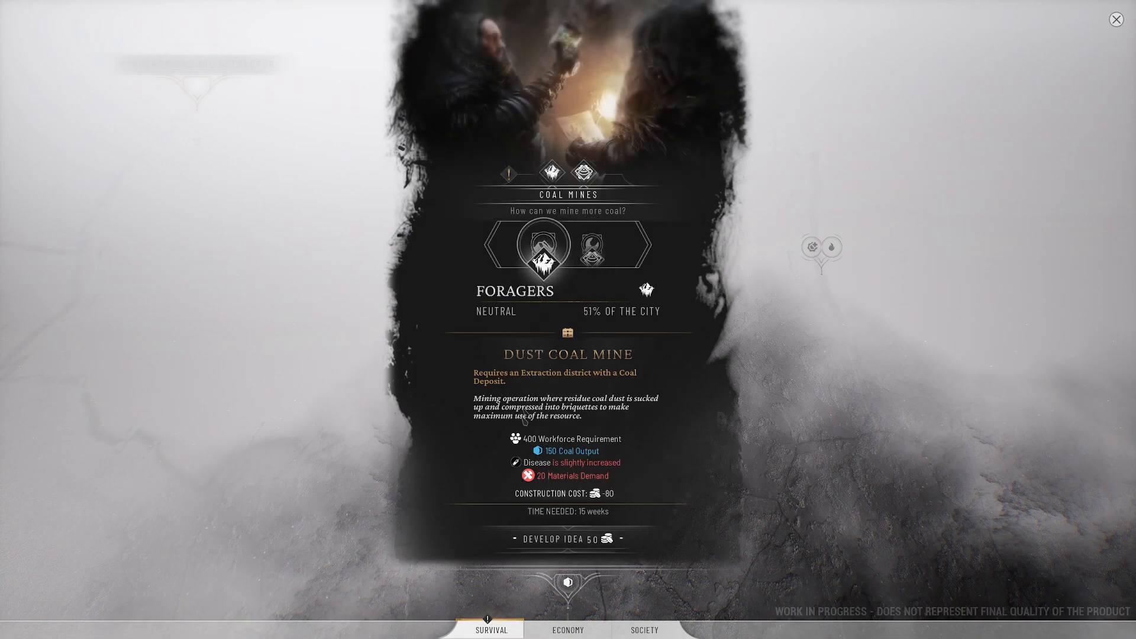
mouse_move(632, 463)
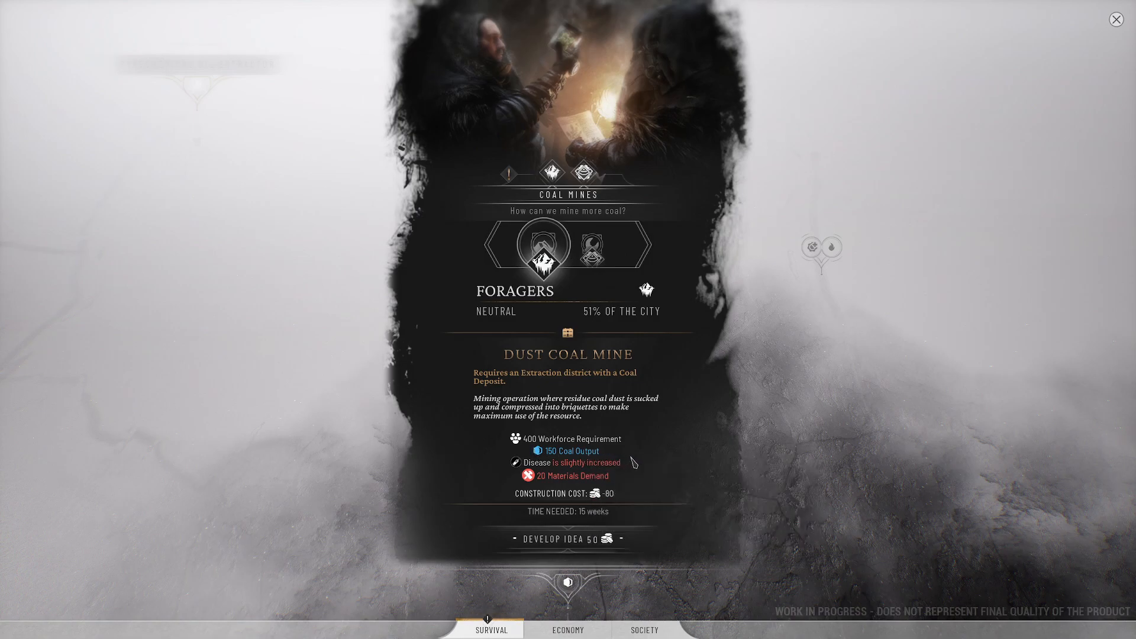
mouse_move(528, 476)
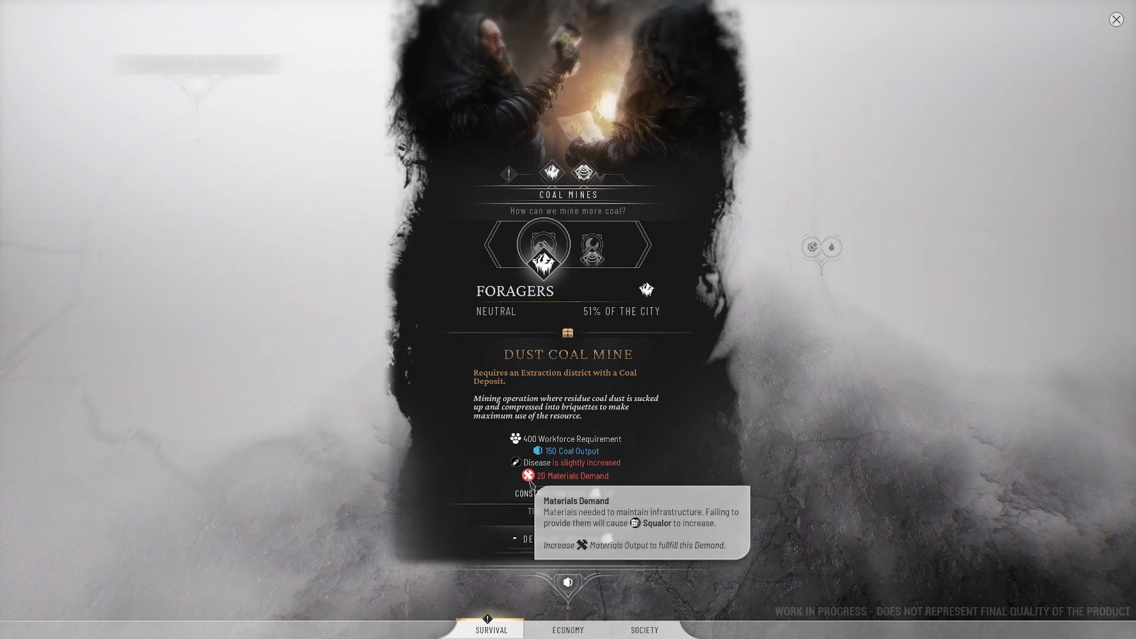
mouse_move(738, 485)
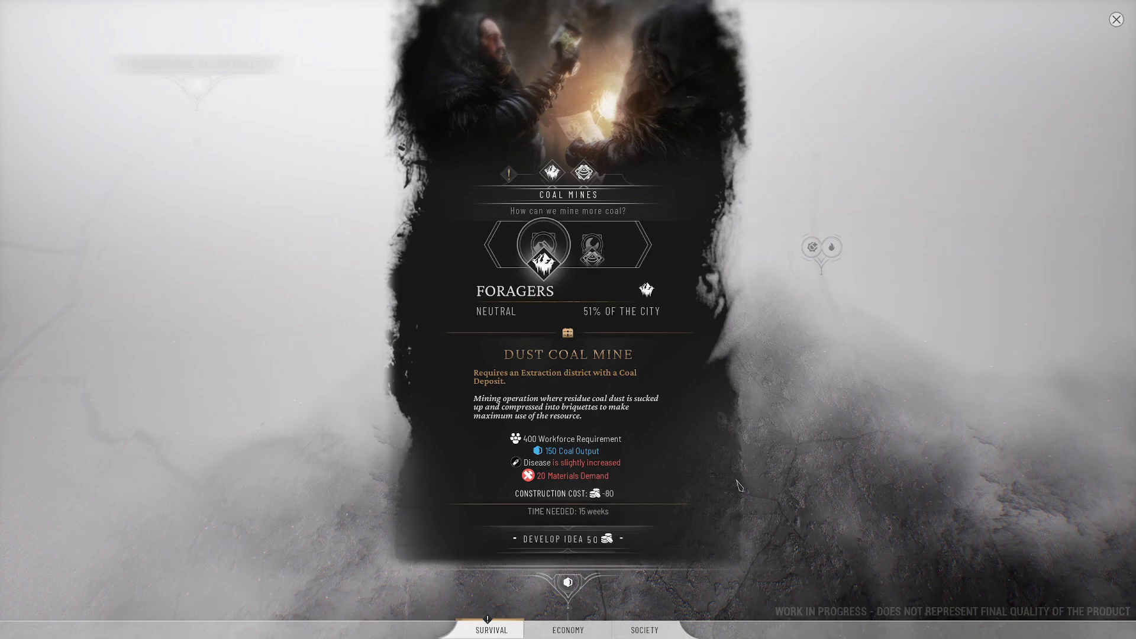
click(614, 245)
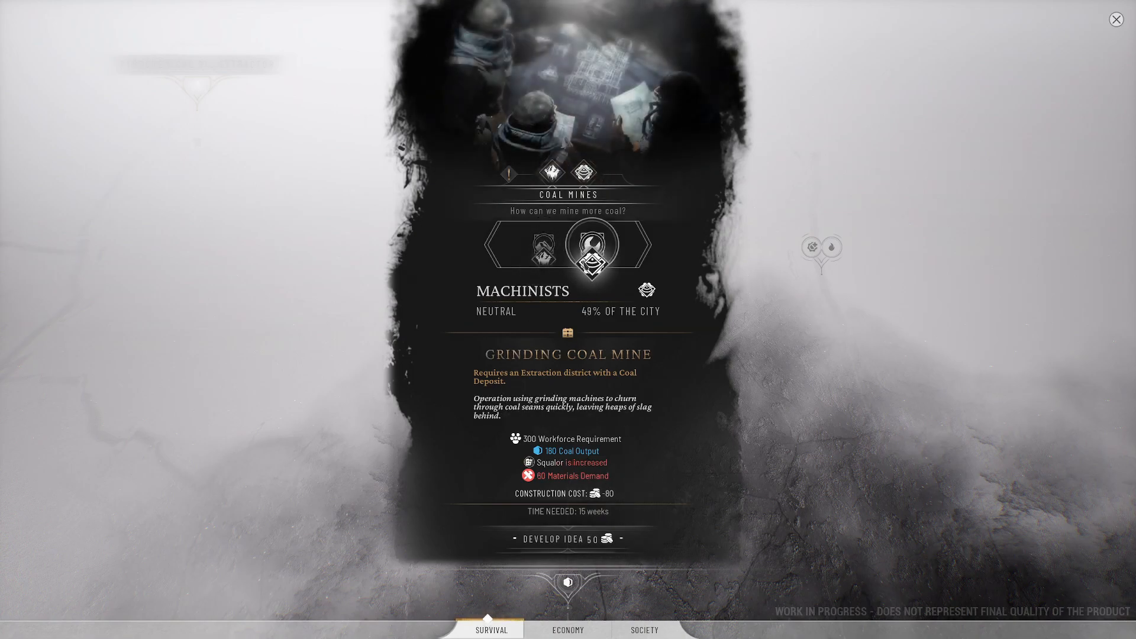
click(525, 249)
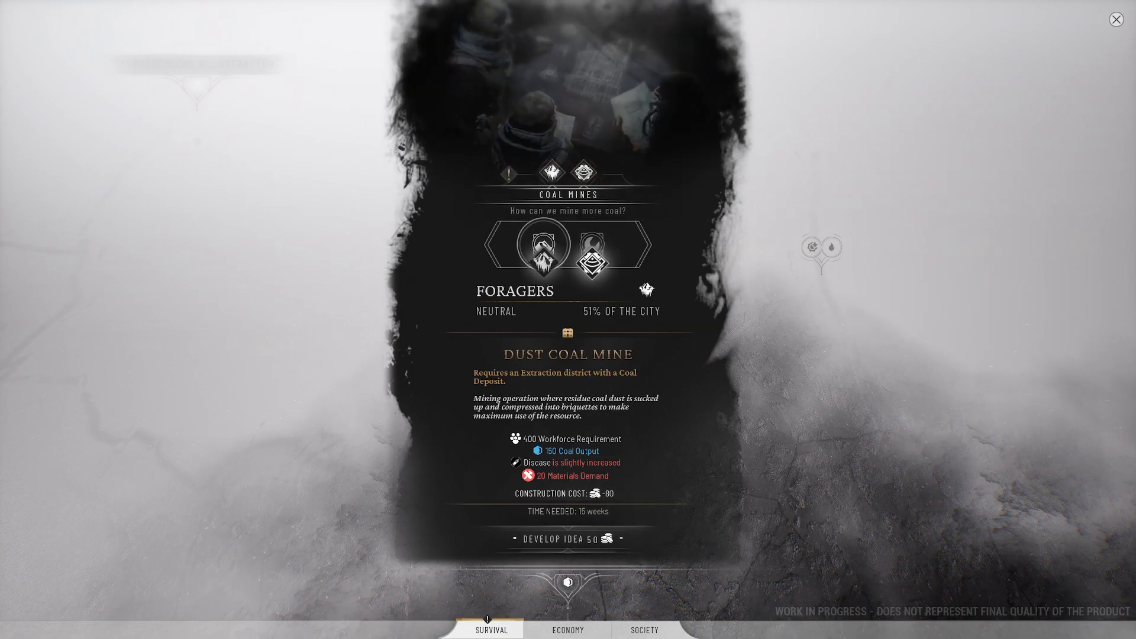
click(590, 244)
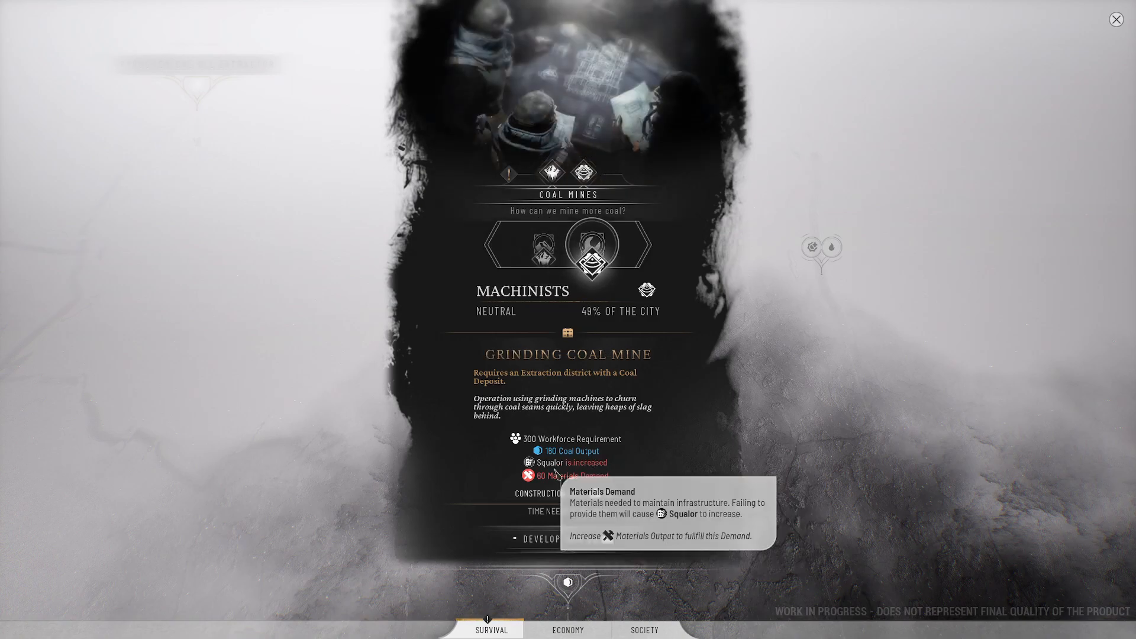
mouse_move(550, 463)
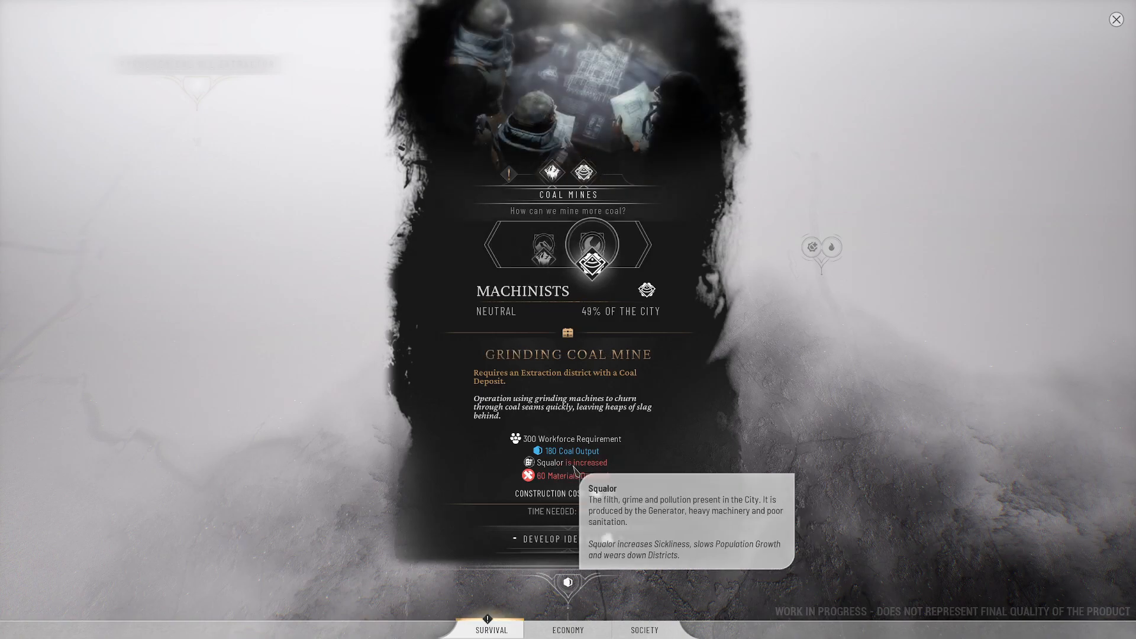
mouse_move(561, 309)
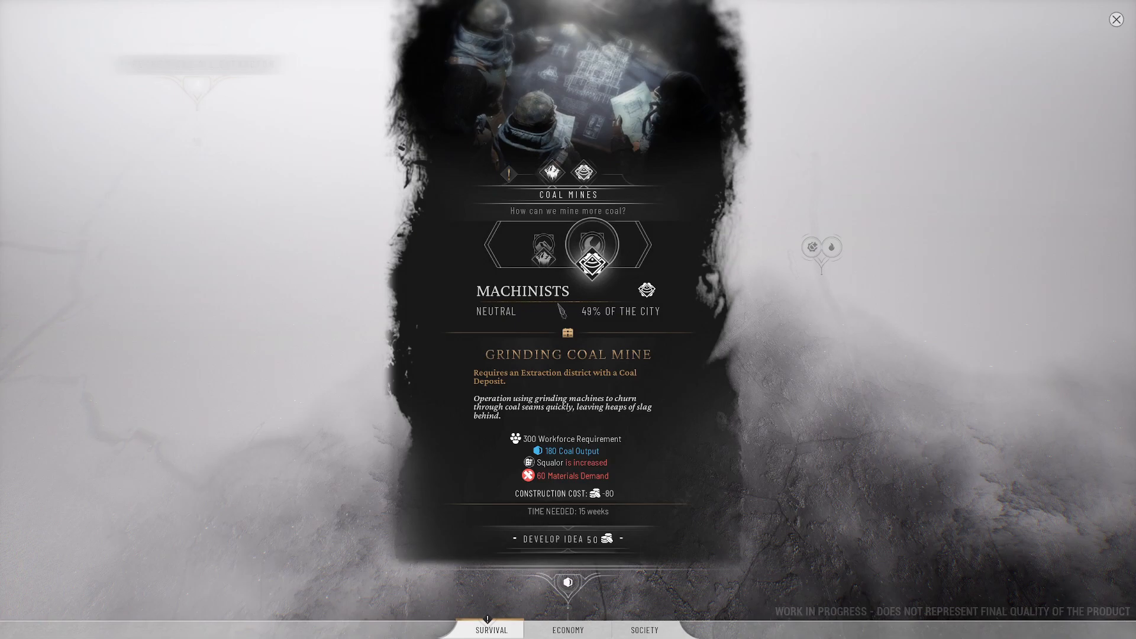
click(543, 246)
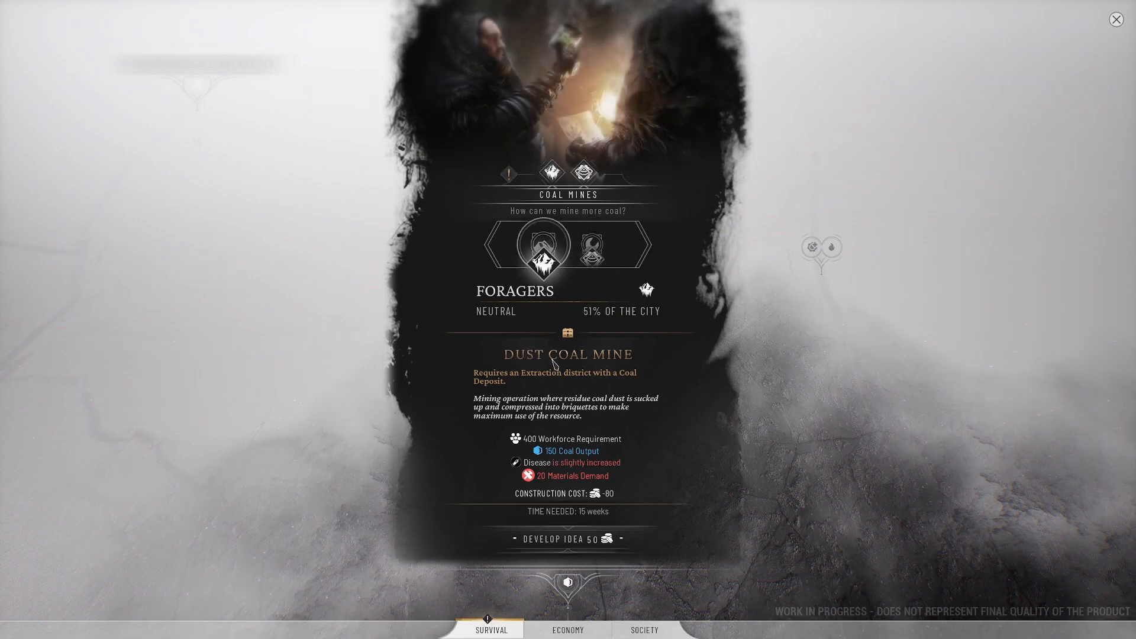
mouse_move(550, 407)
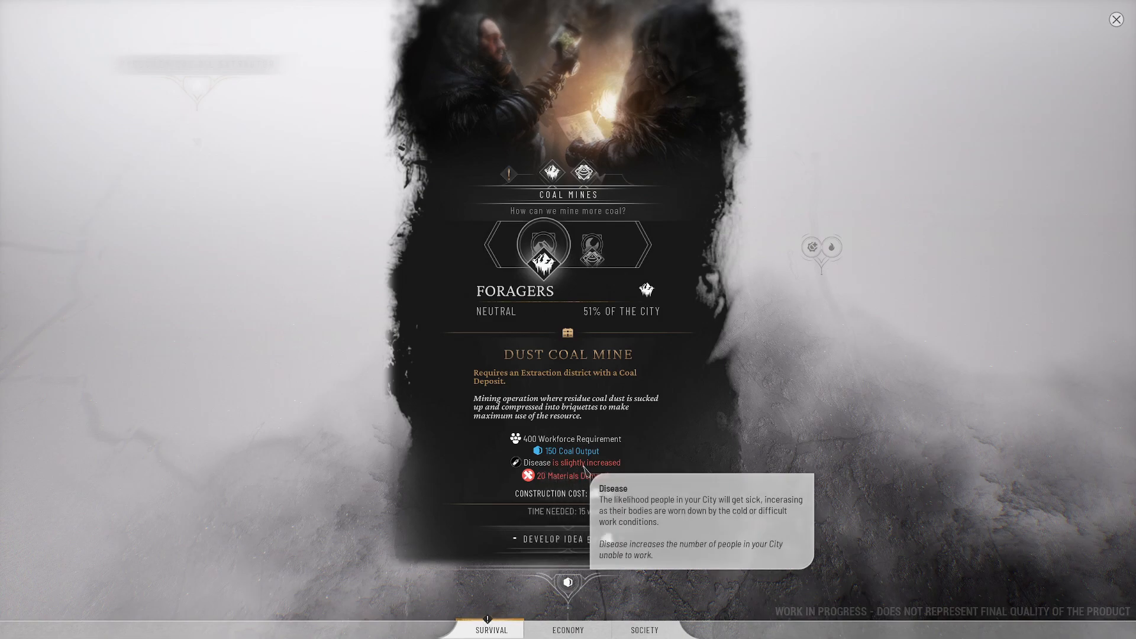
mouse_move(591, 302)
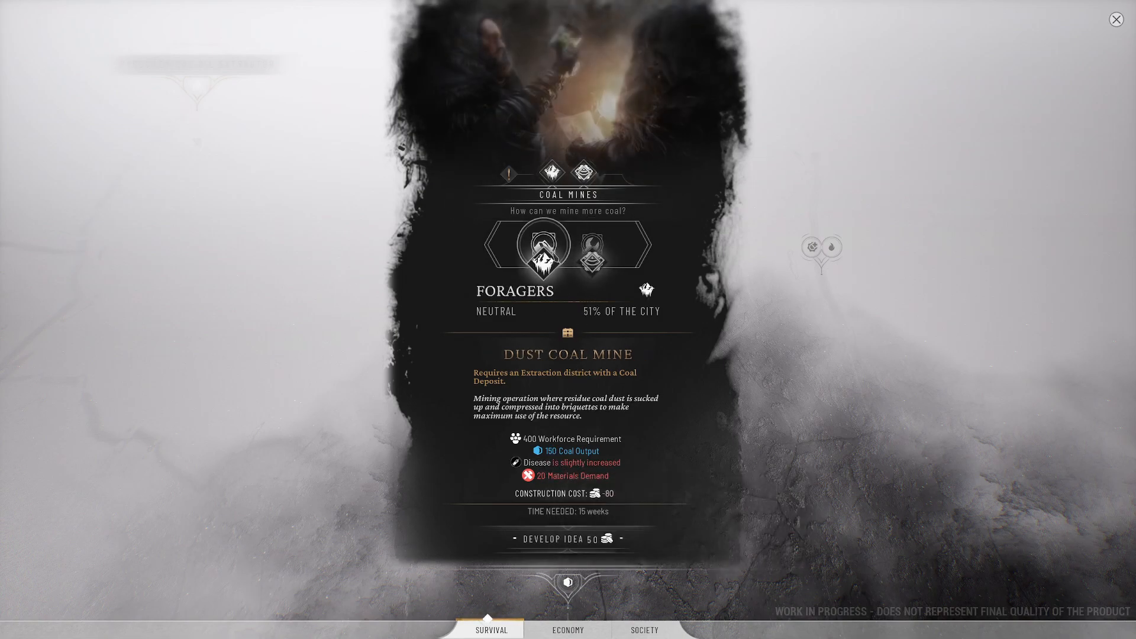
mouse_move(571, 451)
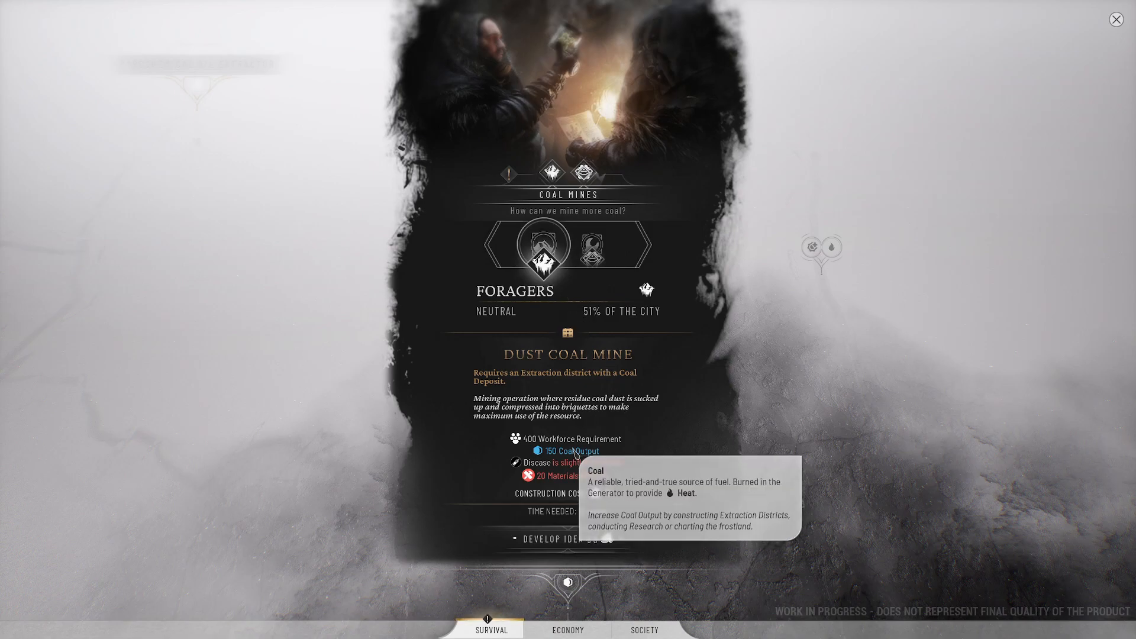
mouse_move(694, 495)
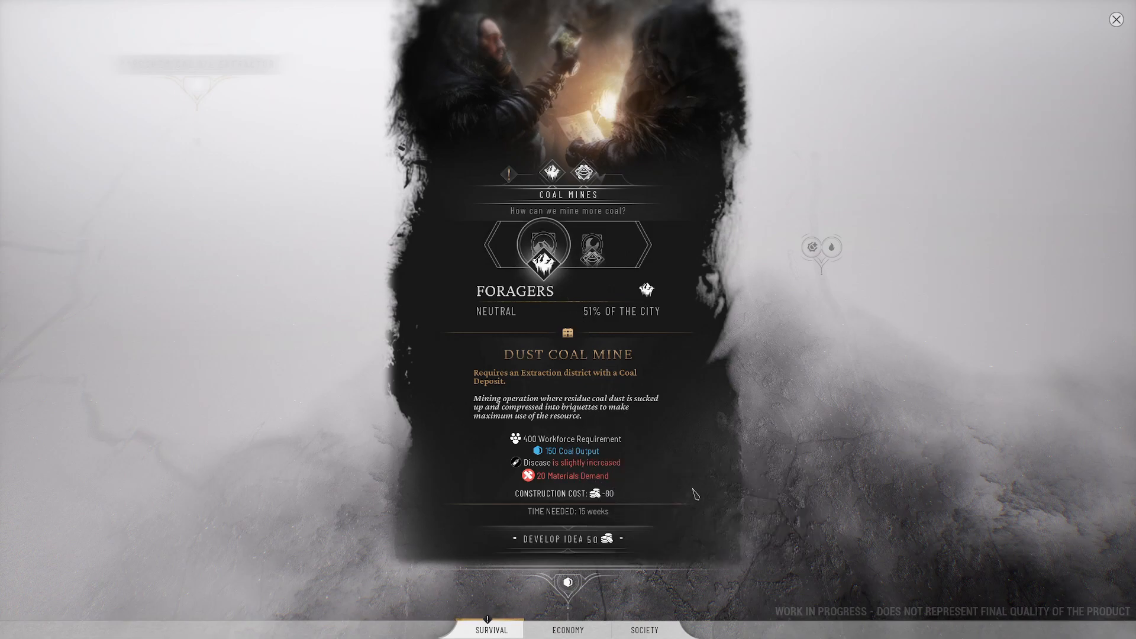
mouse_move(661, 483)
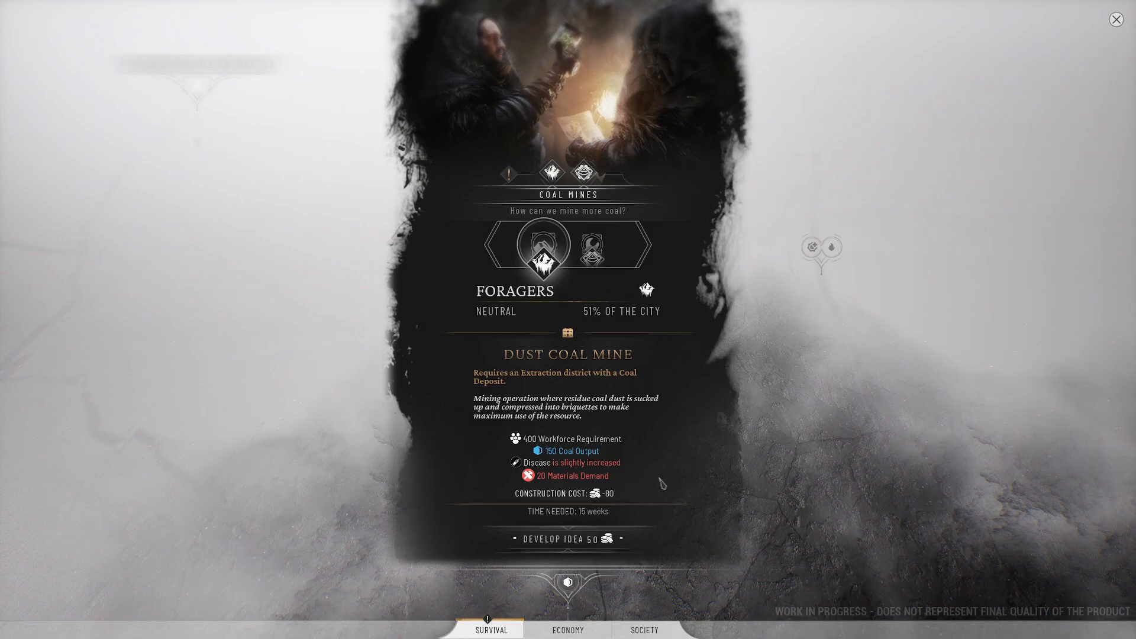
mouse_move(600, 510)
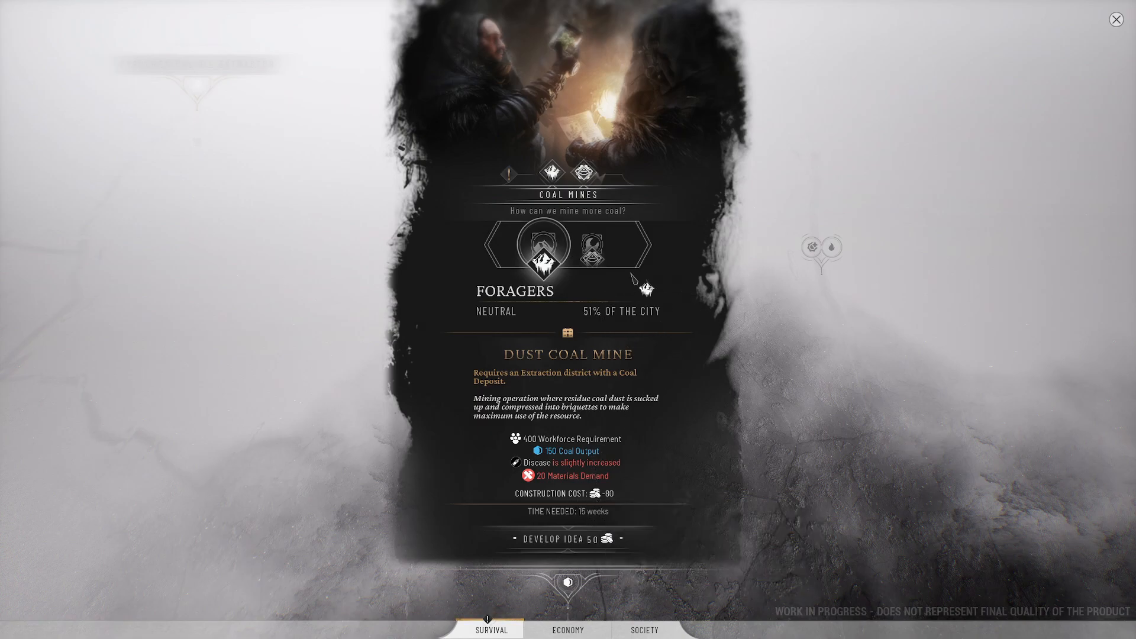
mouse_move(667, 317)
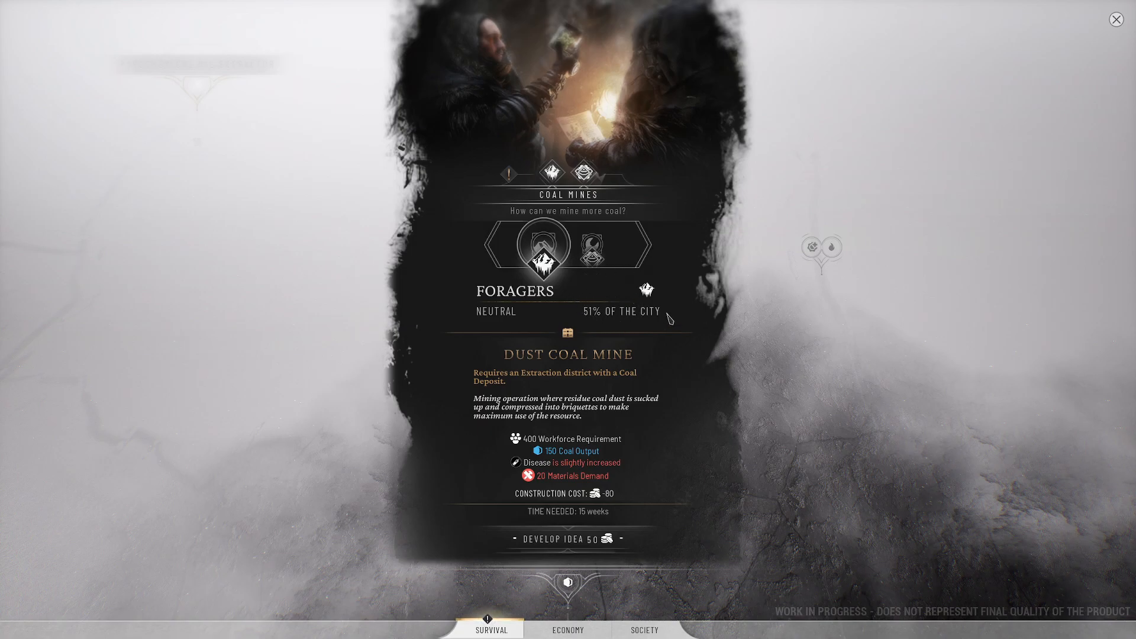
mouse_move(699, 553)
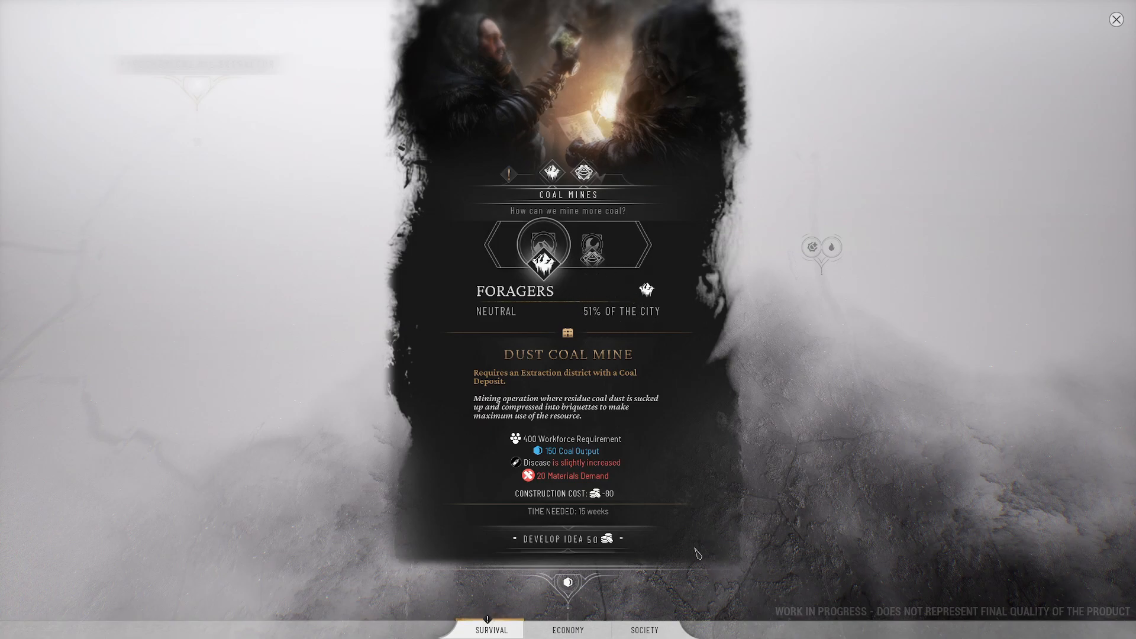
mouse_move(566, 539)
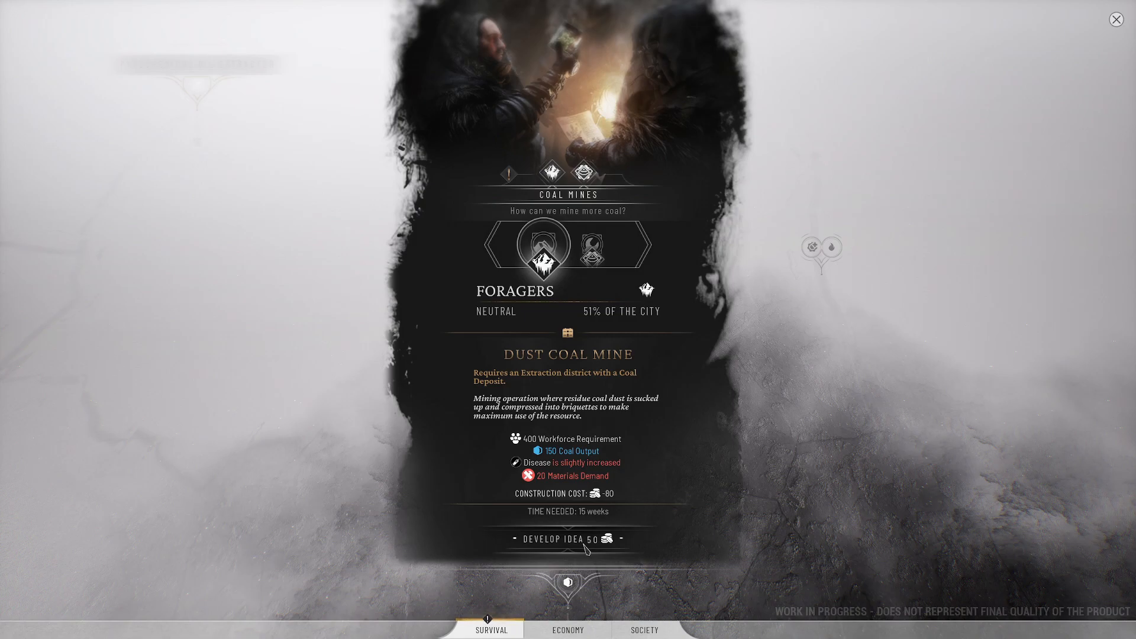